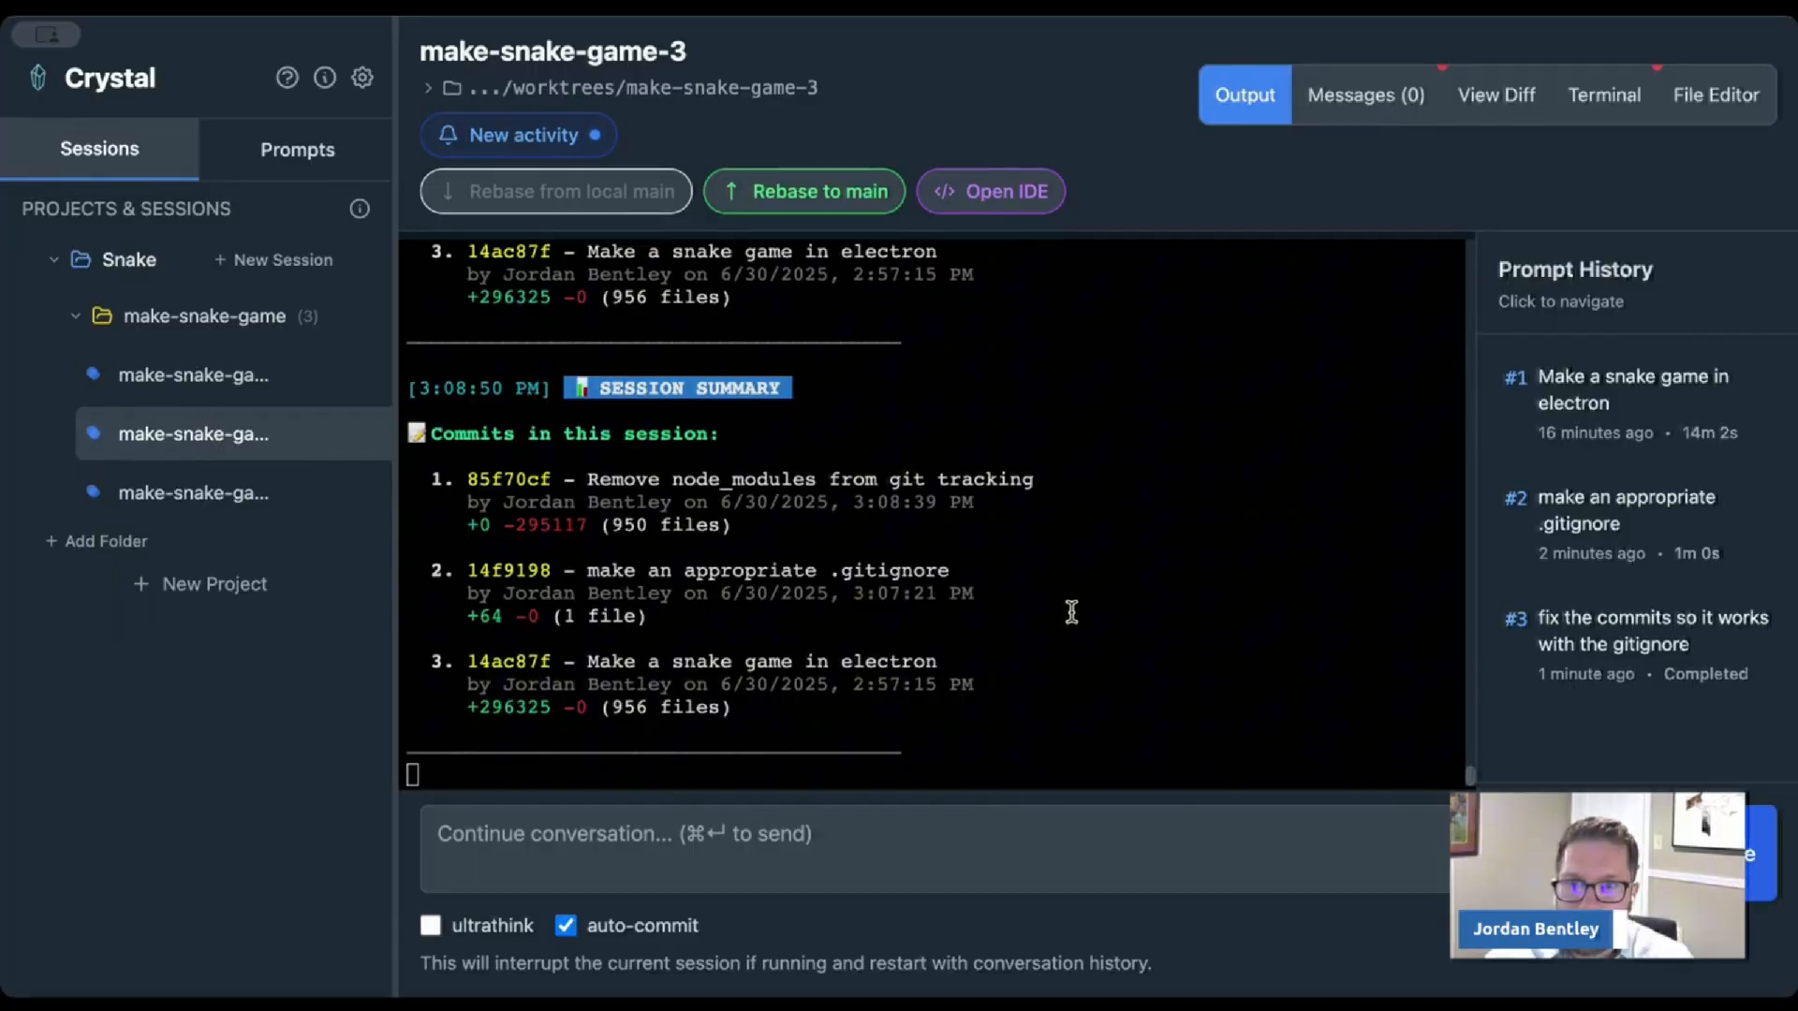
mouse_move(1125, 580)
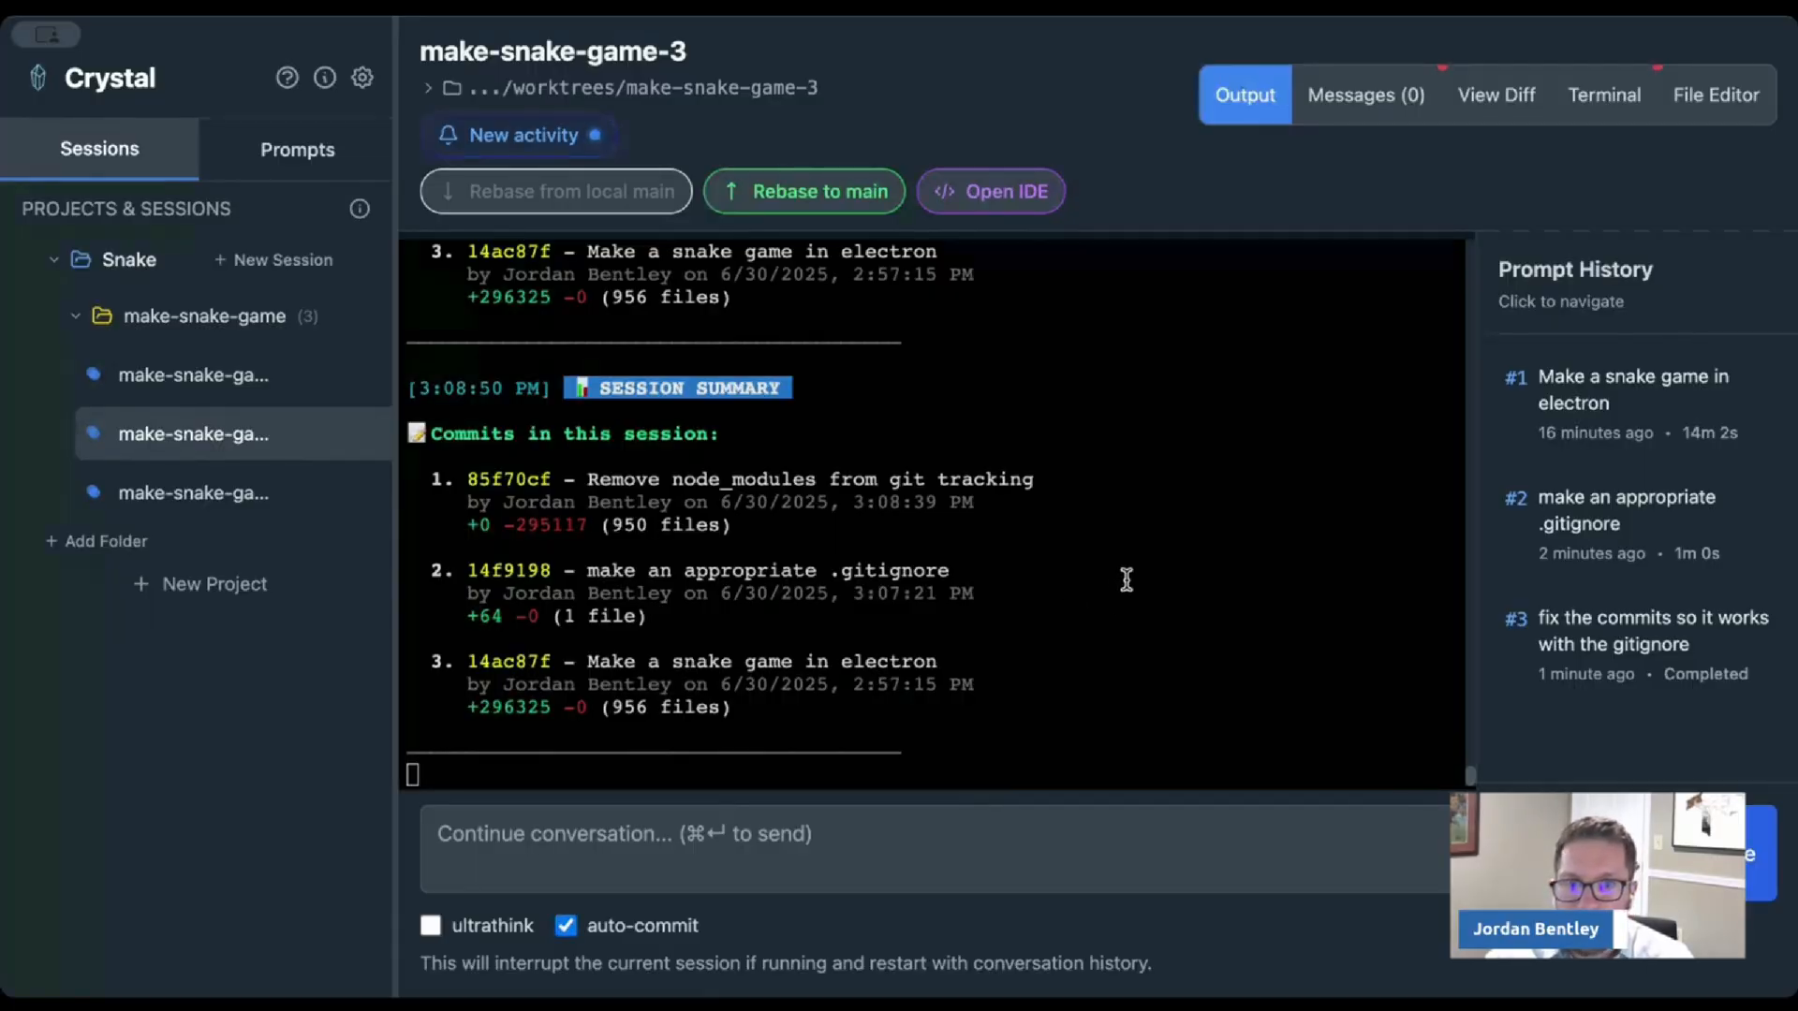
mouse_move(1277, 580)
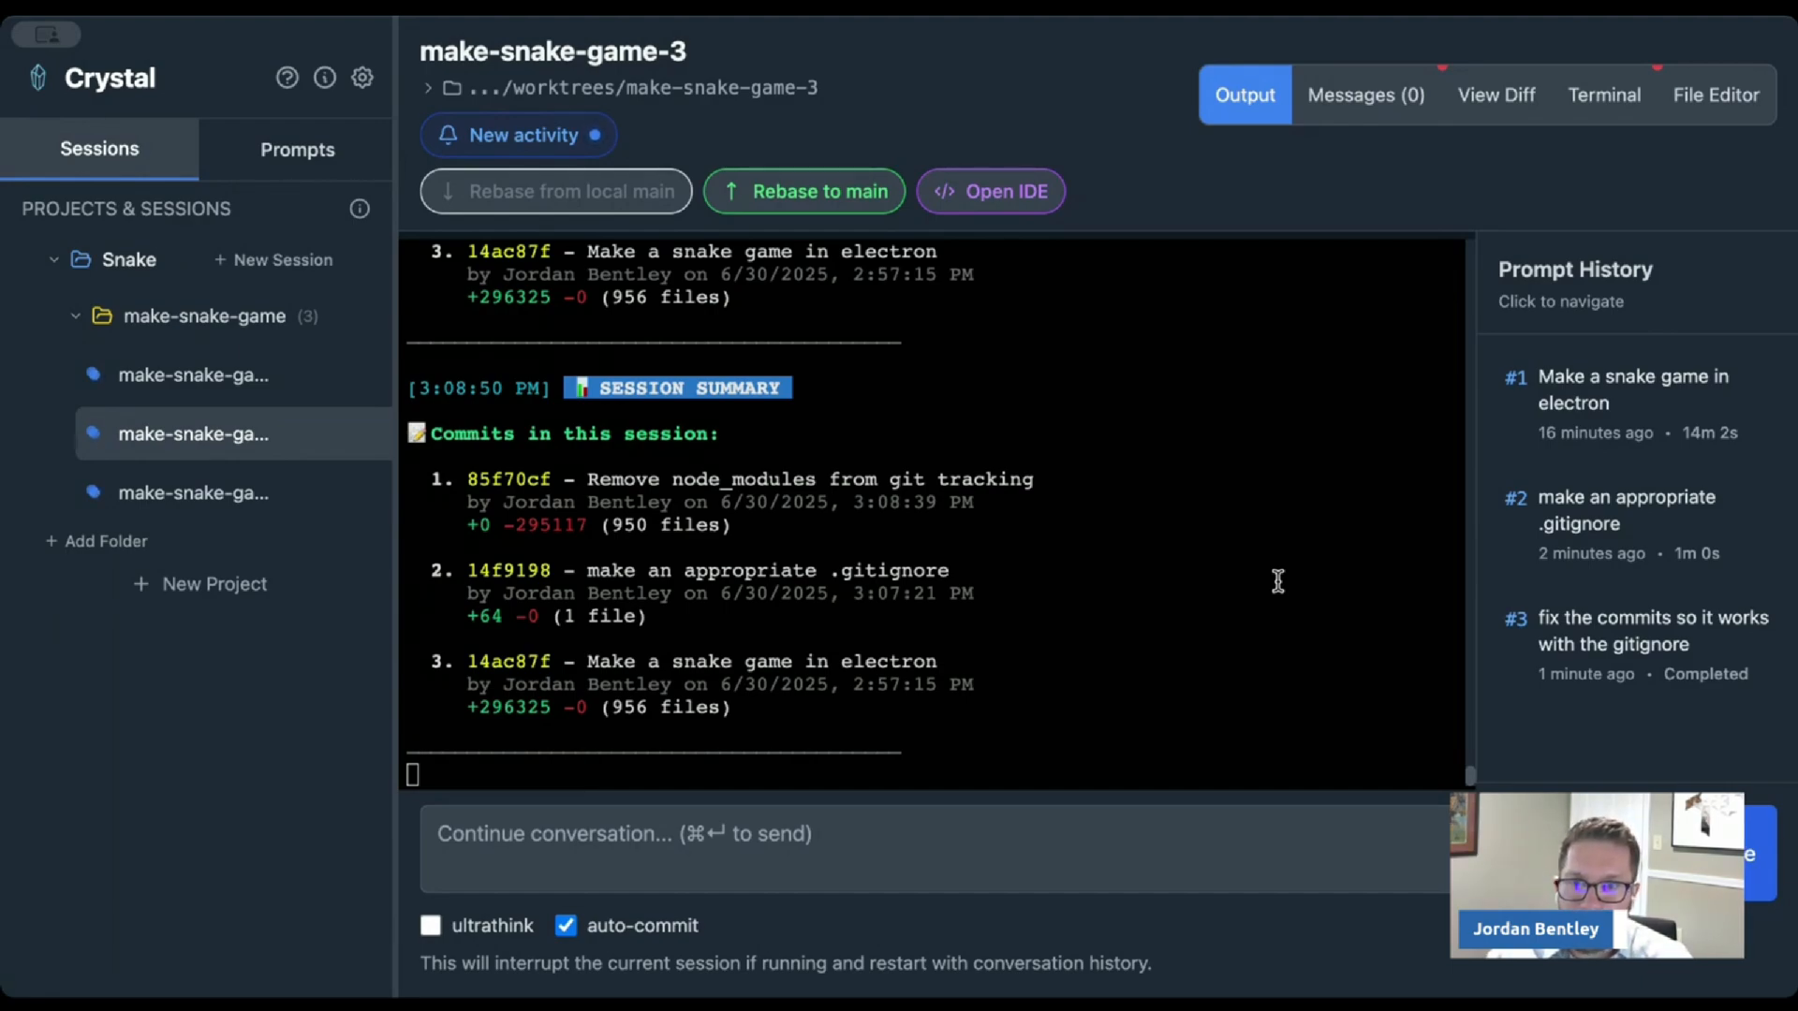
mouse_move(1274, 588)
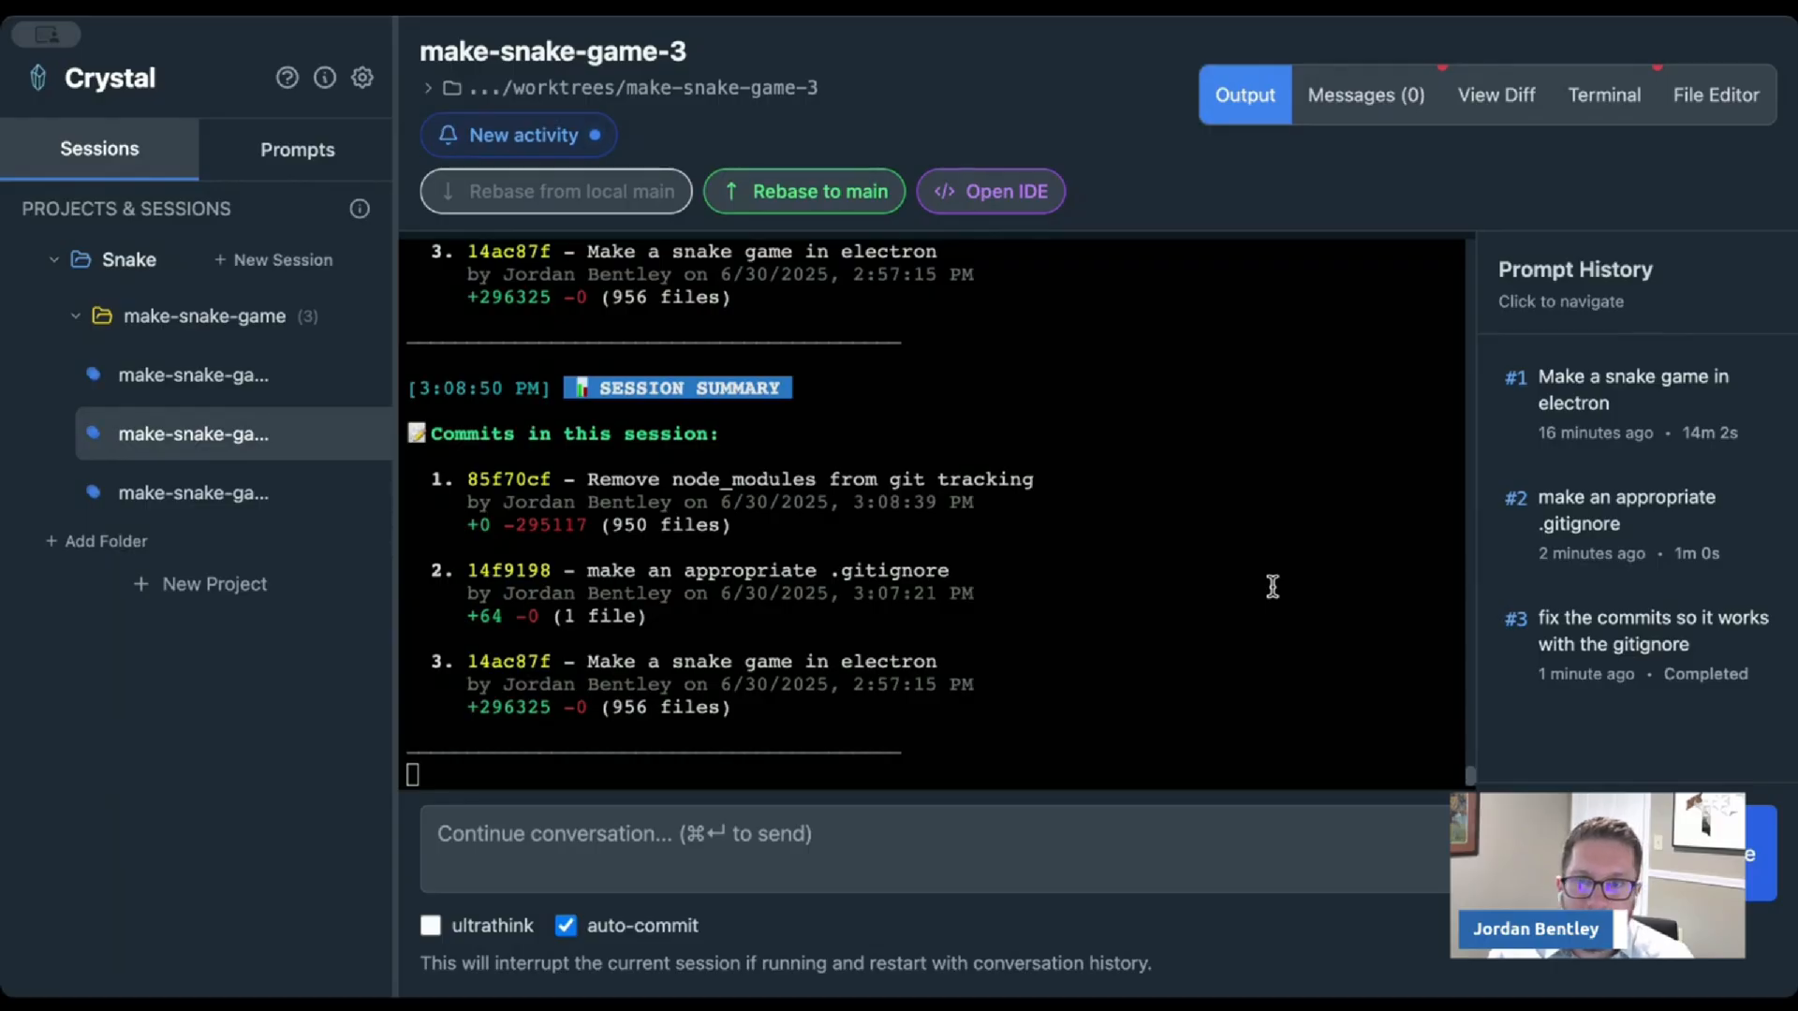
mouse_move(1386, 569)
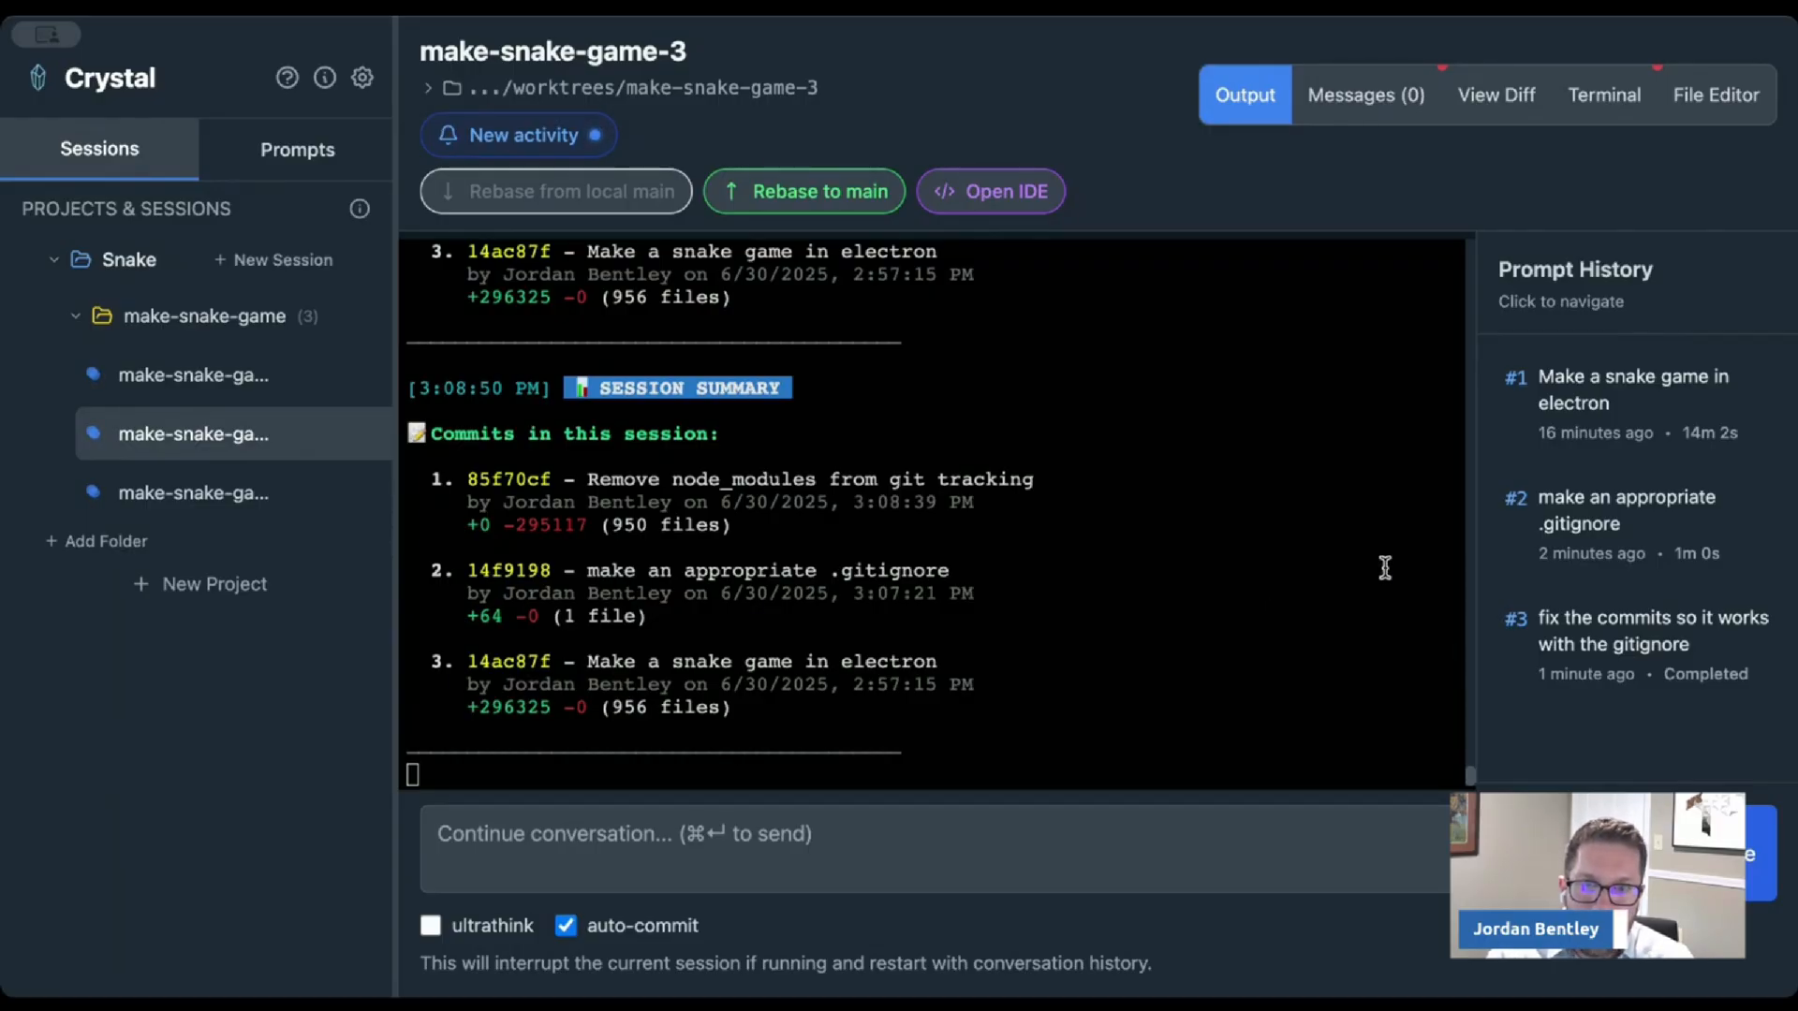
mouse_move(1407, 560)
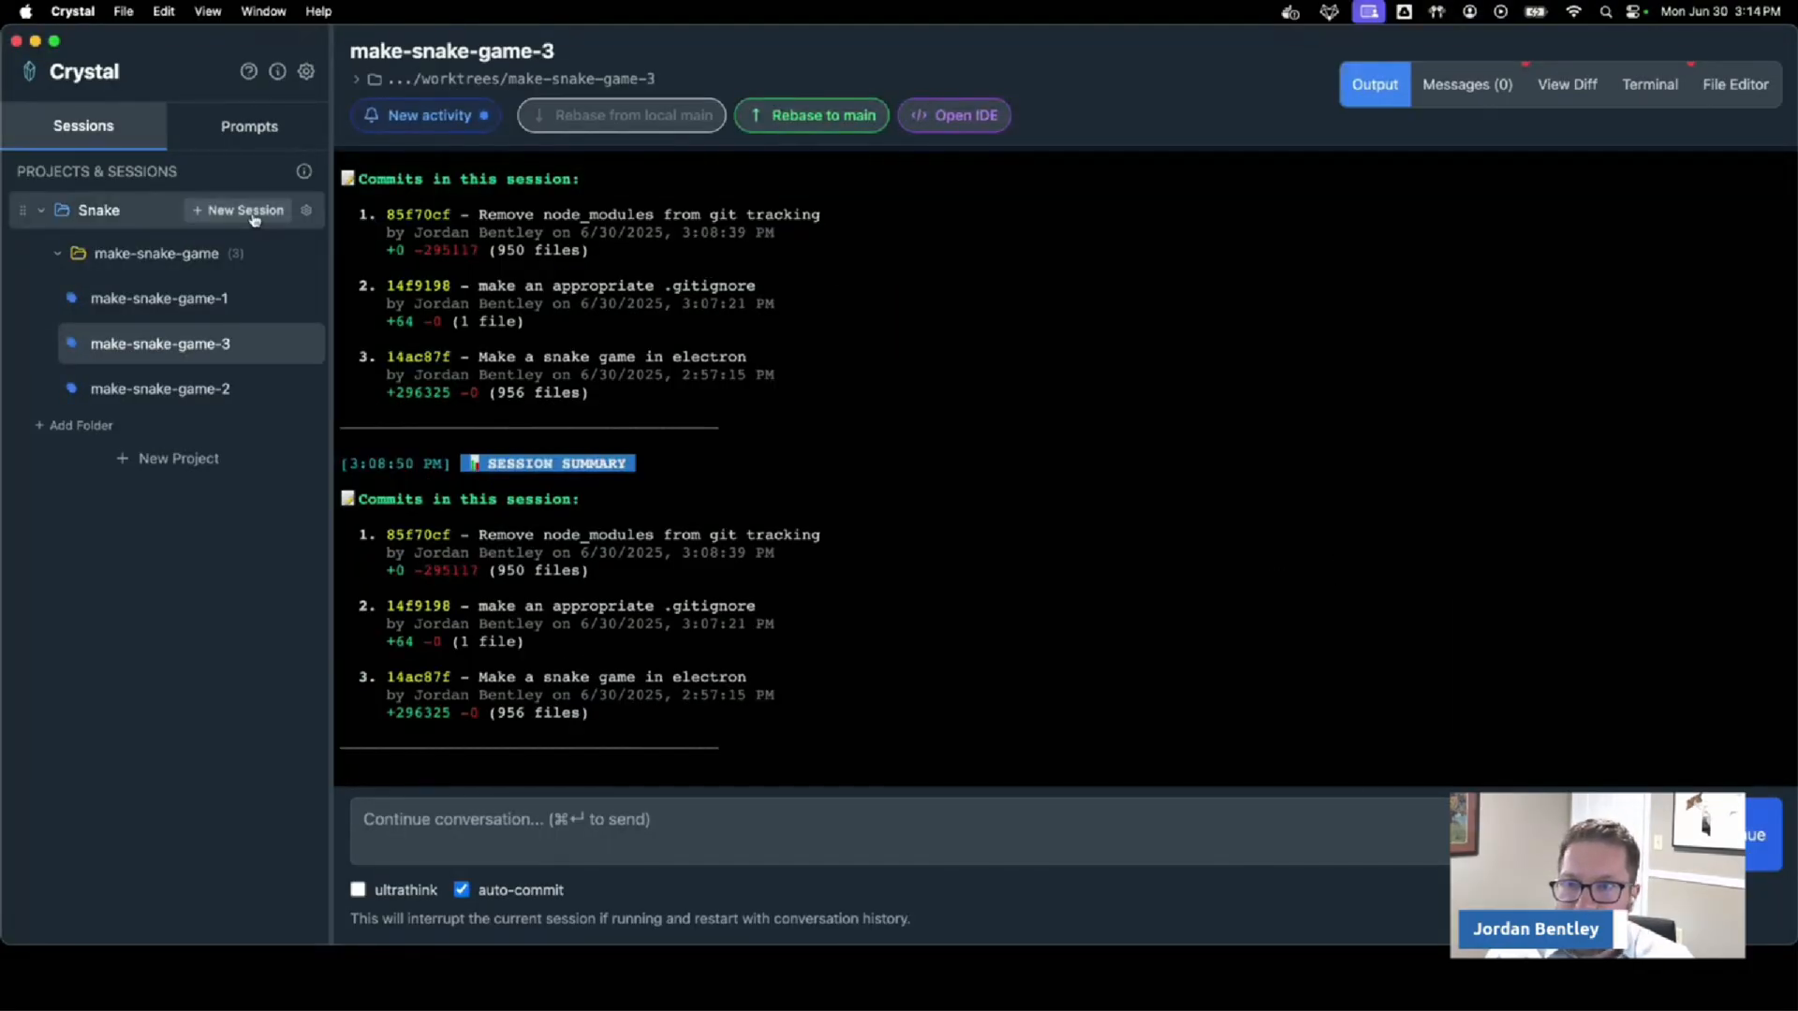
Start a new Snake session with the prompt 'Make a snake'
click(245, 210)
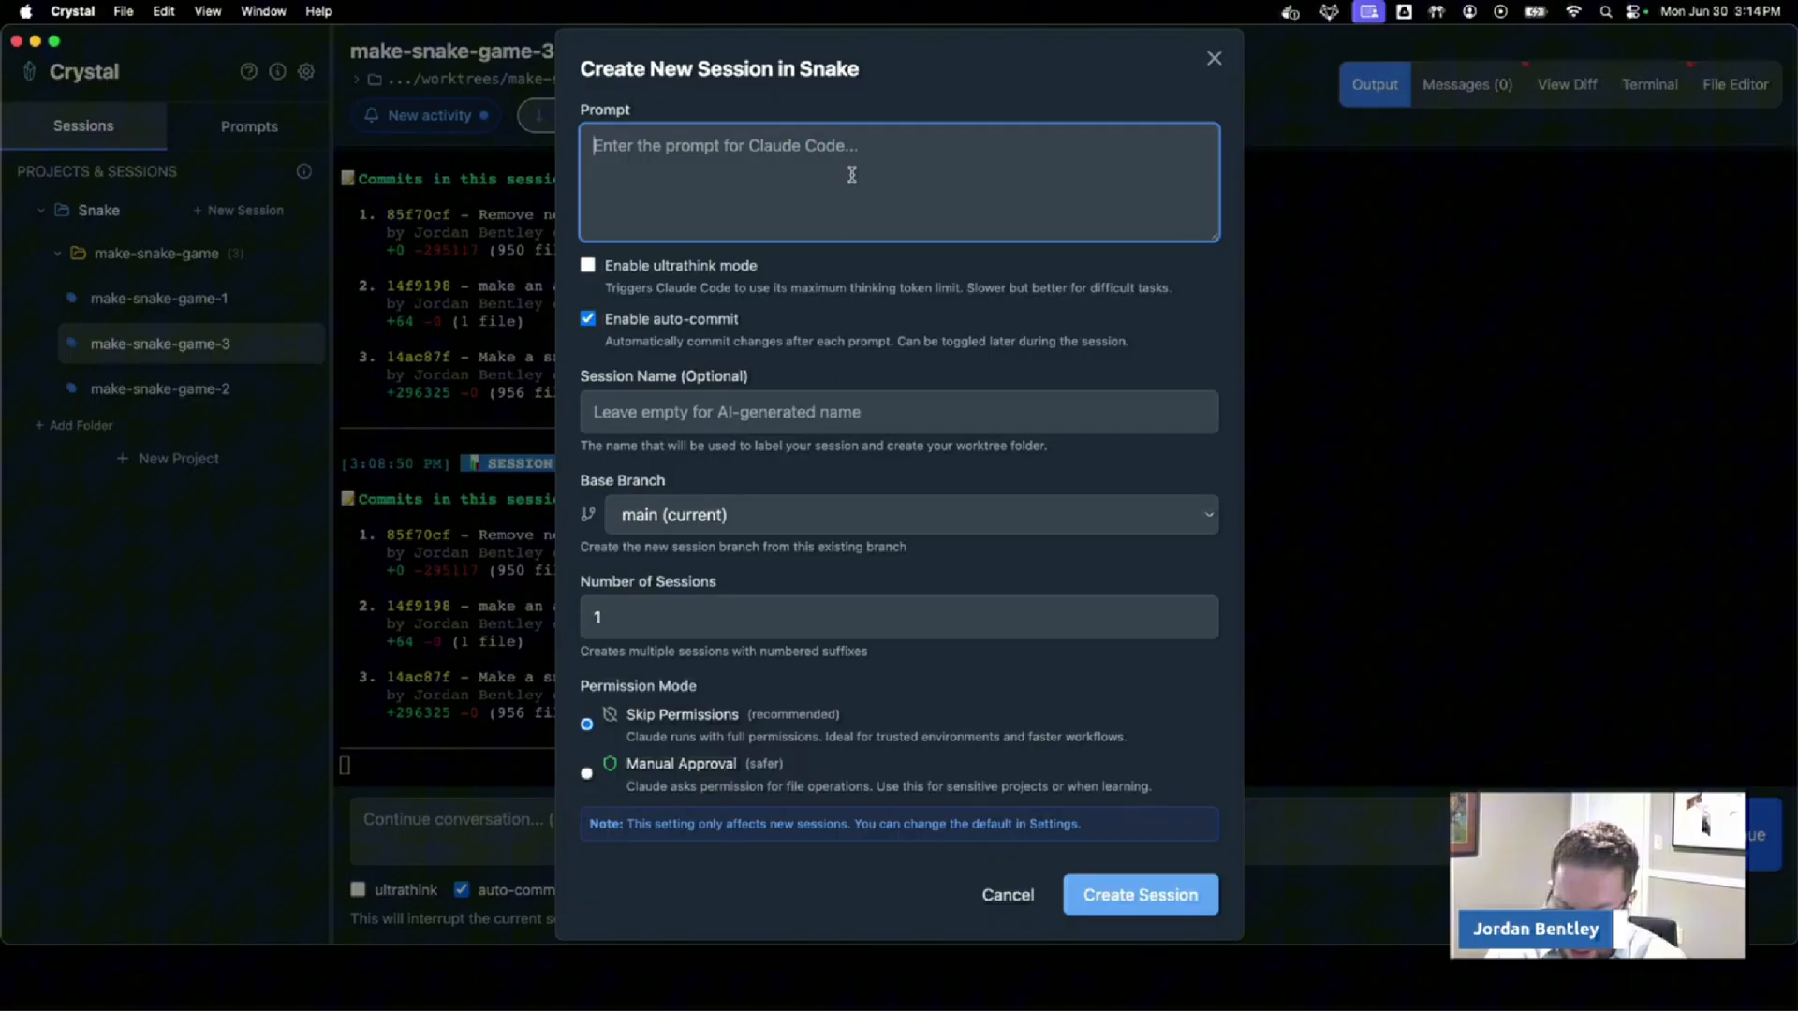
text(Make a snake)
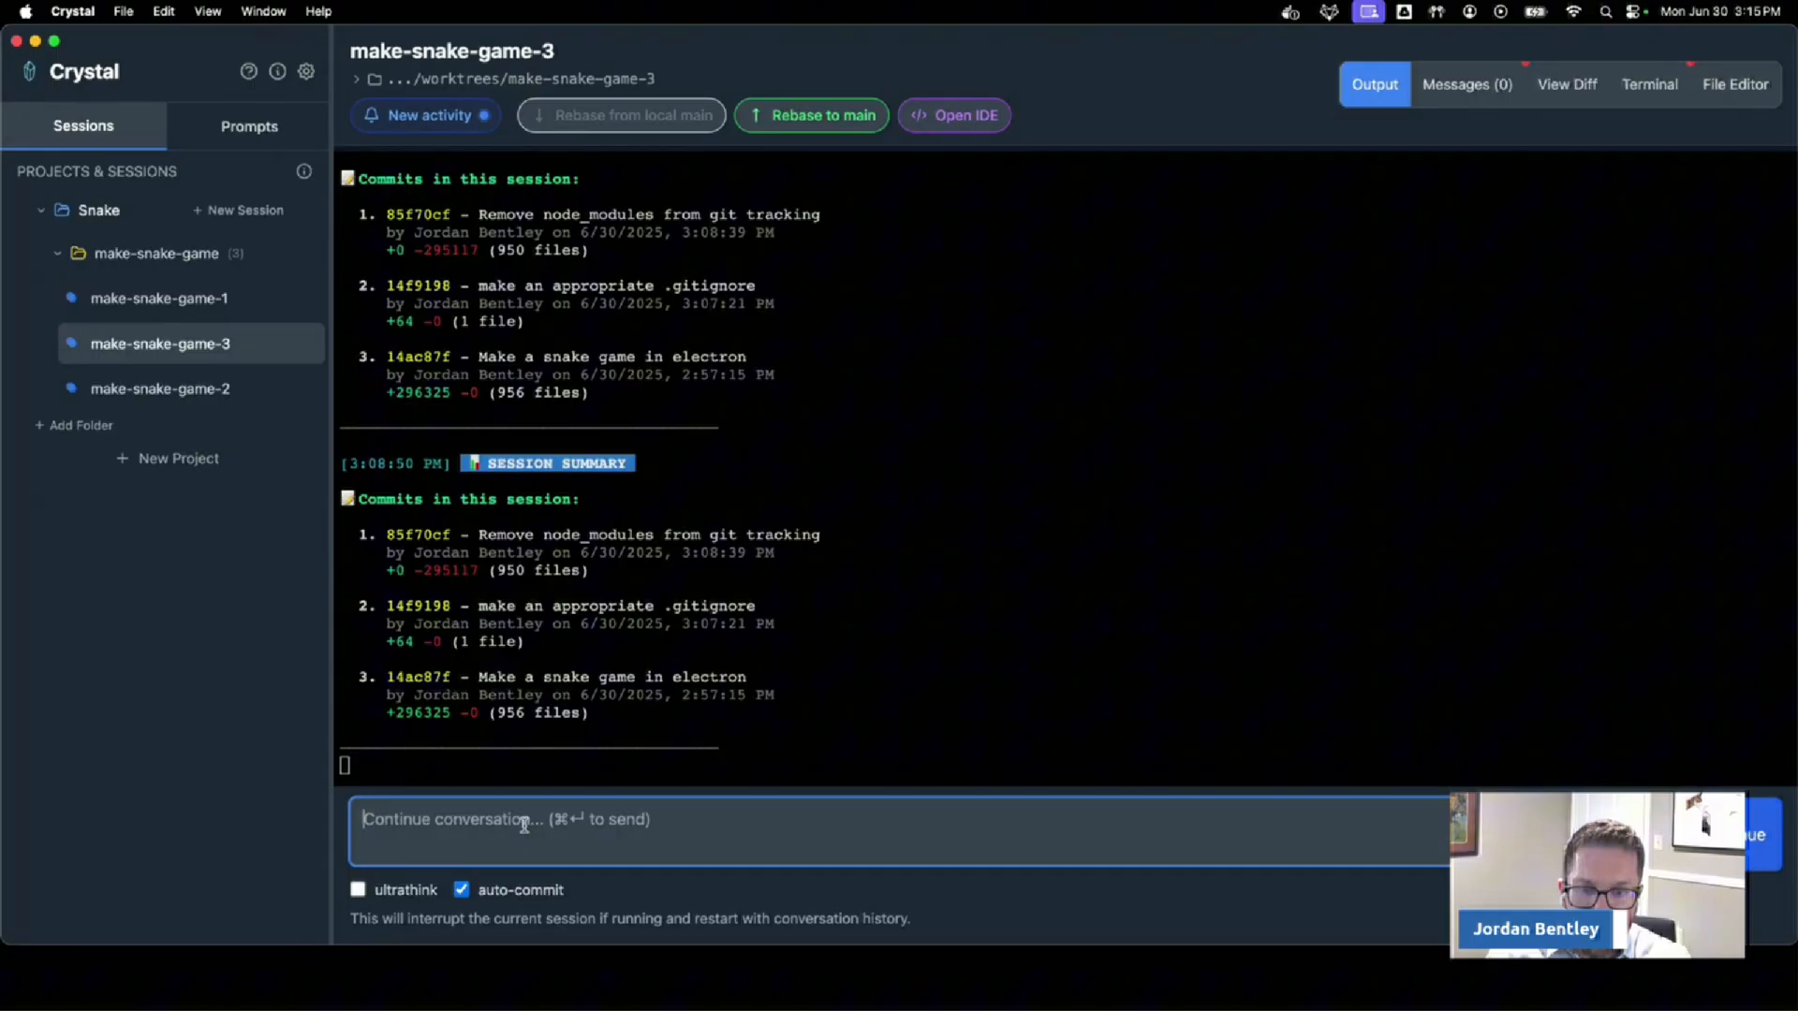
mouse_move(468, 588)
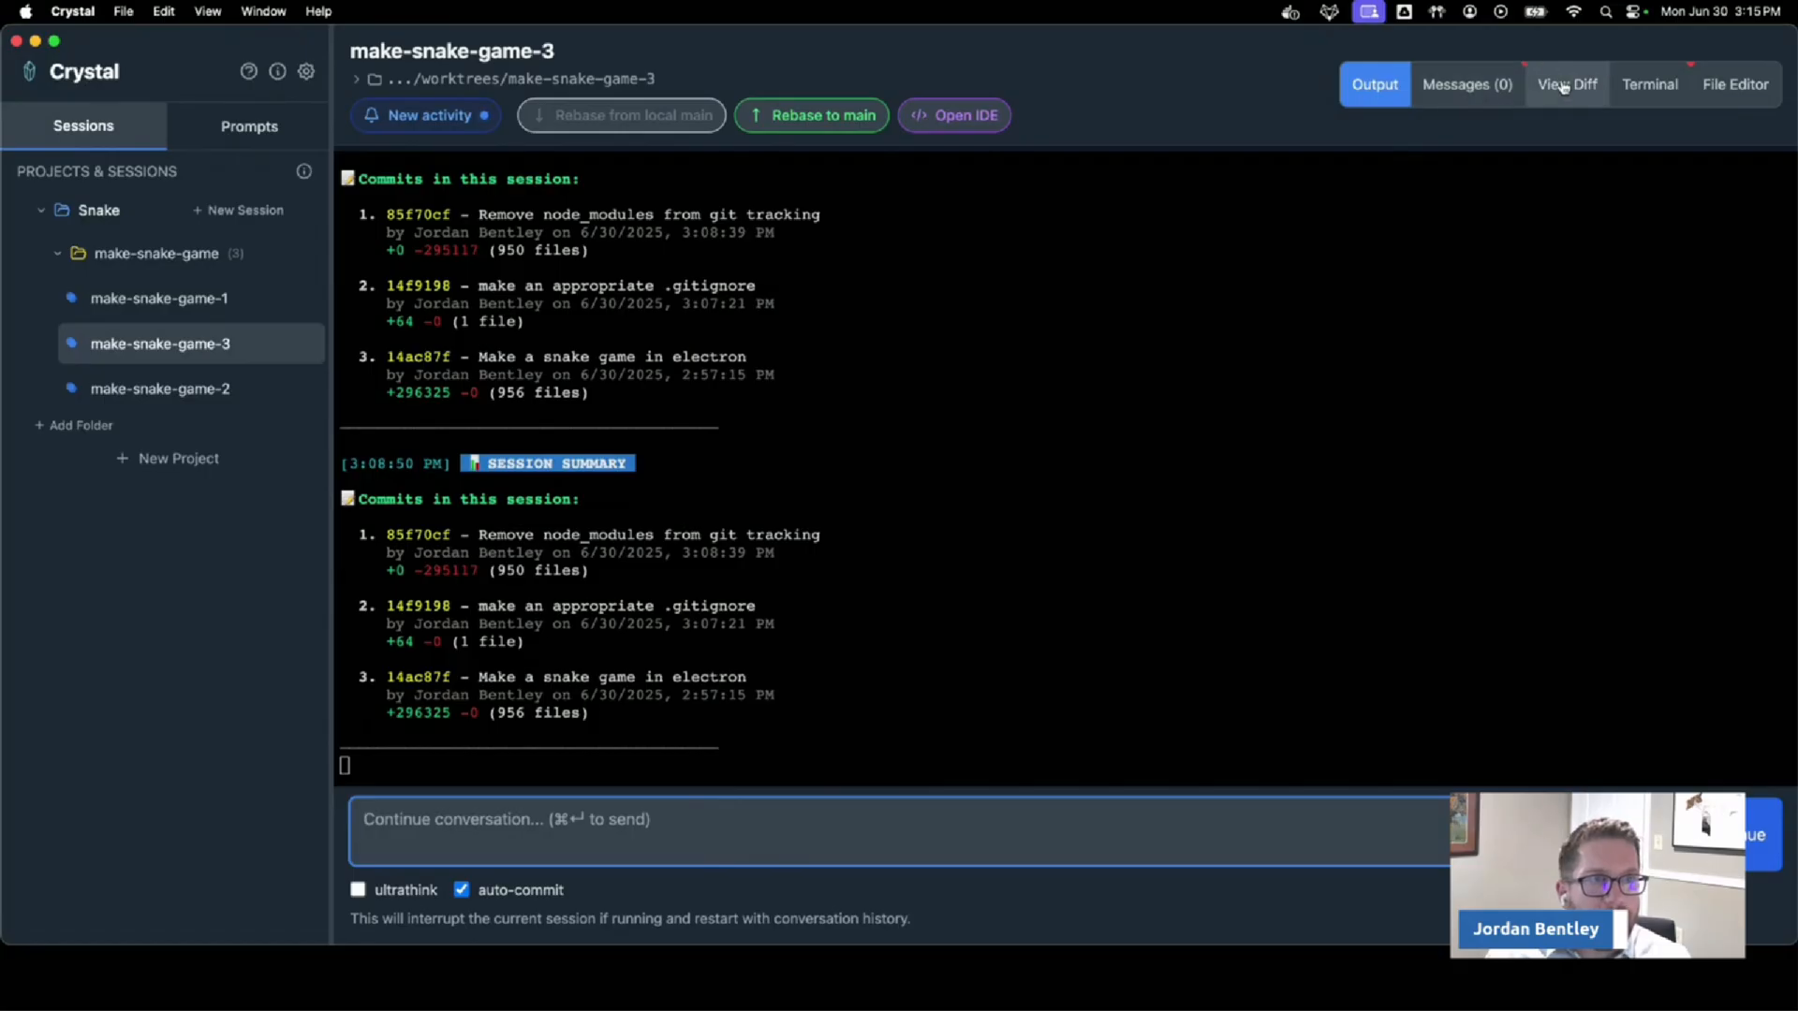
Show the make-snake-game-3 file changes as one combined diff across all three commits
click(1565, 84)
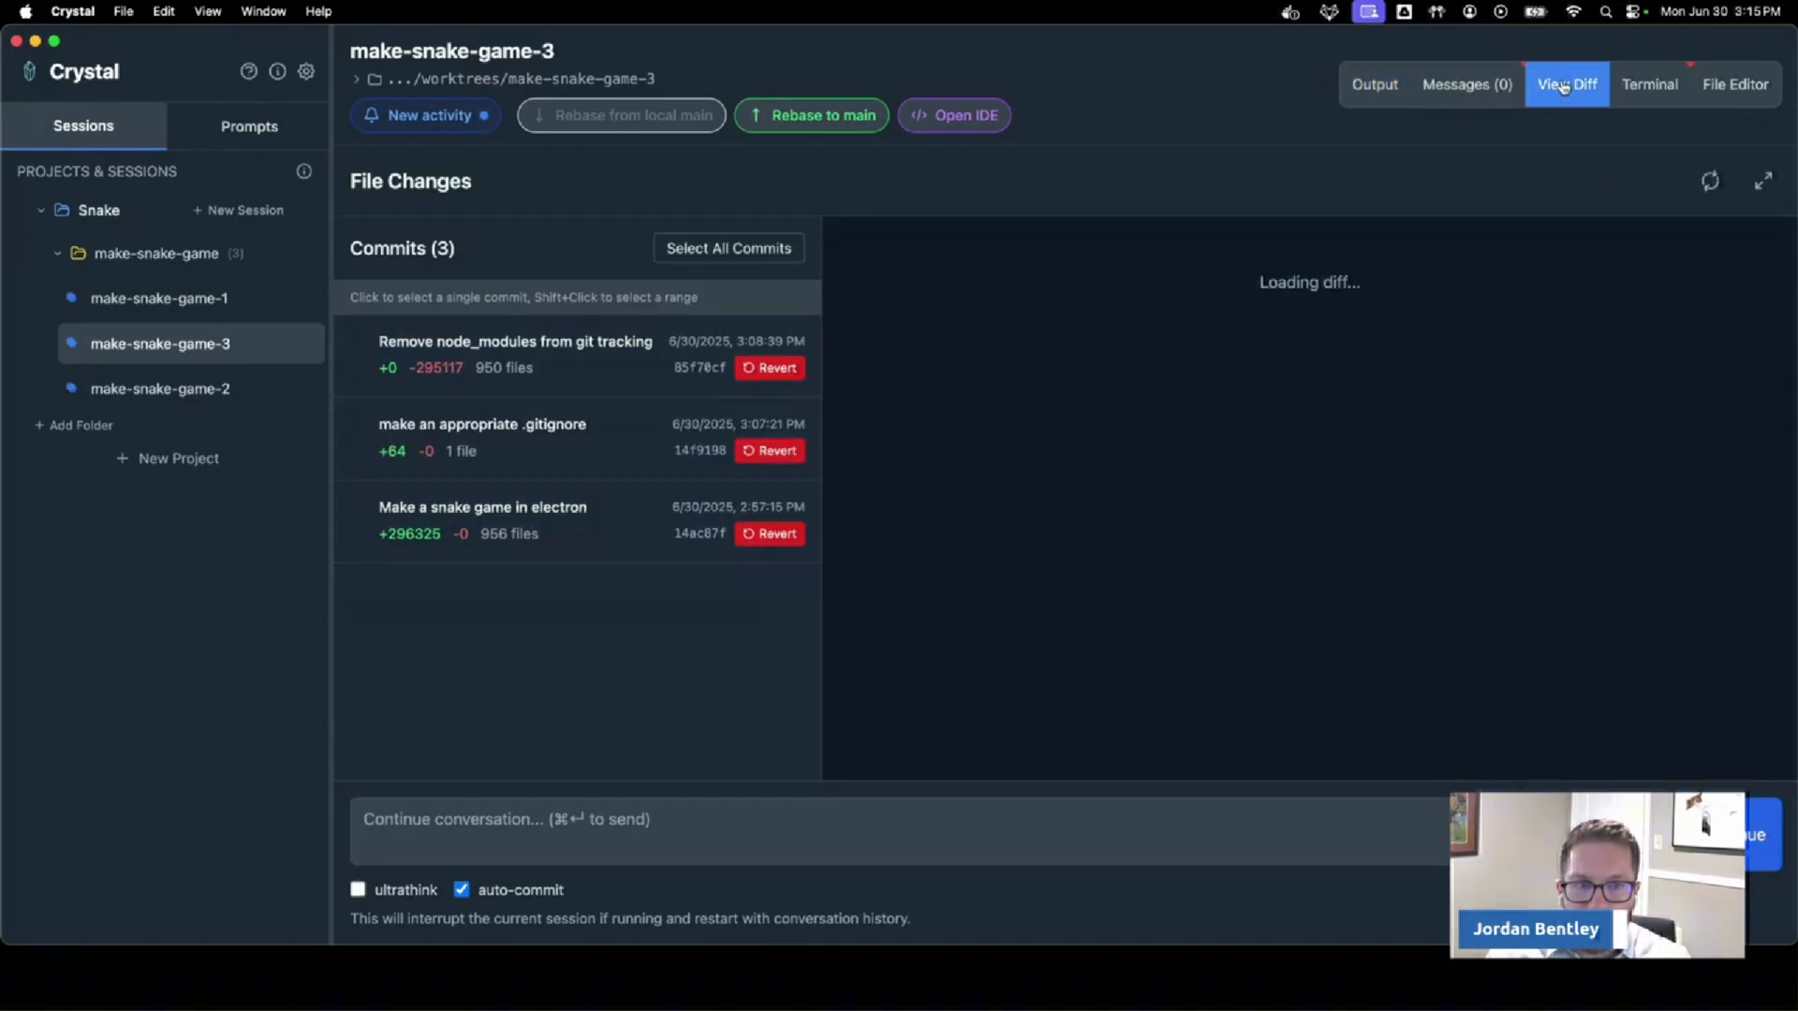
click(728, 247)
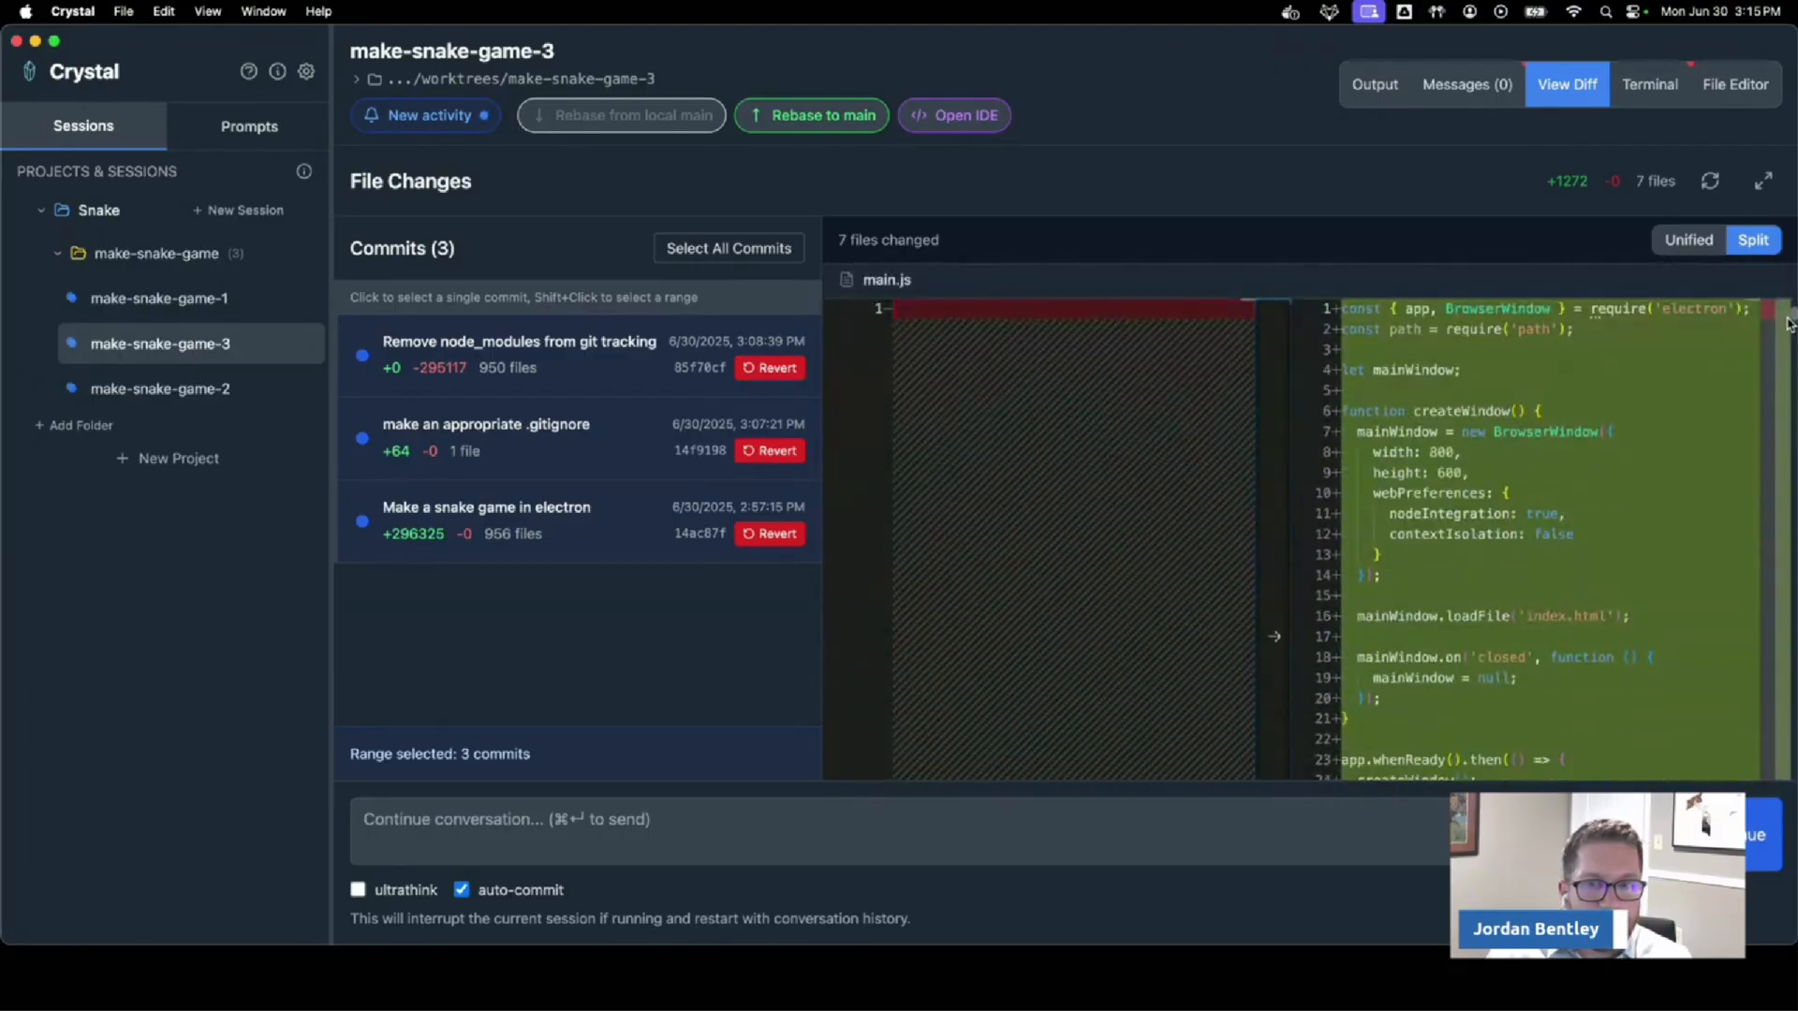
scroll(down, 3)
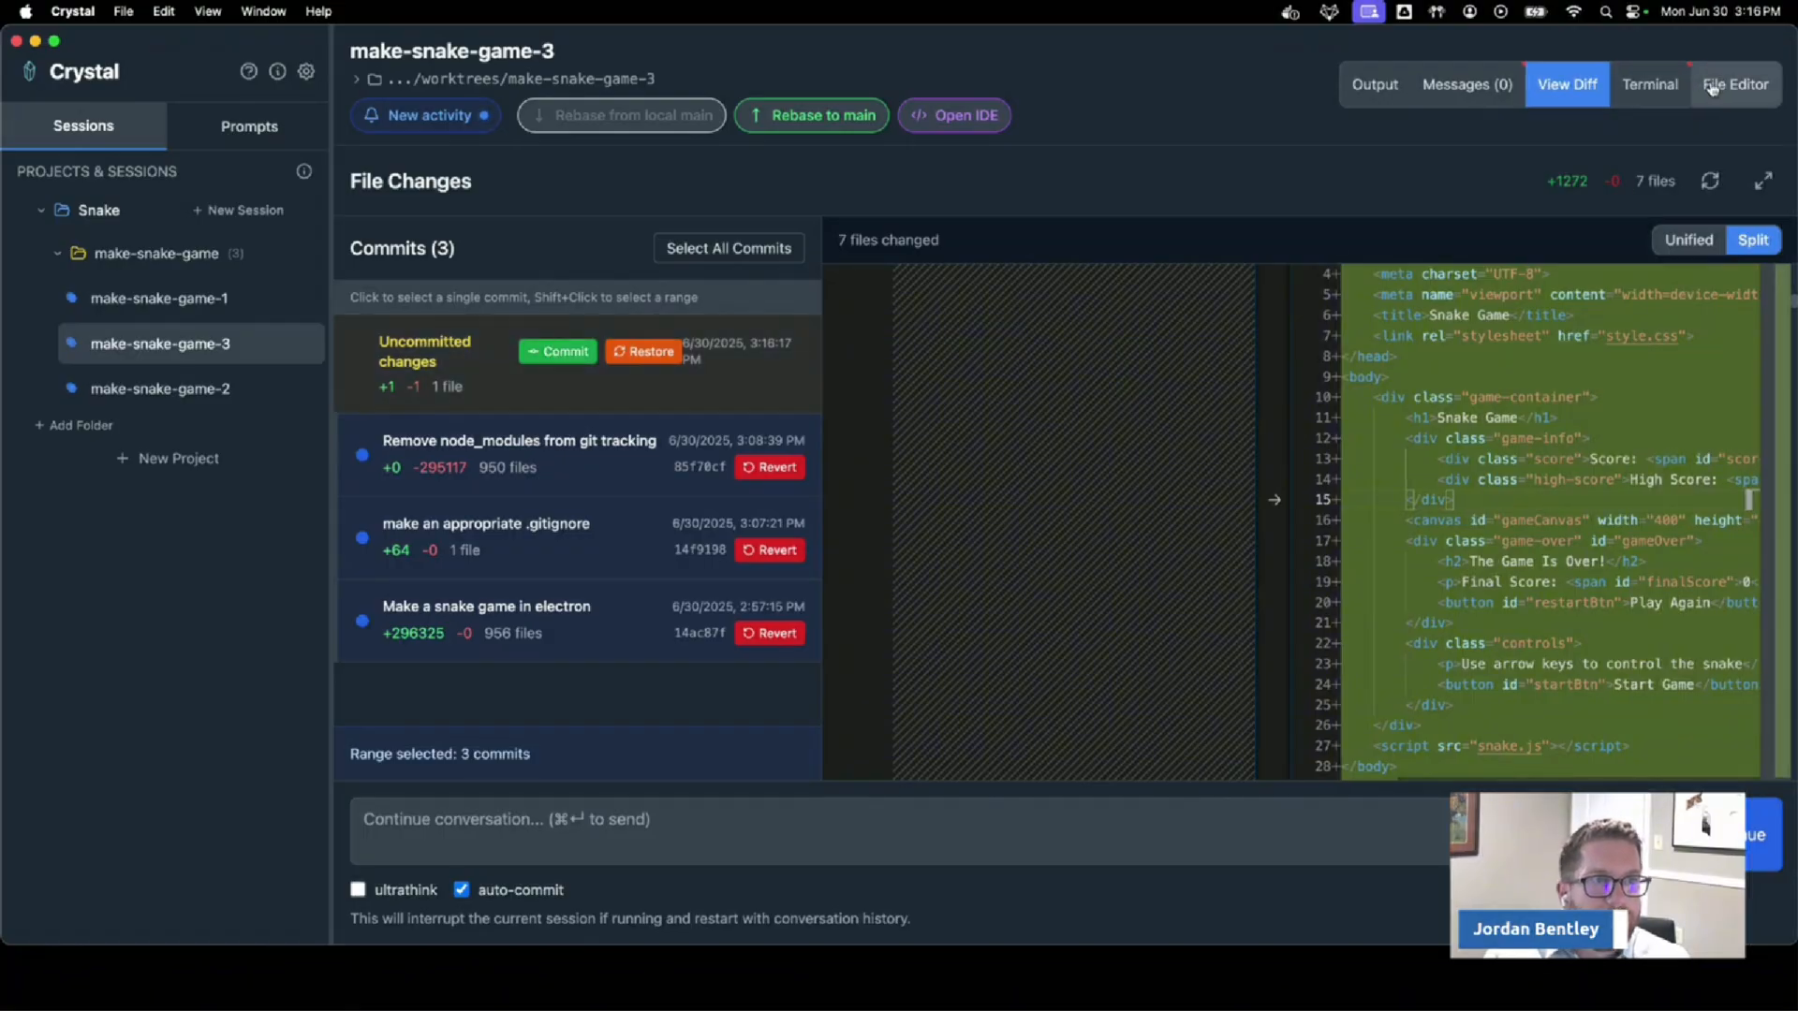
Browse index.html, package.json and style.css in the session's built-in file editor
click(1734, 85)
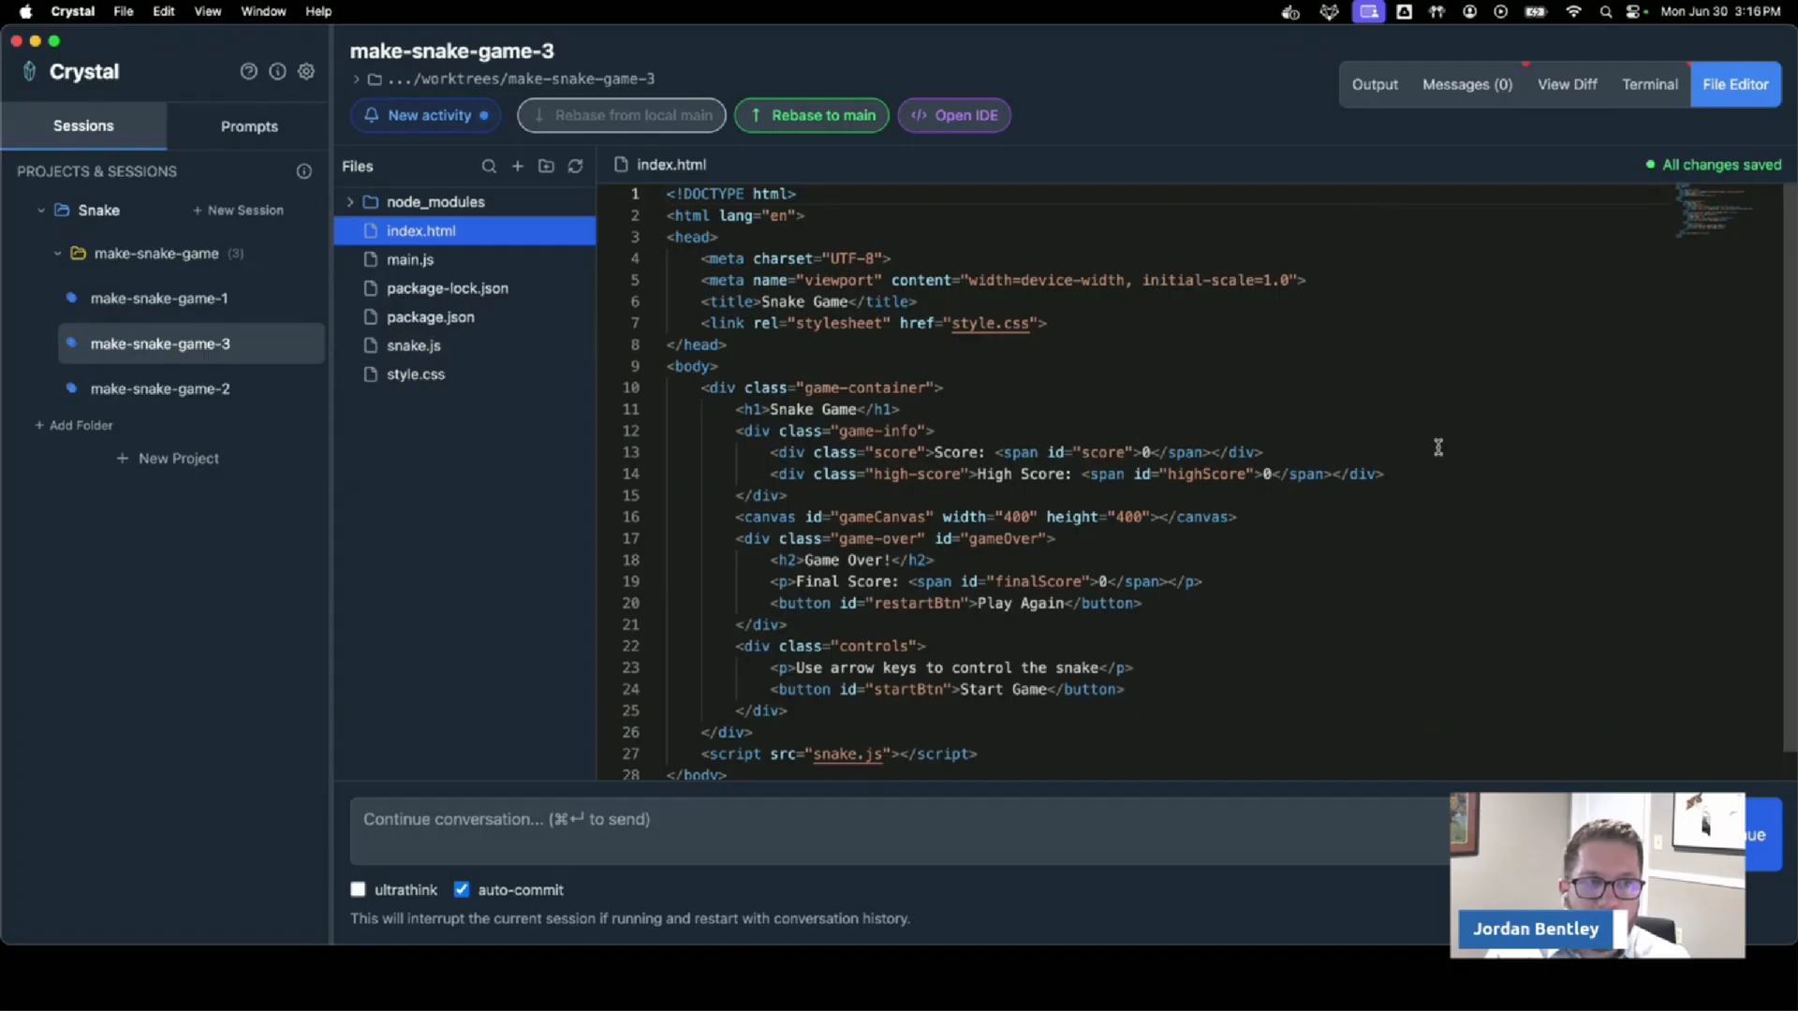
scroll(down, 3)
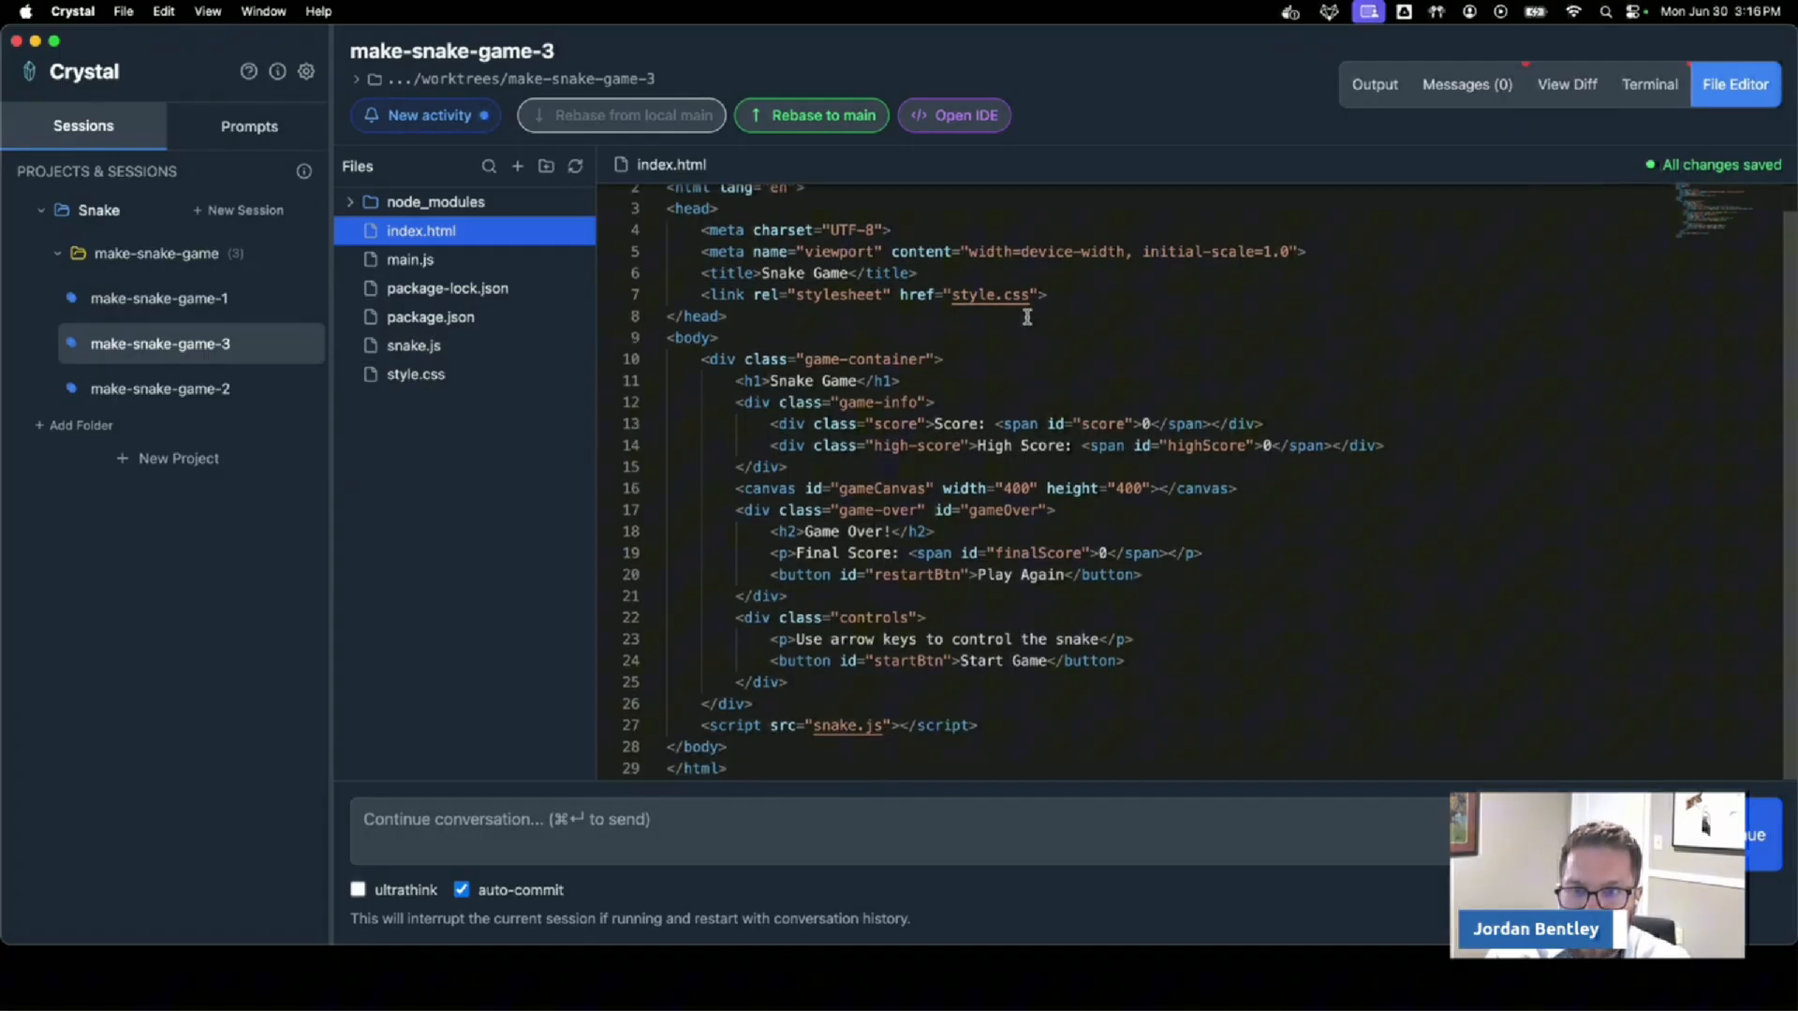
click(429, 317)
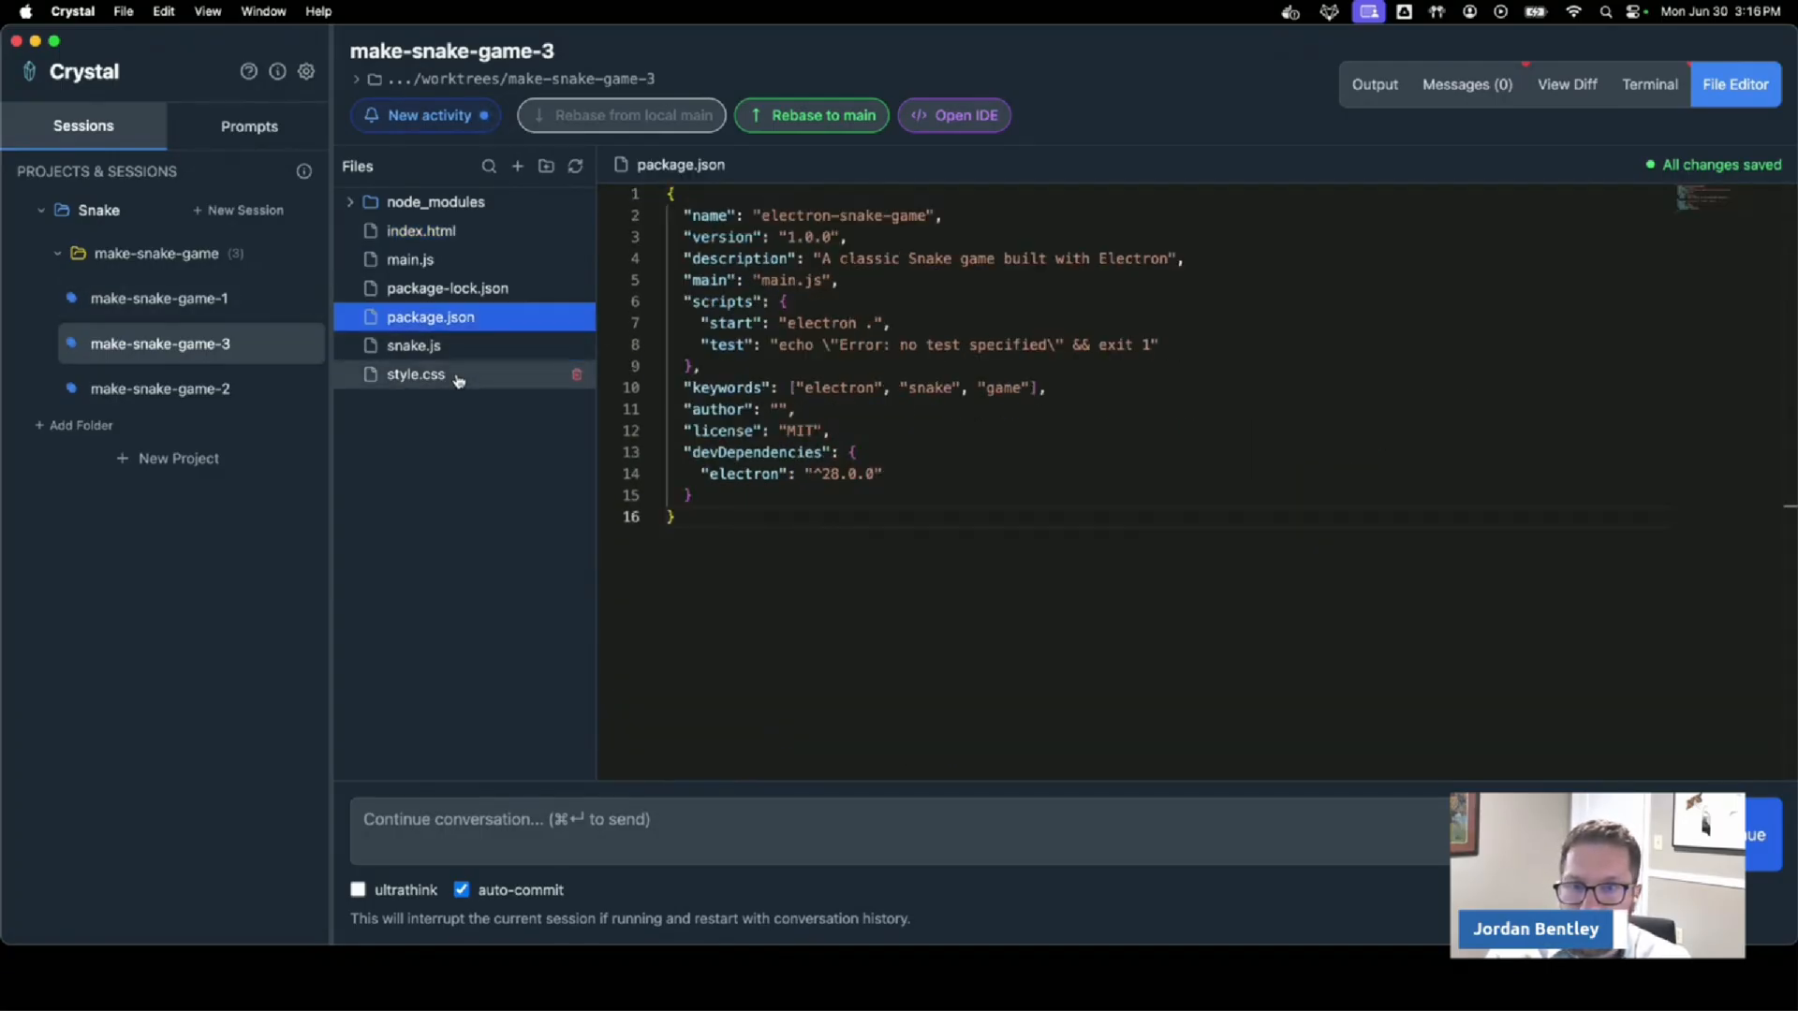
click(415, 374)
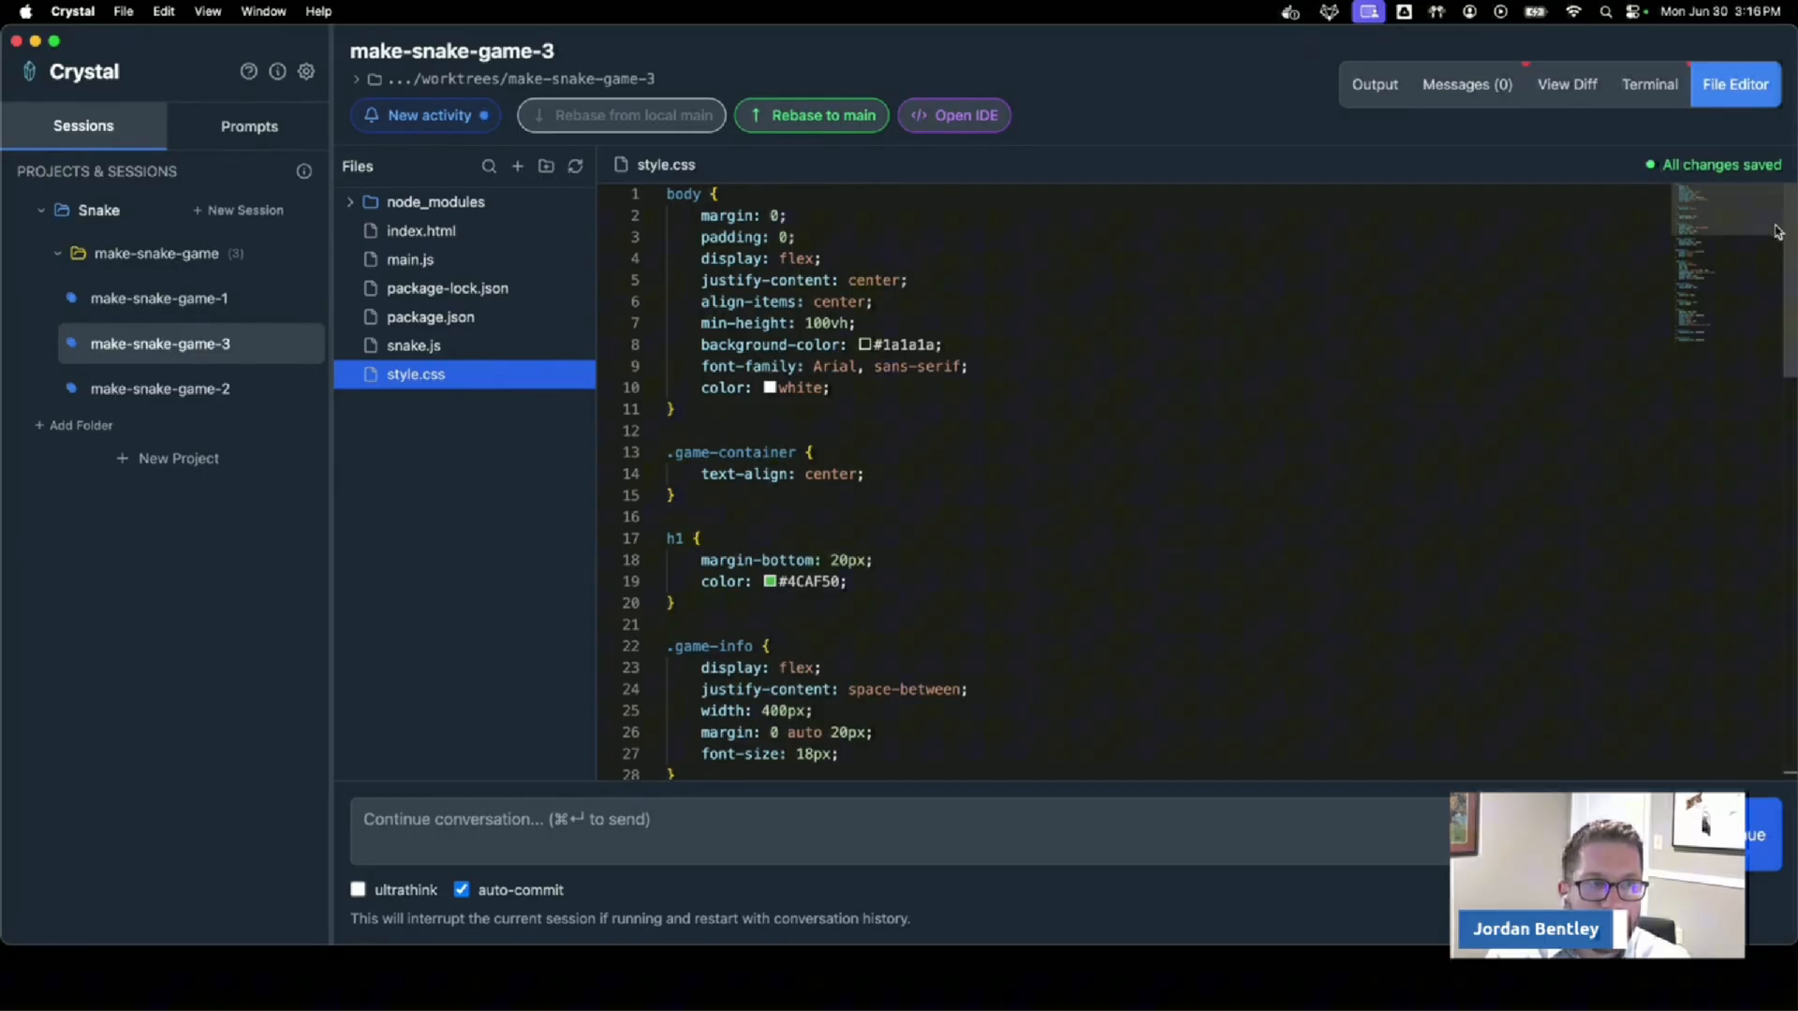
scroll(down, 3)
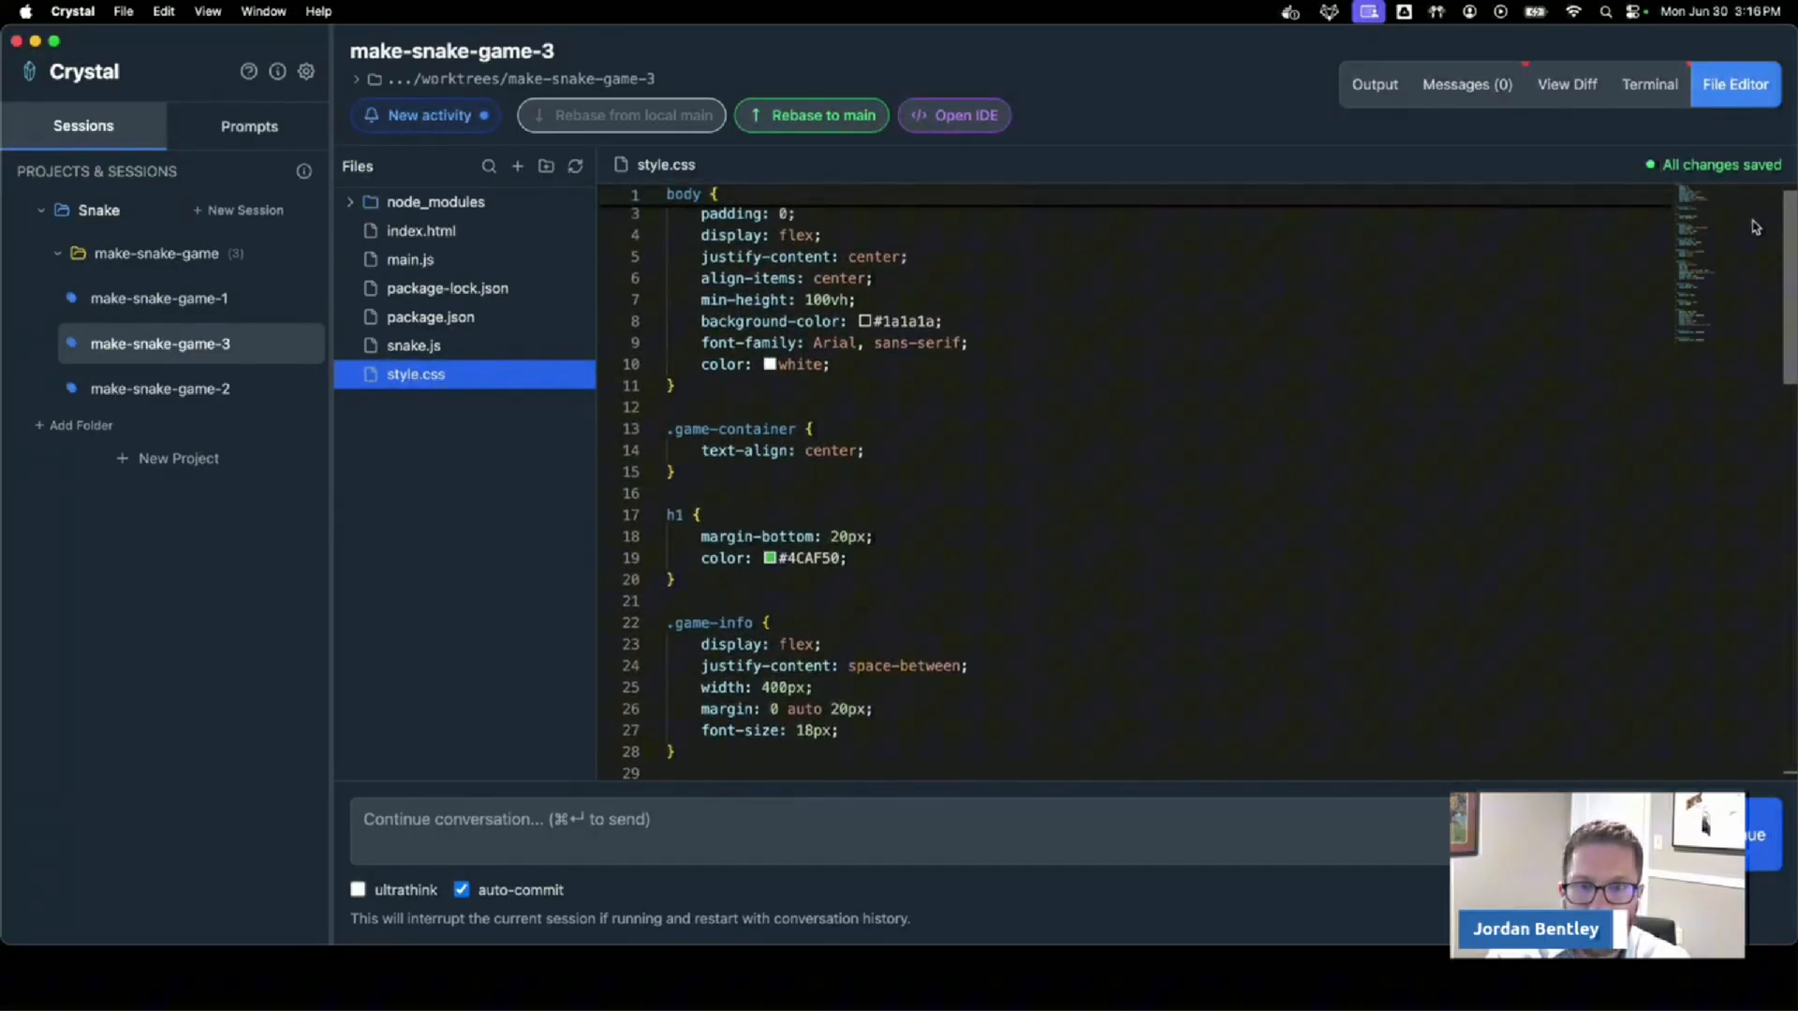
List the make-snake-game-3 worktree files with ls -al in the session terminal, then return to the output
click(1648, 85)
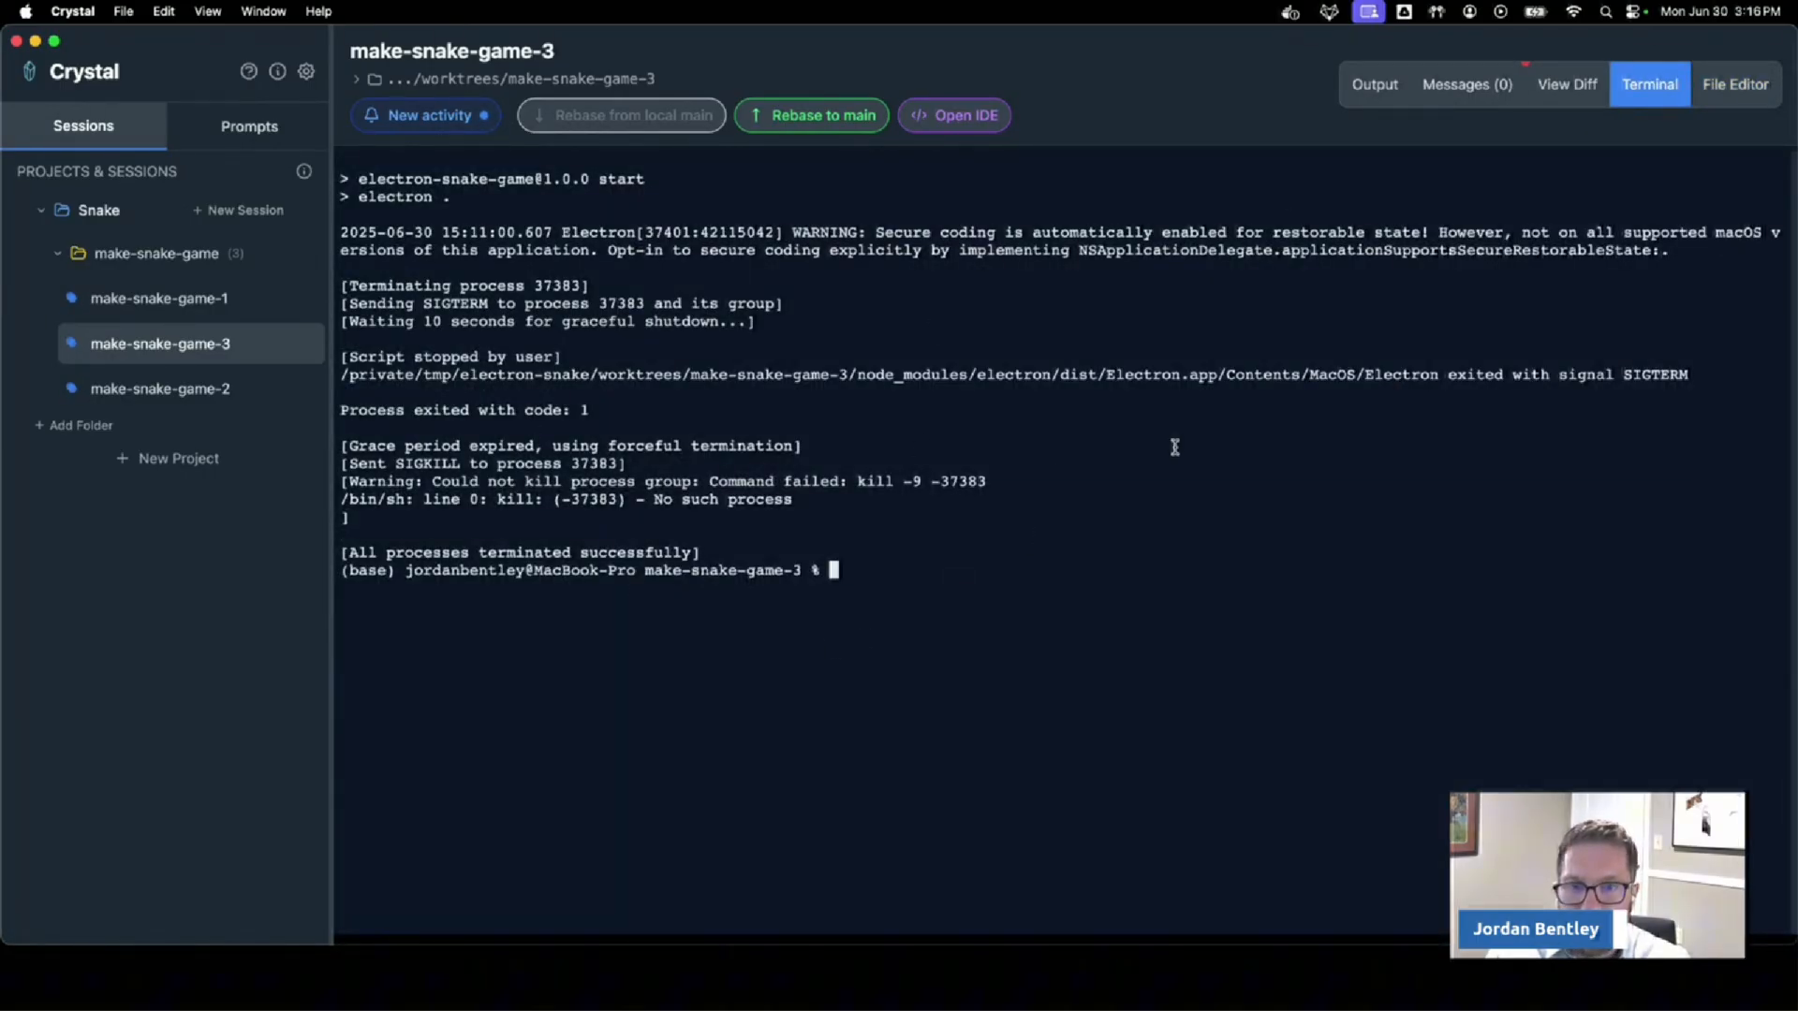
text(ls)
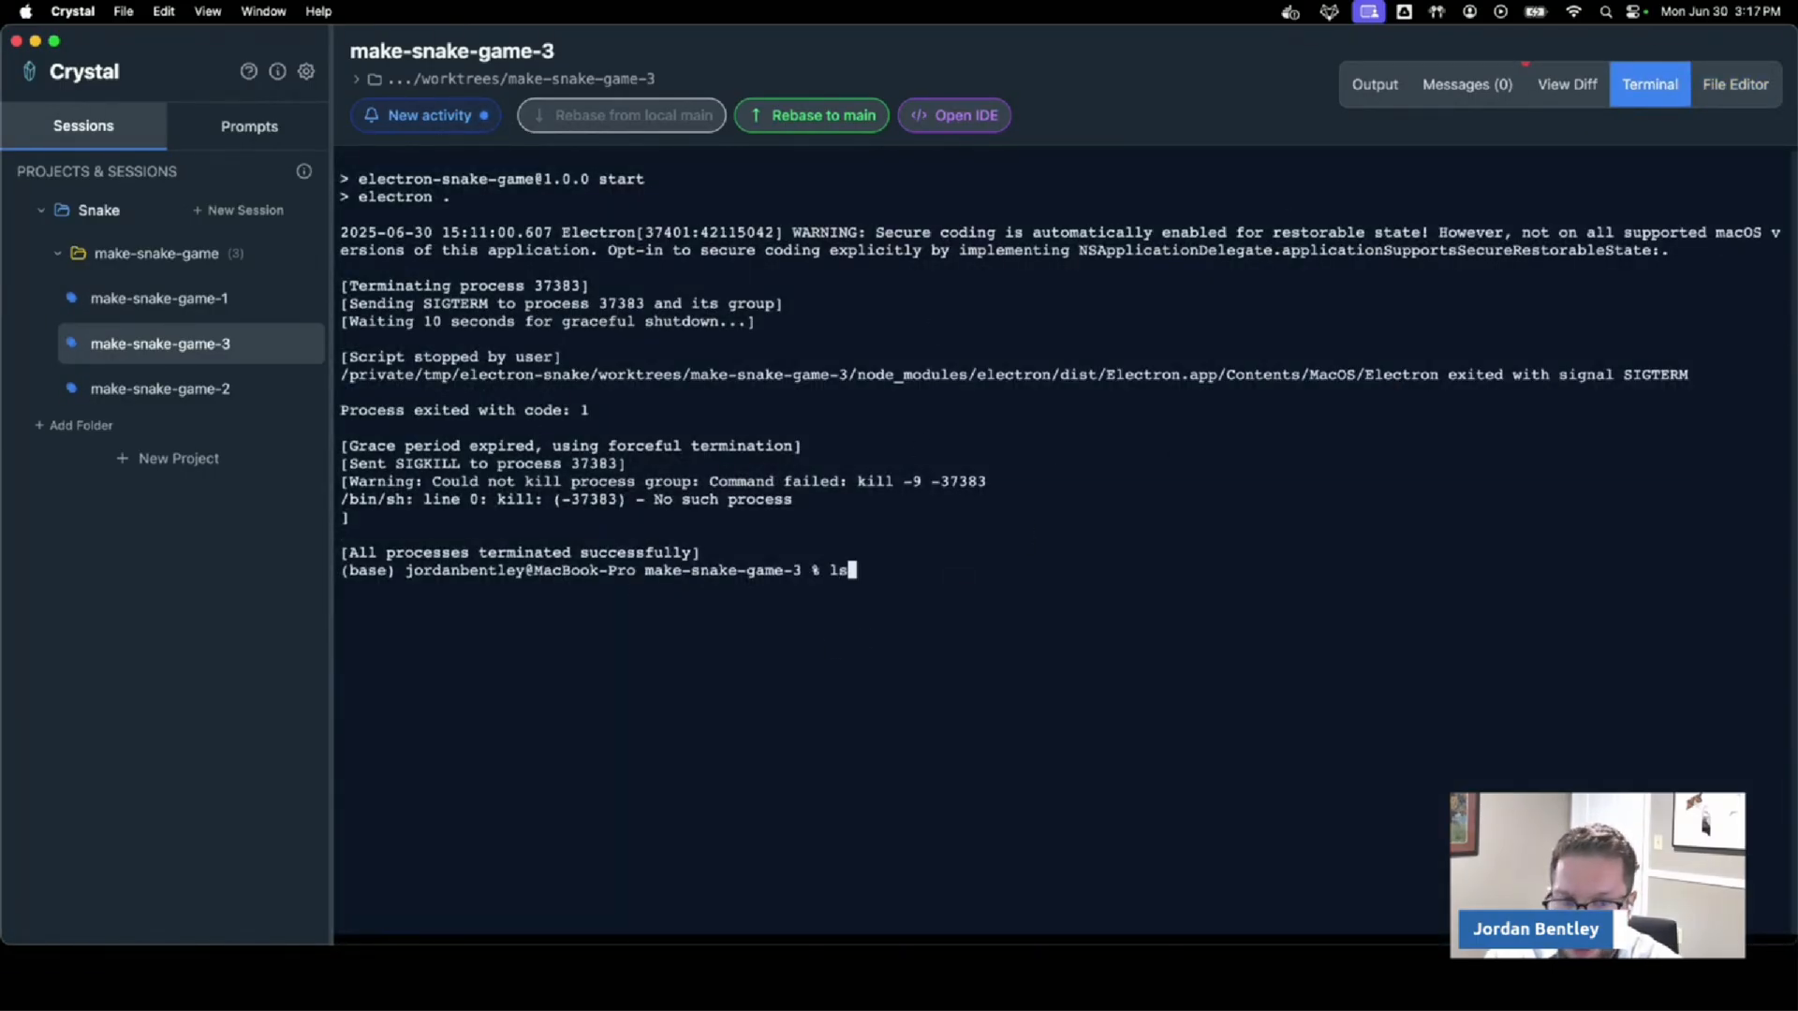
text(-al)
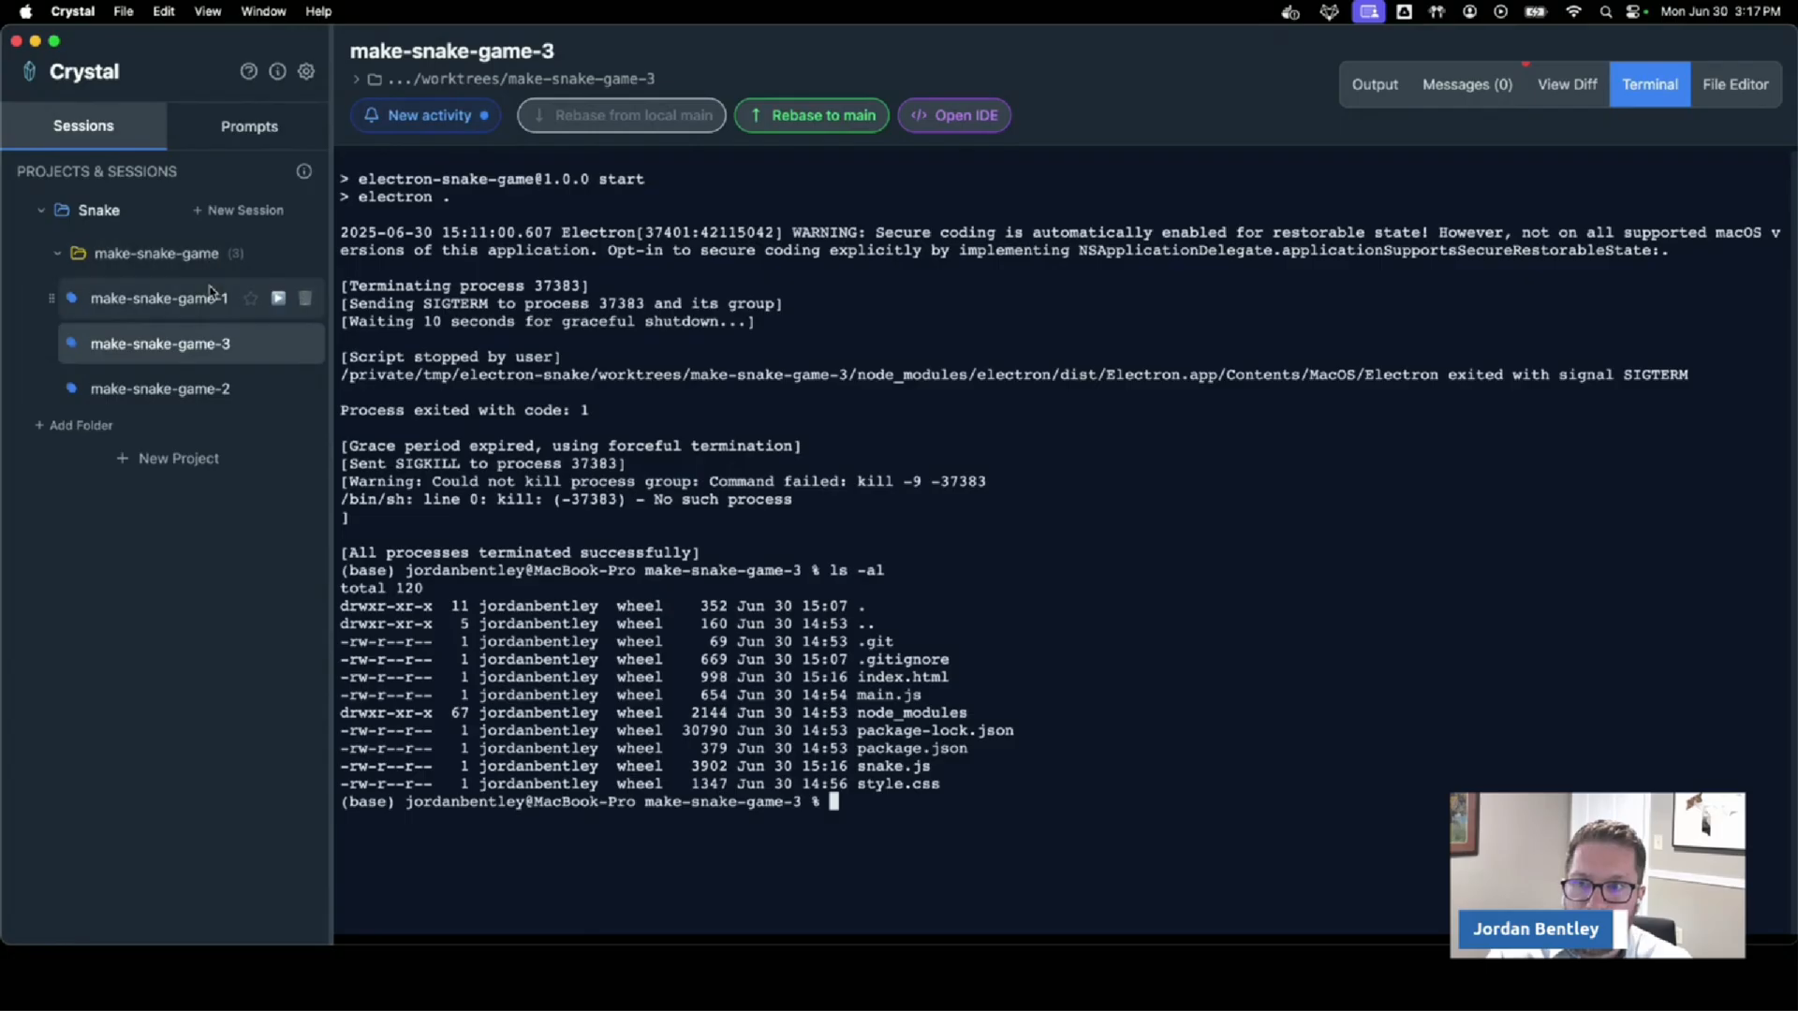
mouse_move(1058, 412)
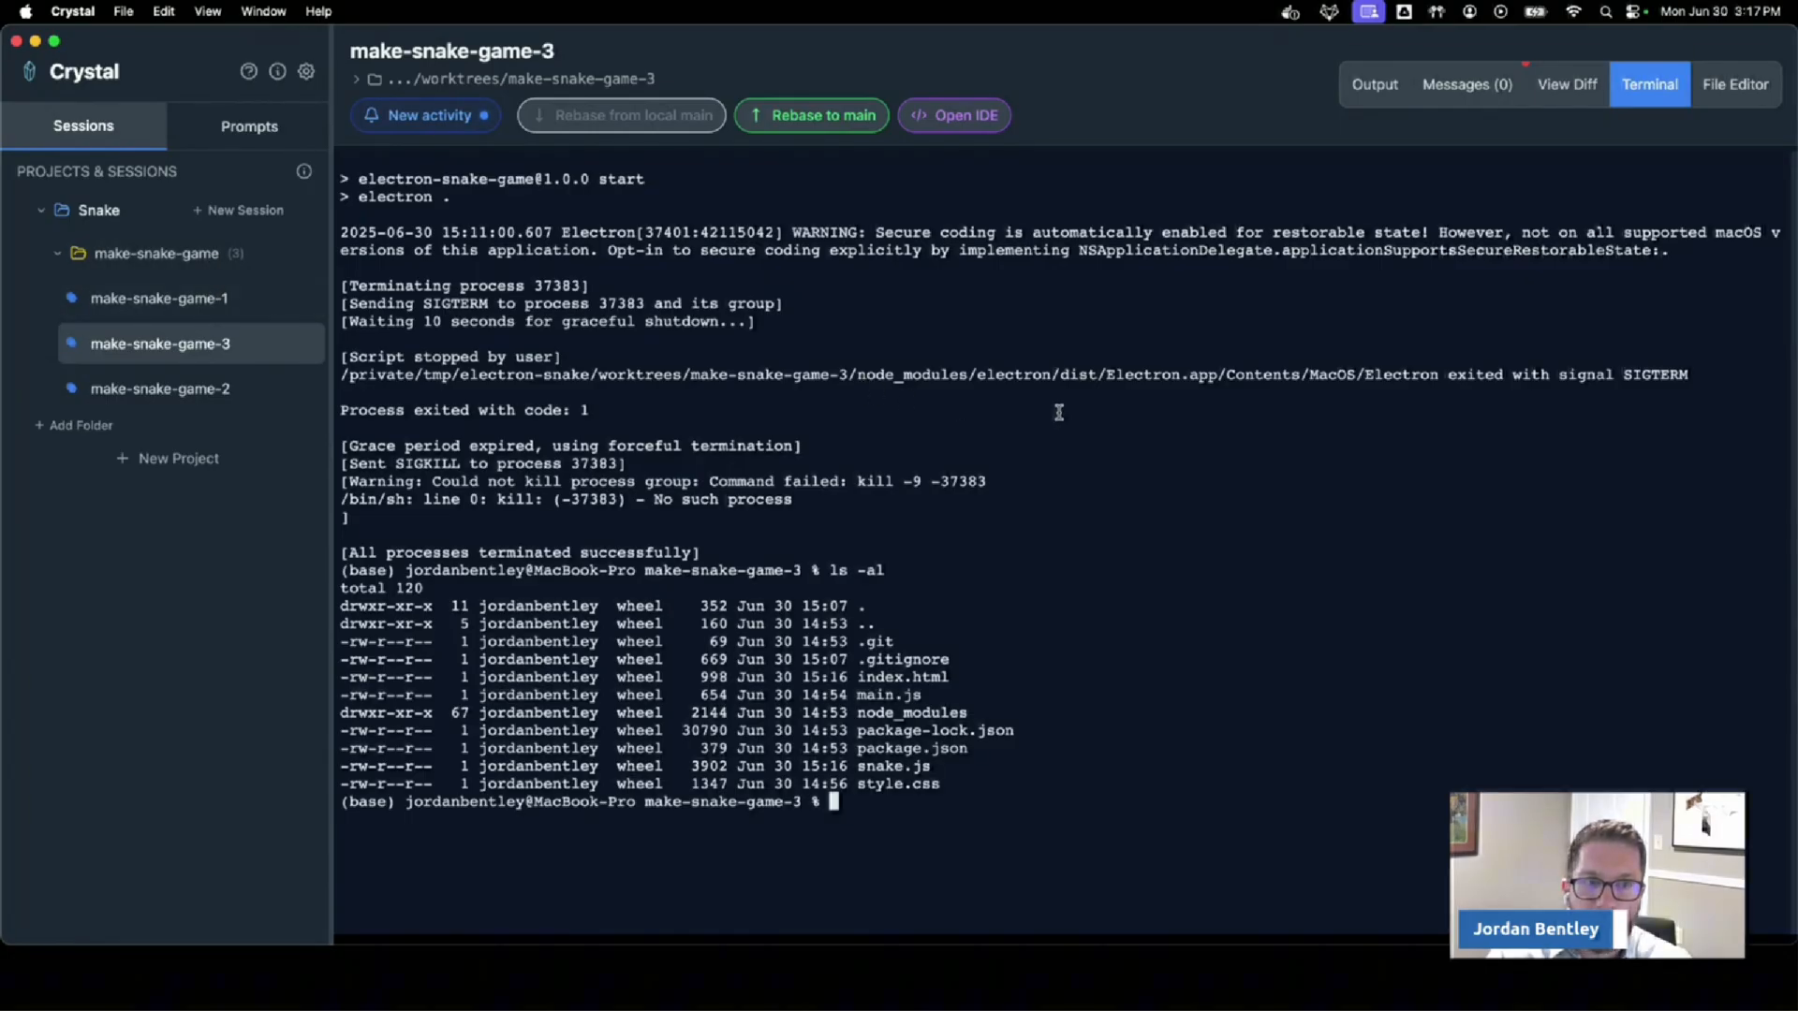
mouse_move(1008, 390)
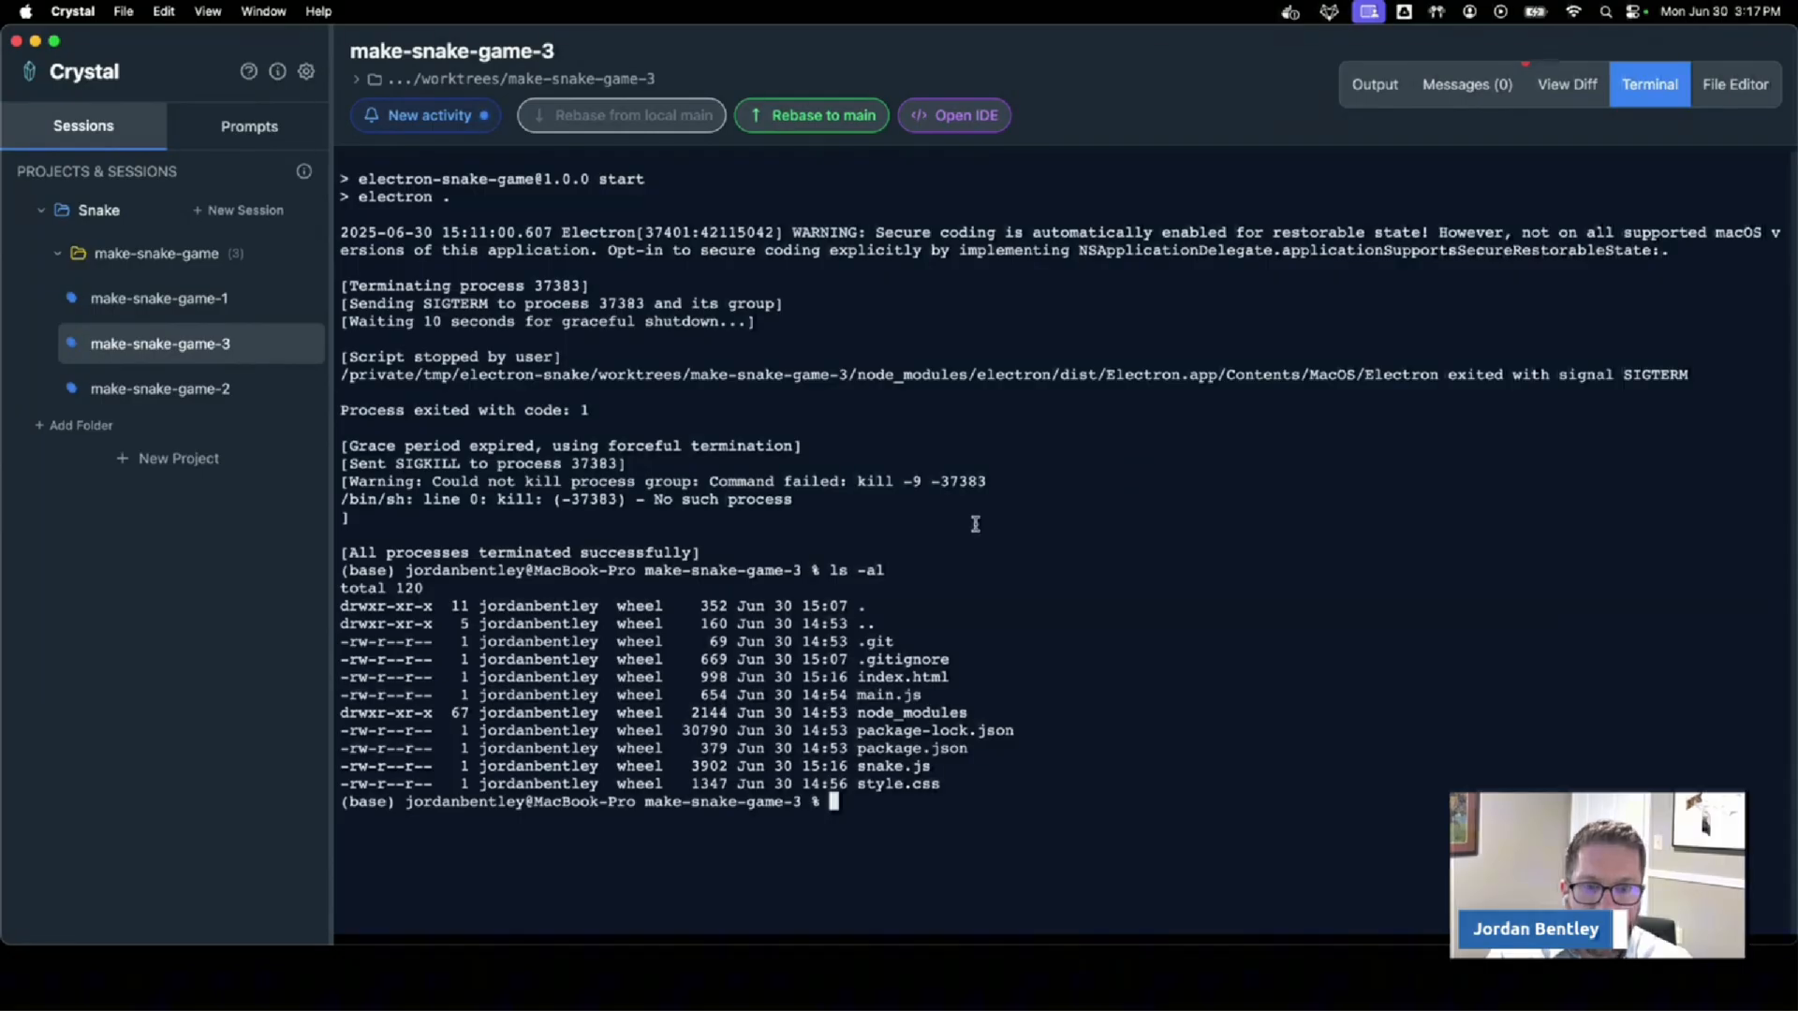
mouse_move(1206, 543)
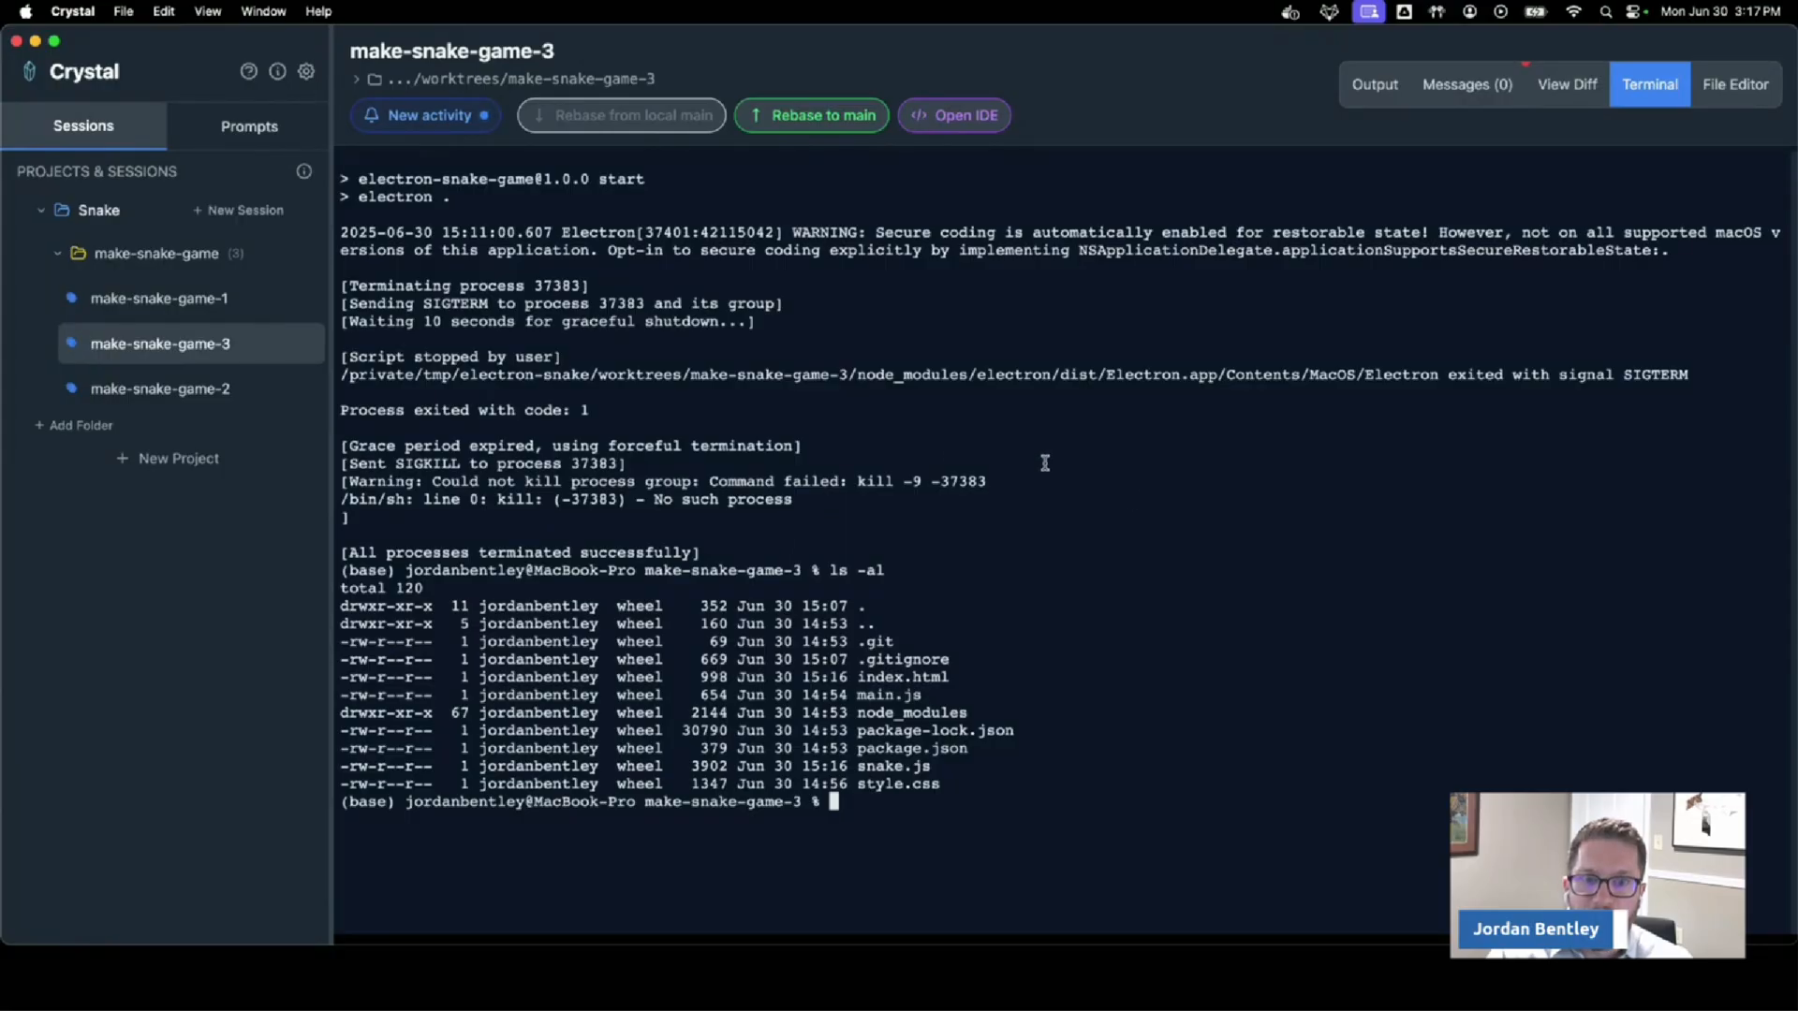
mouse_move(1126, 487)
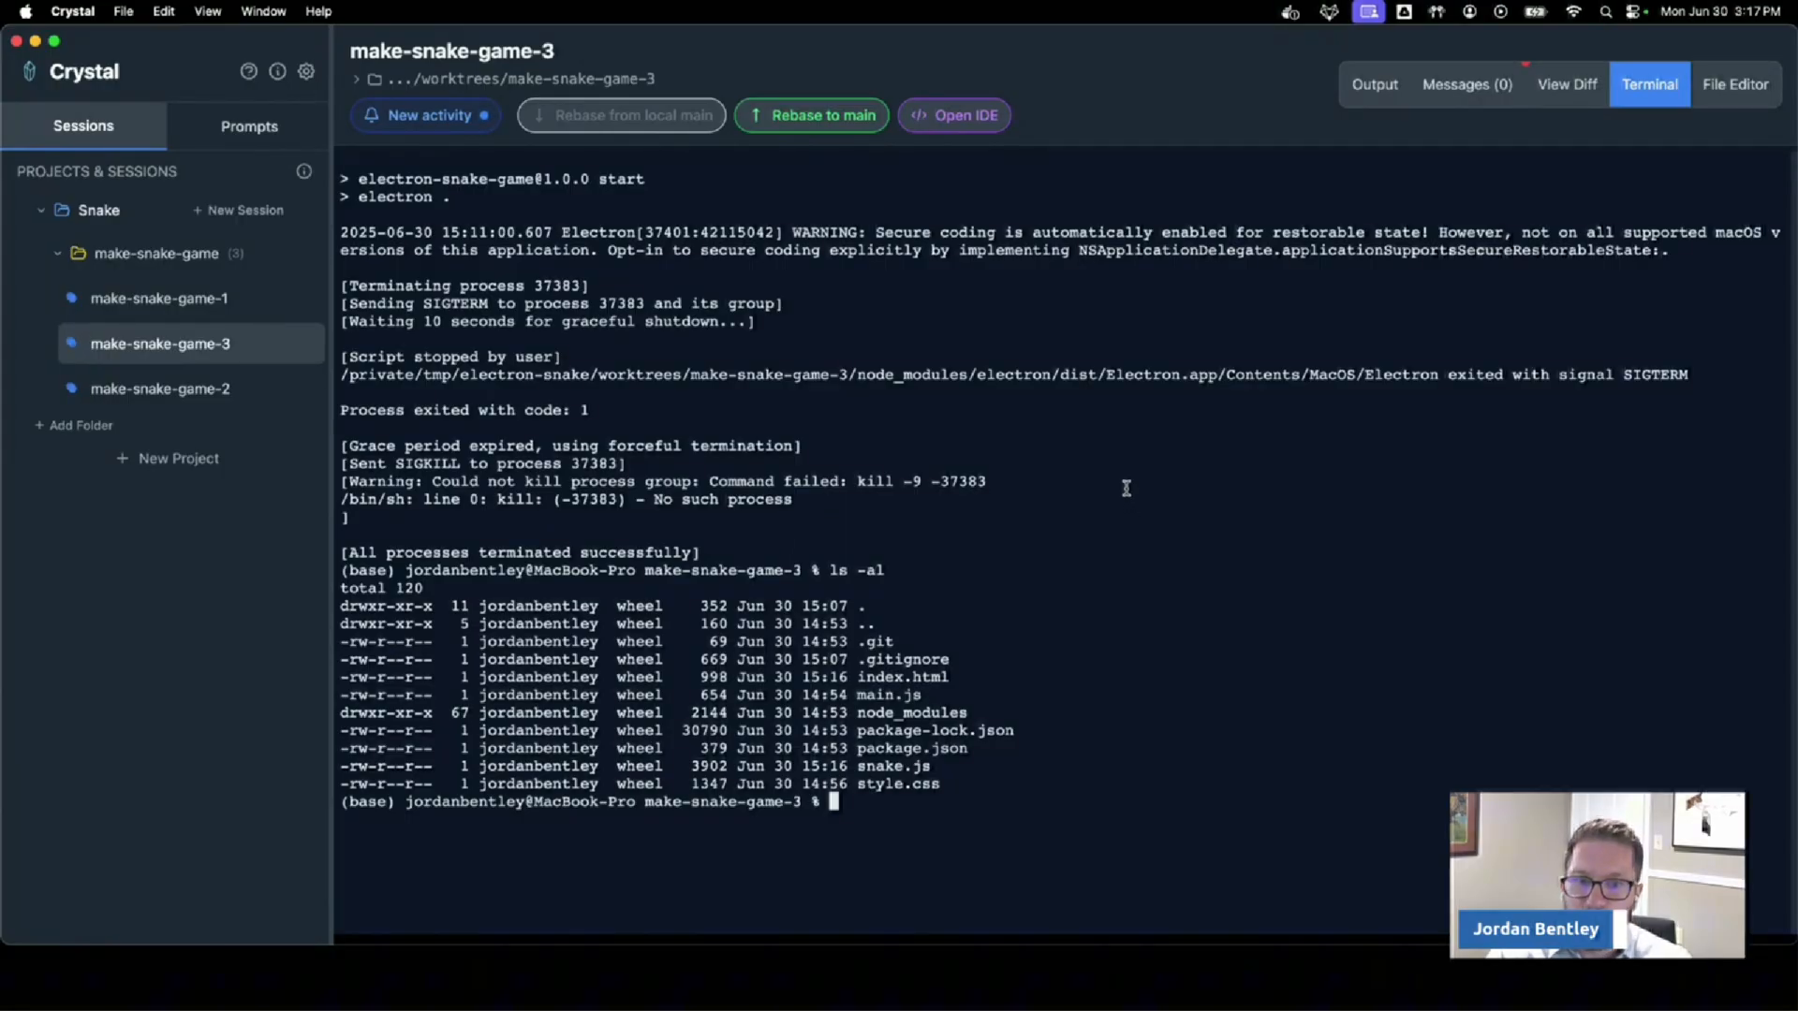
mouse_move(1221, 475)
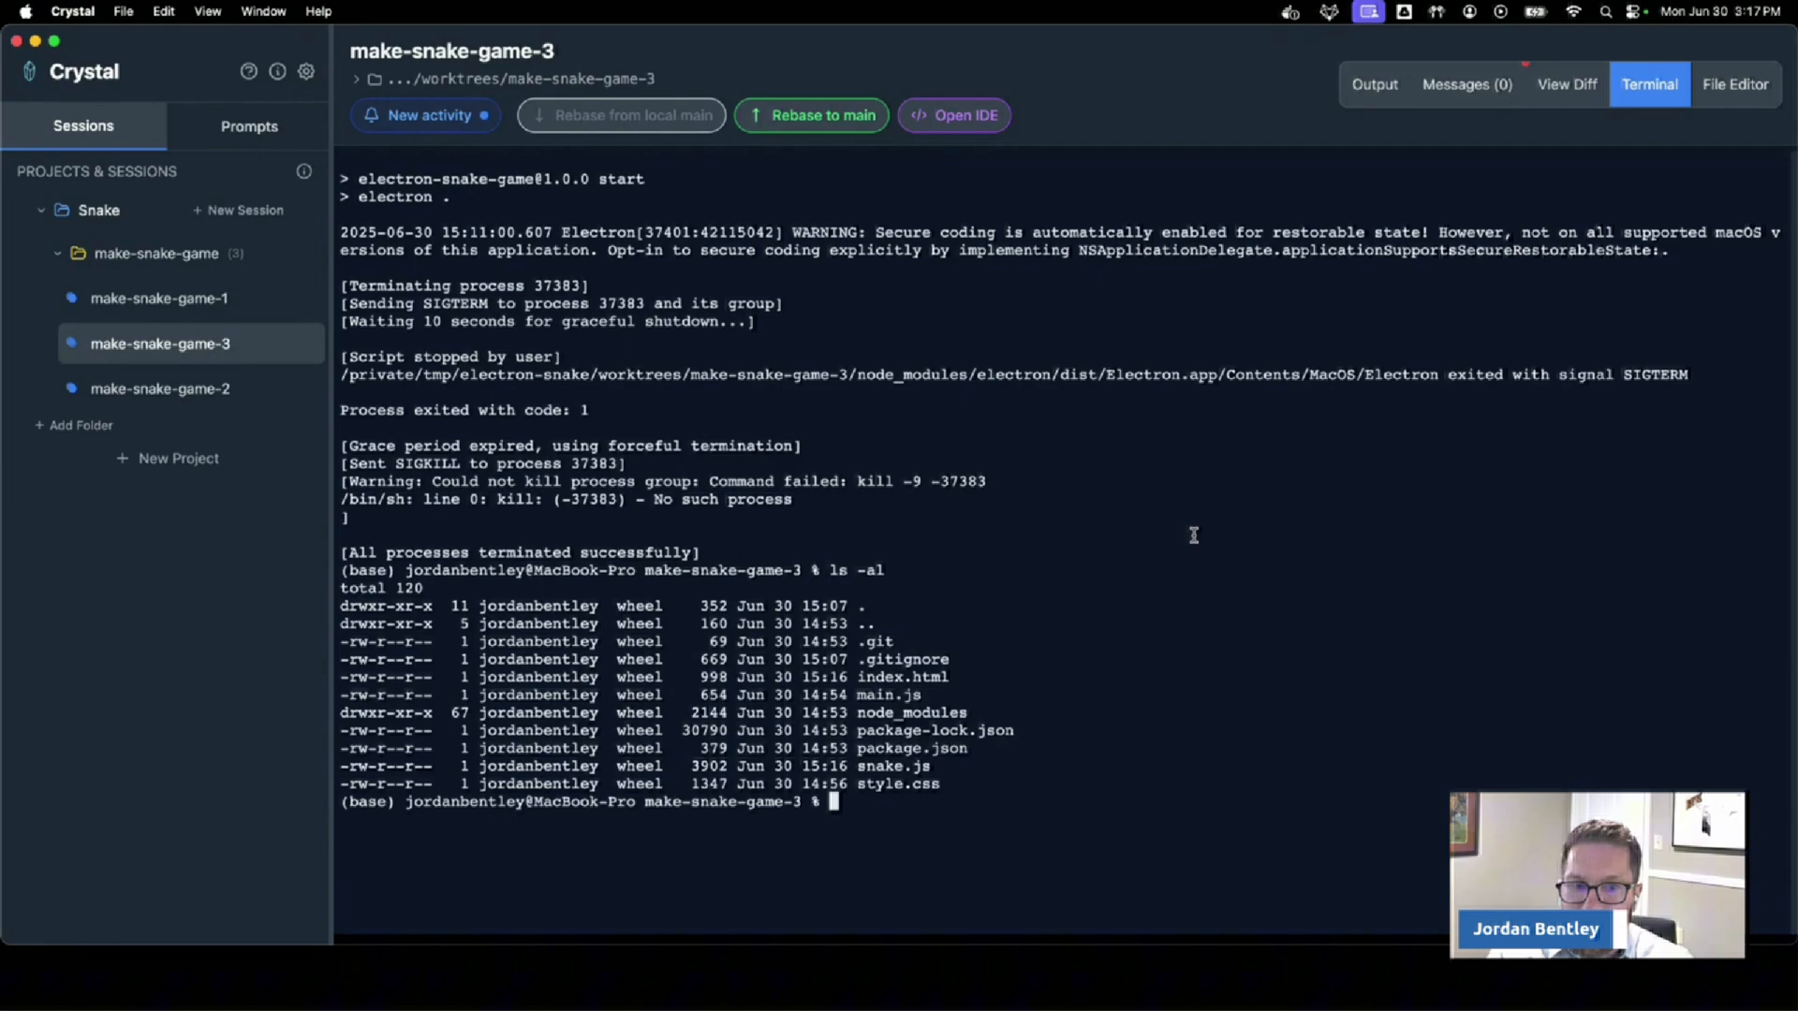
click(1375, 84)
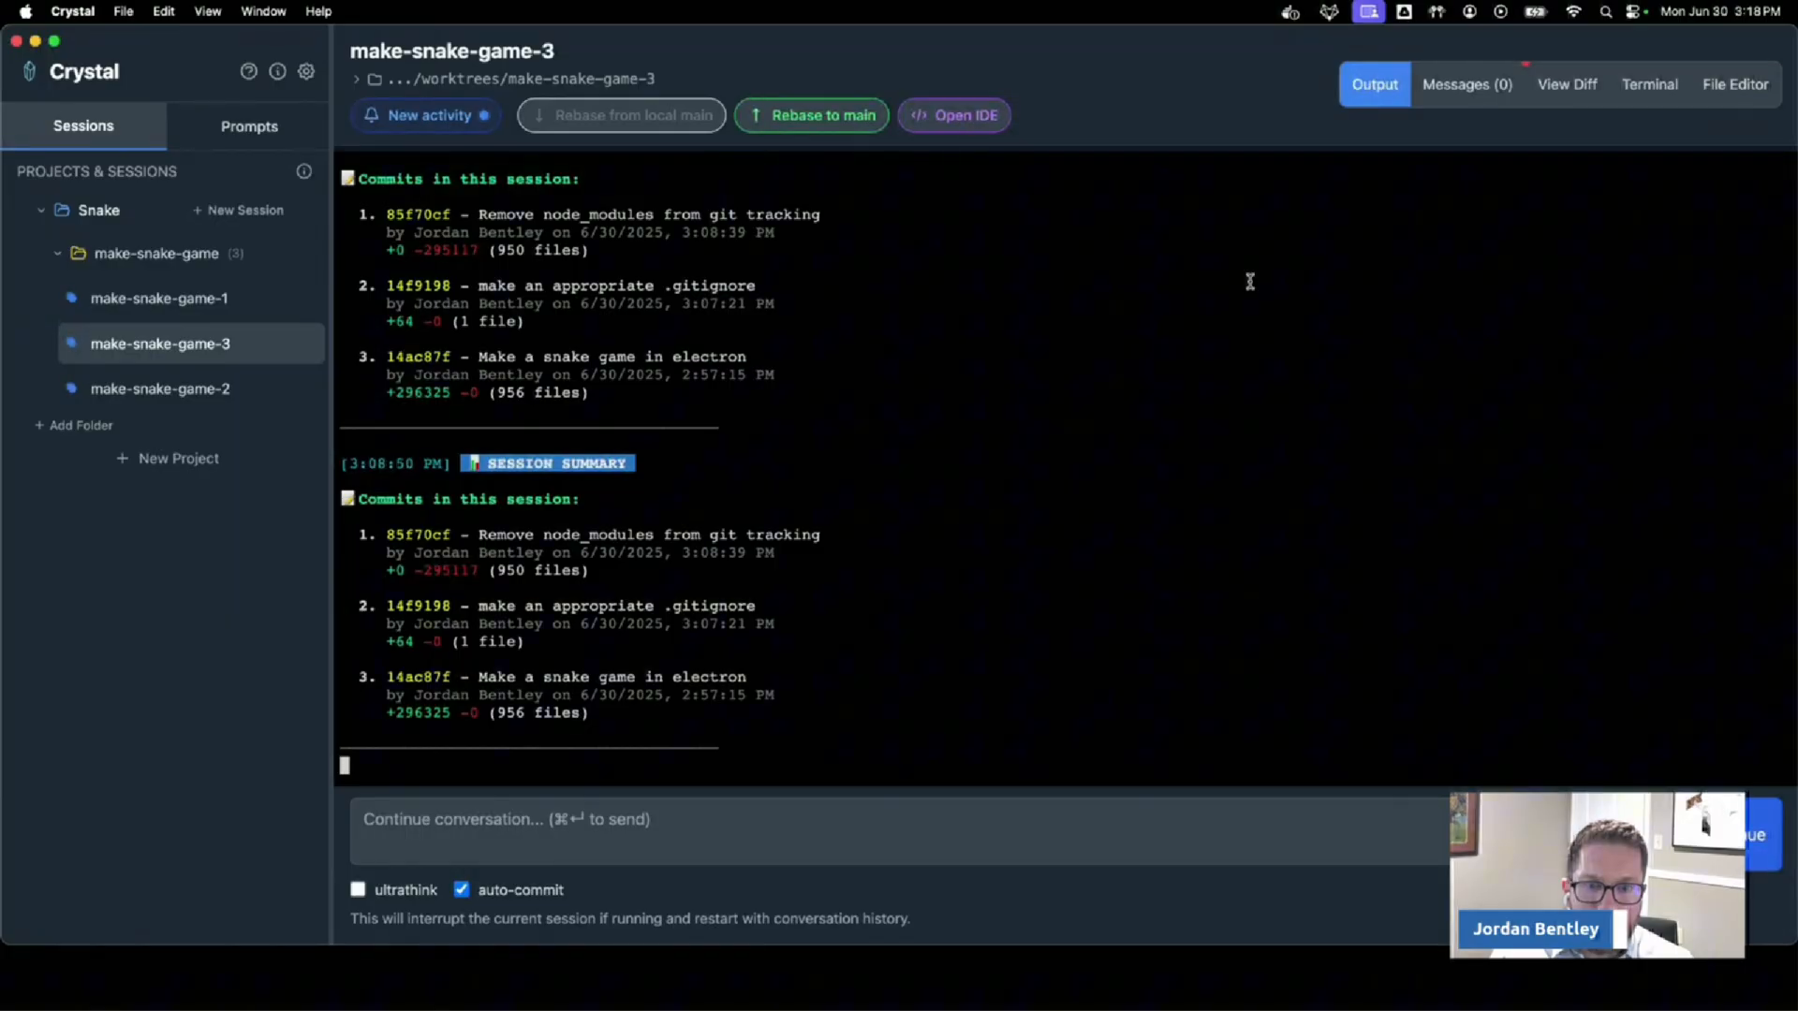
mouse_move(1253, 285)
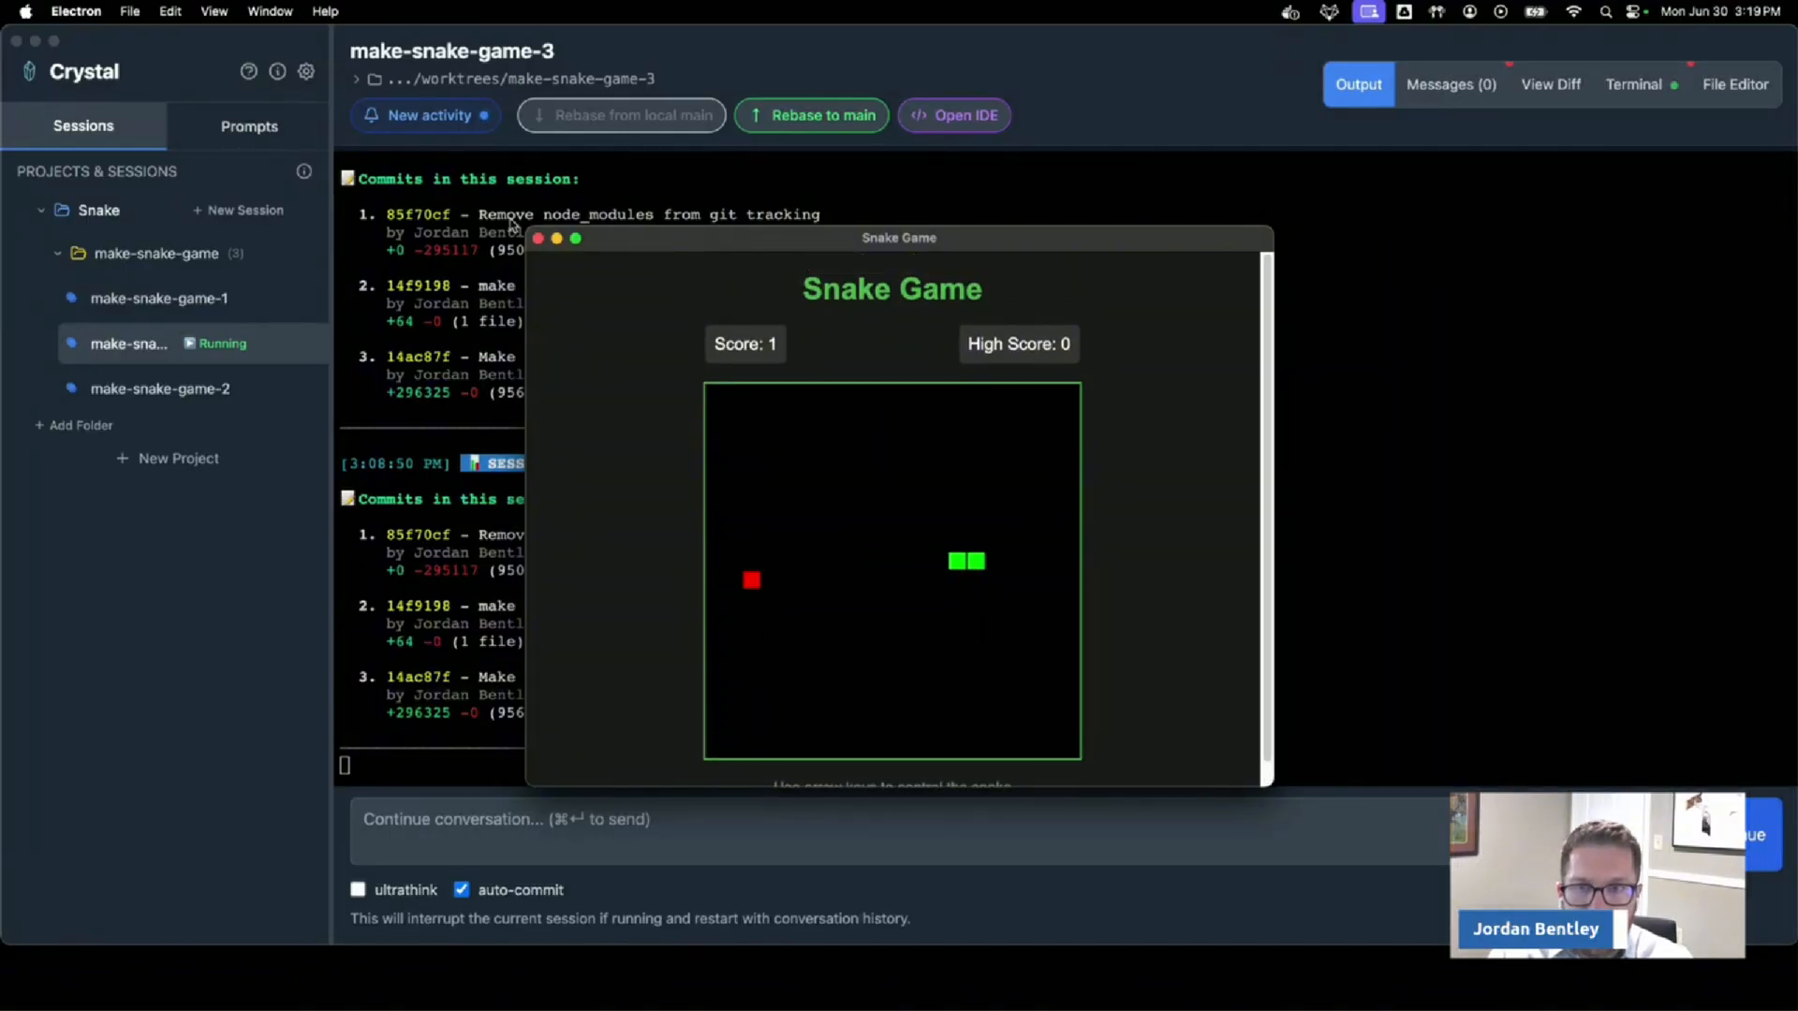
click(538, 237)
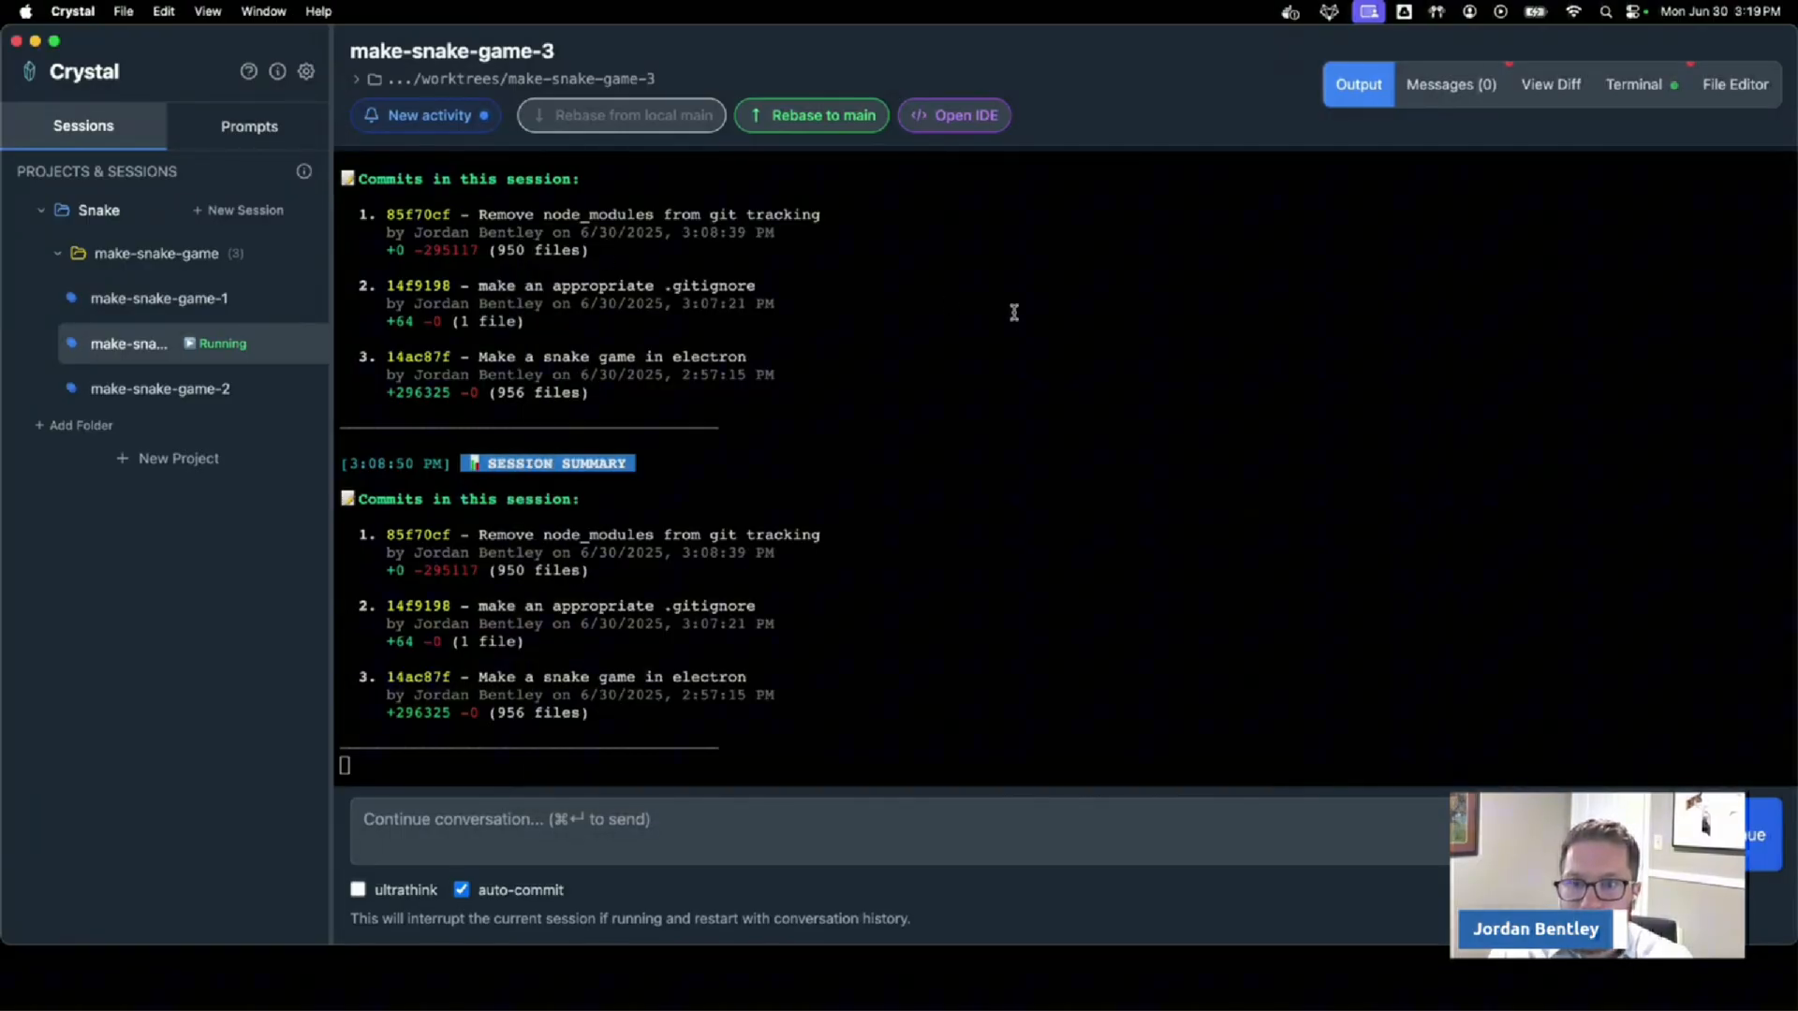
mouse_move(1011, 363)
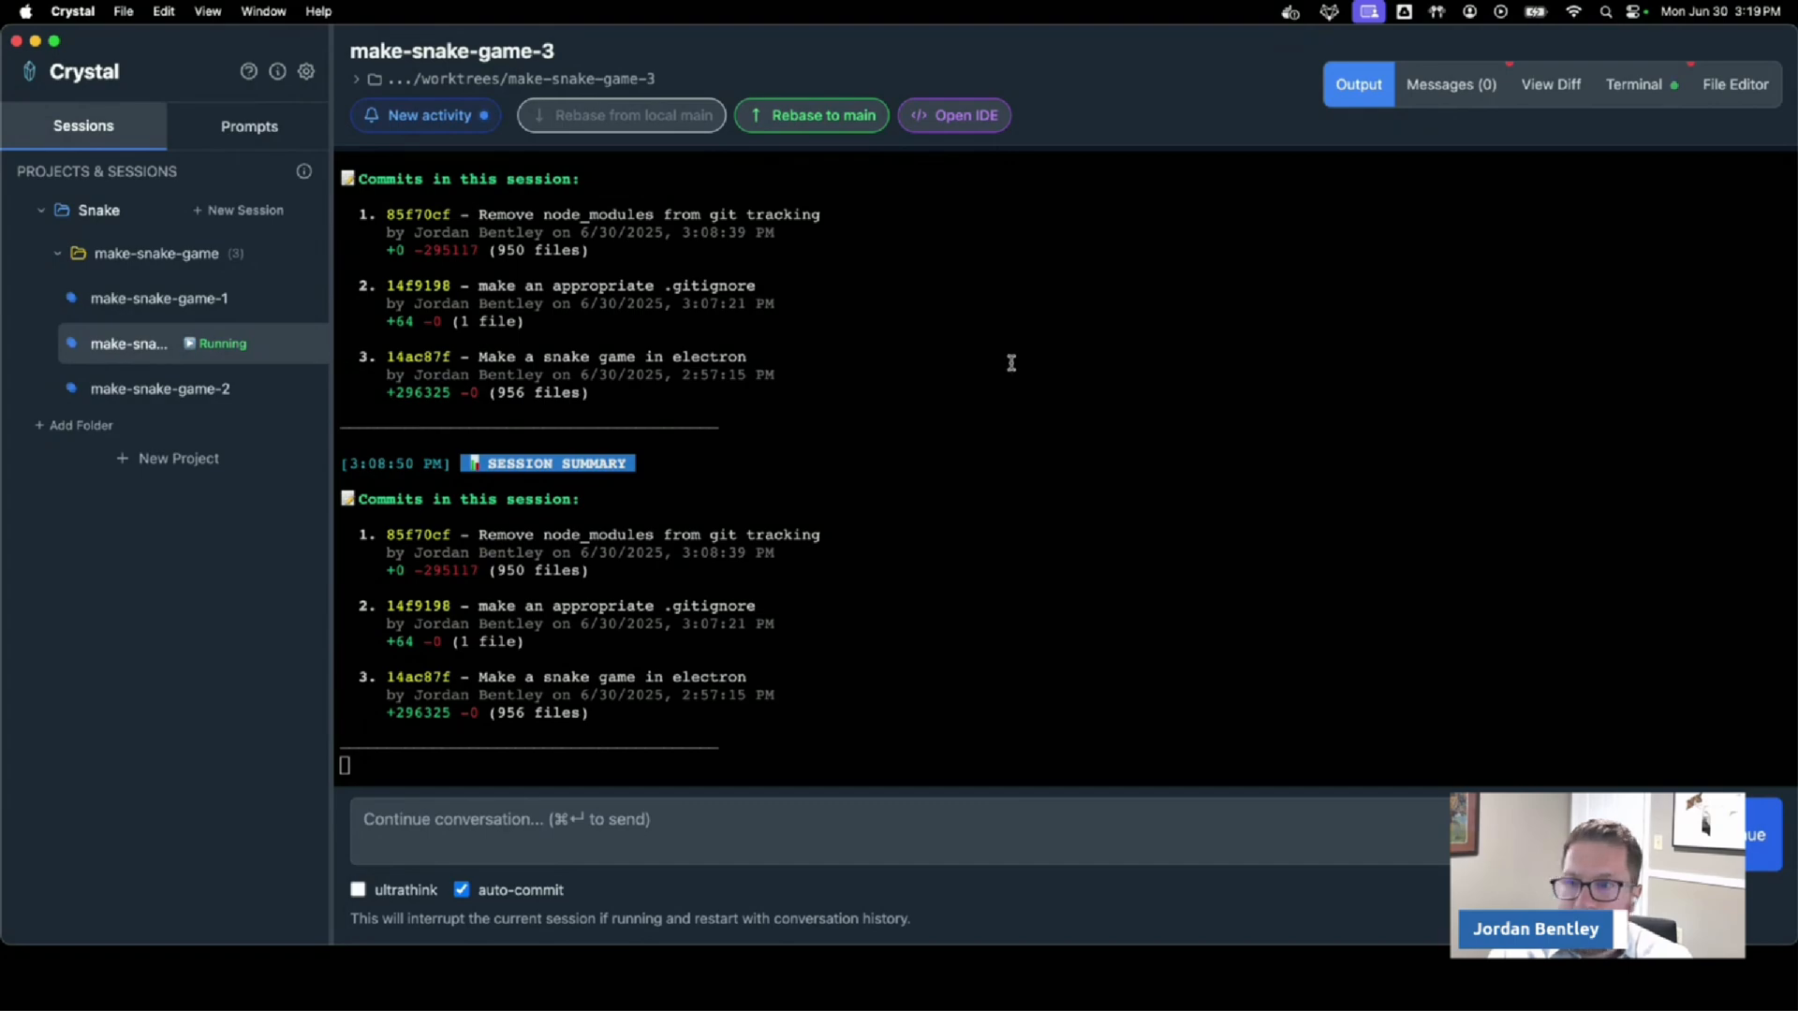
mouse_move(788, 116)
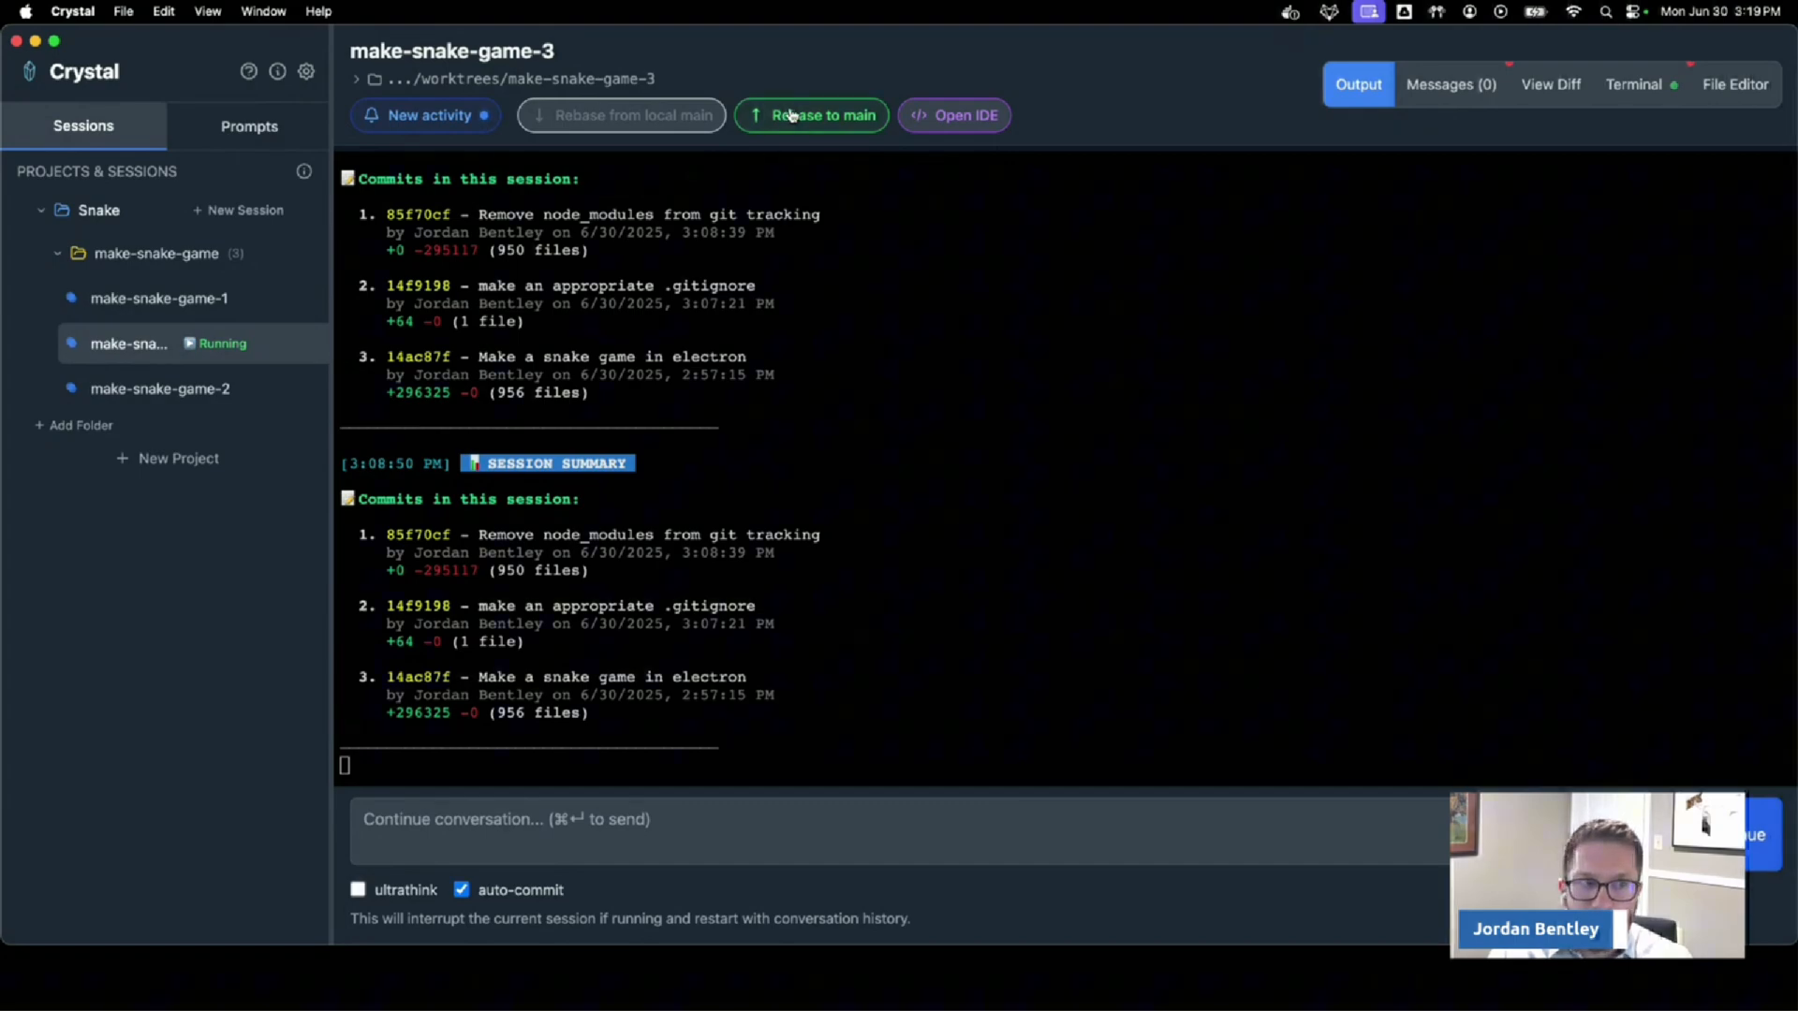
click(813, 116)
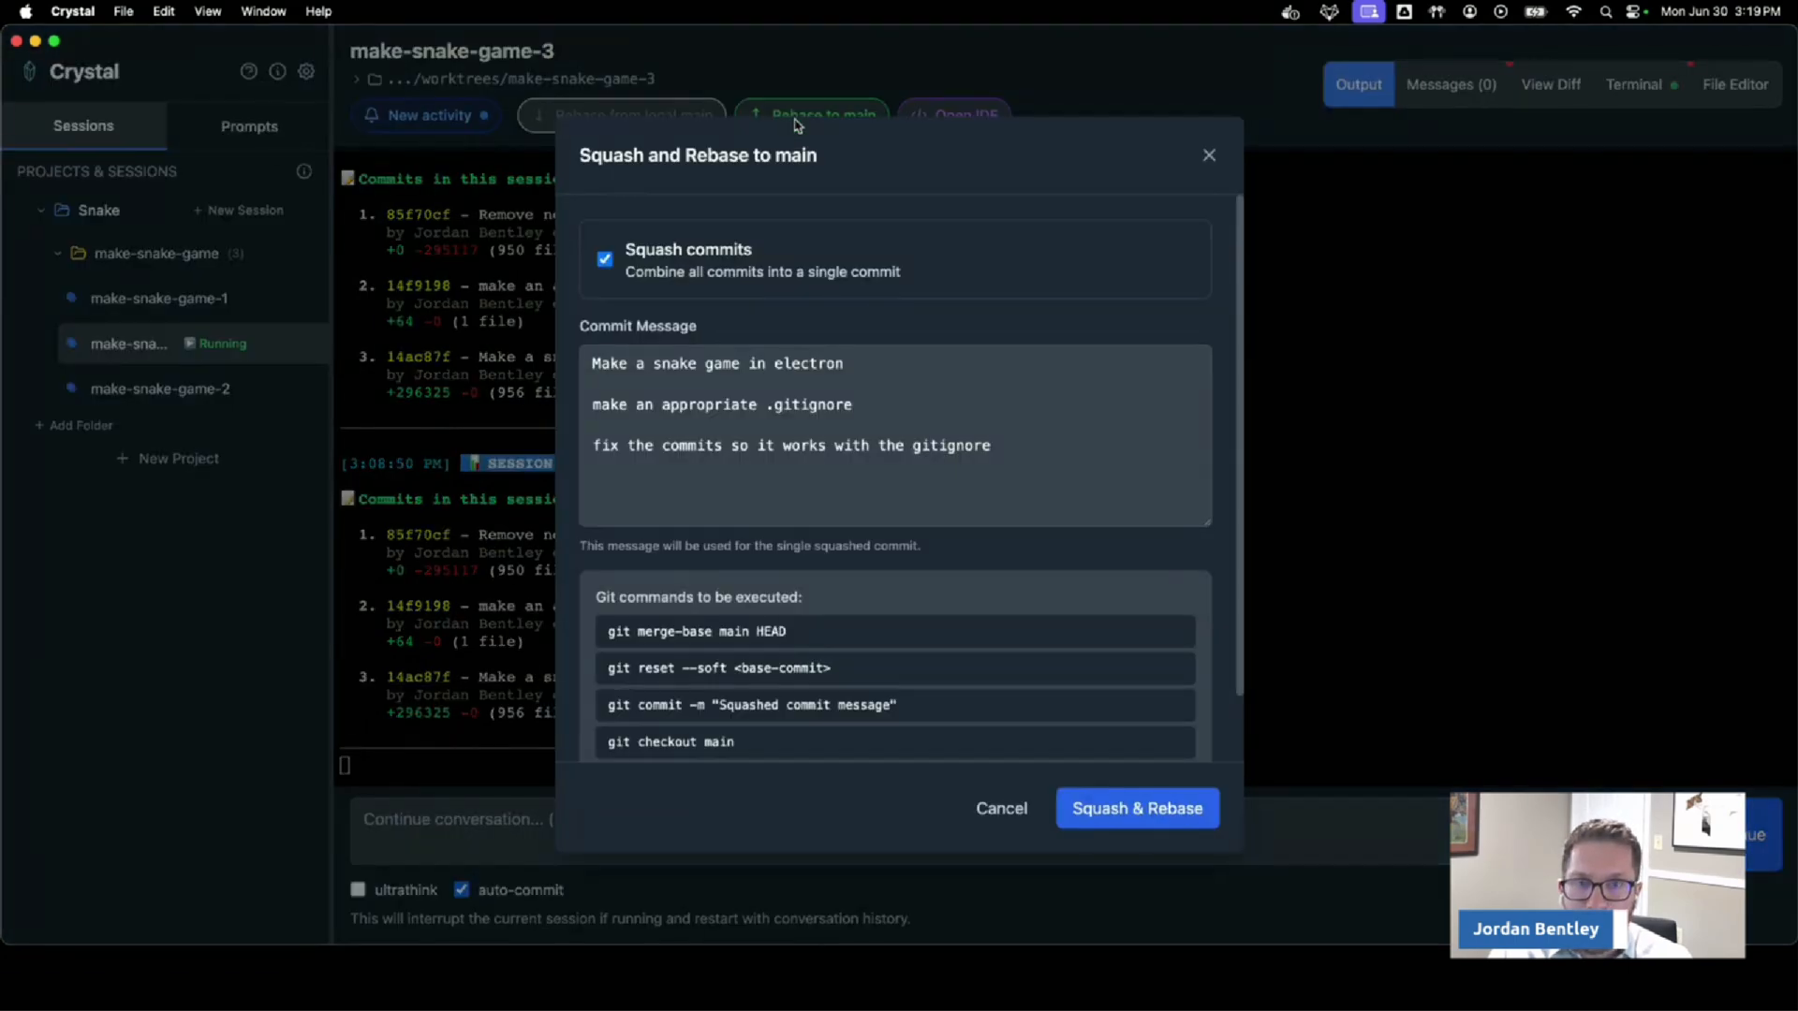
click(1045, 442)
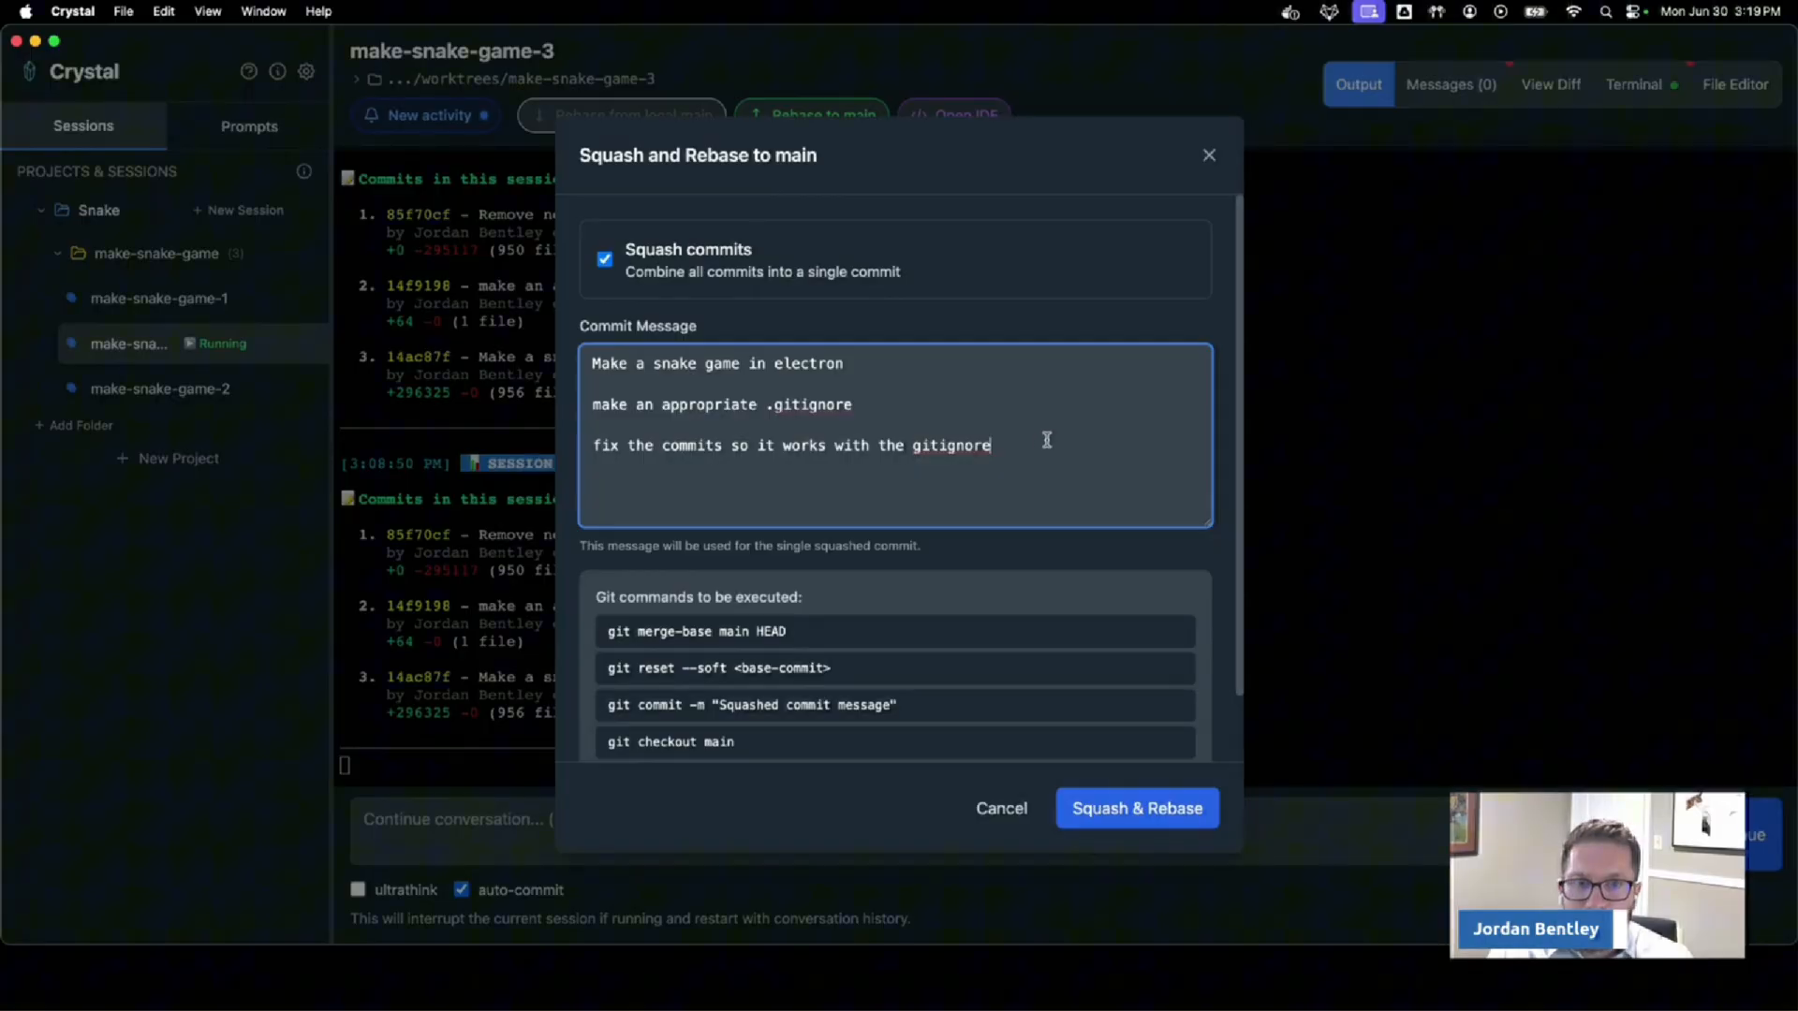
click(1000, 809)
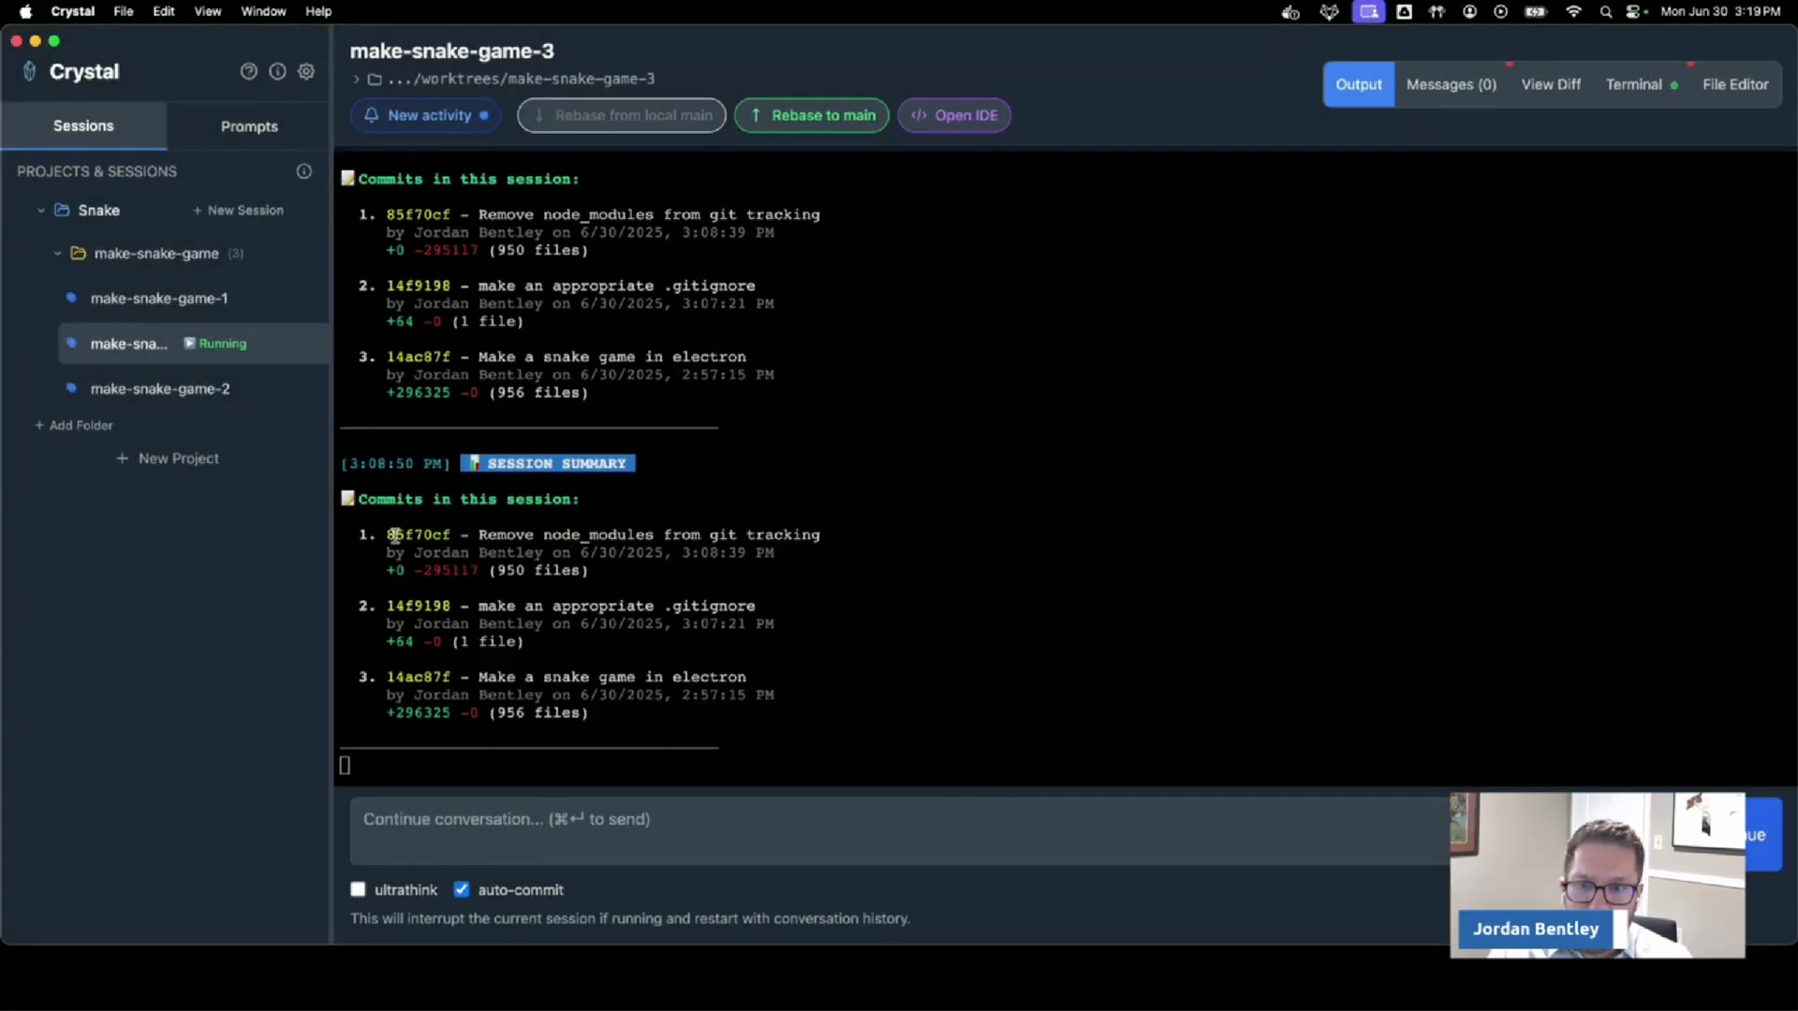
mouse_move(650, 678)
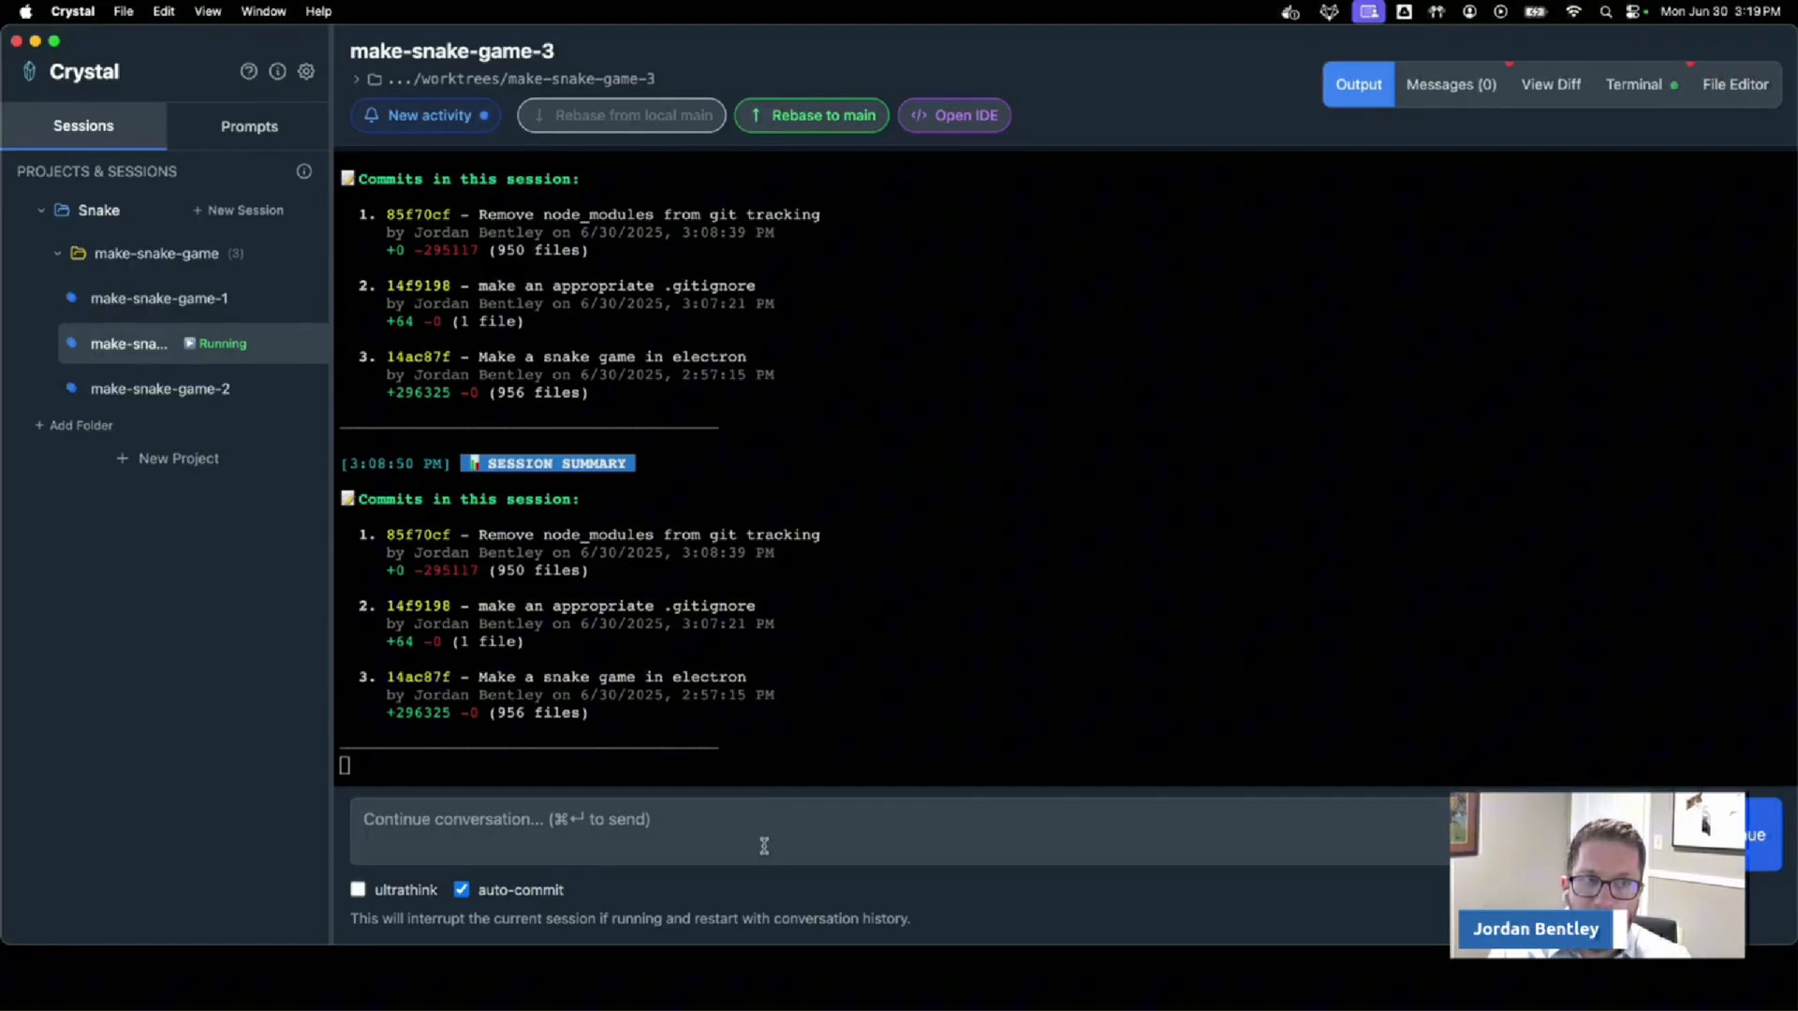
click(1551, 84)
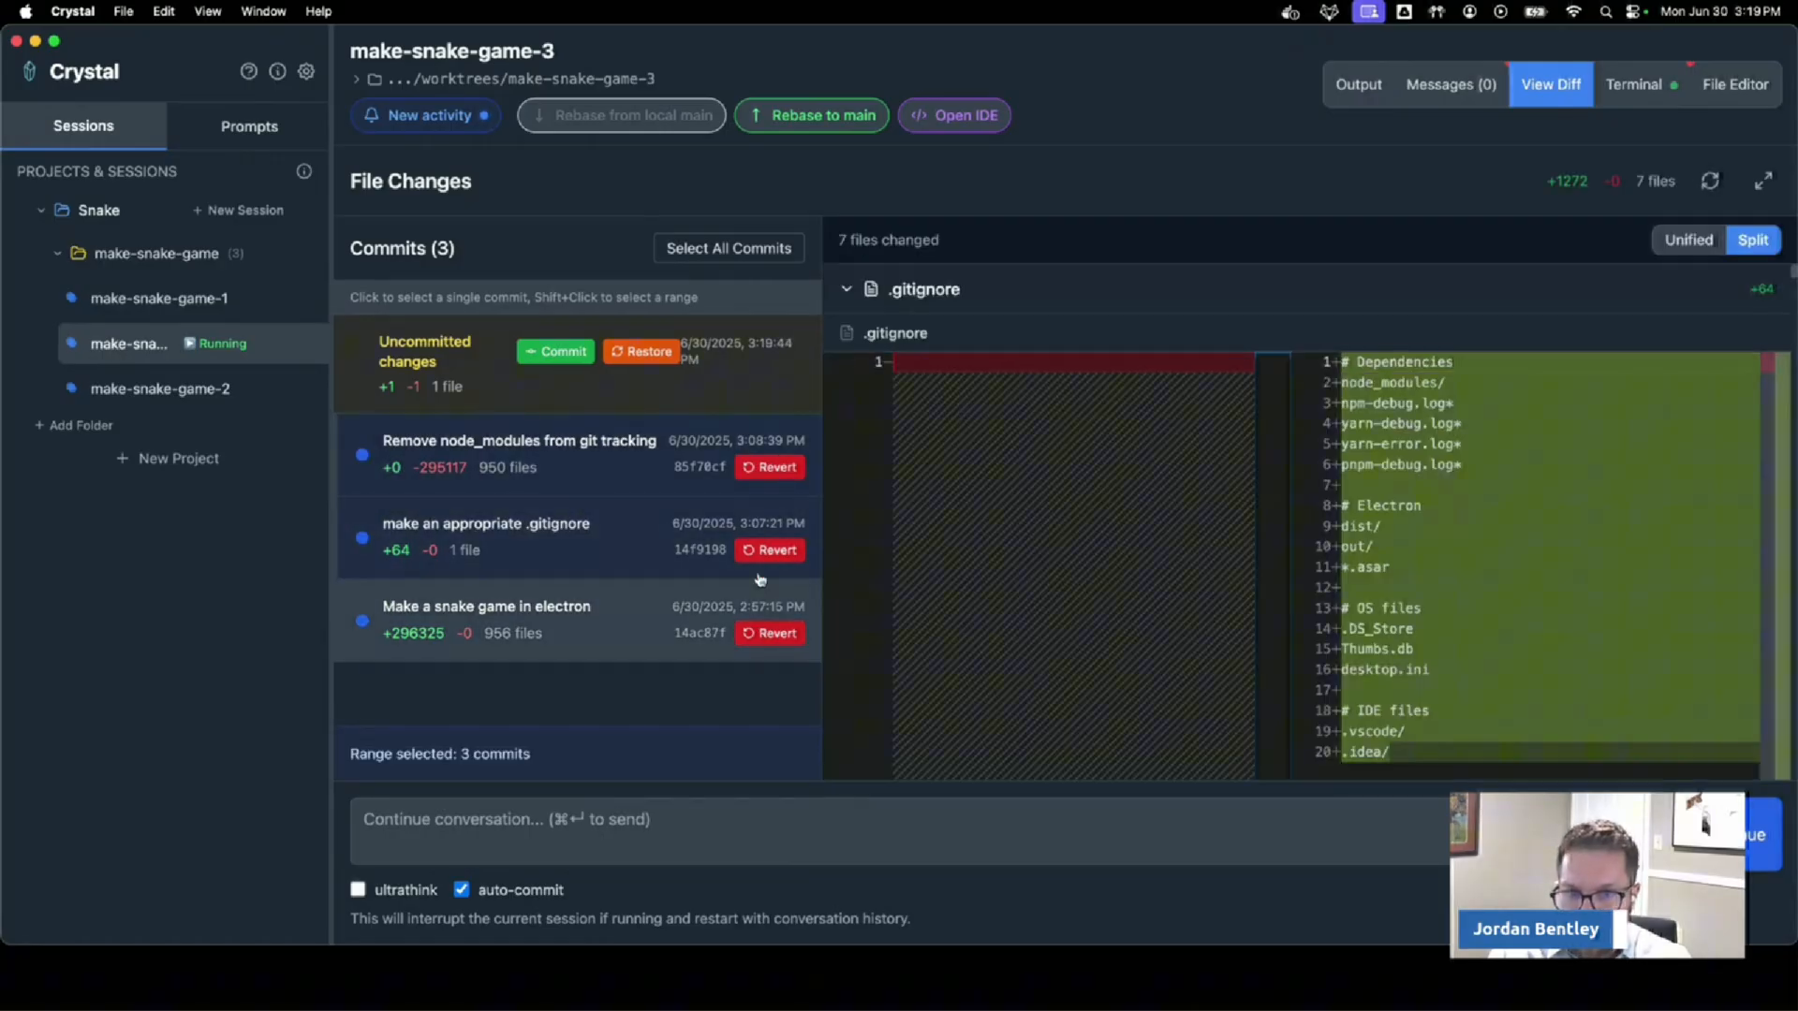
click(1360, 84)
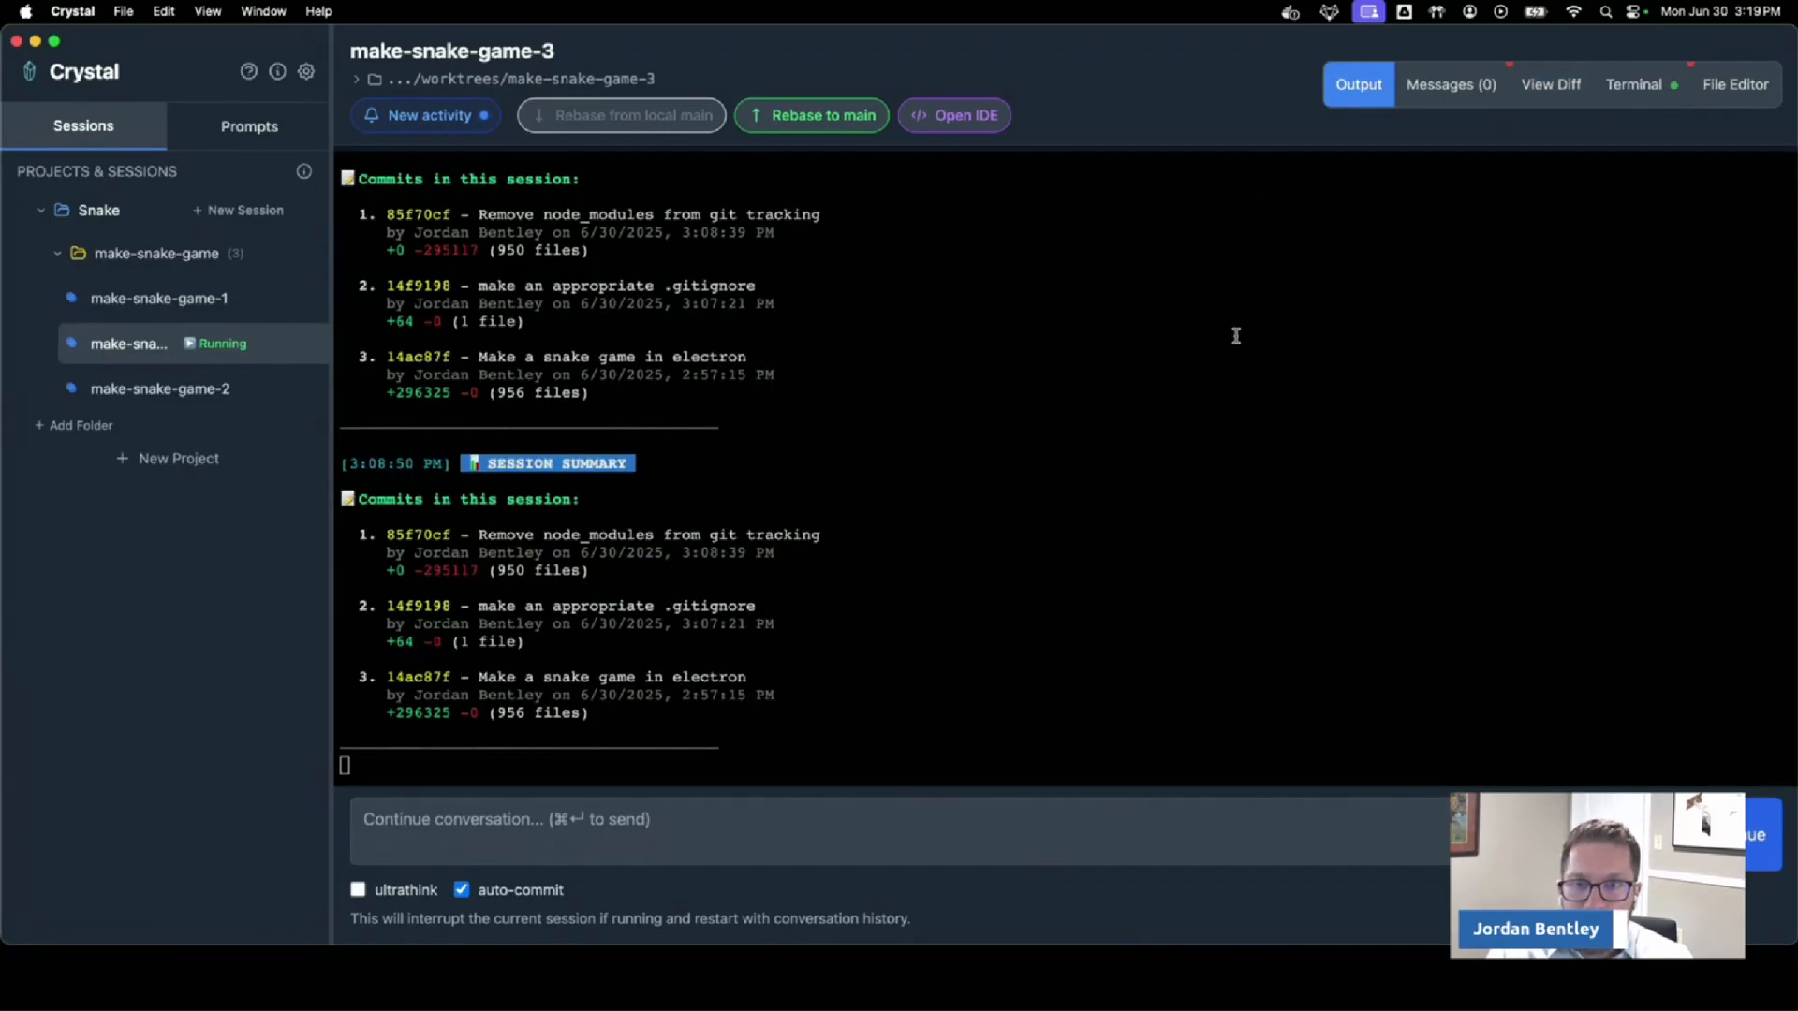
Squash and rebase the make-snake-game-3 commits onto main with the message 'Initial Commit'
click(822, 116)
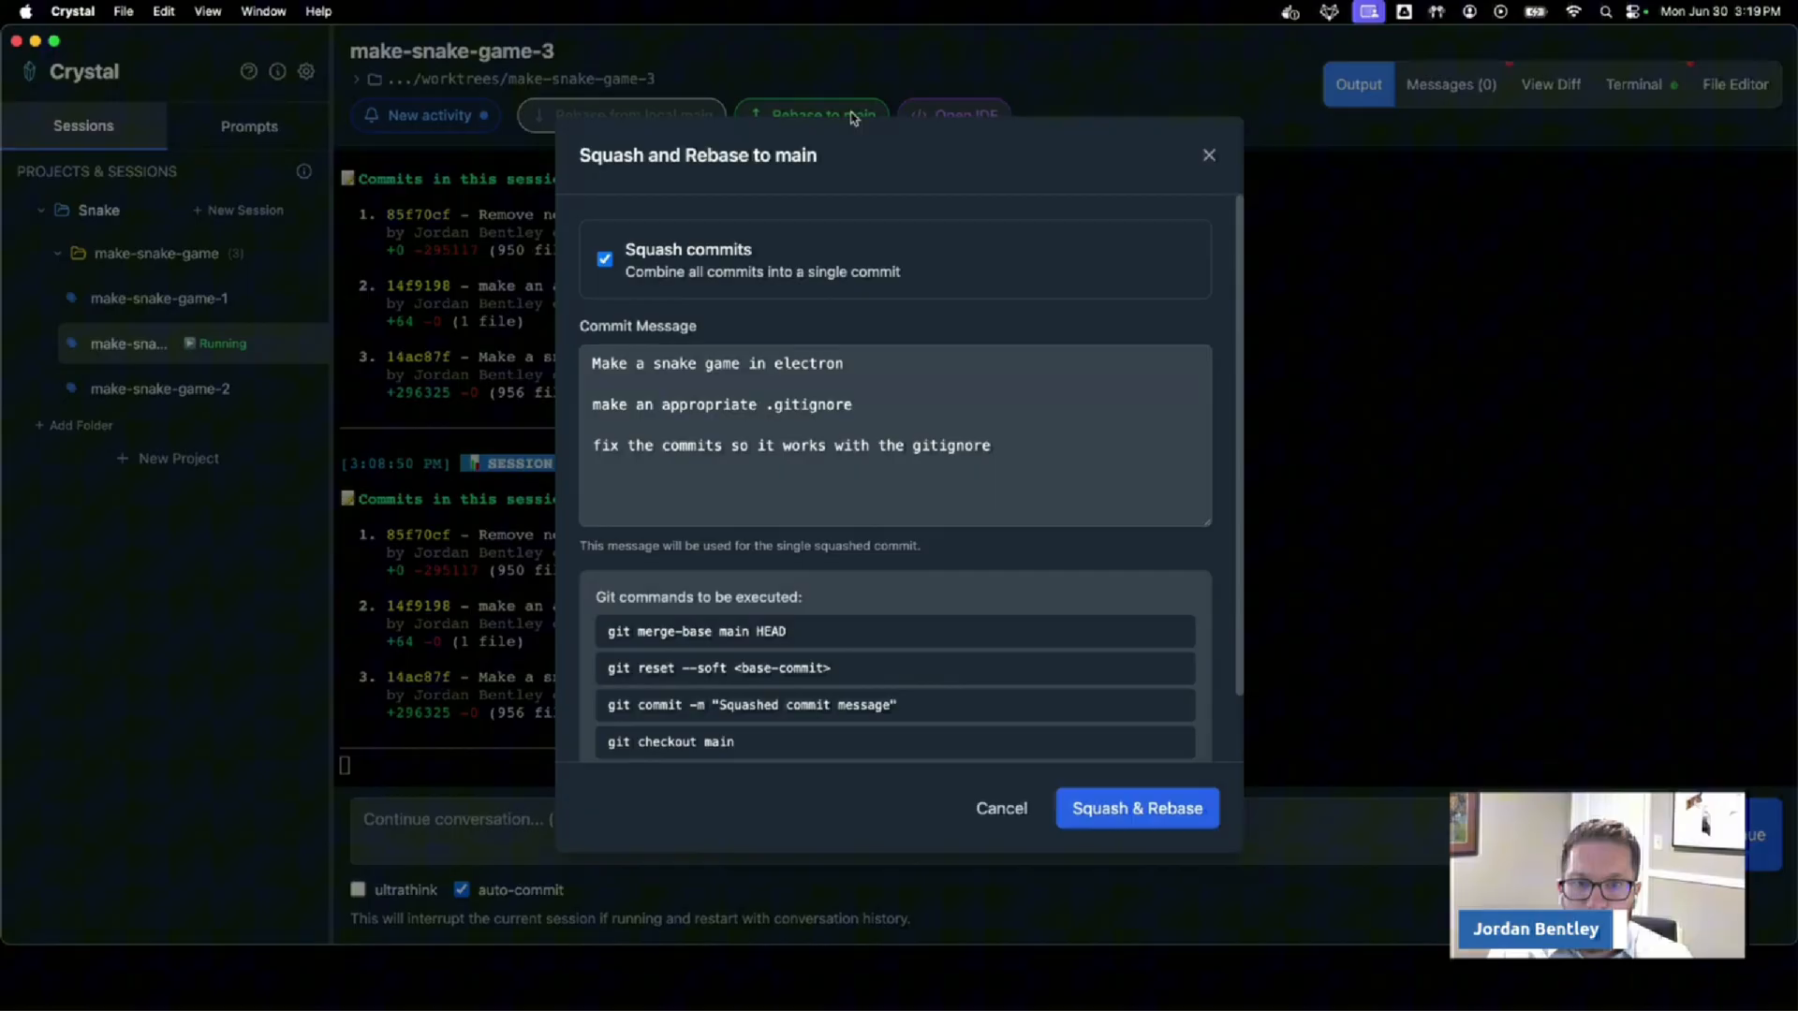
mouse_move(1042, 465)
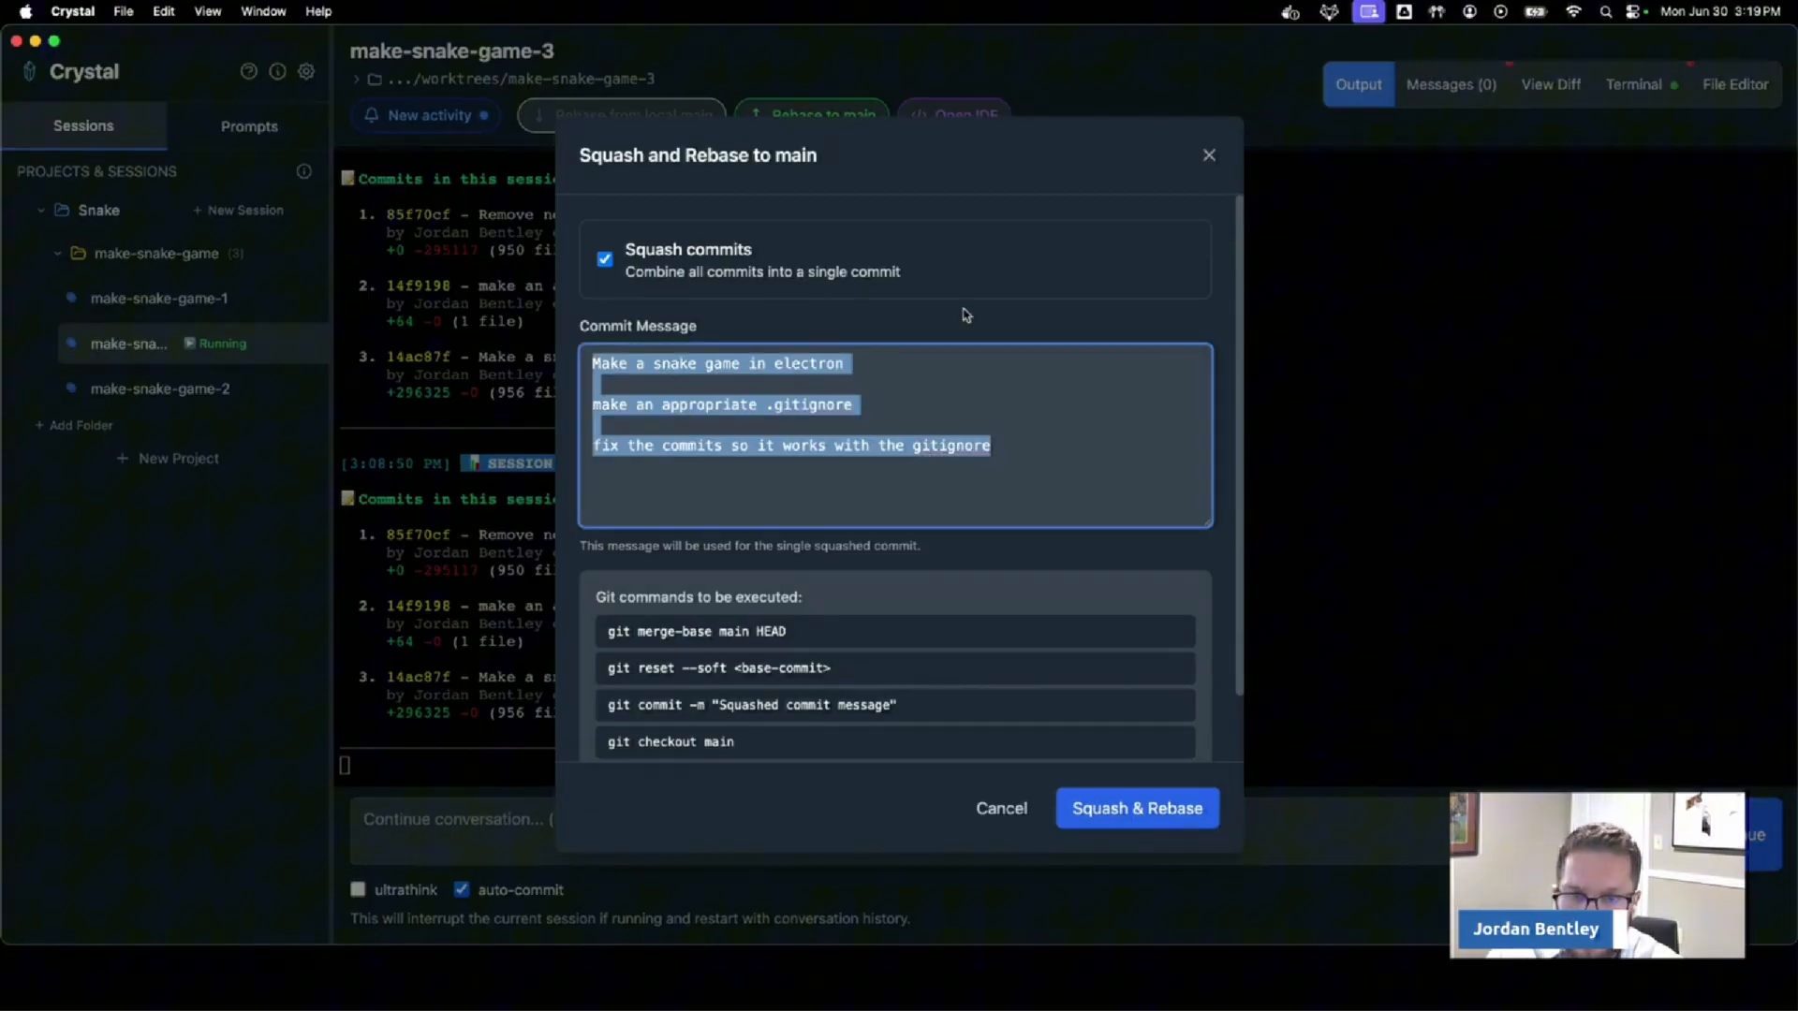
text(Initial Commit)
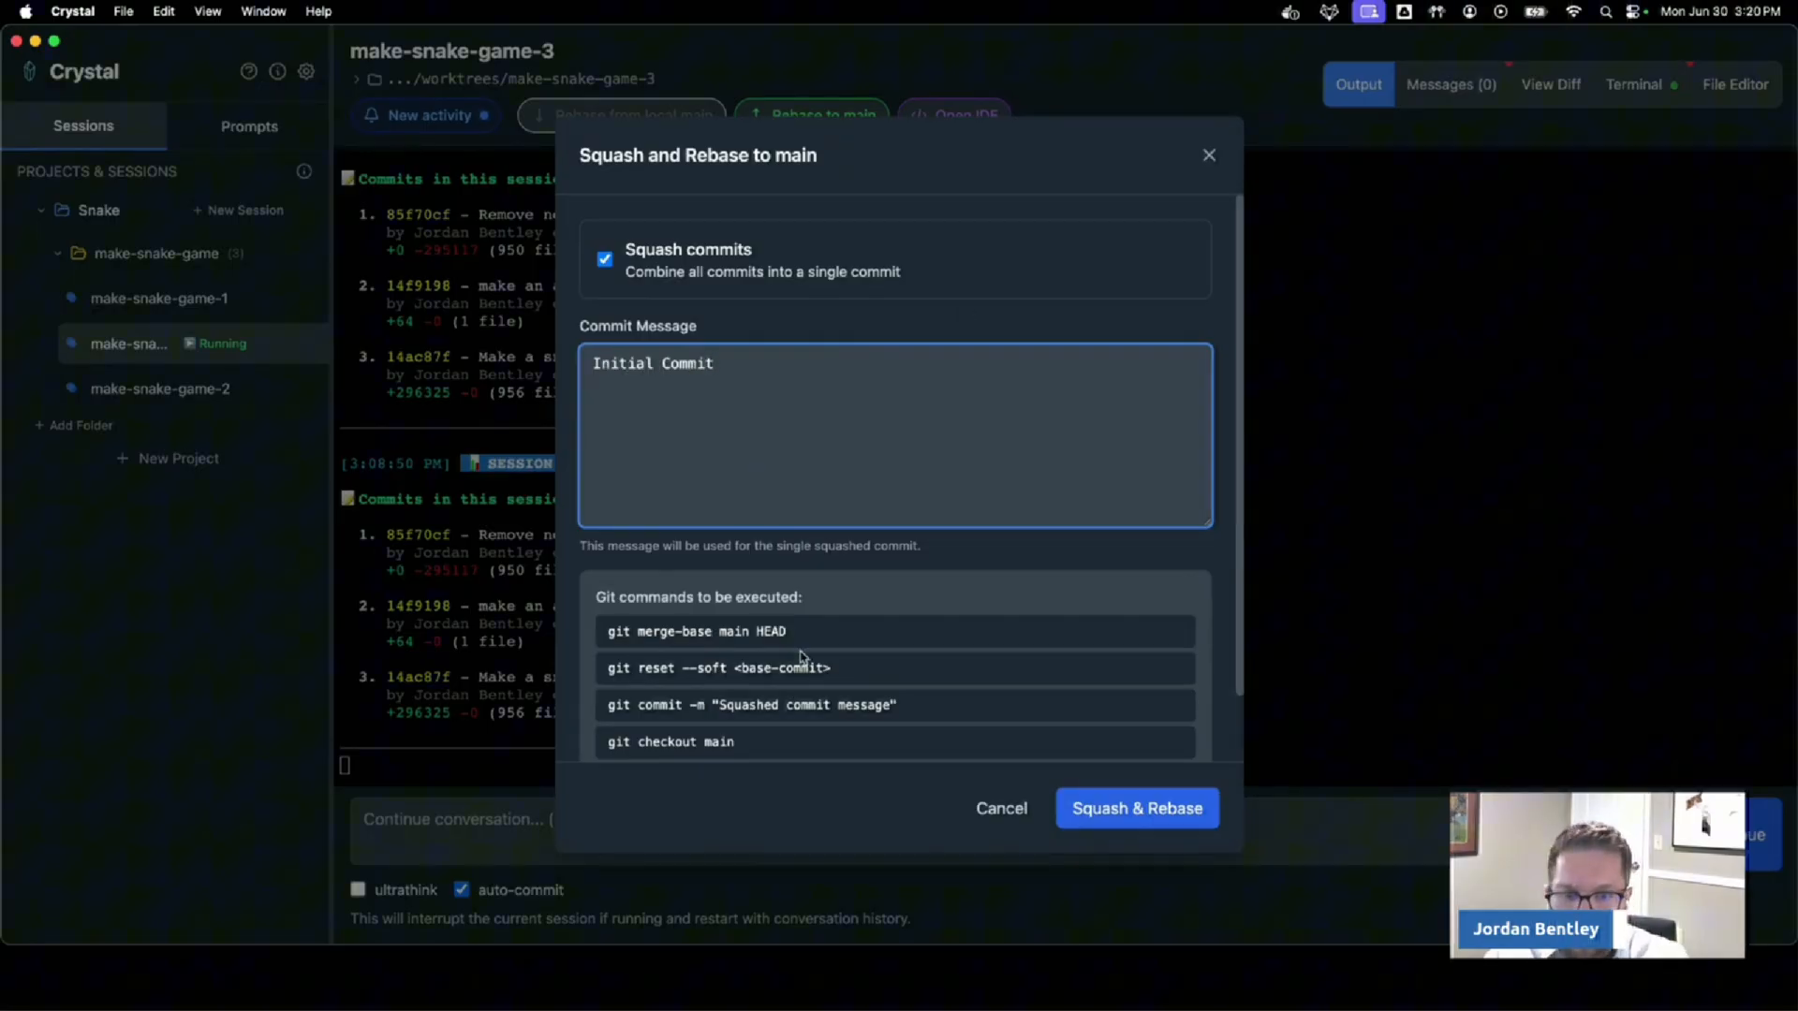
click(1000, 809)
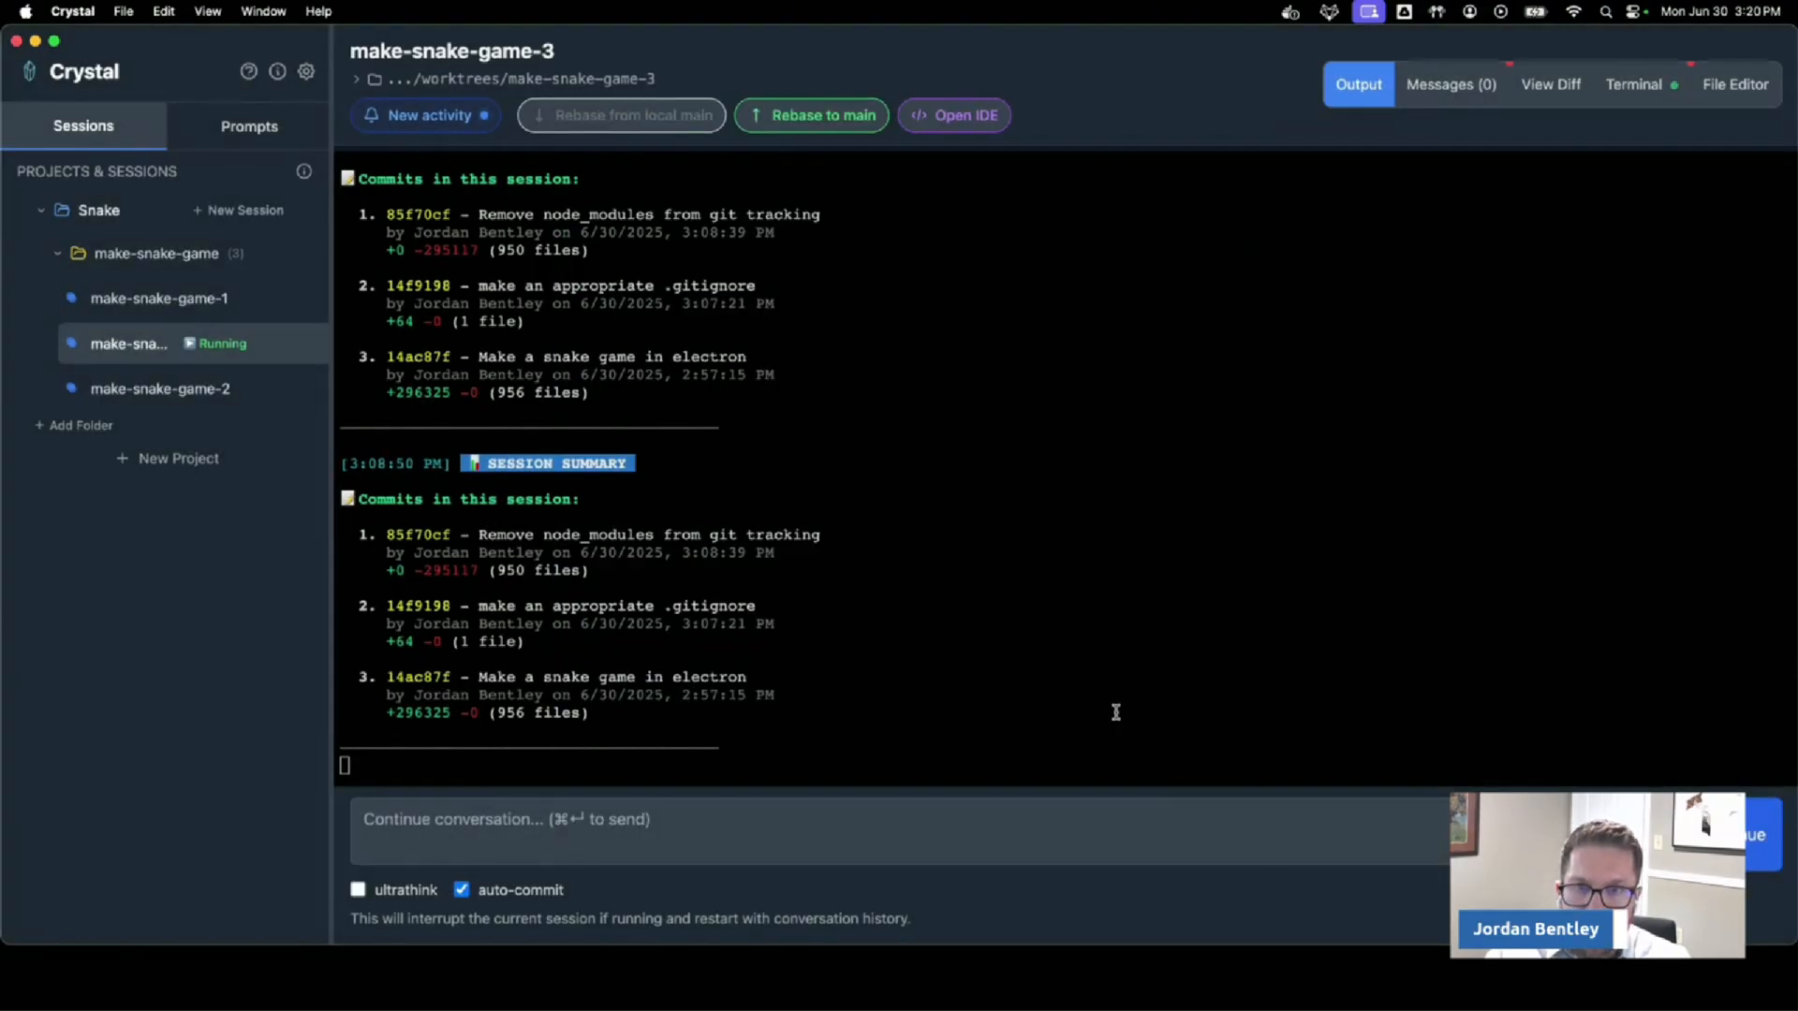
Collapse the make-snake-game folder and start a session on the Snake main branch
click(58, 253)
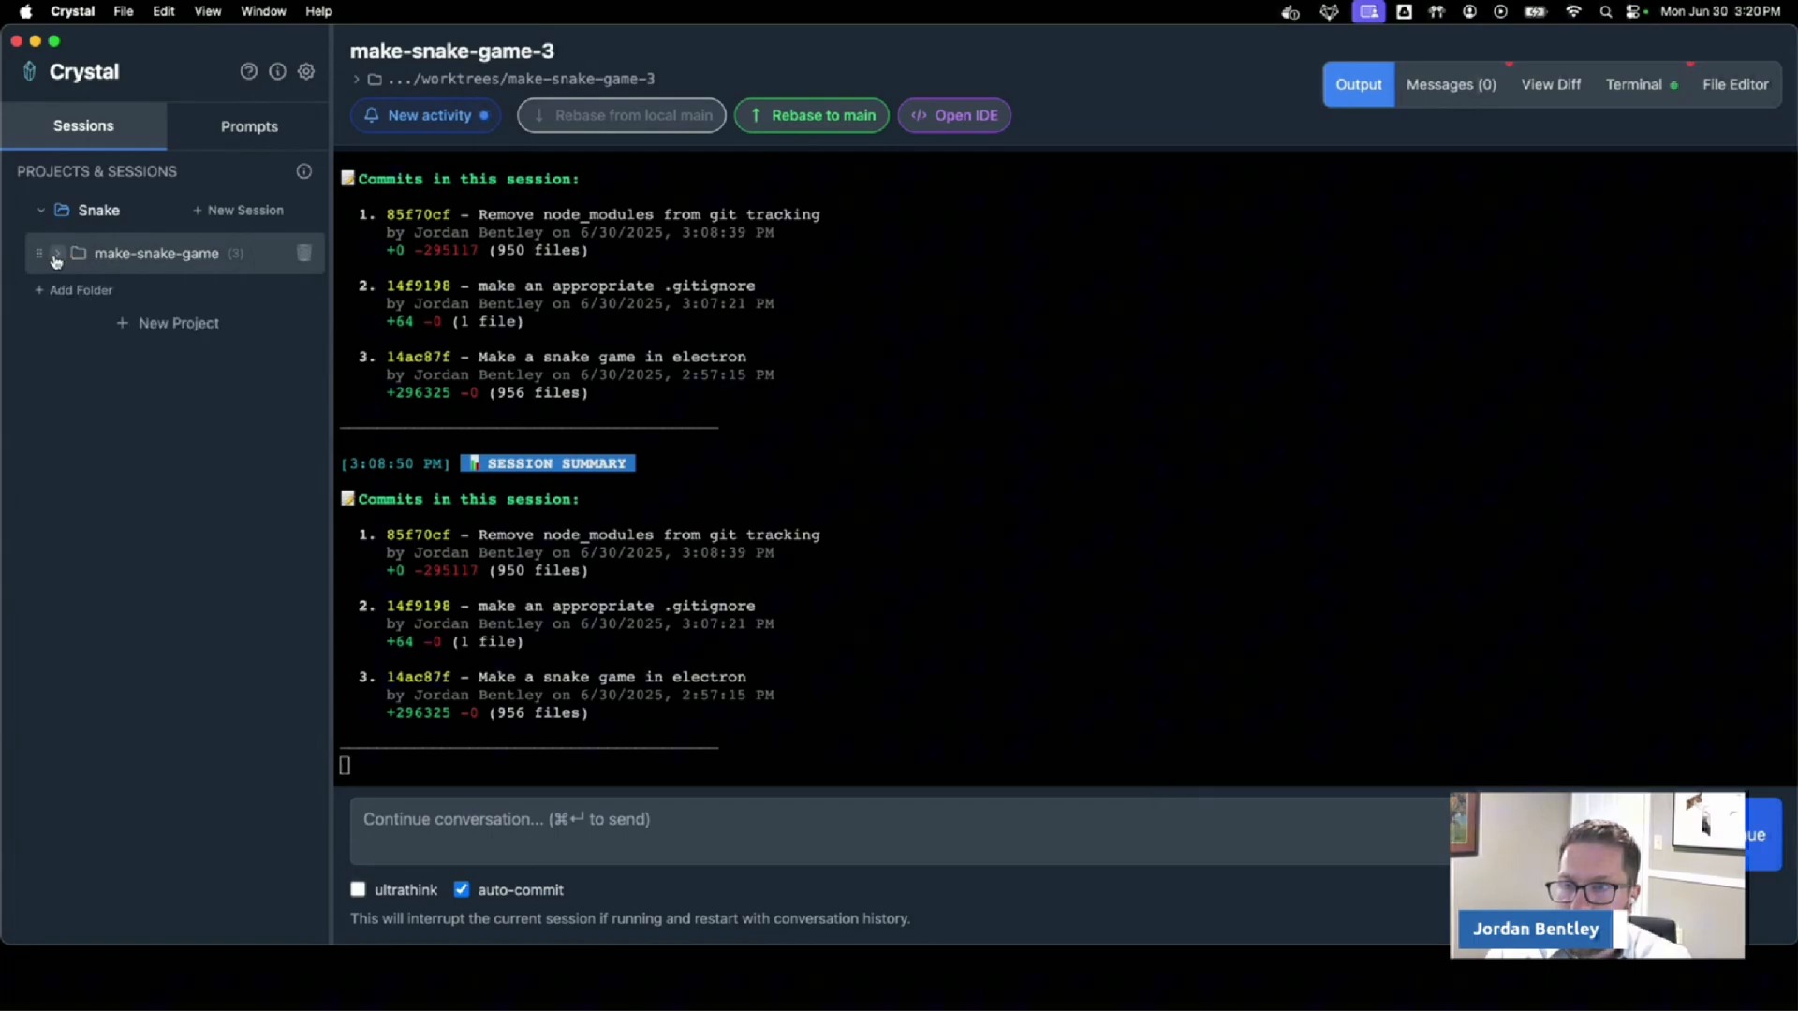
click(246, 210)
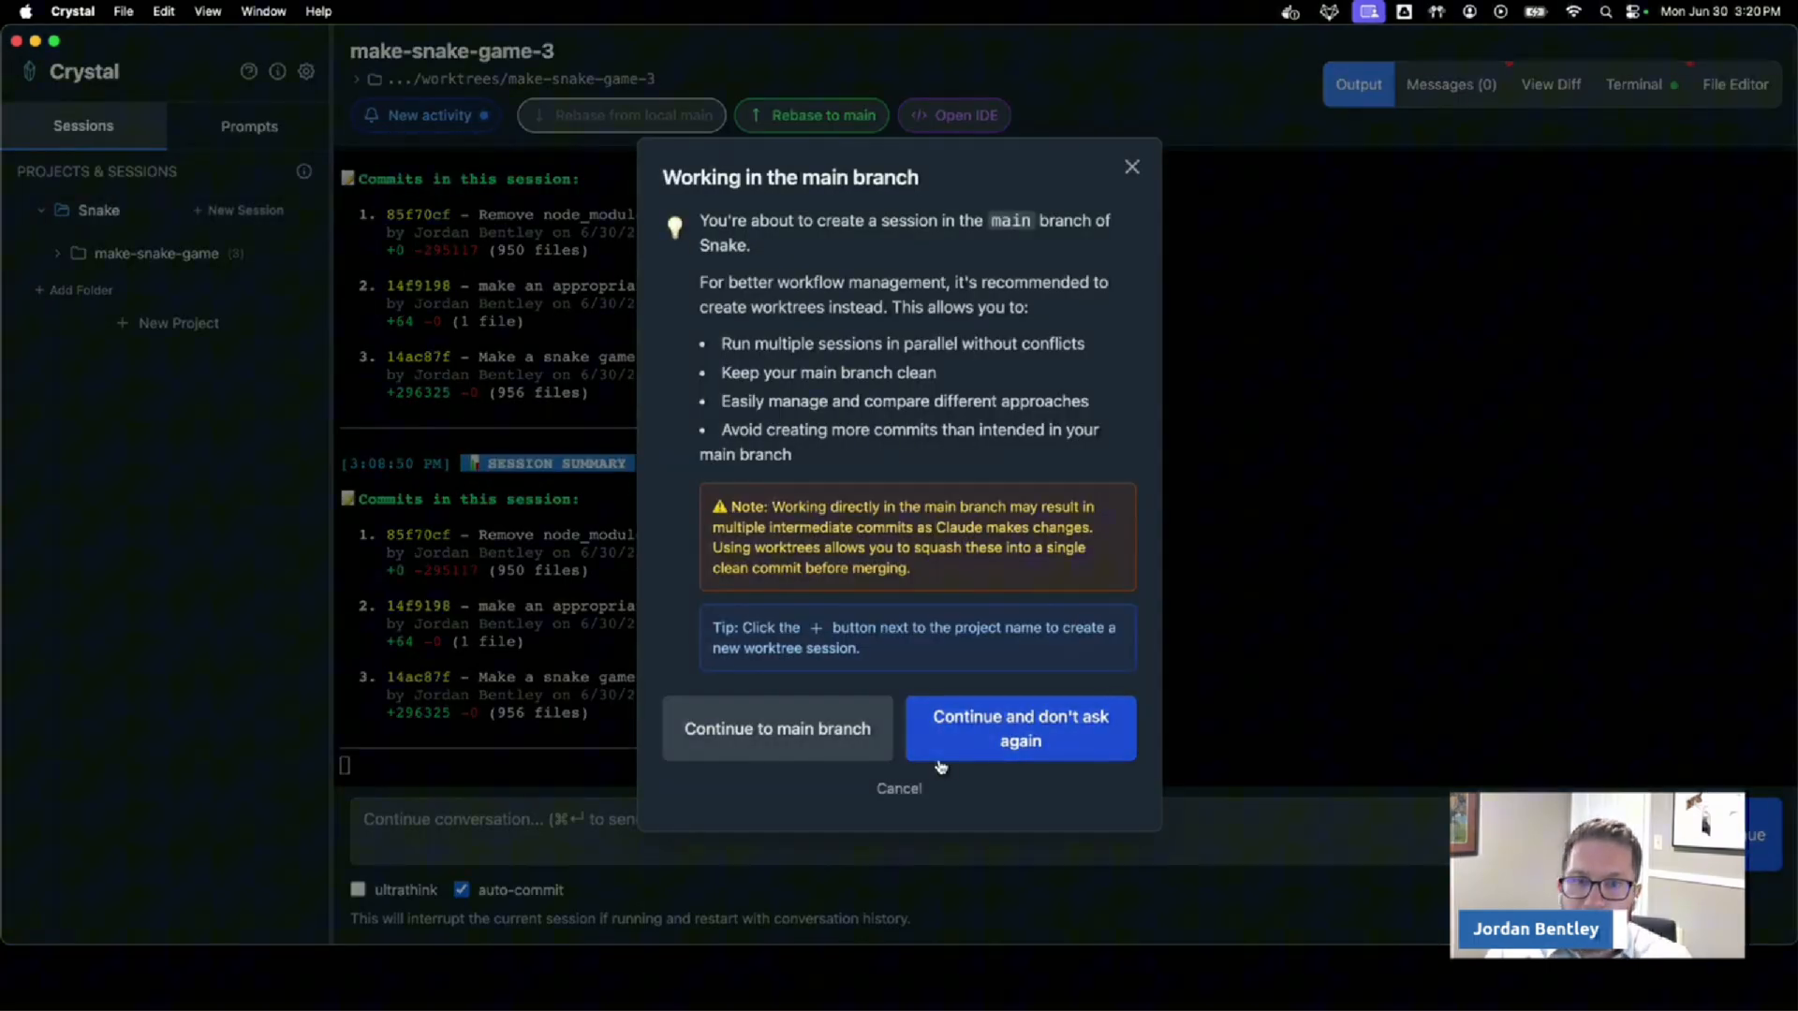
mouse_move(950, 466)
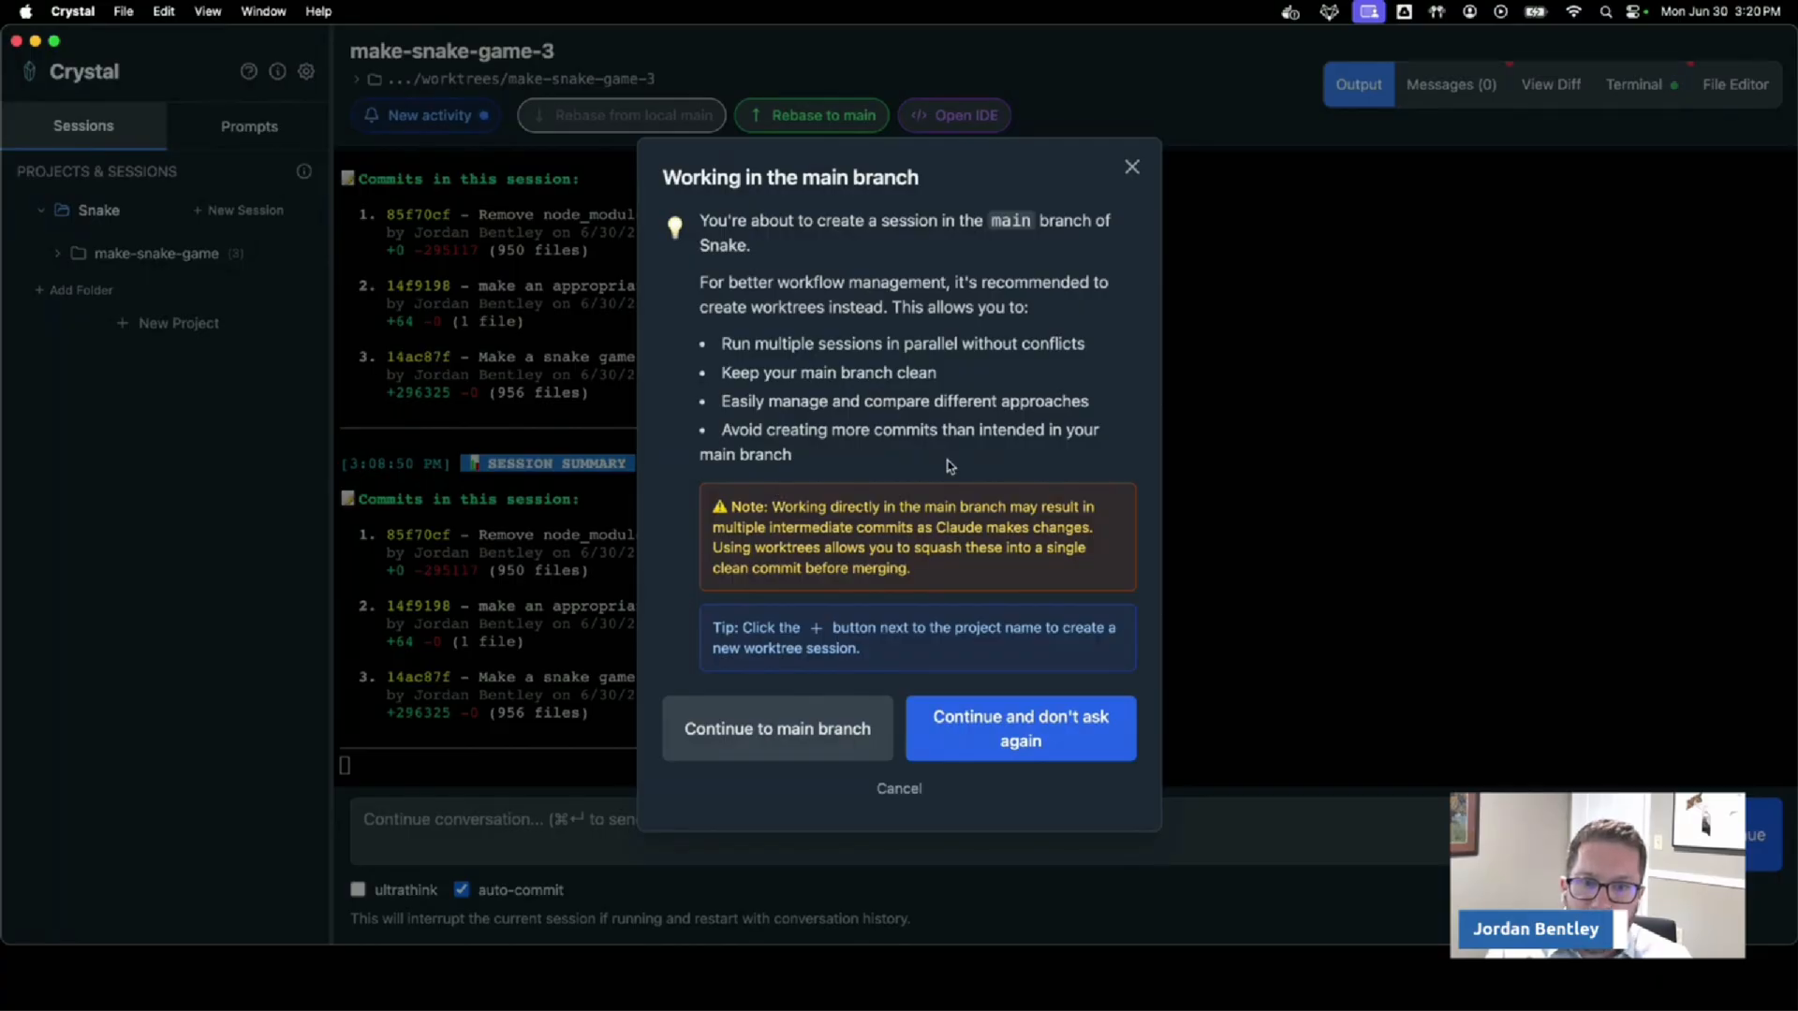
mouse_move(764, 755)
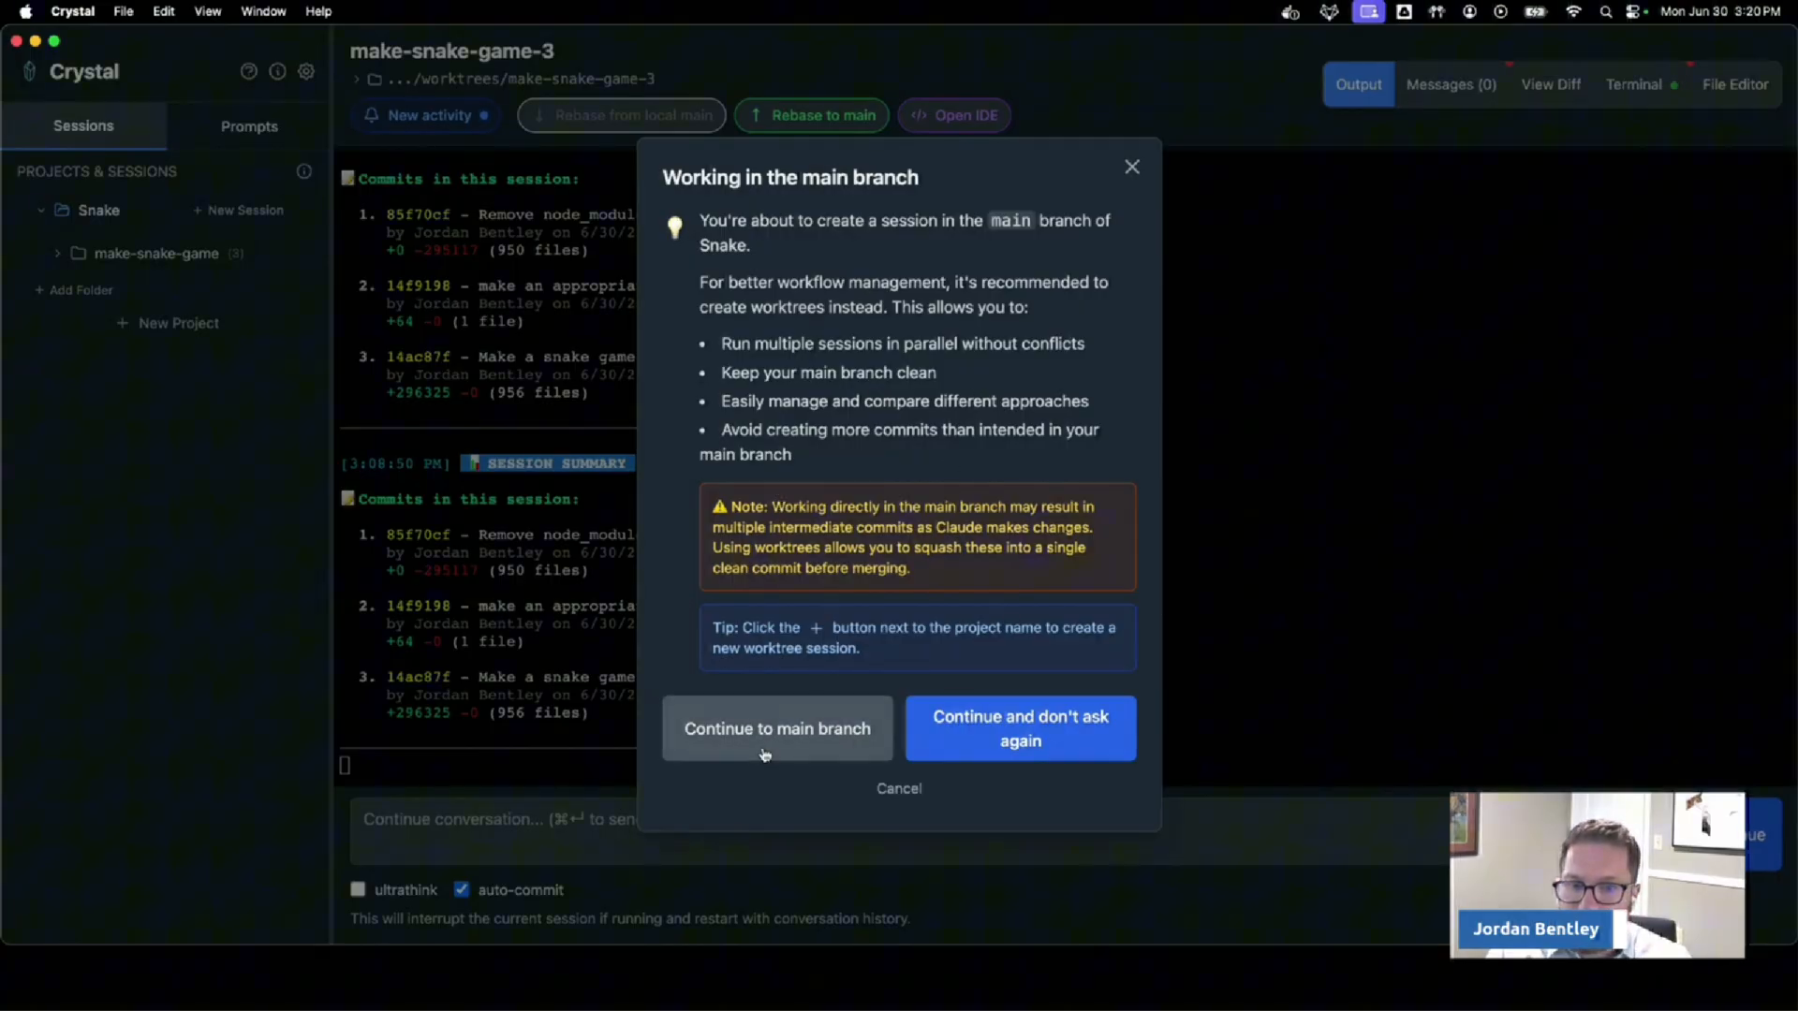
Continue past the warning to work directly on the Snake main branch
click(777, 729)
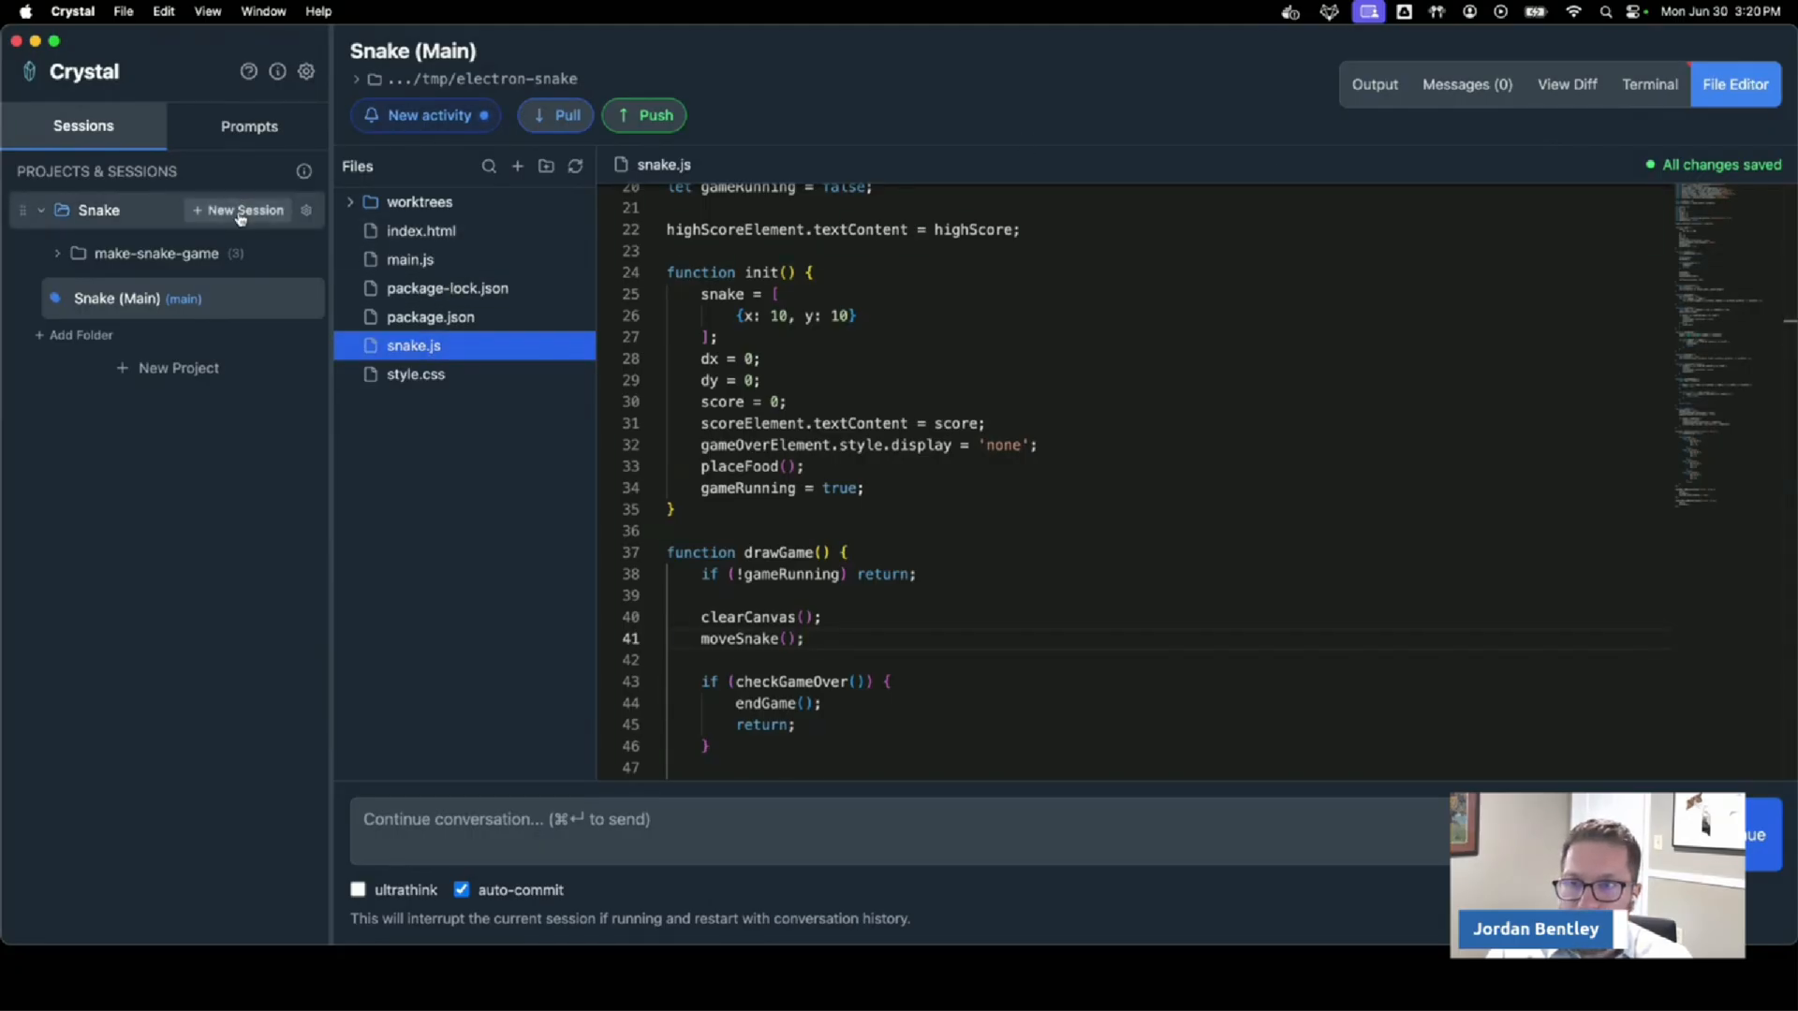
Create three parallel Snake sessions from the prompt 'Improve the graphics' and view improve-the-graphics-2
click(244, 210)
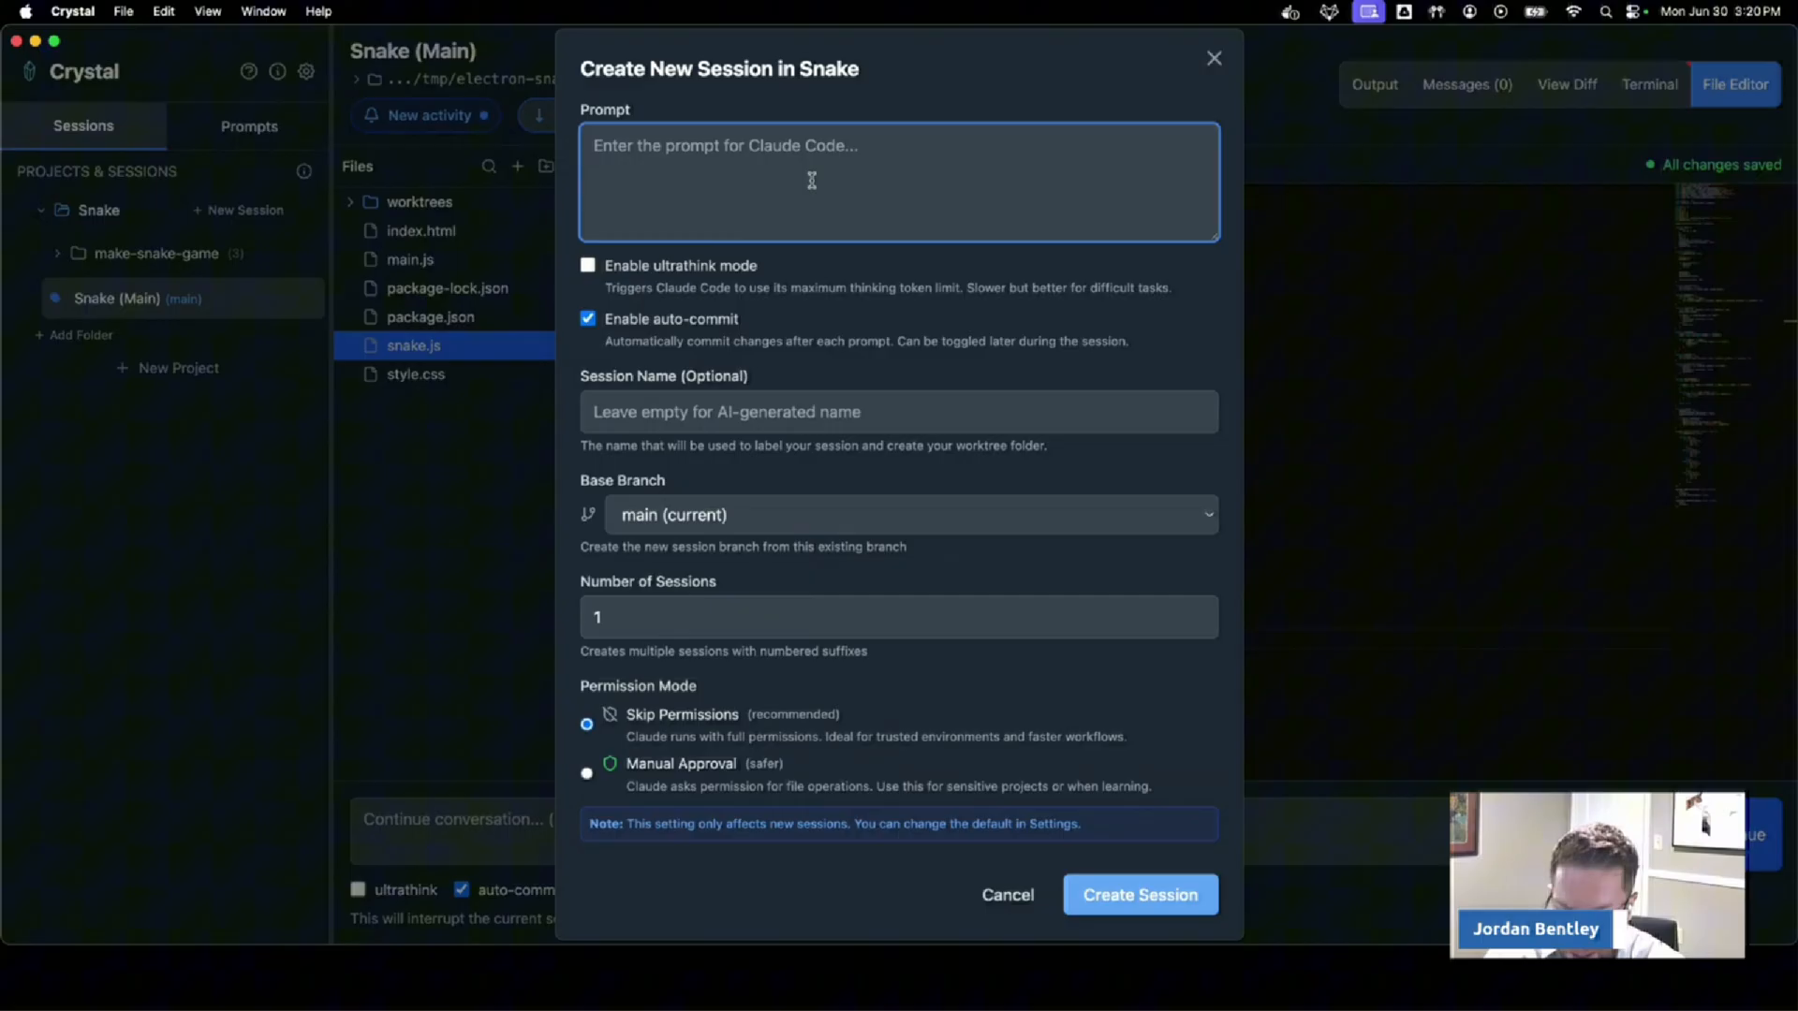
text(Improve t)
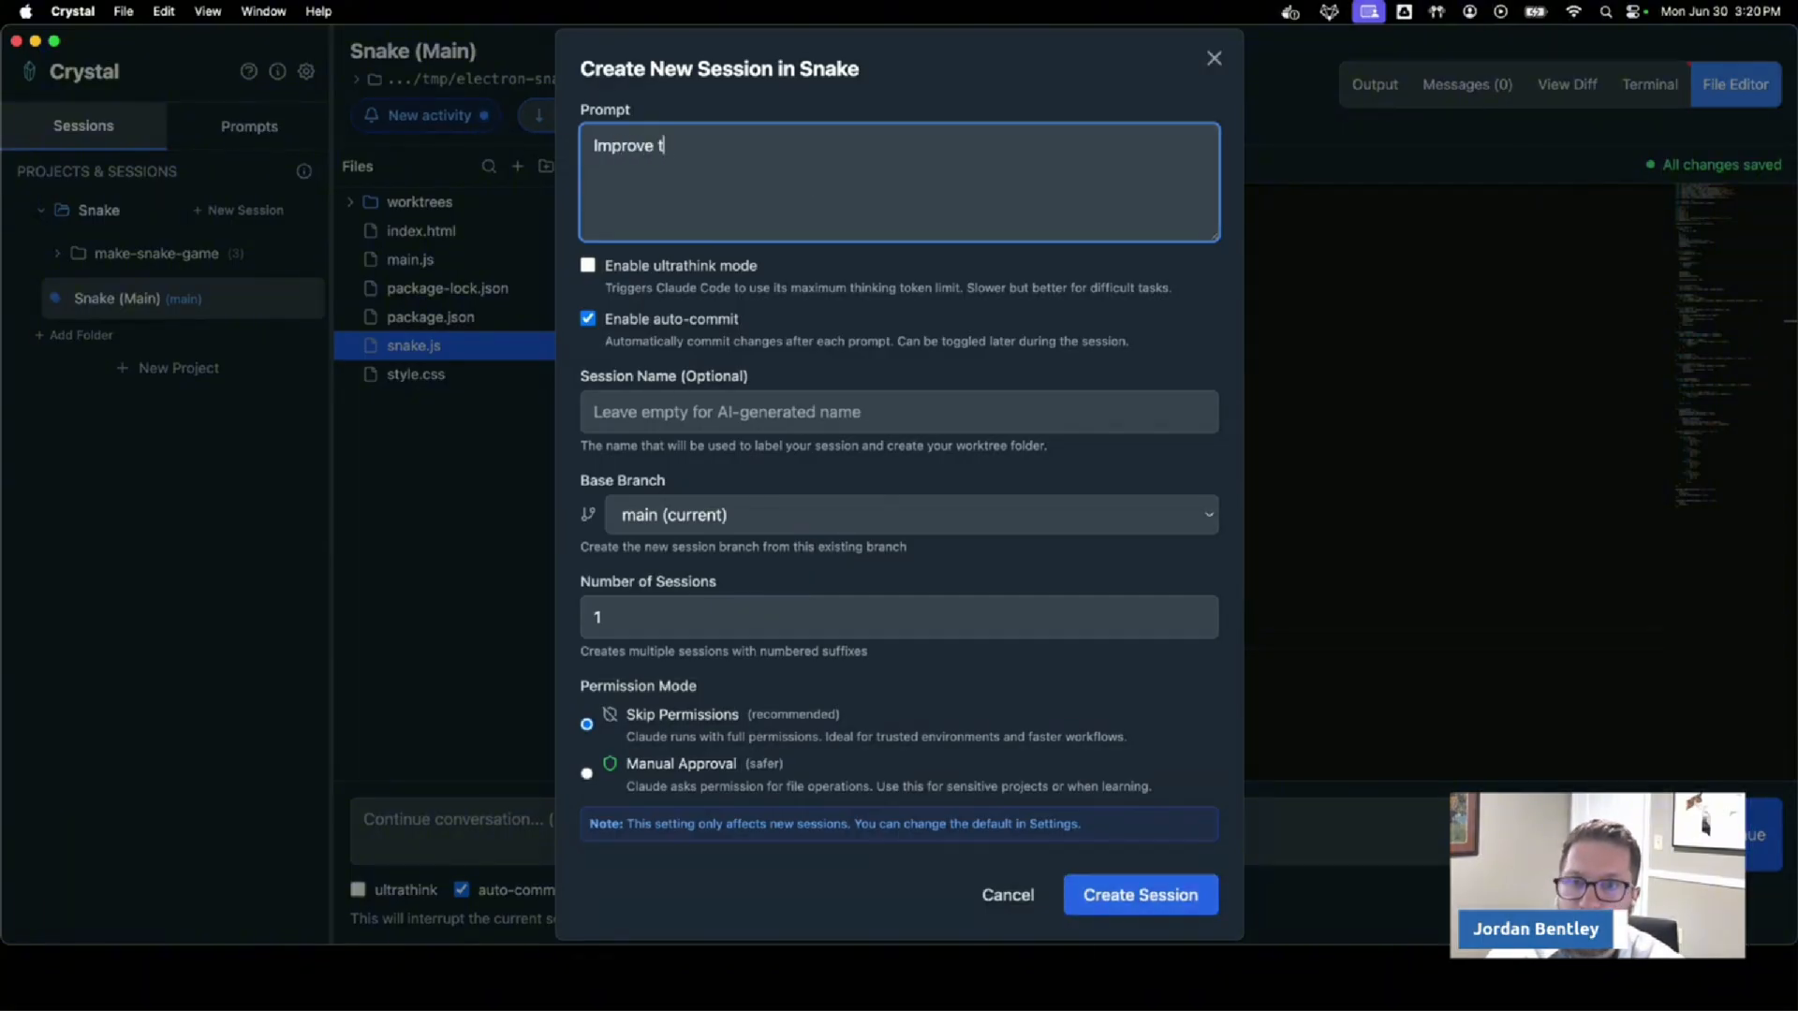
text(he graphics)
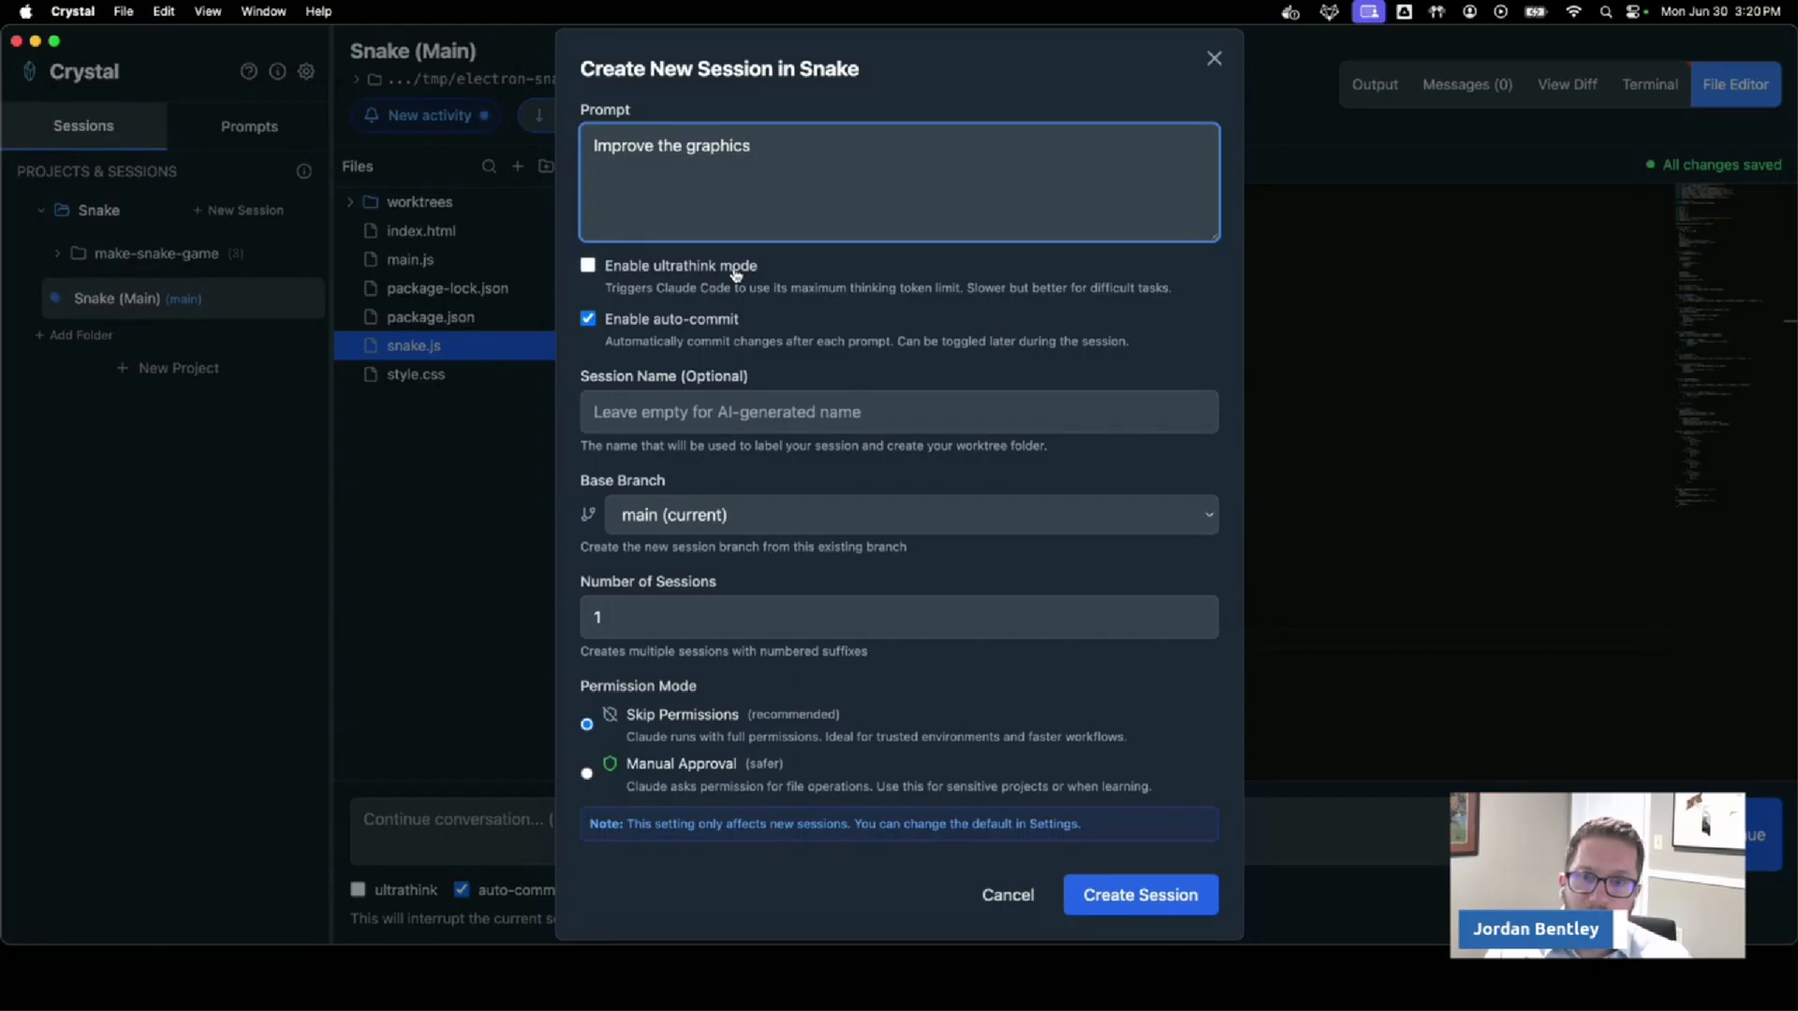
mouse_move(694, 266)
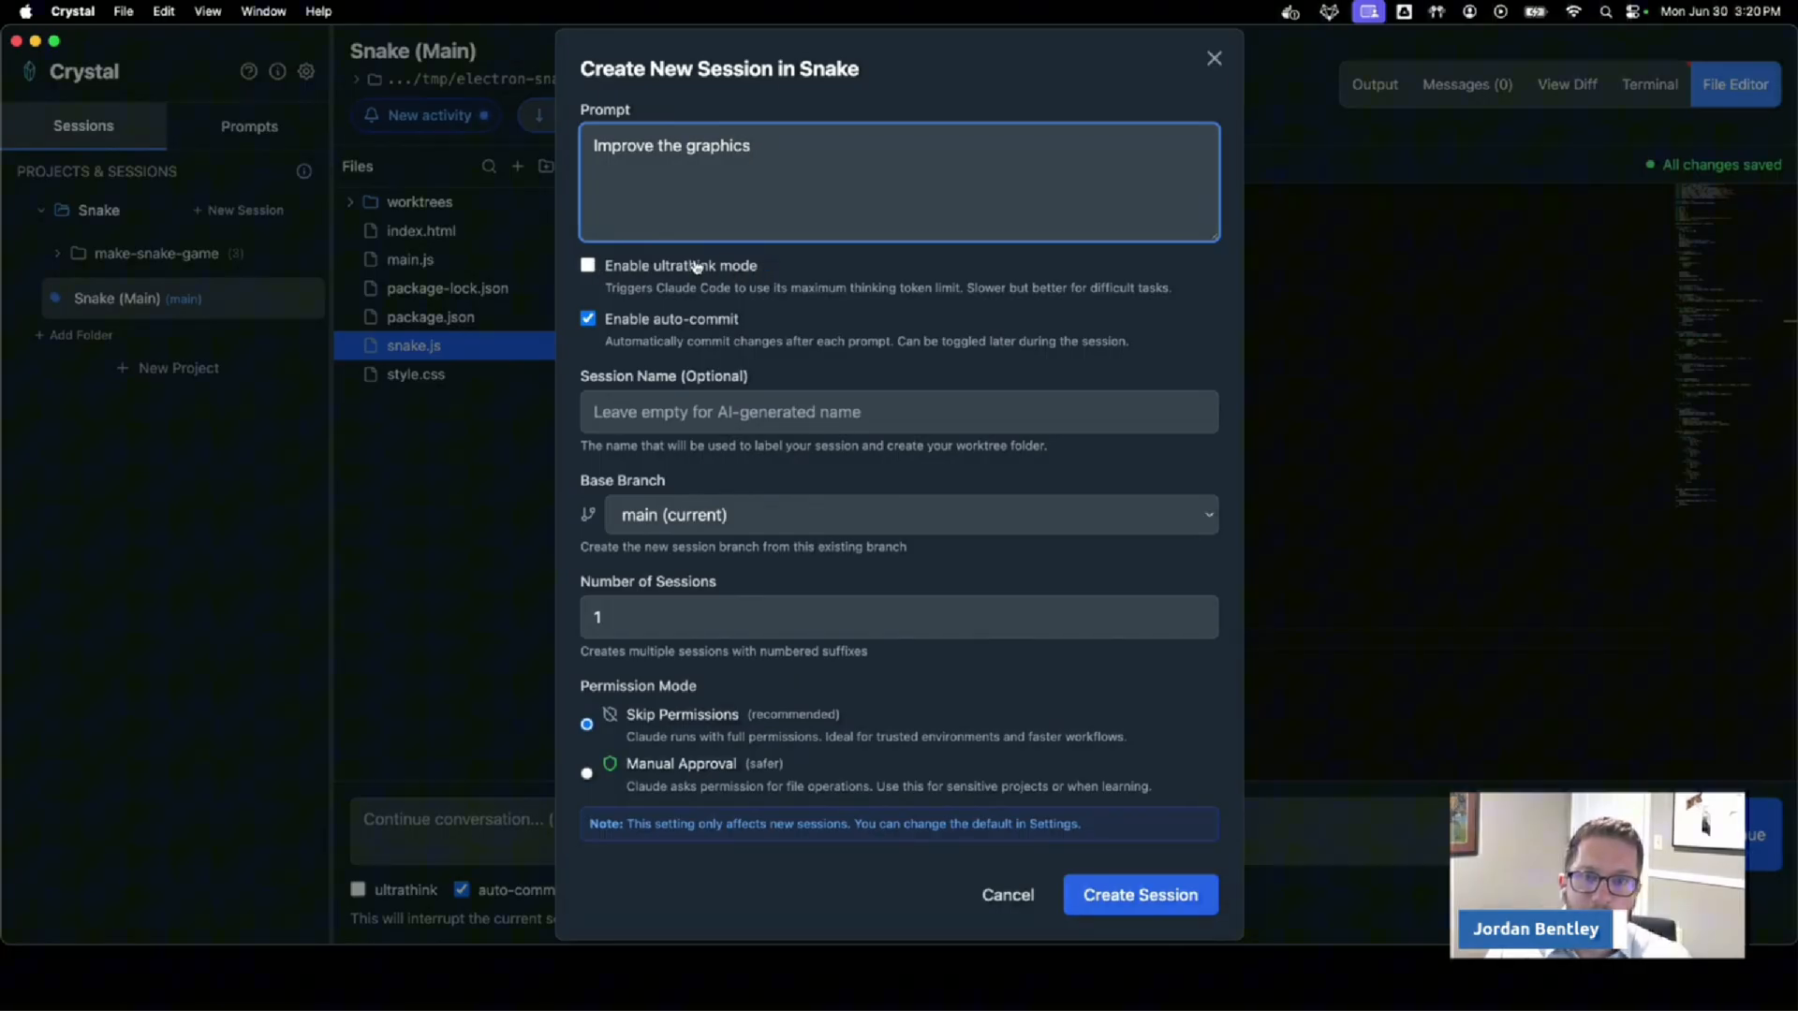
click(588, 266)
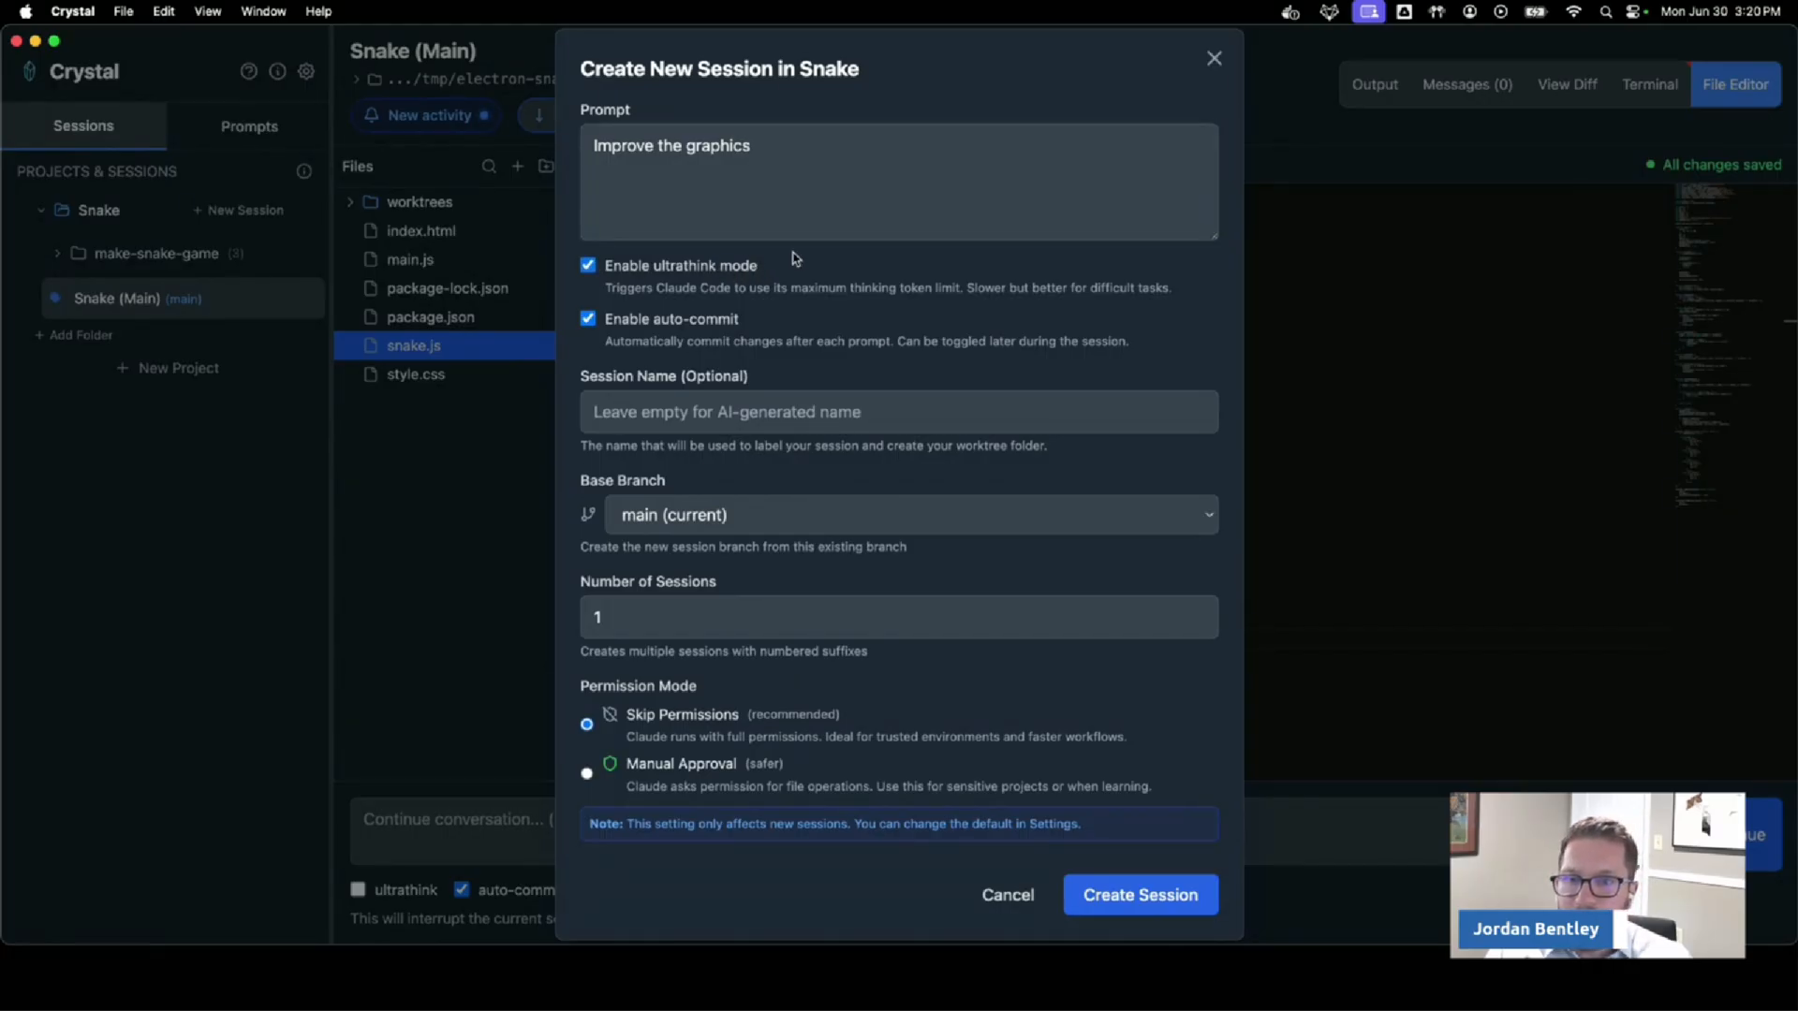
click(588, 266)
text(3)
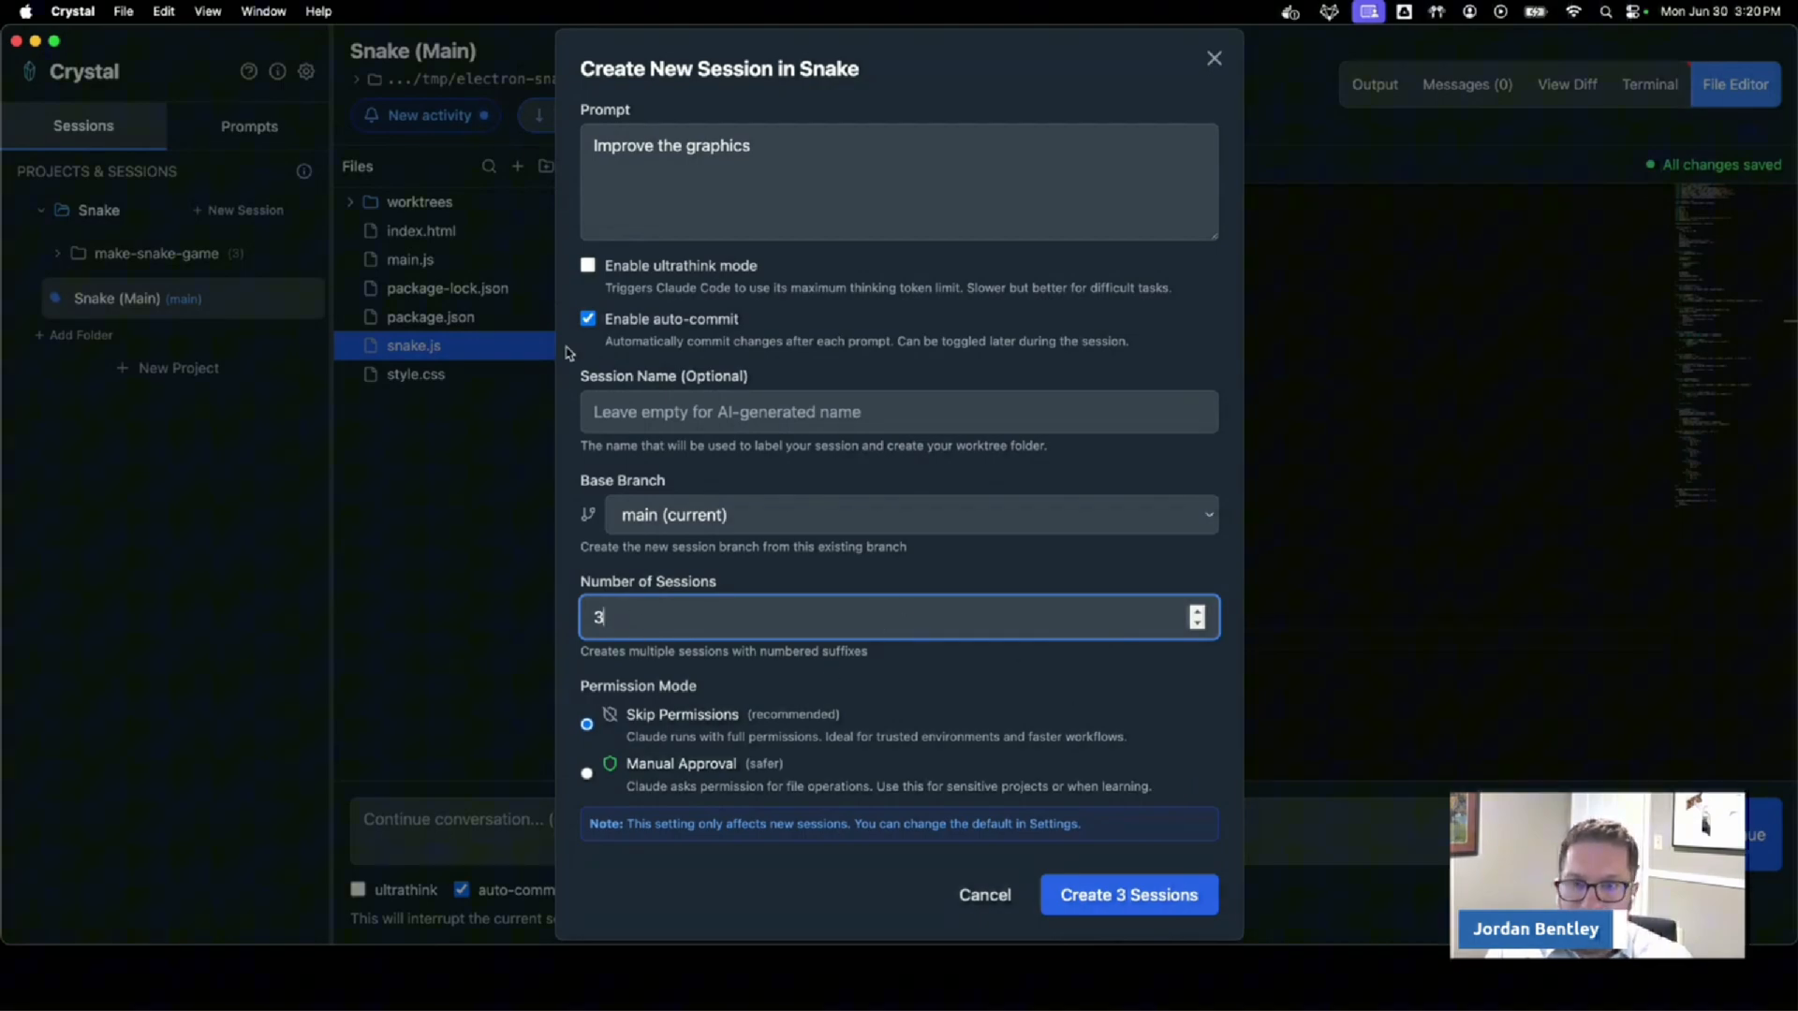
mouse_move(780, 415)
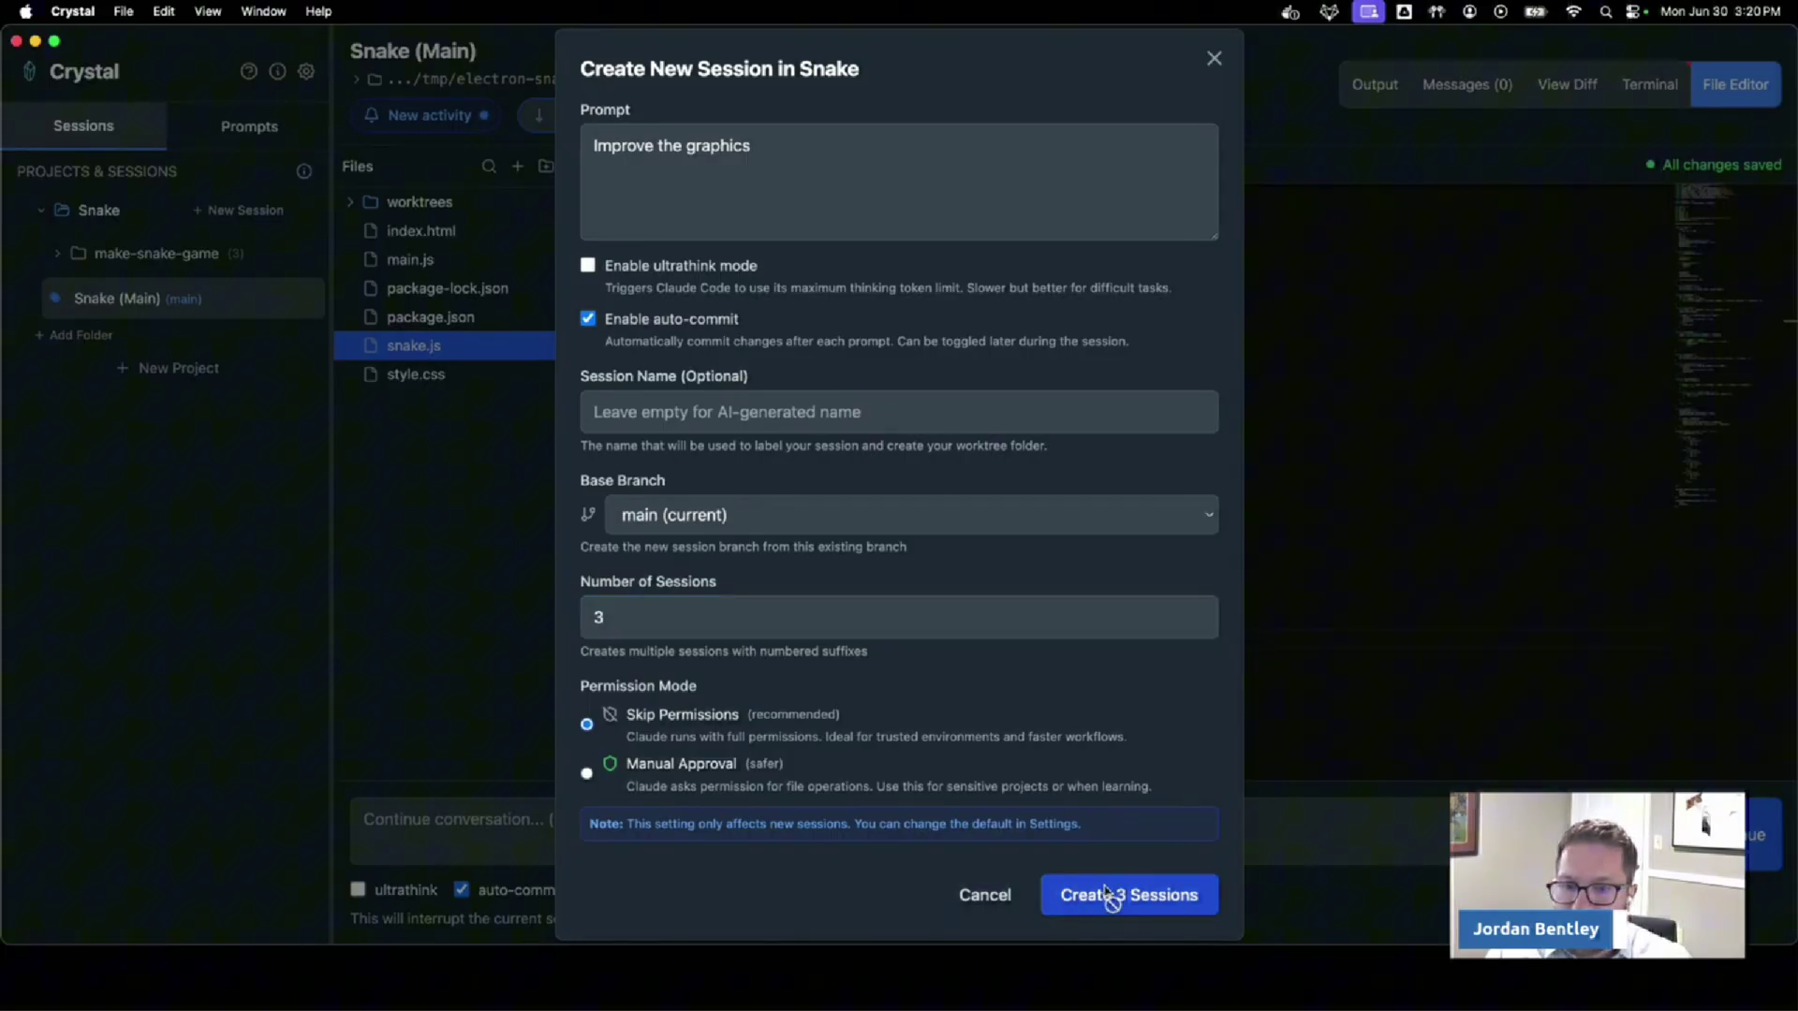
click(1129, 893)
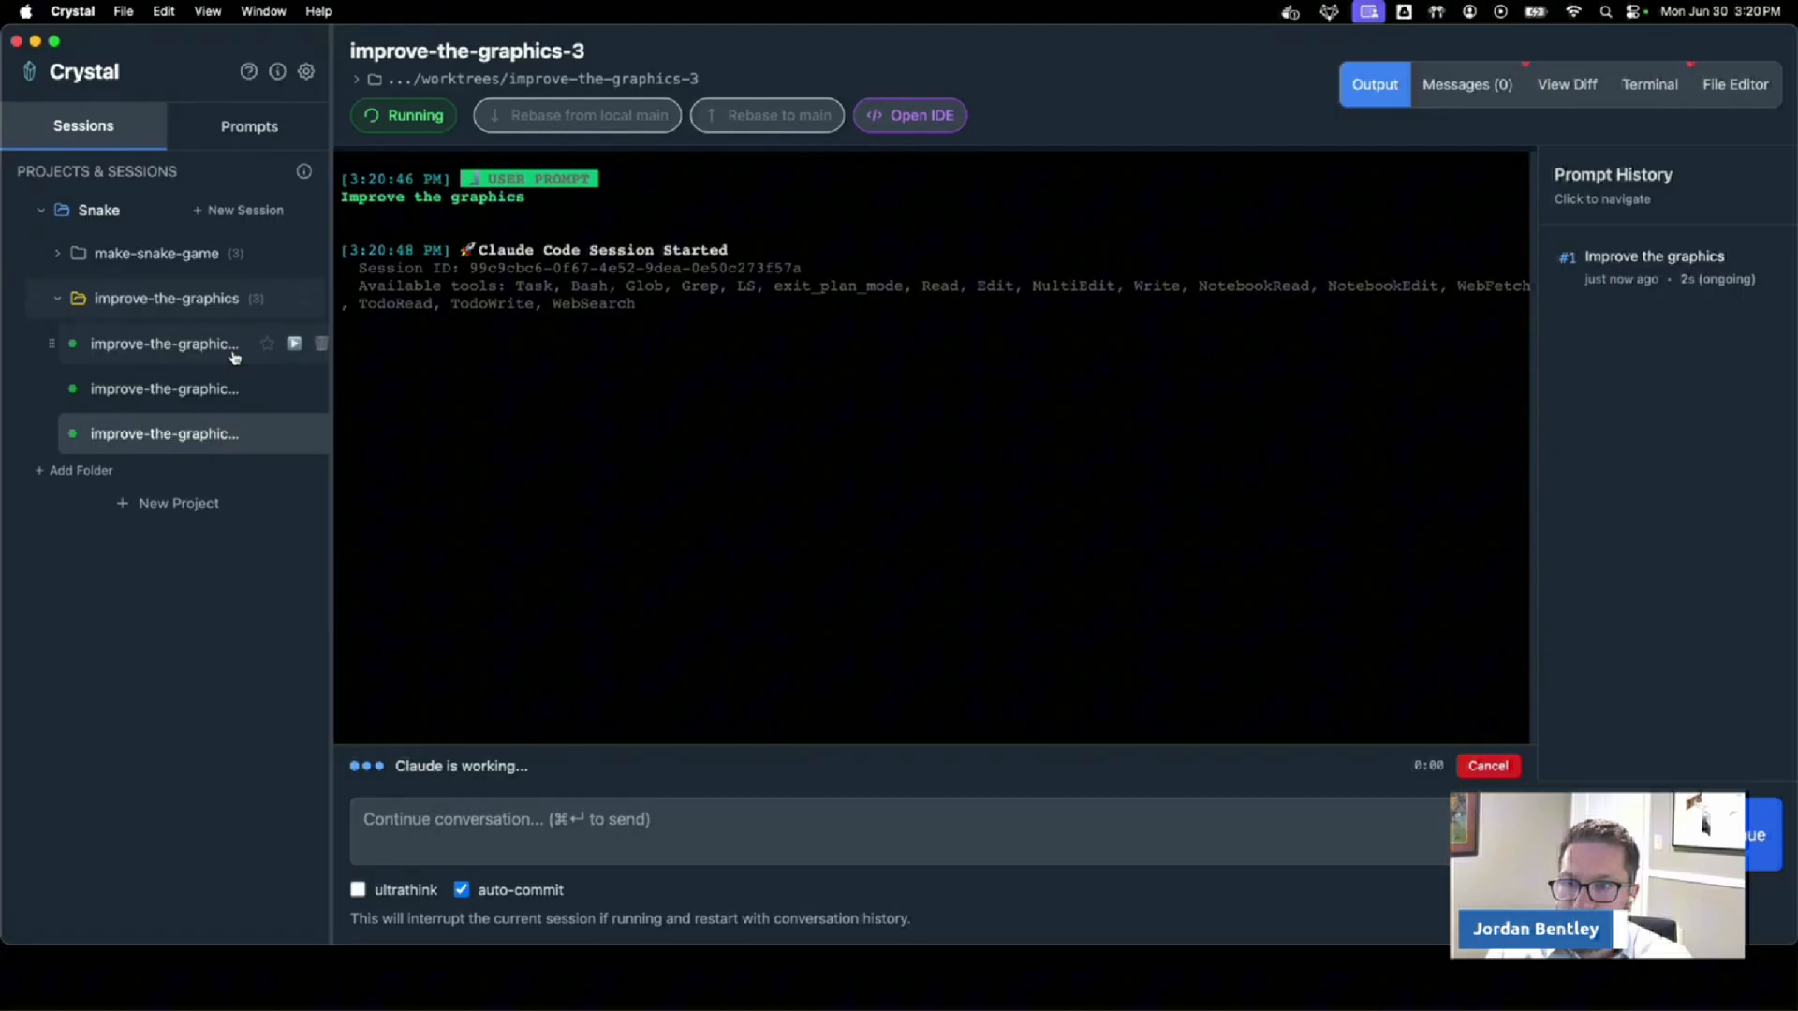
click(165, 389)
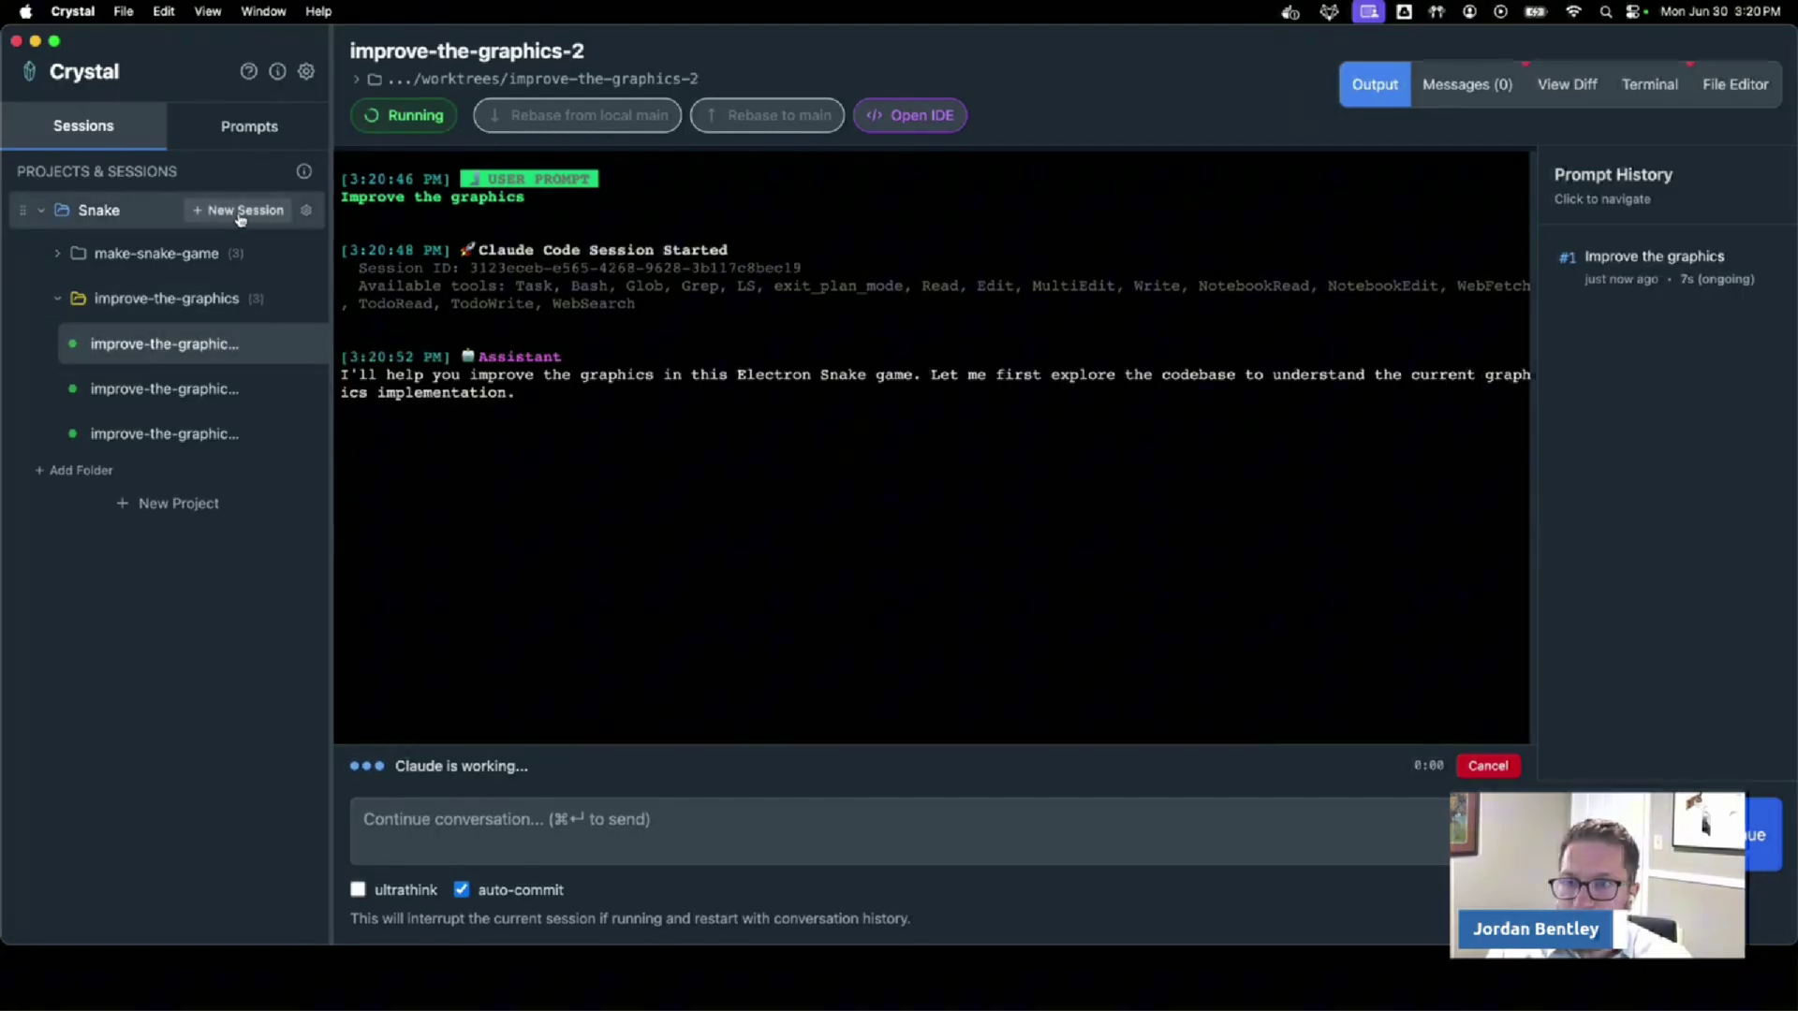
Create two parallel Snake sessions from the prompt 'Add powerups to the game'
click(240, 209)
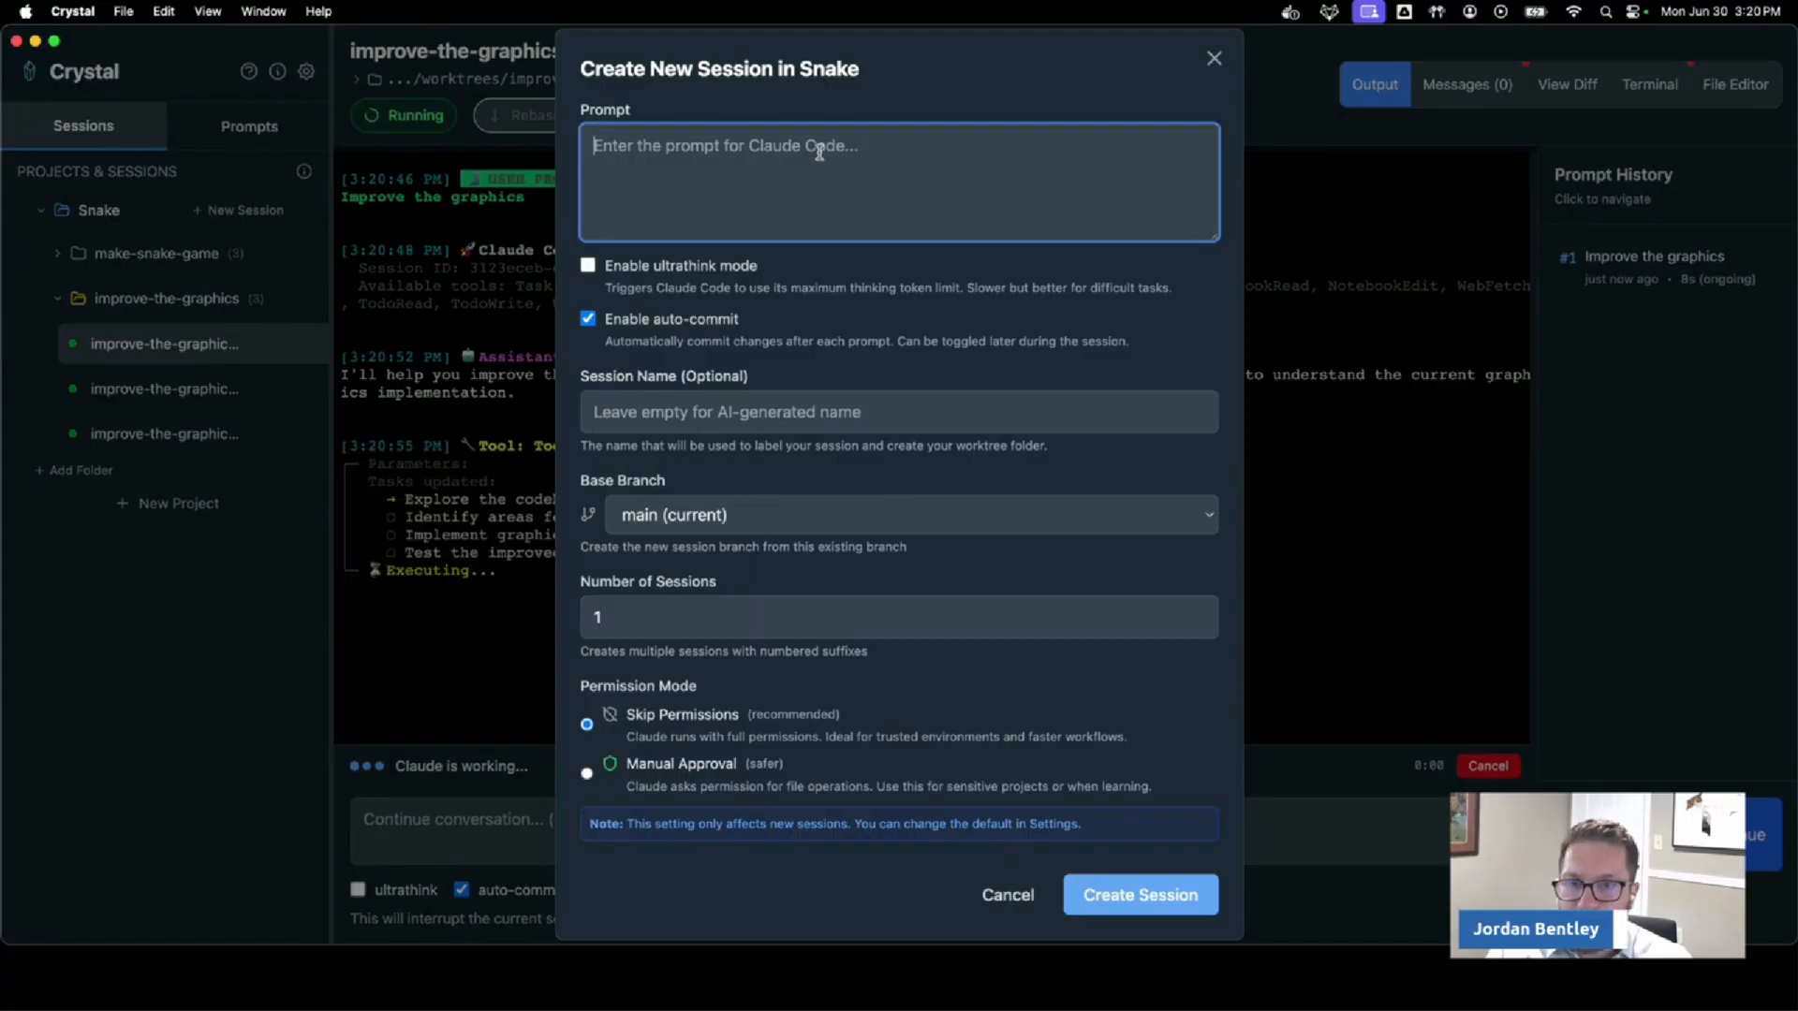
text(A)
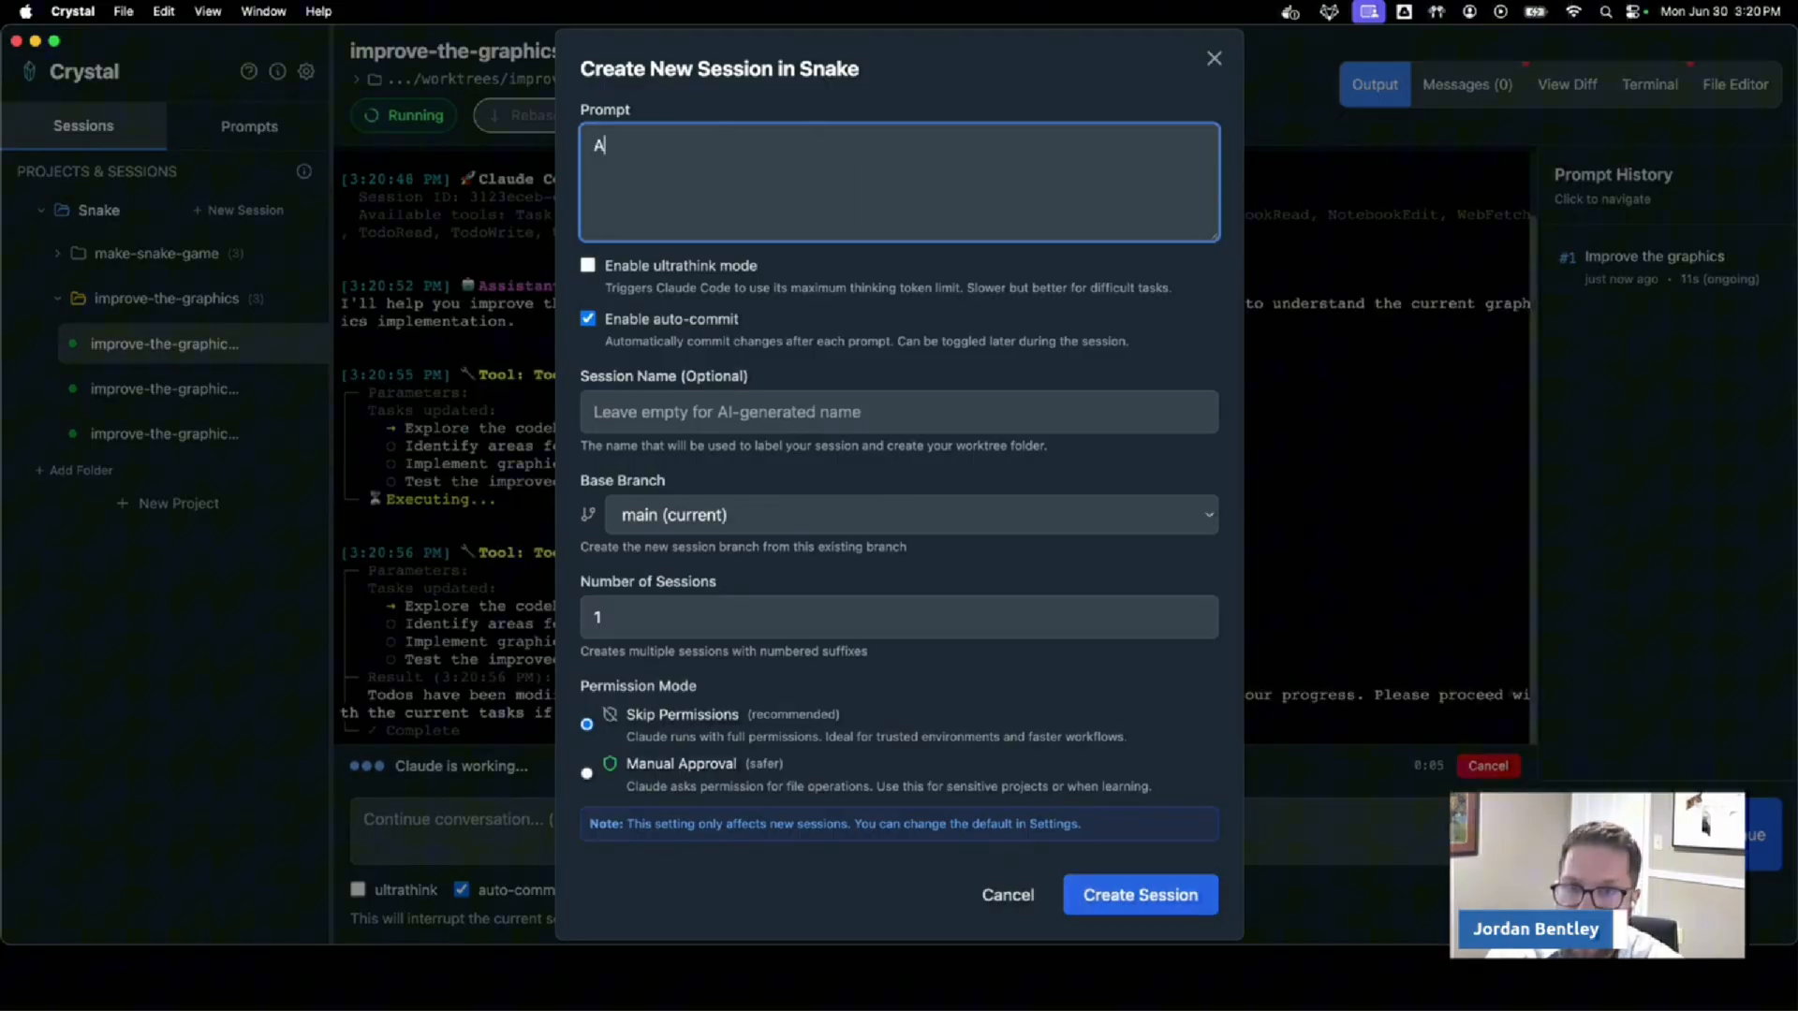
text(dd powerups to t)
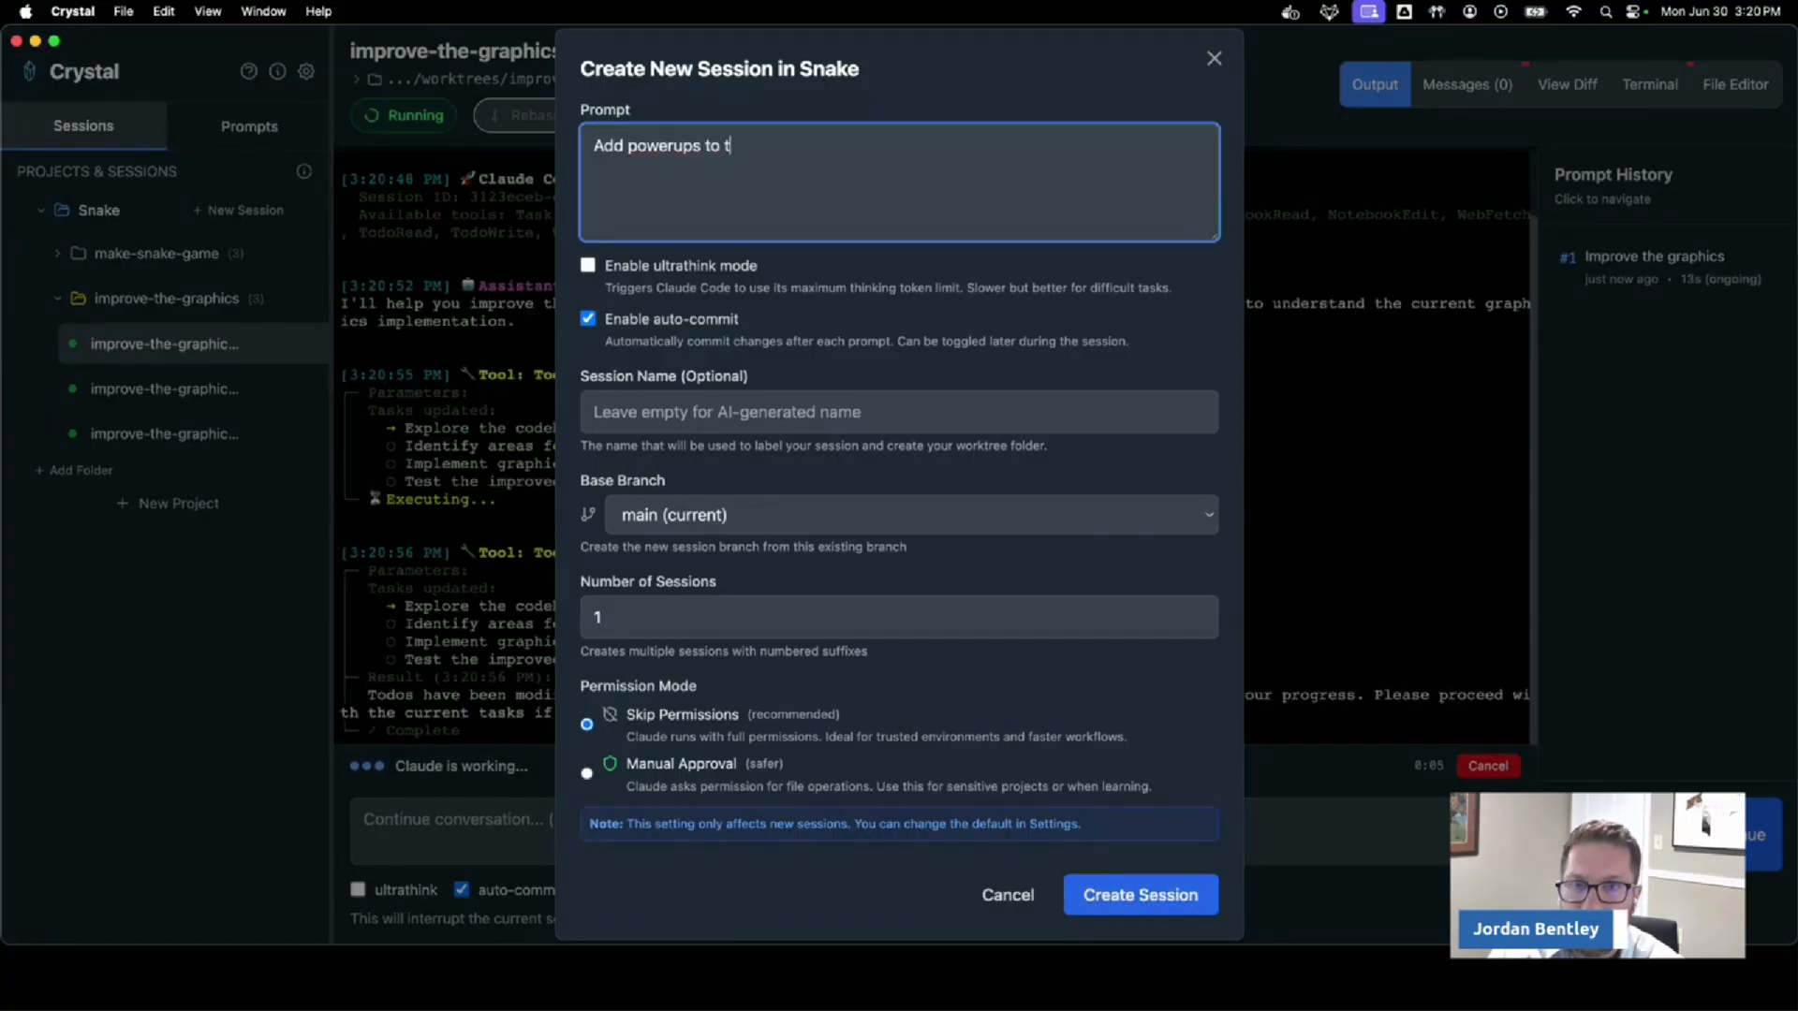
text(he game)
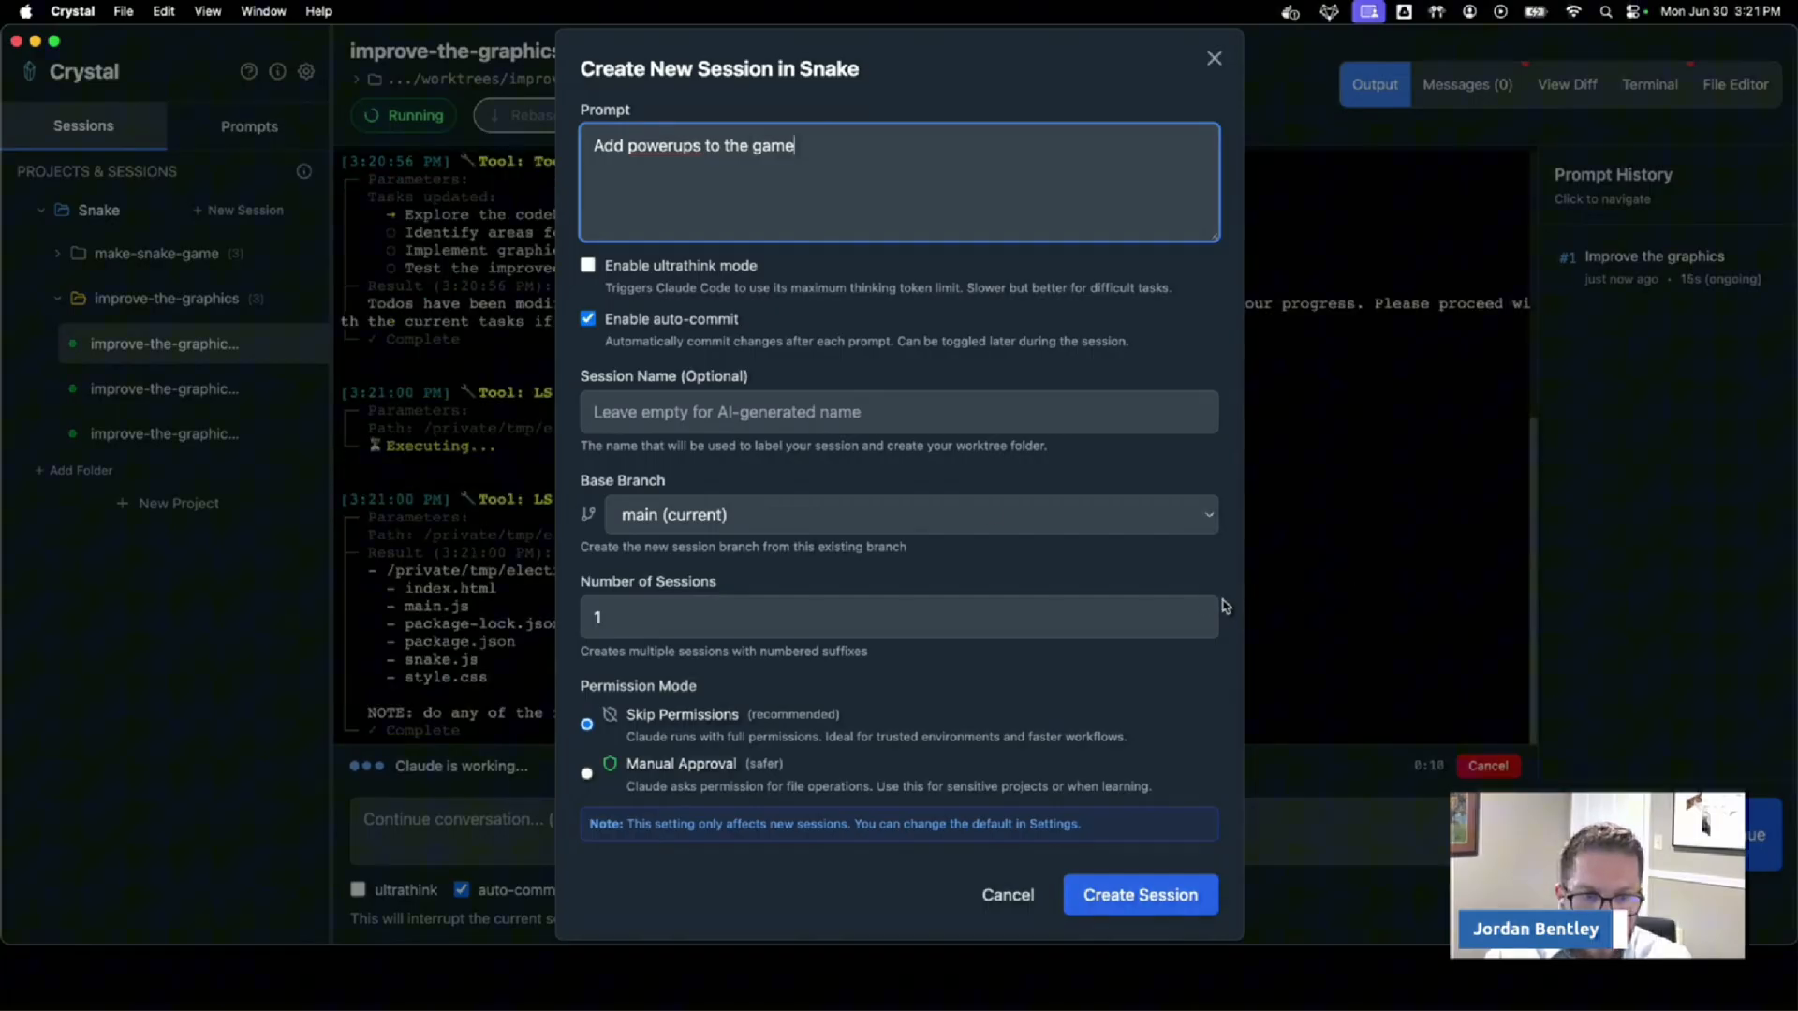
click(1140, 893)
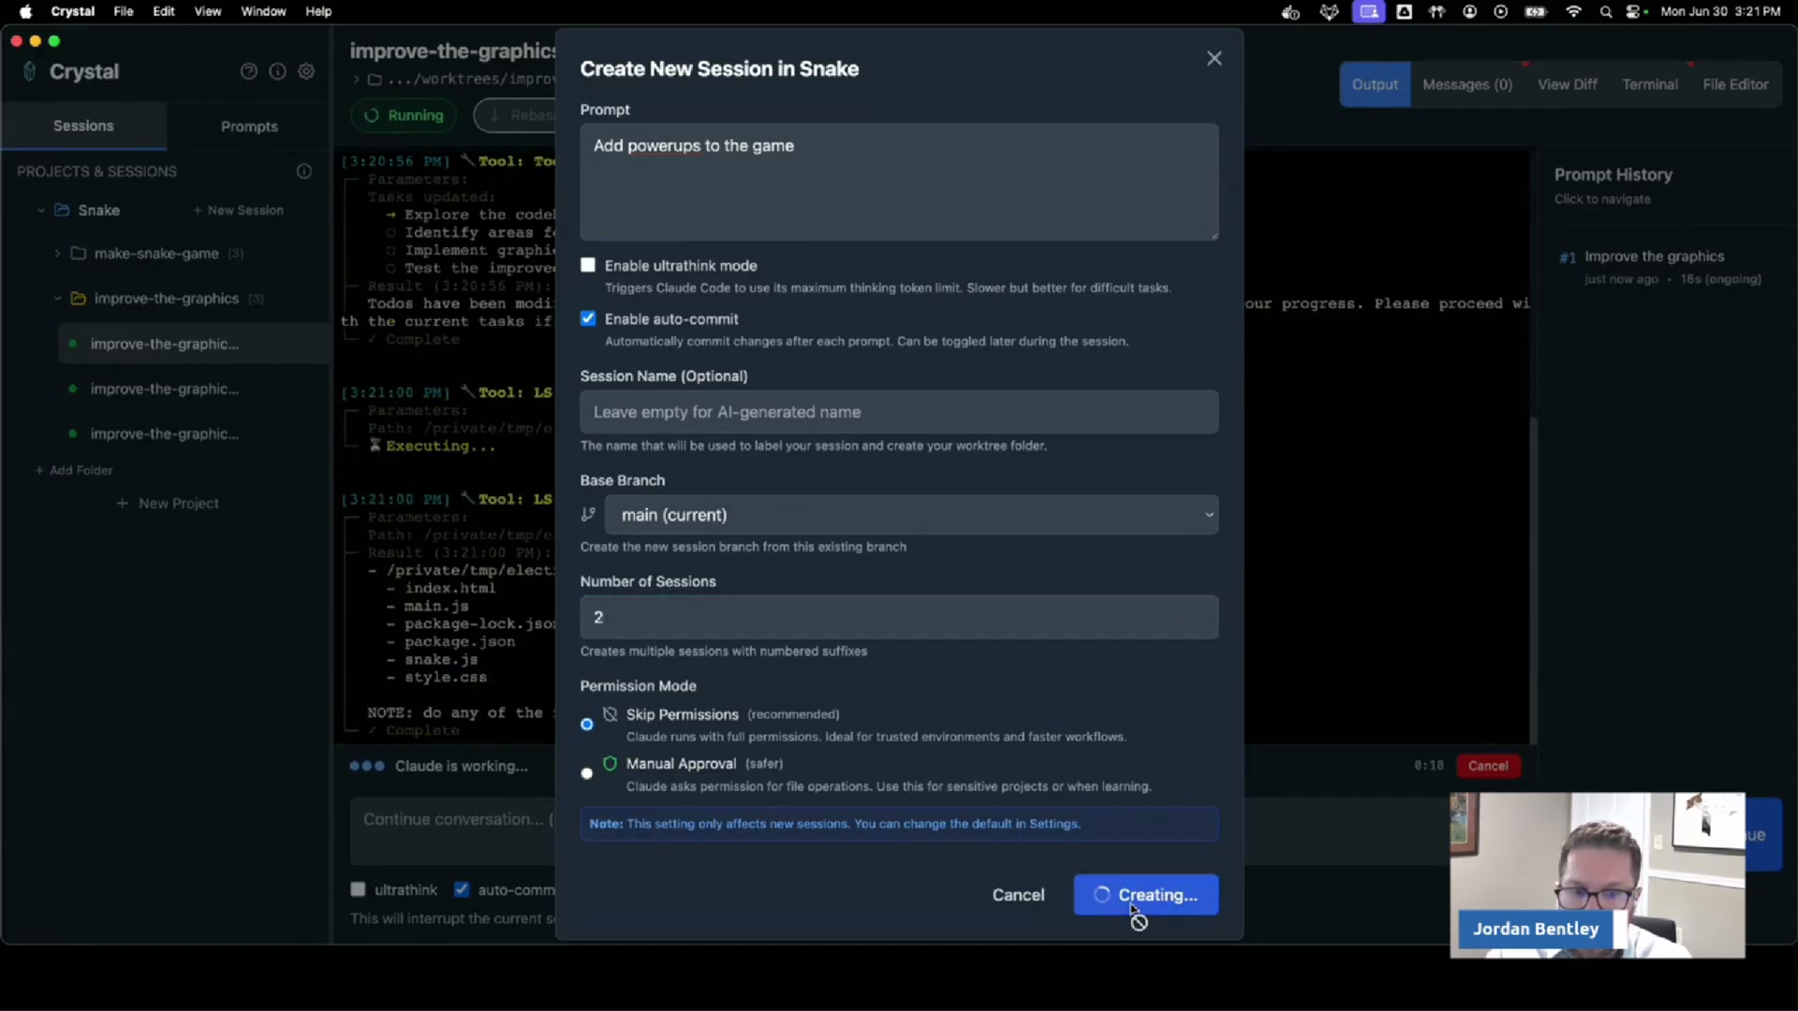
click(1146, 895)
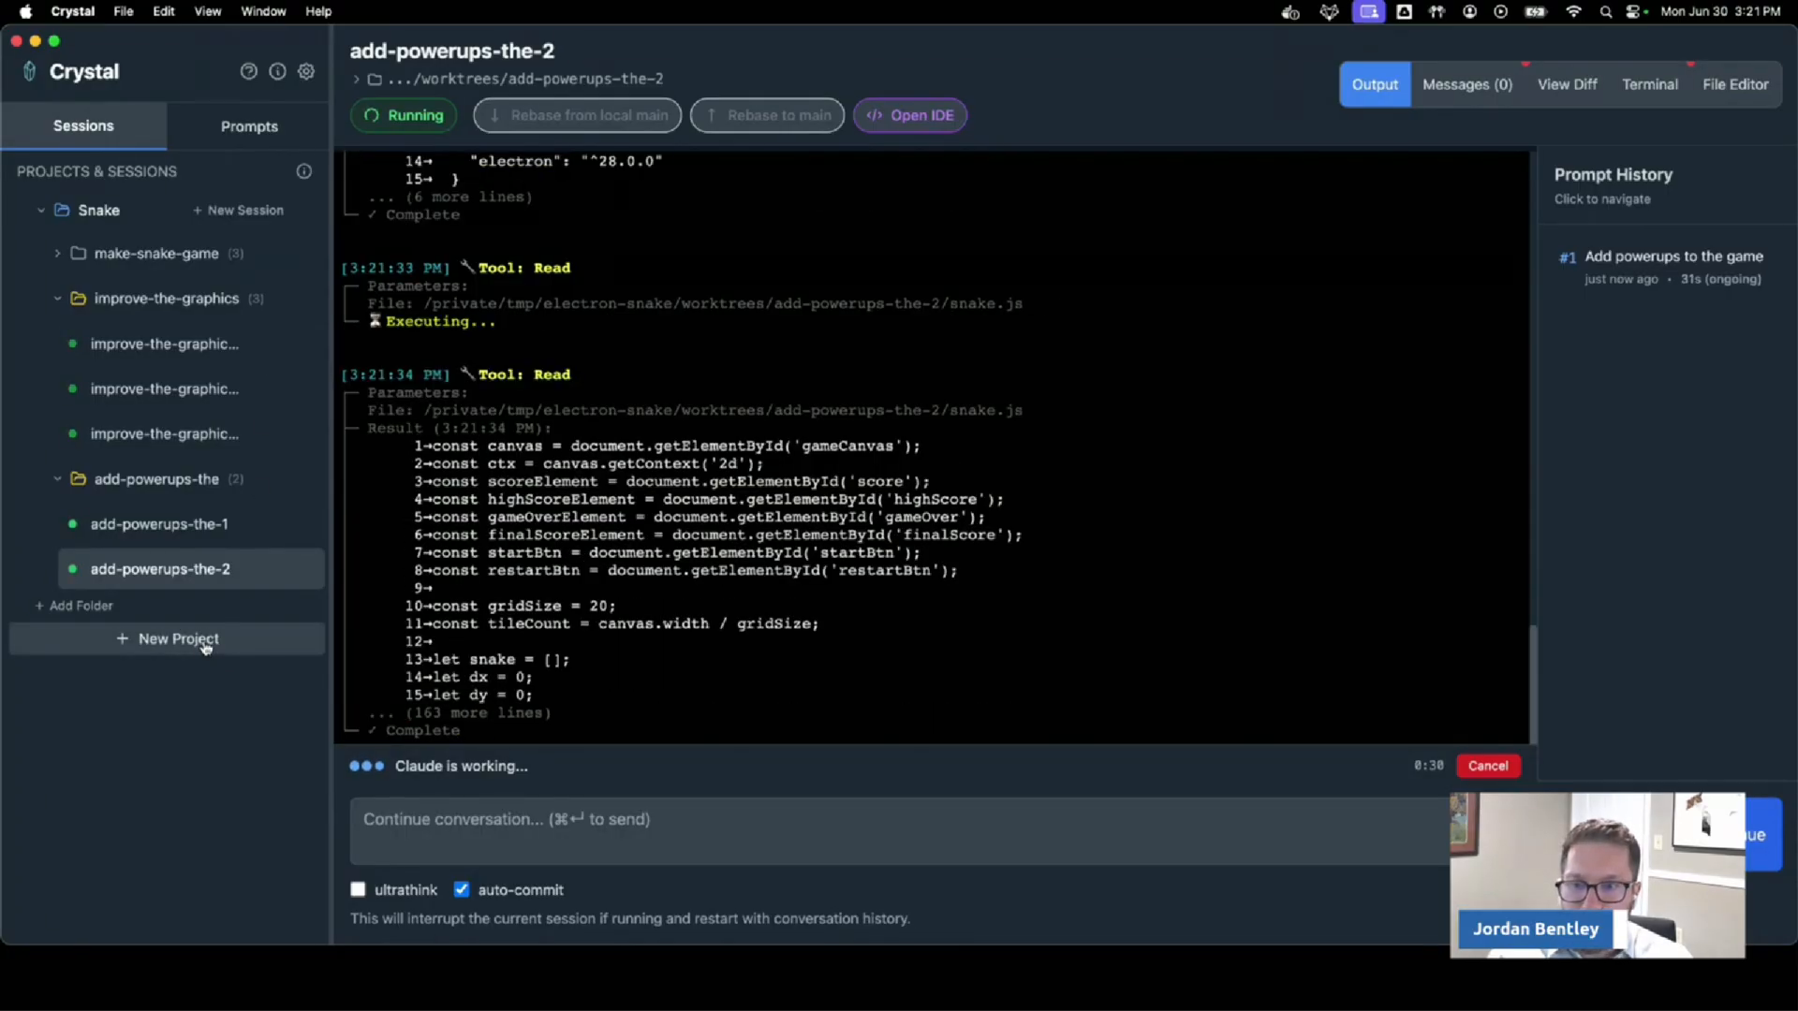
Add a new project named Tetris with repository path /tmp/tetris
click(178, 639)
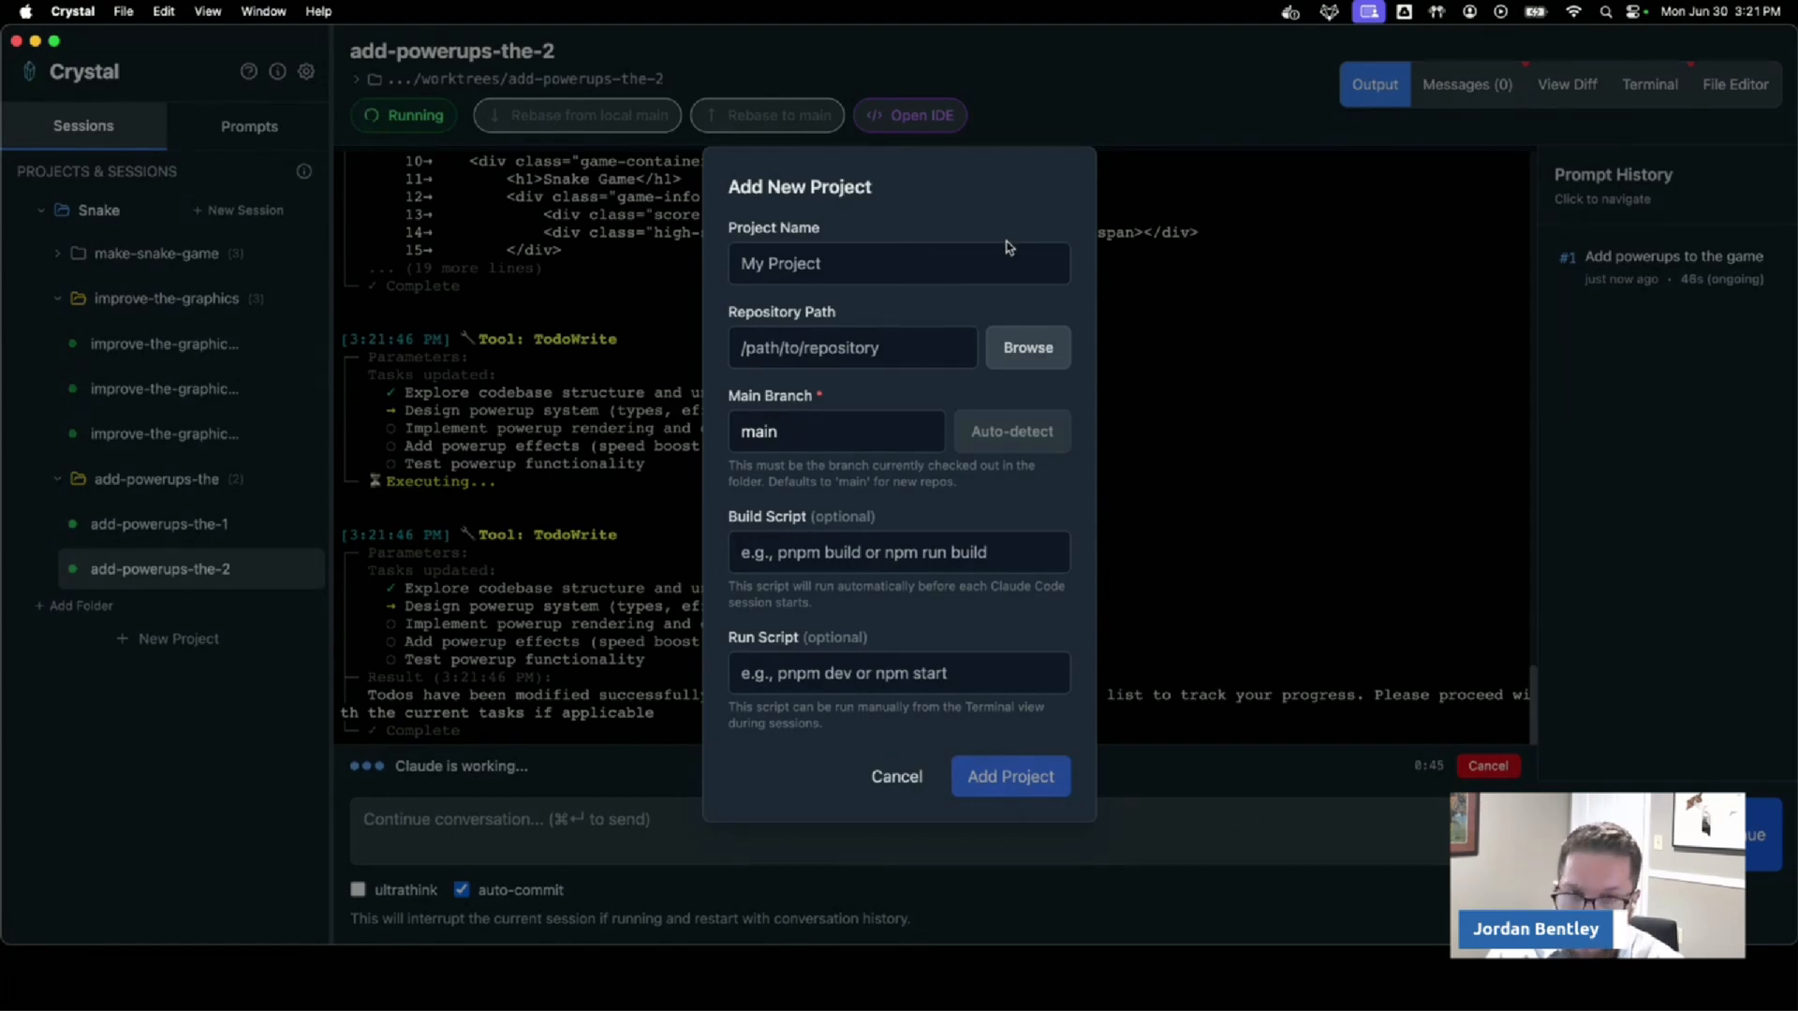
text(Tetris)
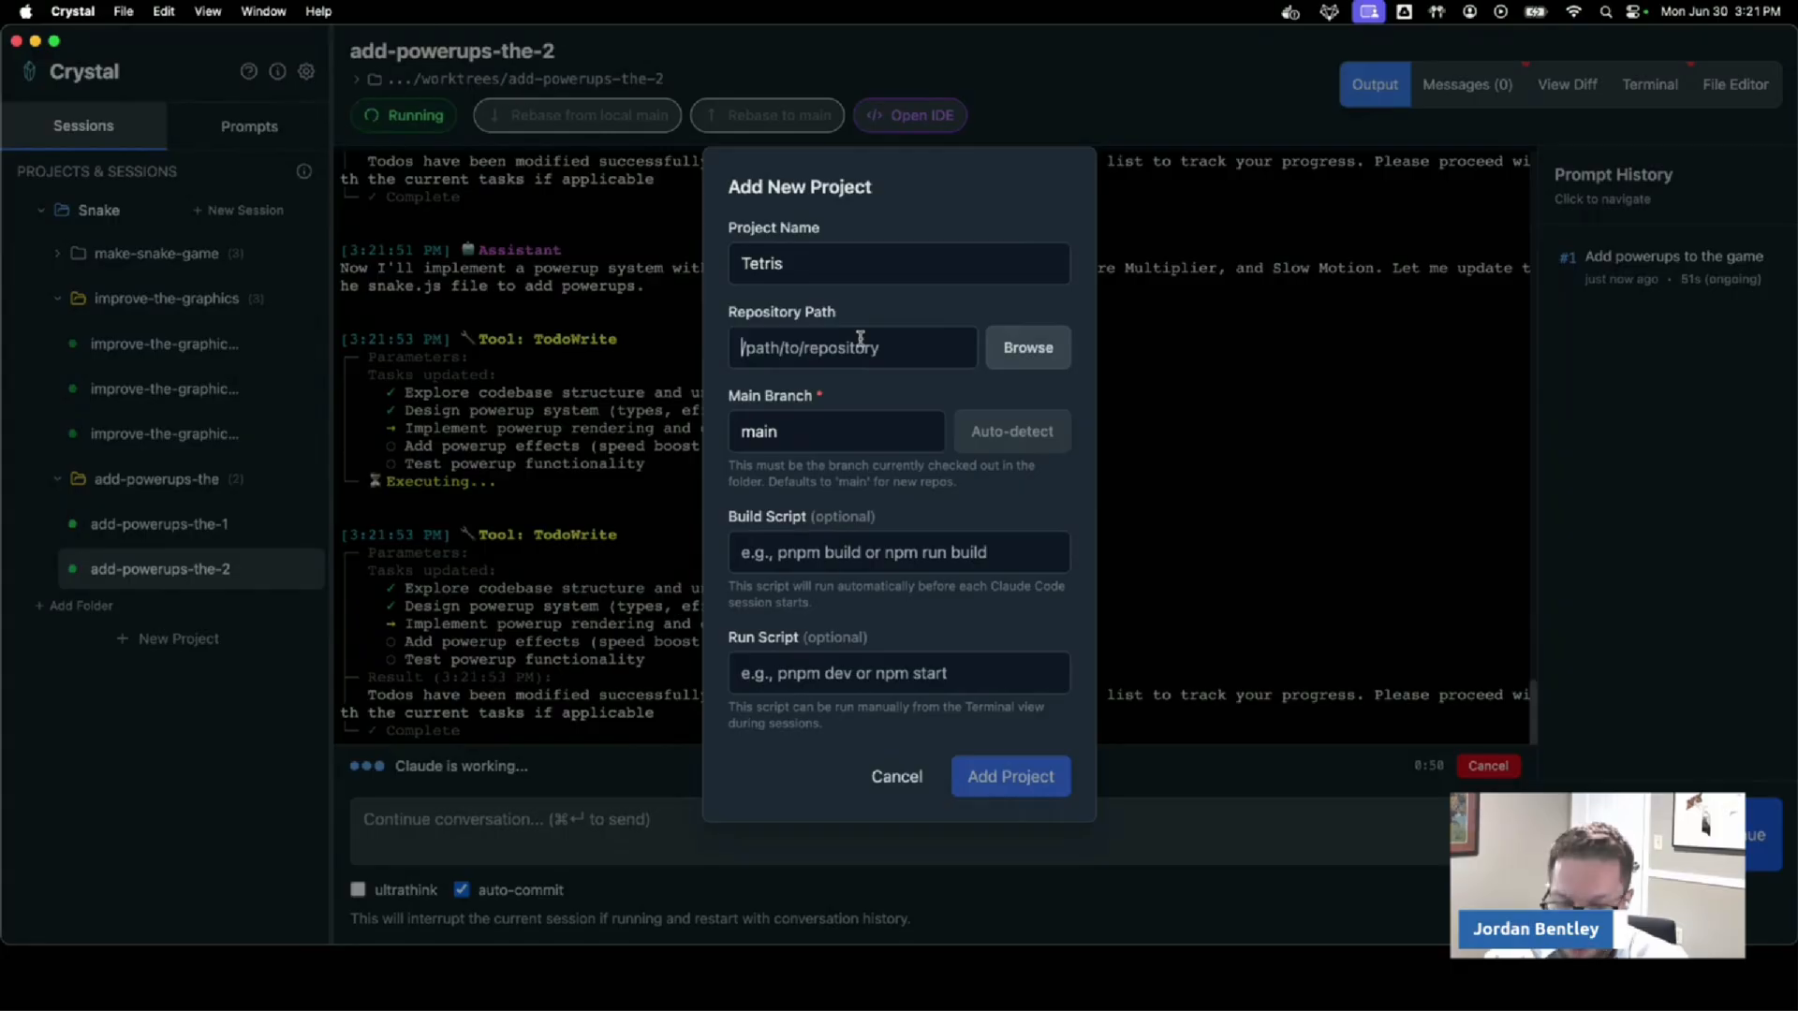
text(/tmp/tetris)
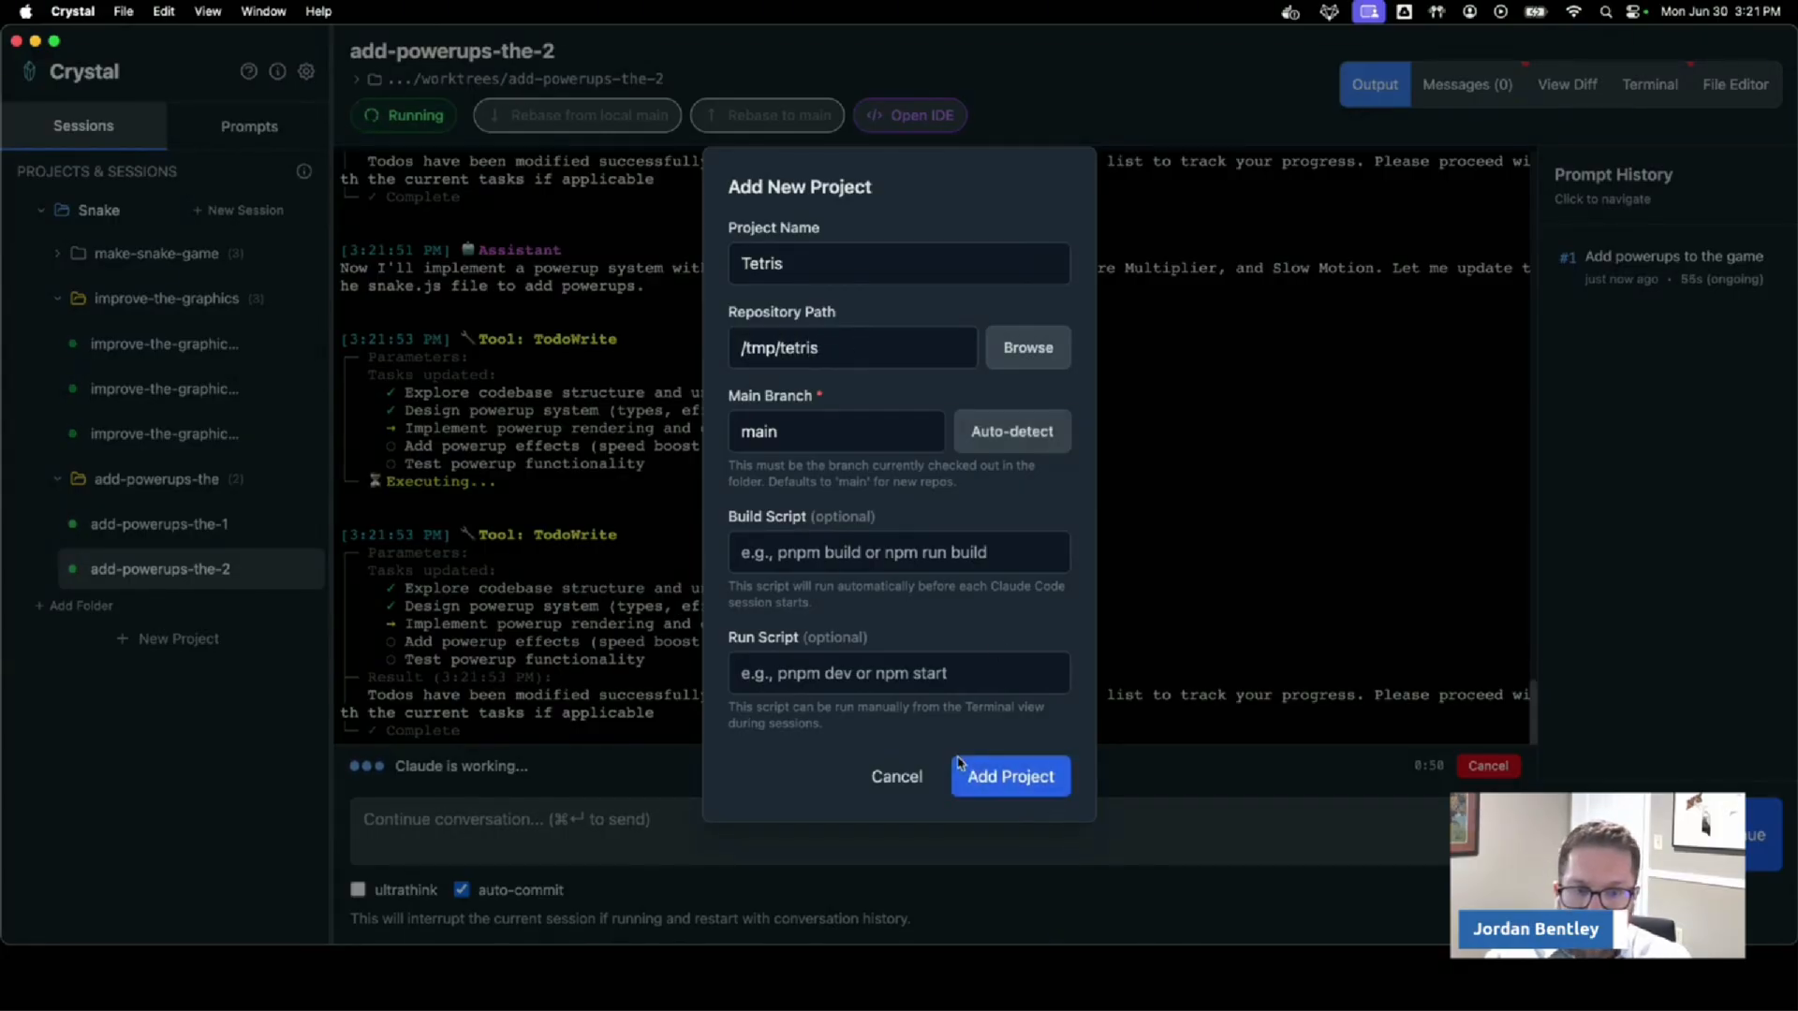
click(1009, 775)
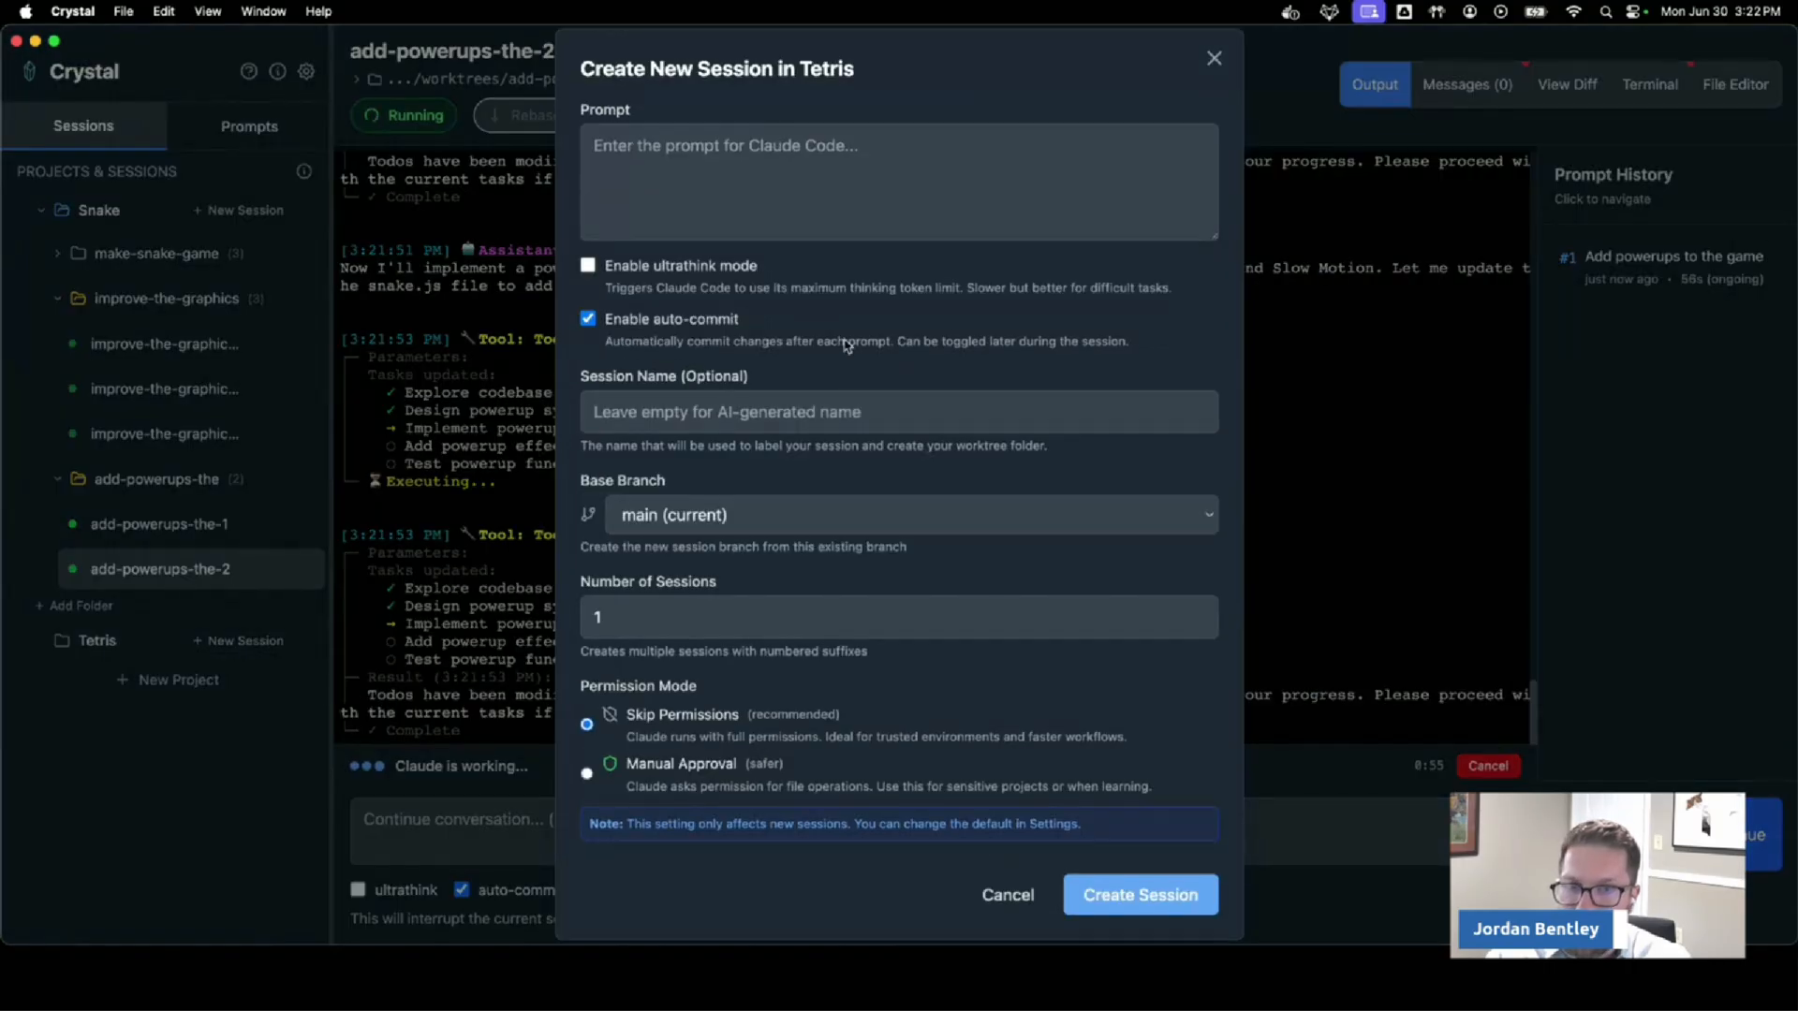
Create a Tetris session from the prompt 'Implement tetris'
text(Implement tetris)
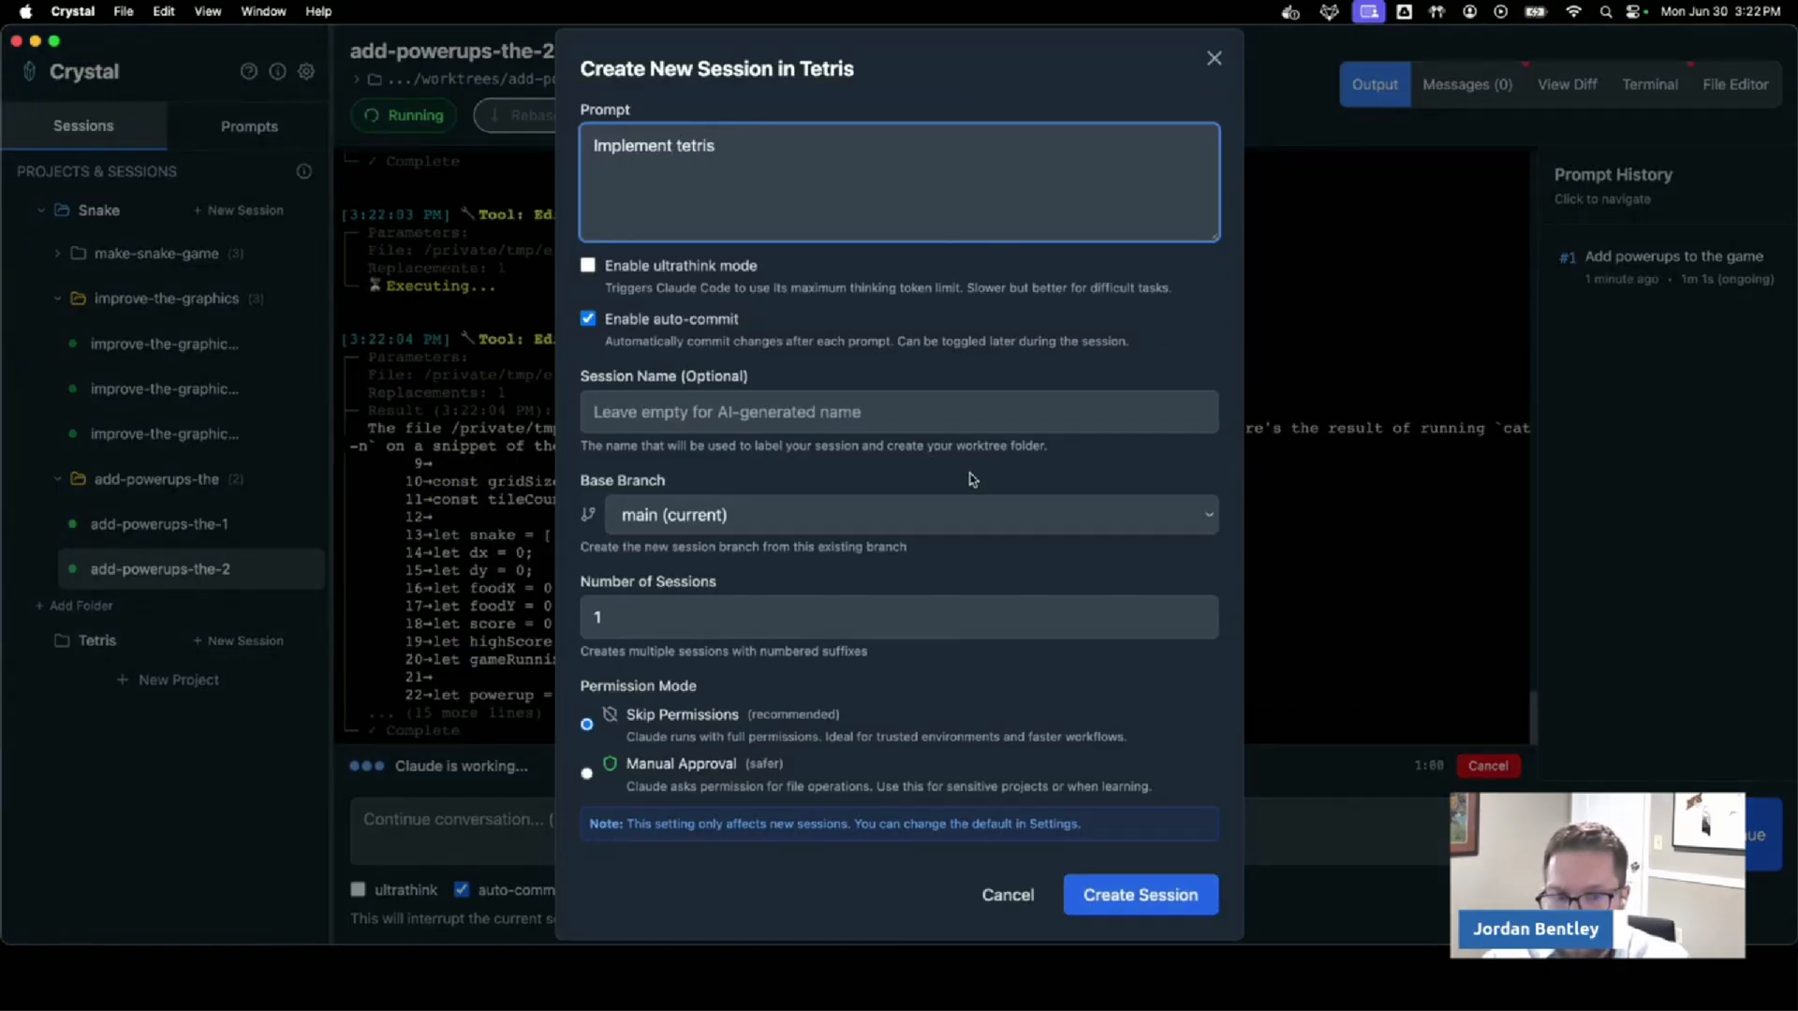
click(1141, 893)
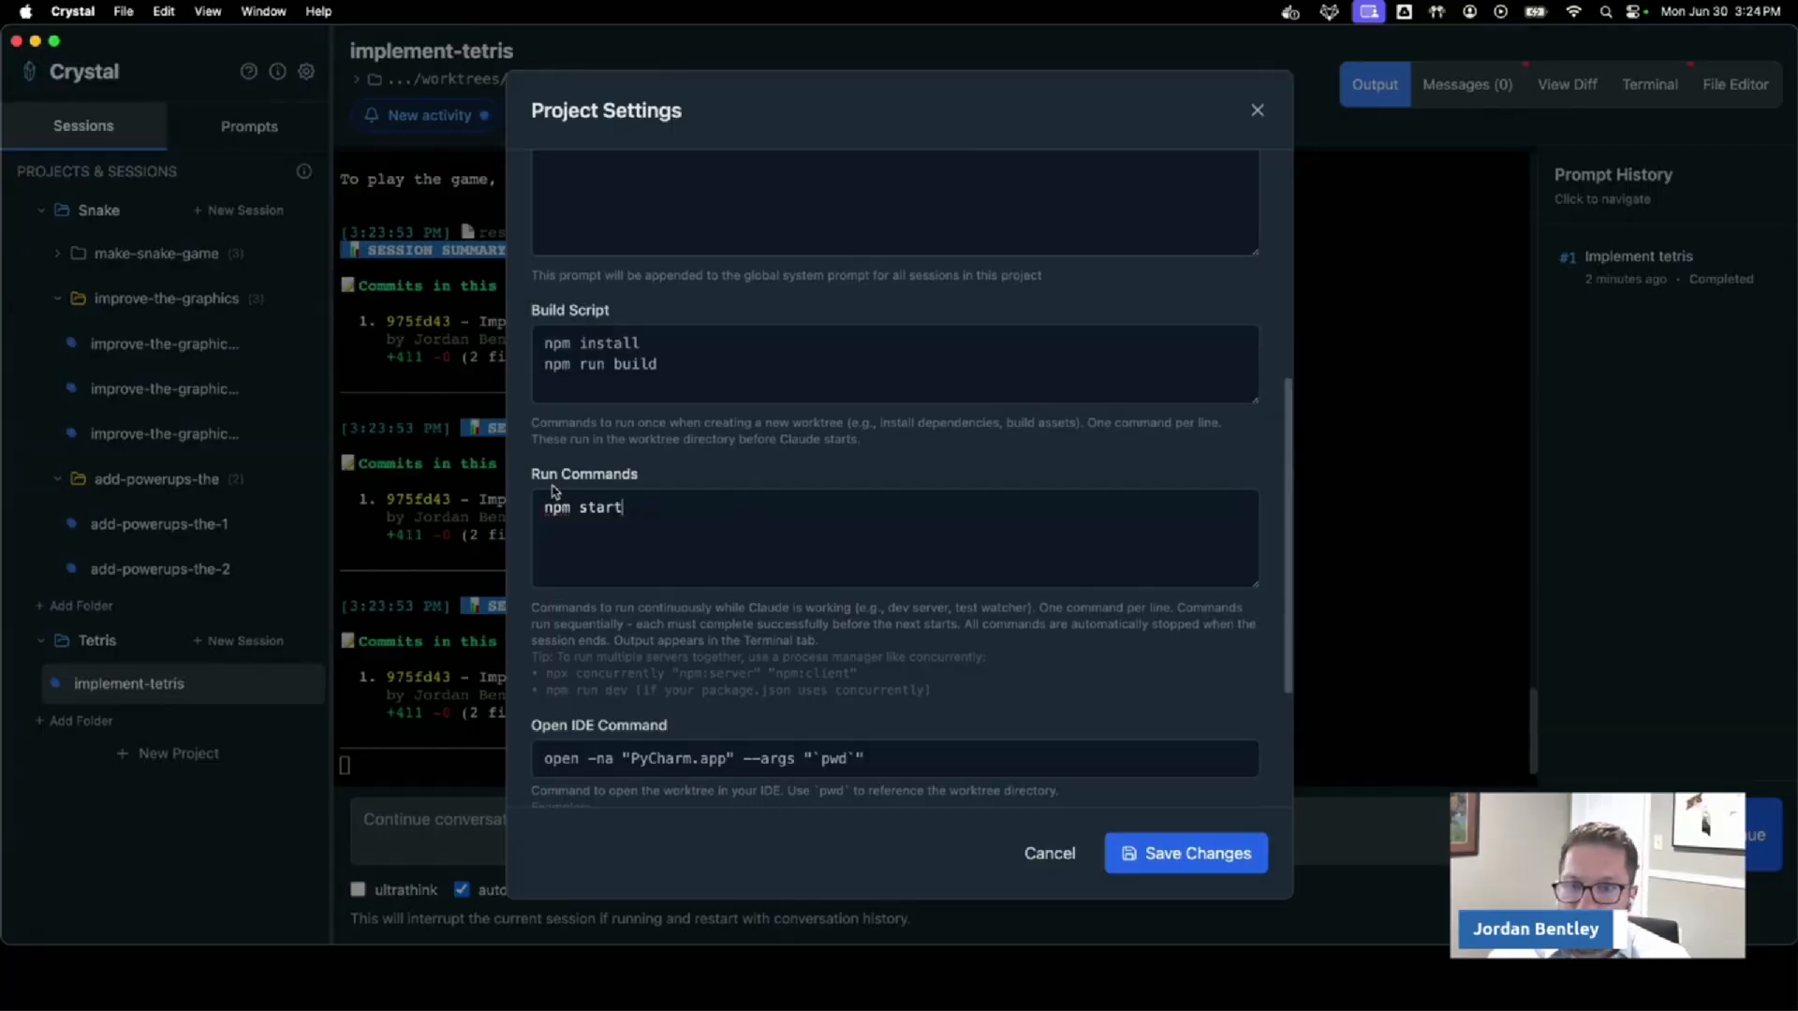
mouse_move(792, 502)
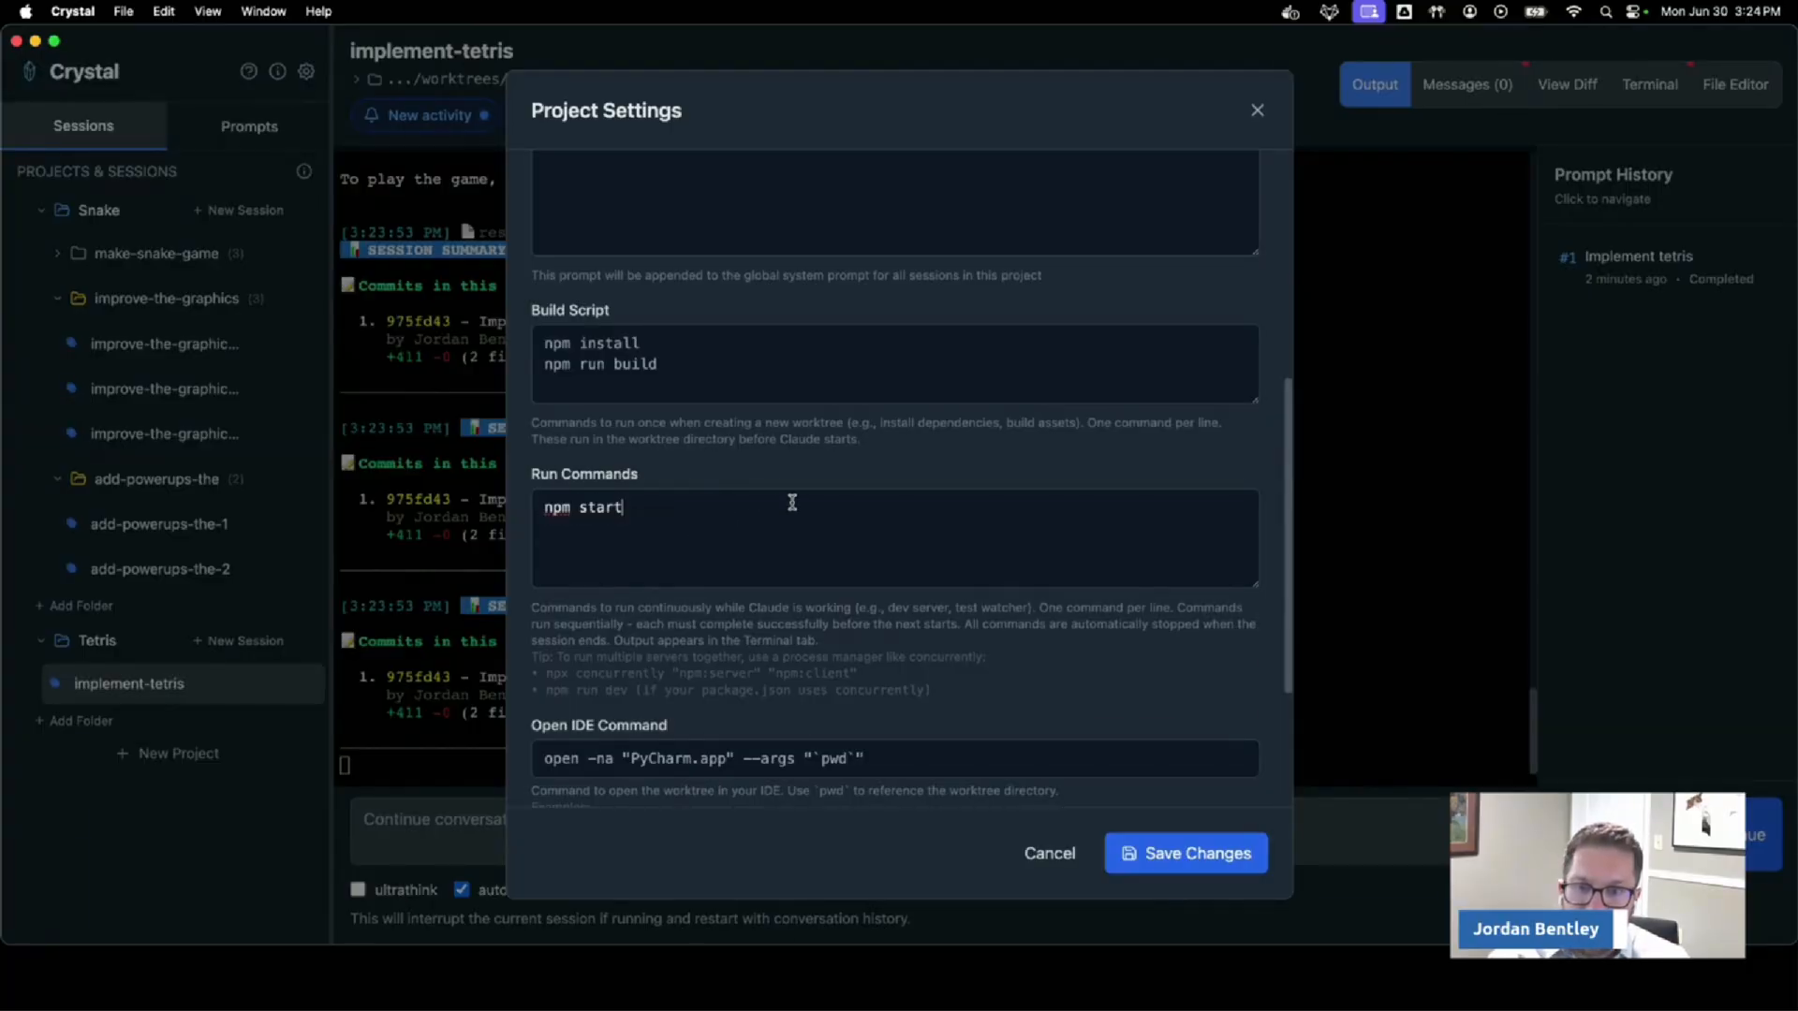
mouse_move(786, 492)
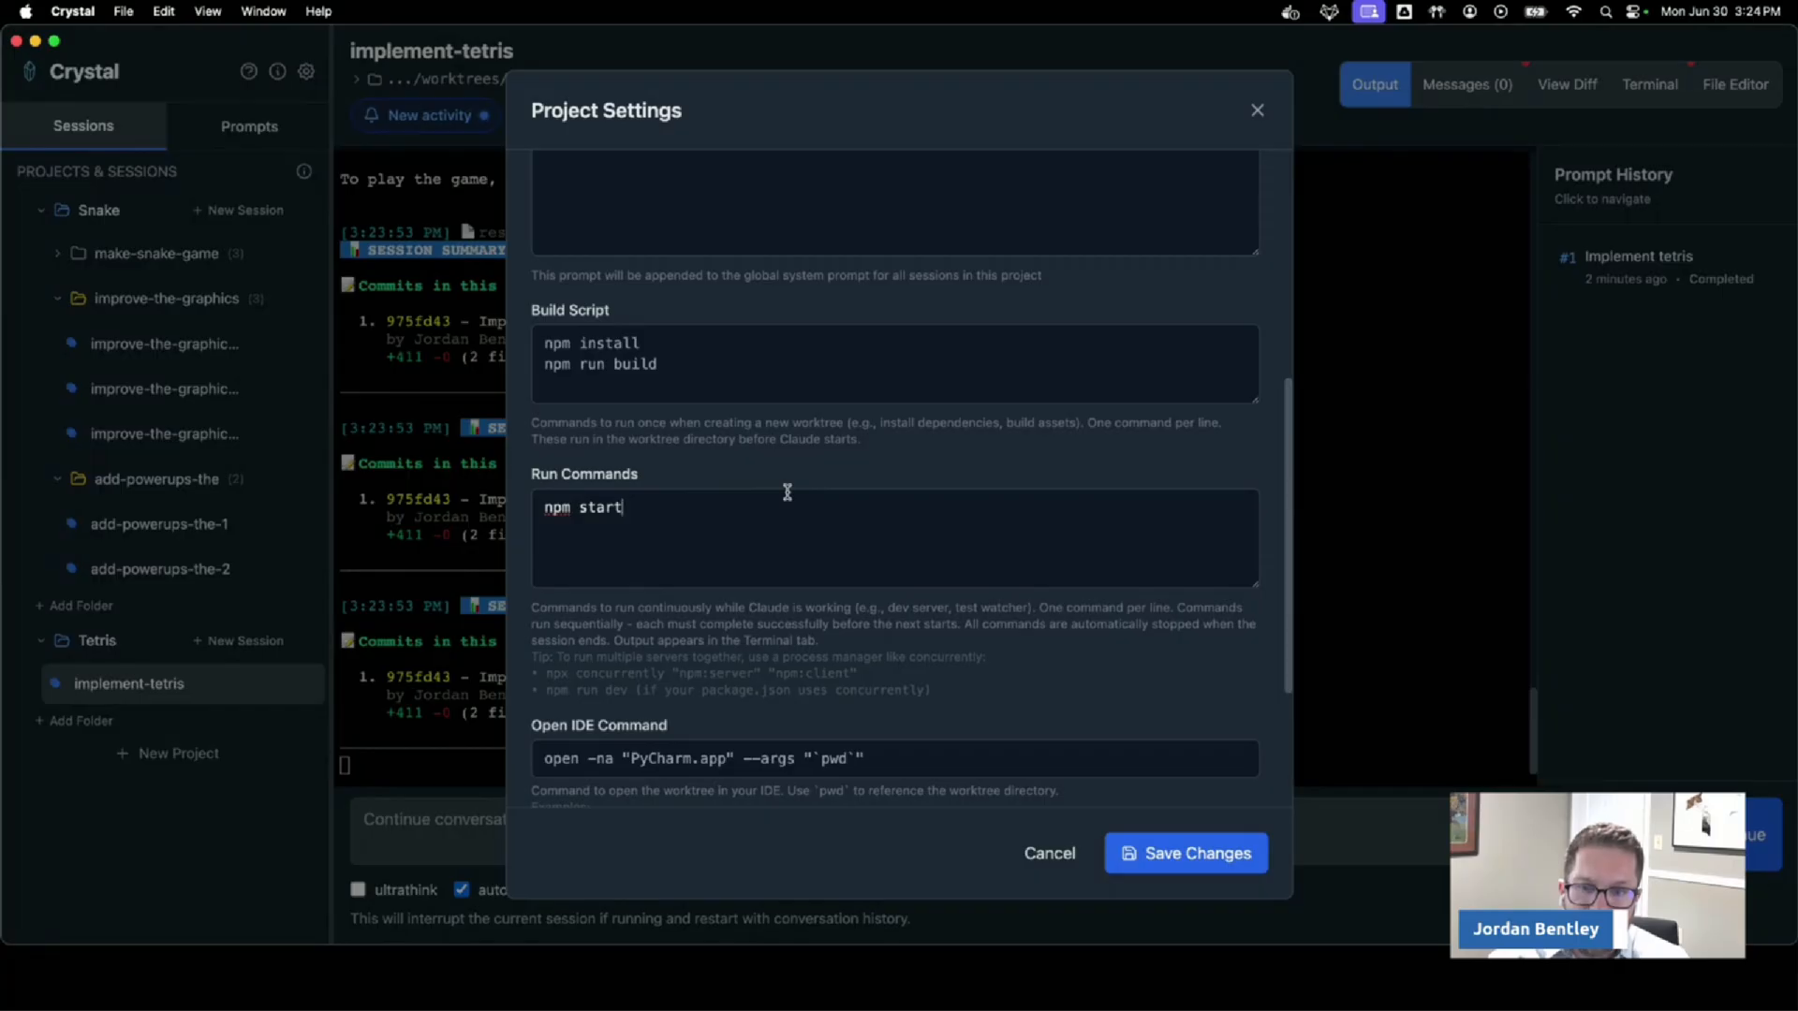
mouse_move(689, 352)
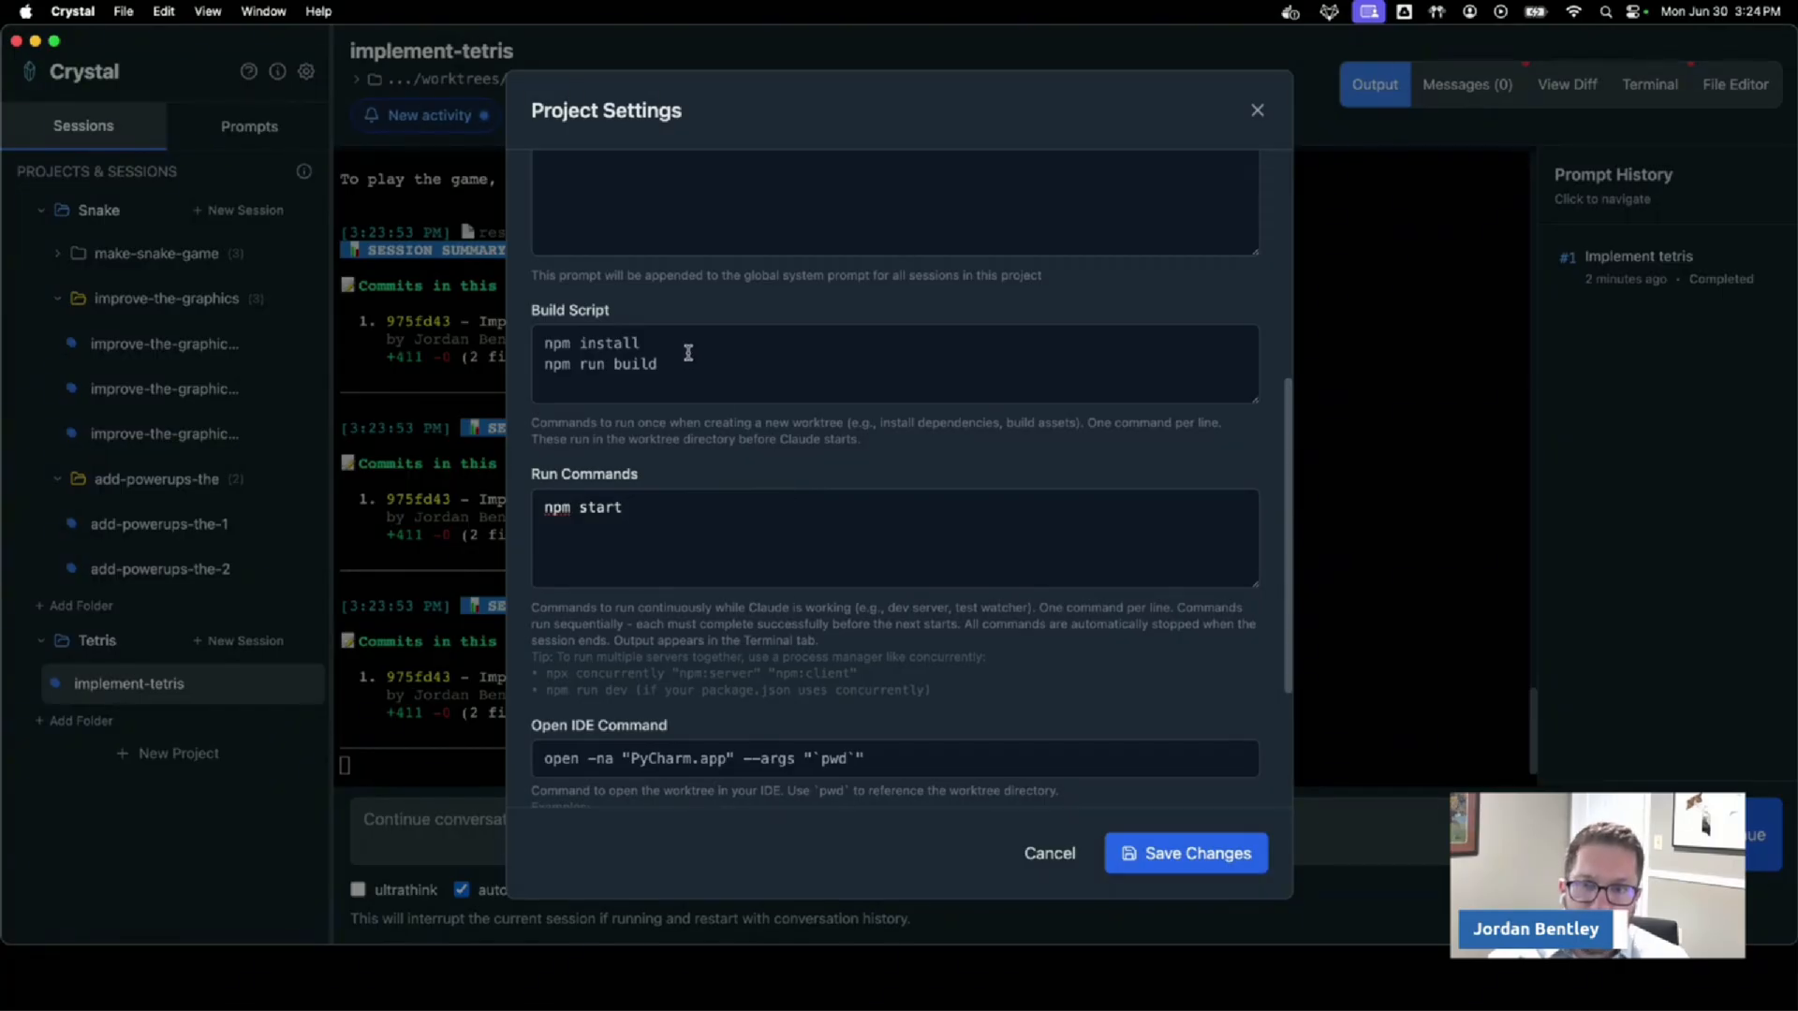
mouse_move(663, 333)
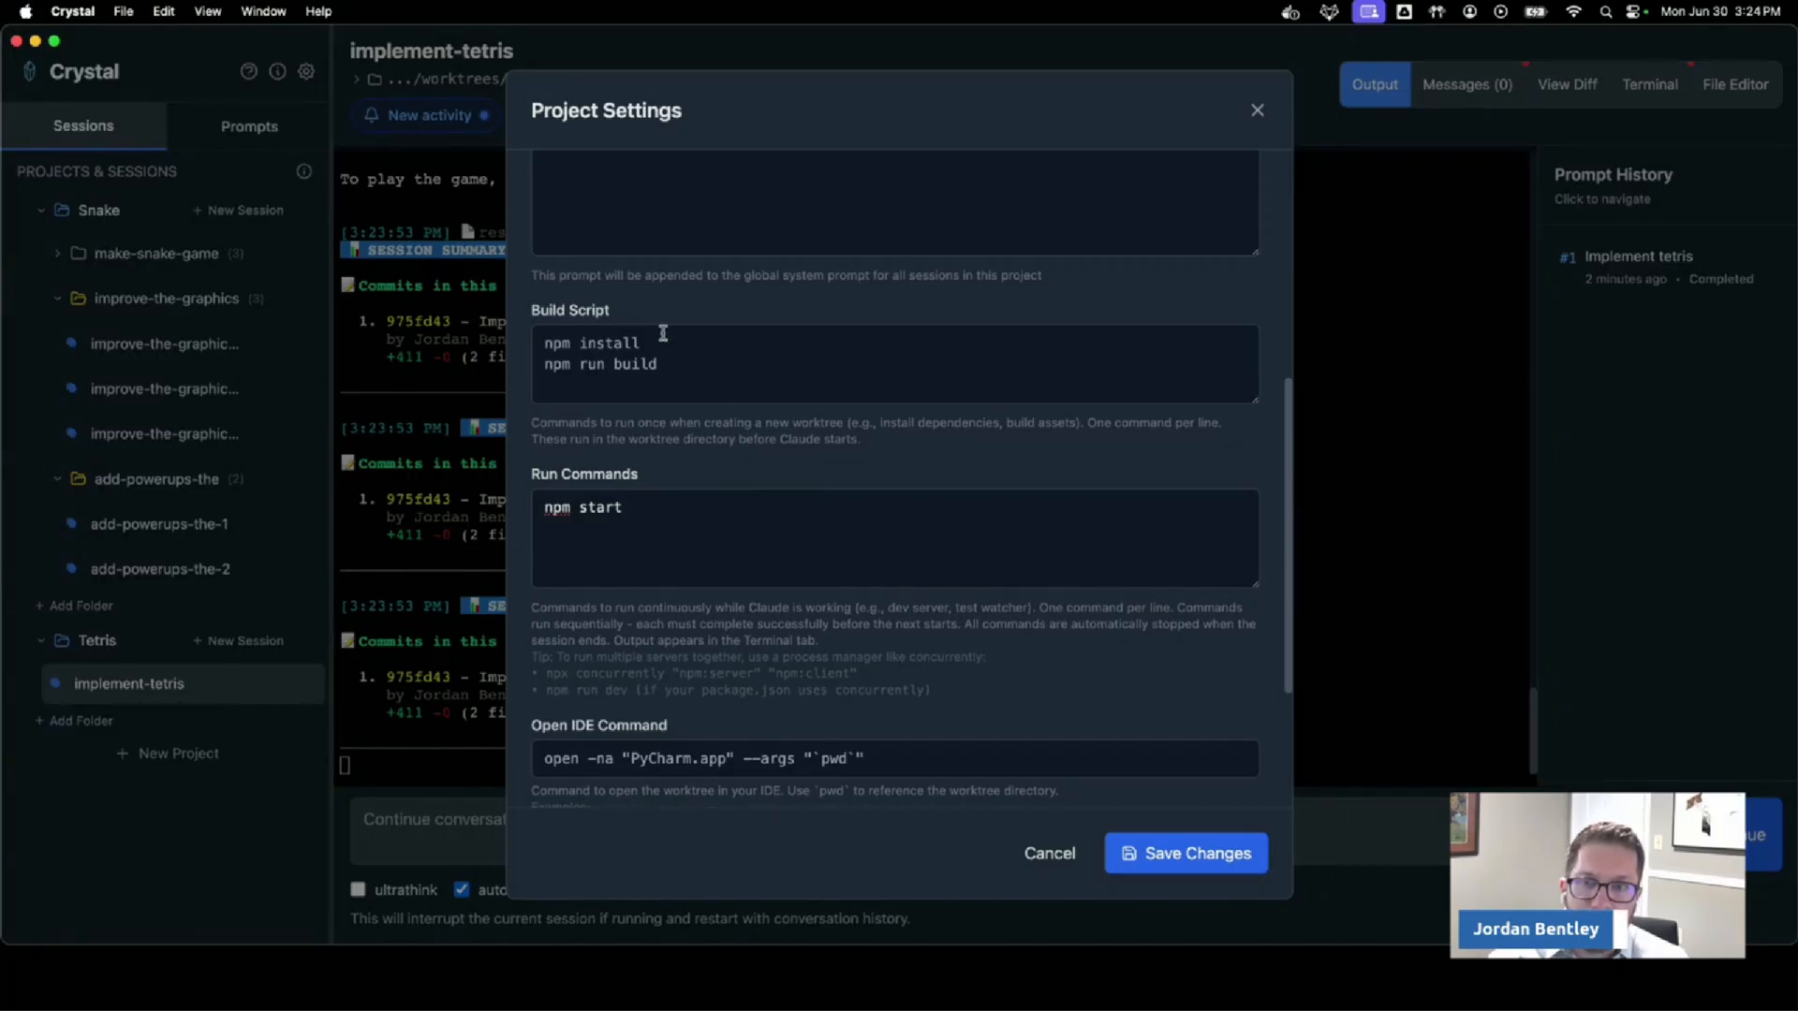
mouse_move(779, 333)
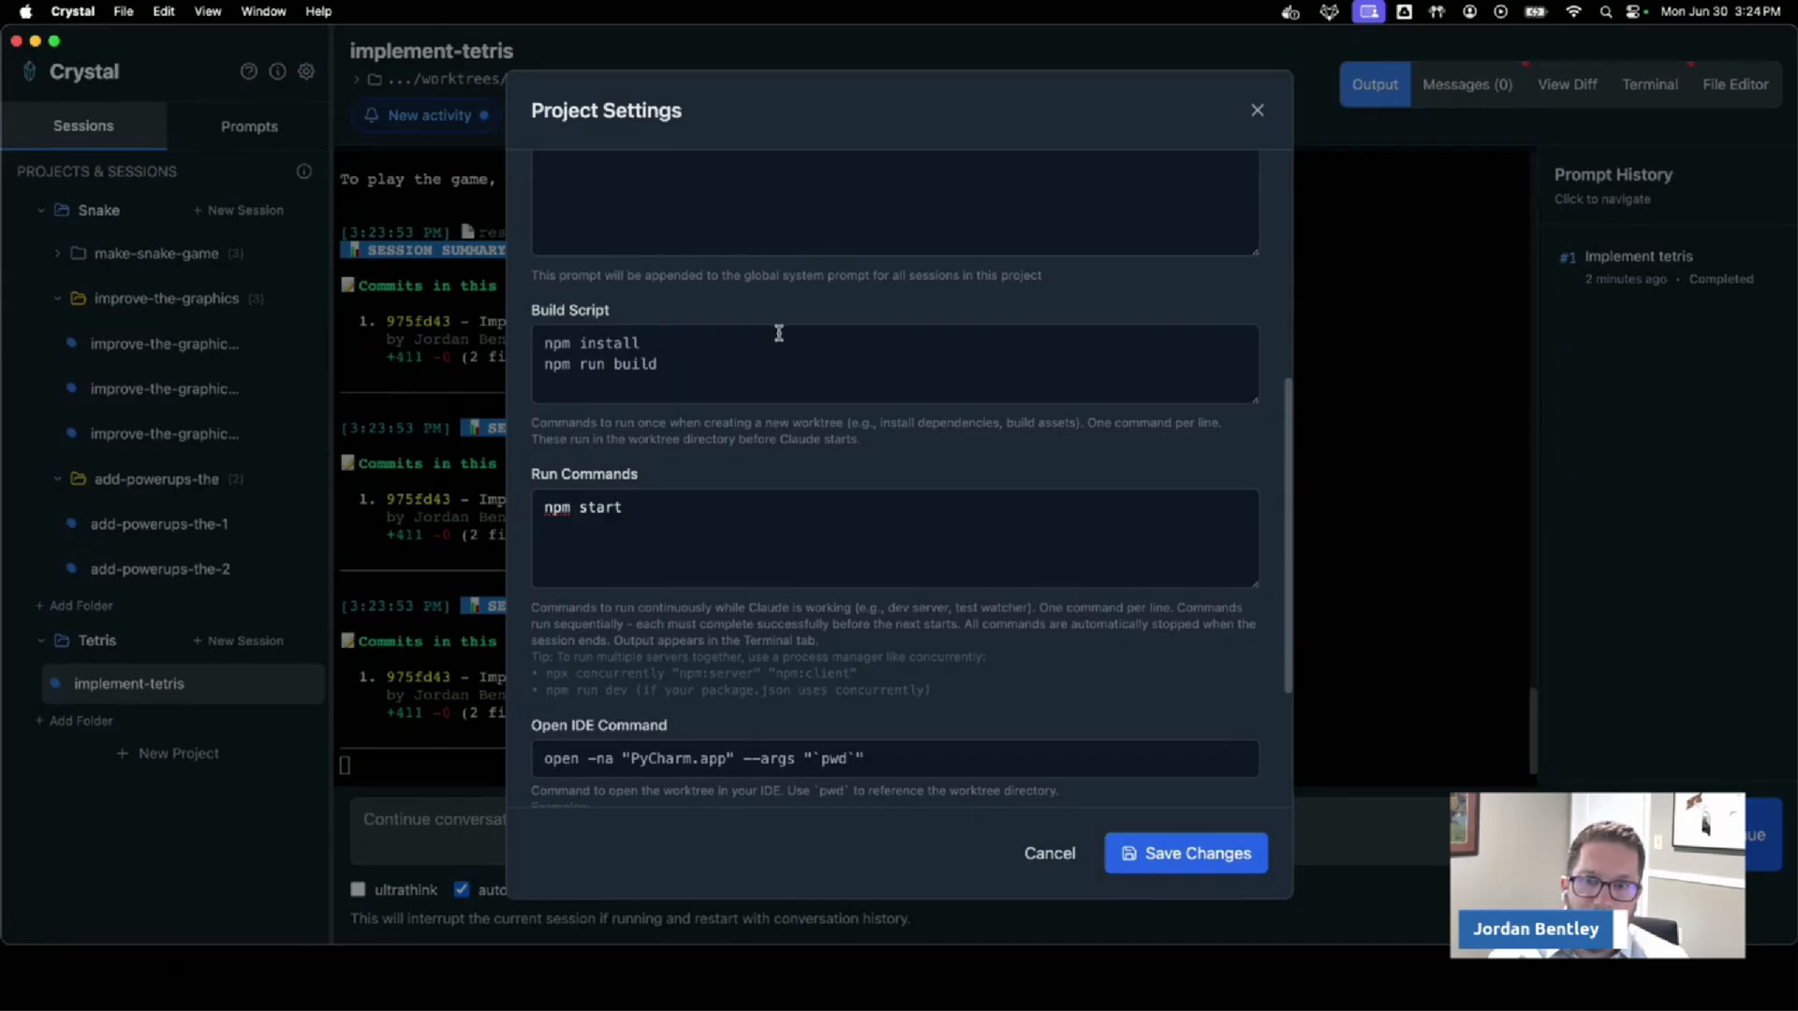
mouse_move(779, 349)
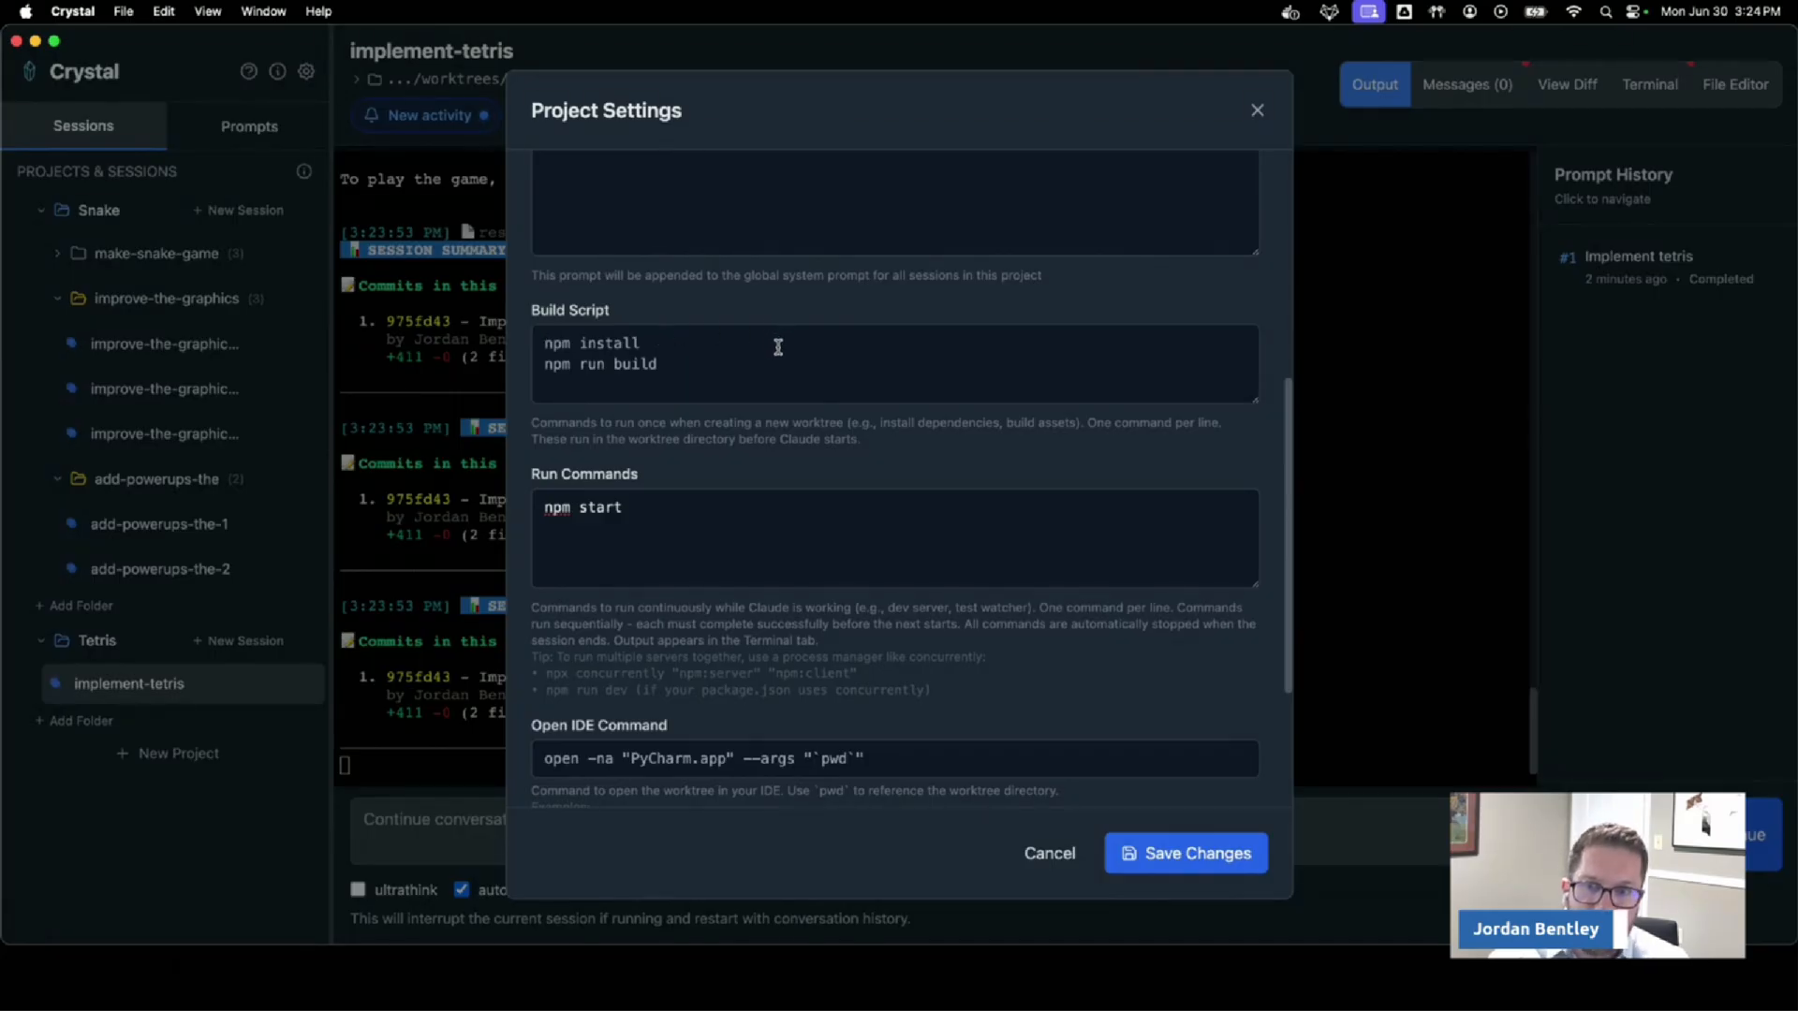
mouse_move(798, 337)
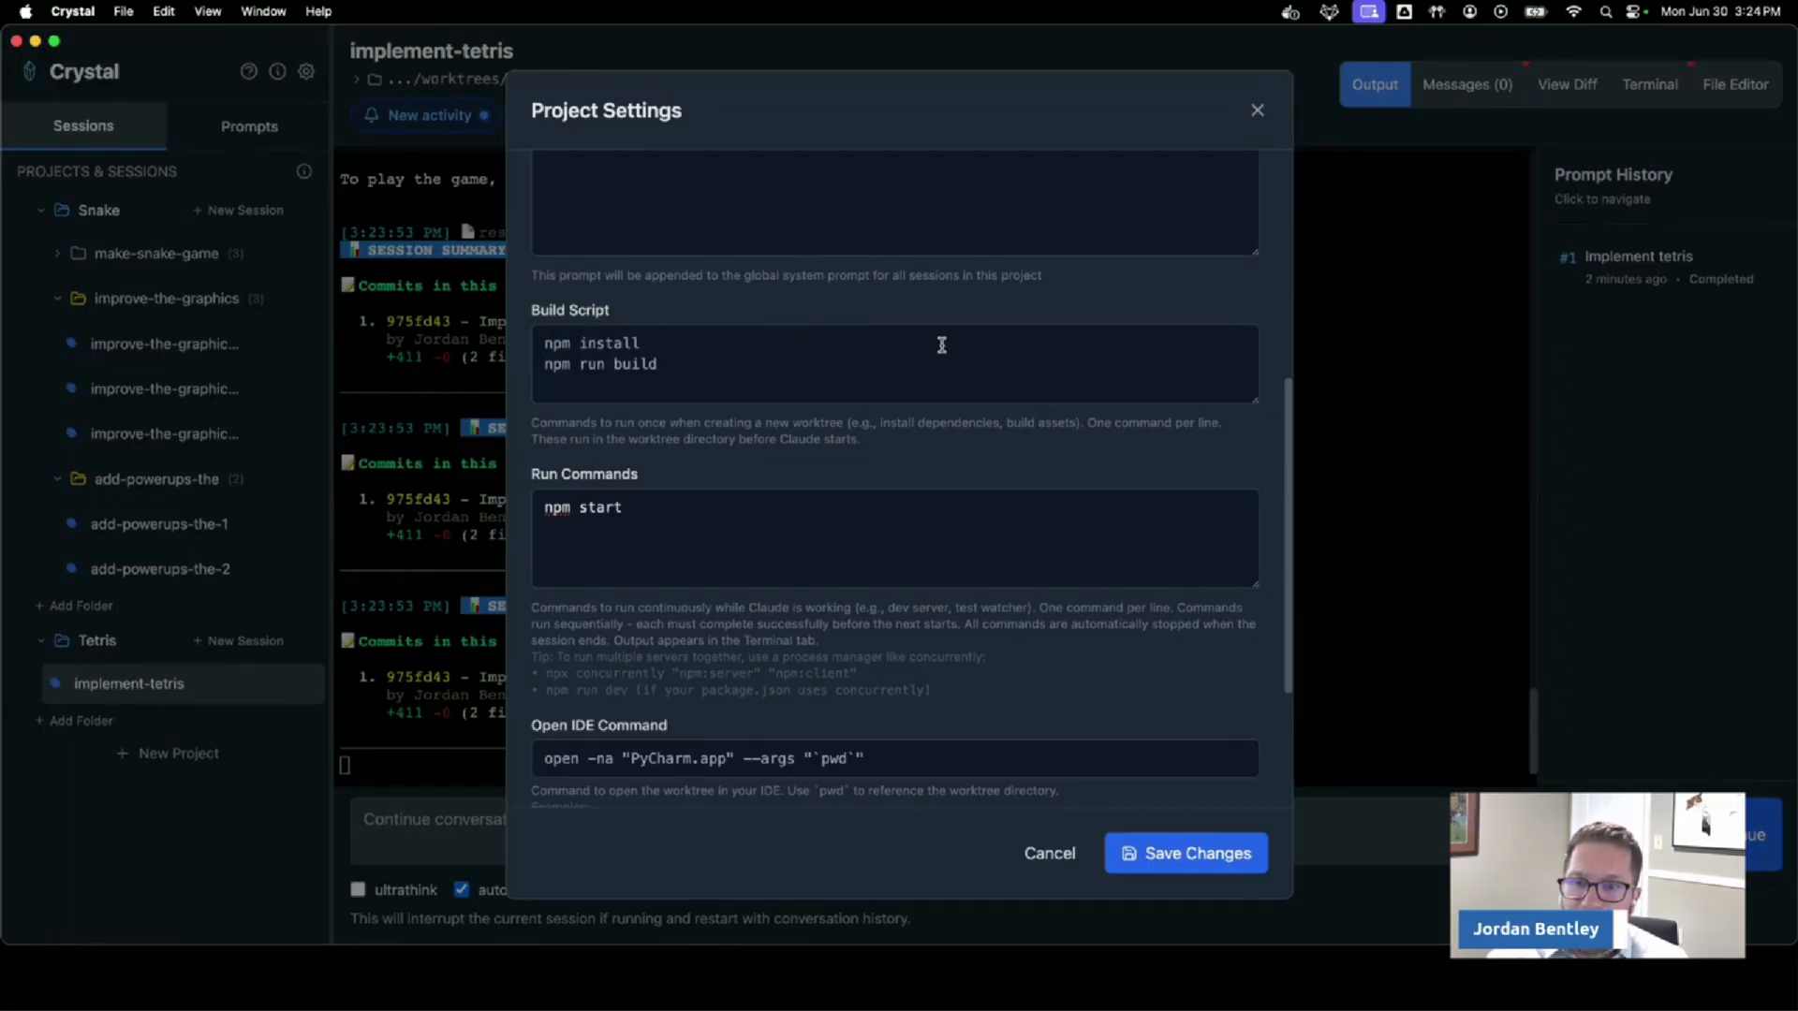
mouse_move(1090, 865)
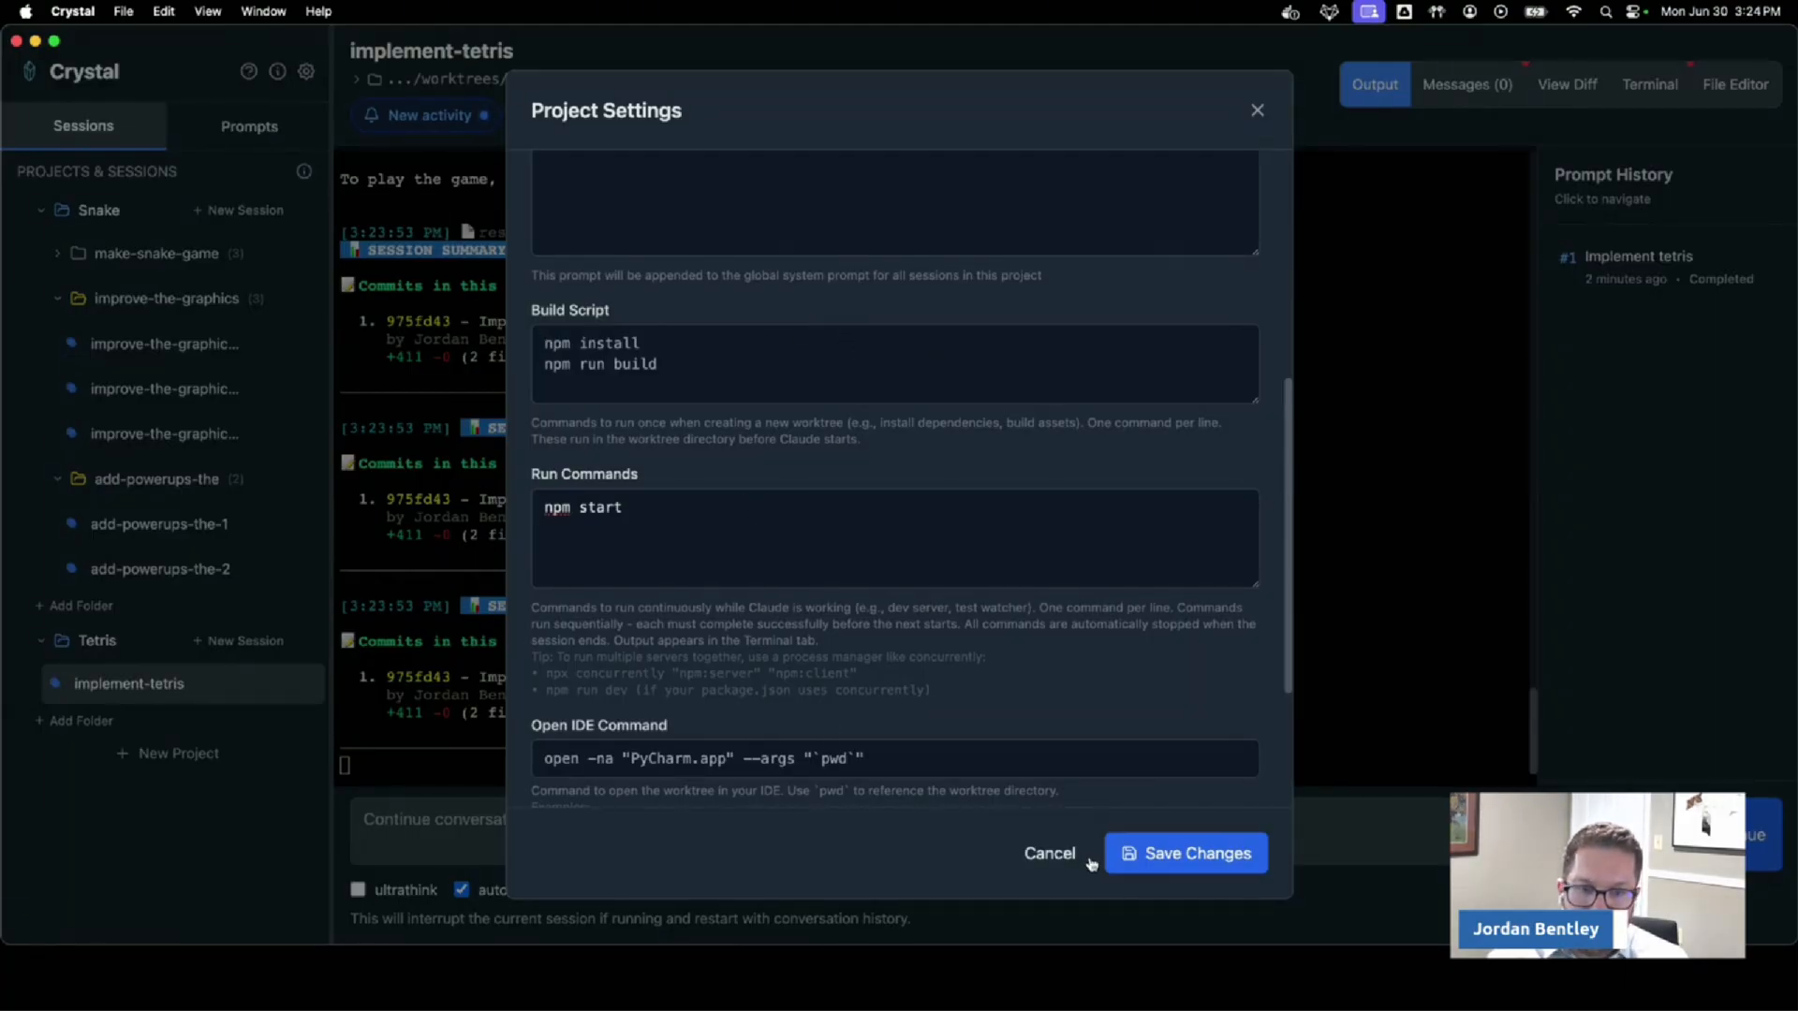
Close the Tetris project settings after reviewing the build and run commands
click(1048, 854)
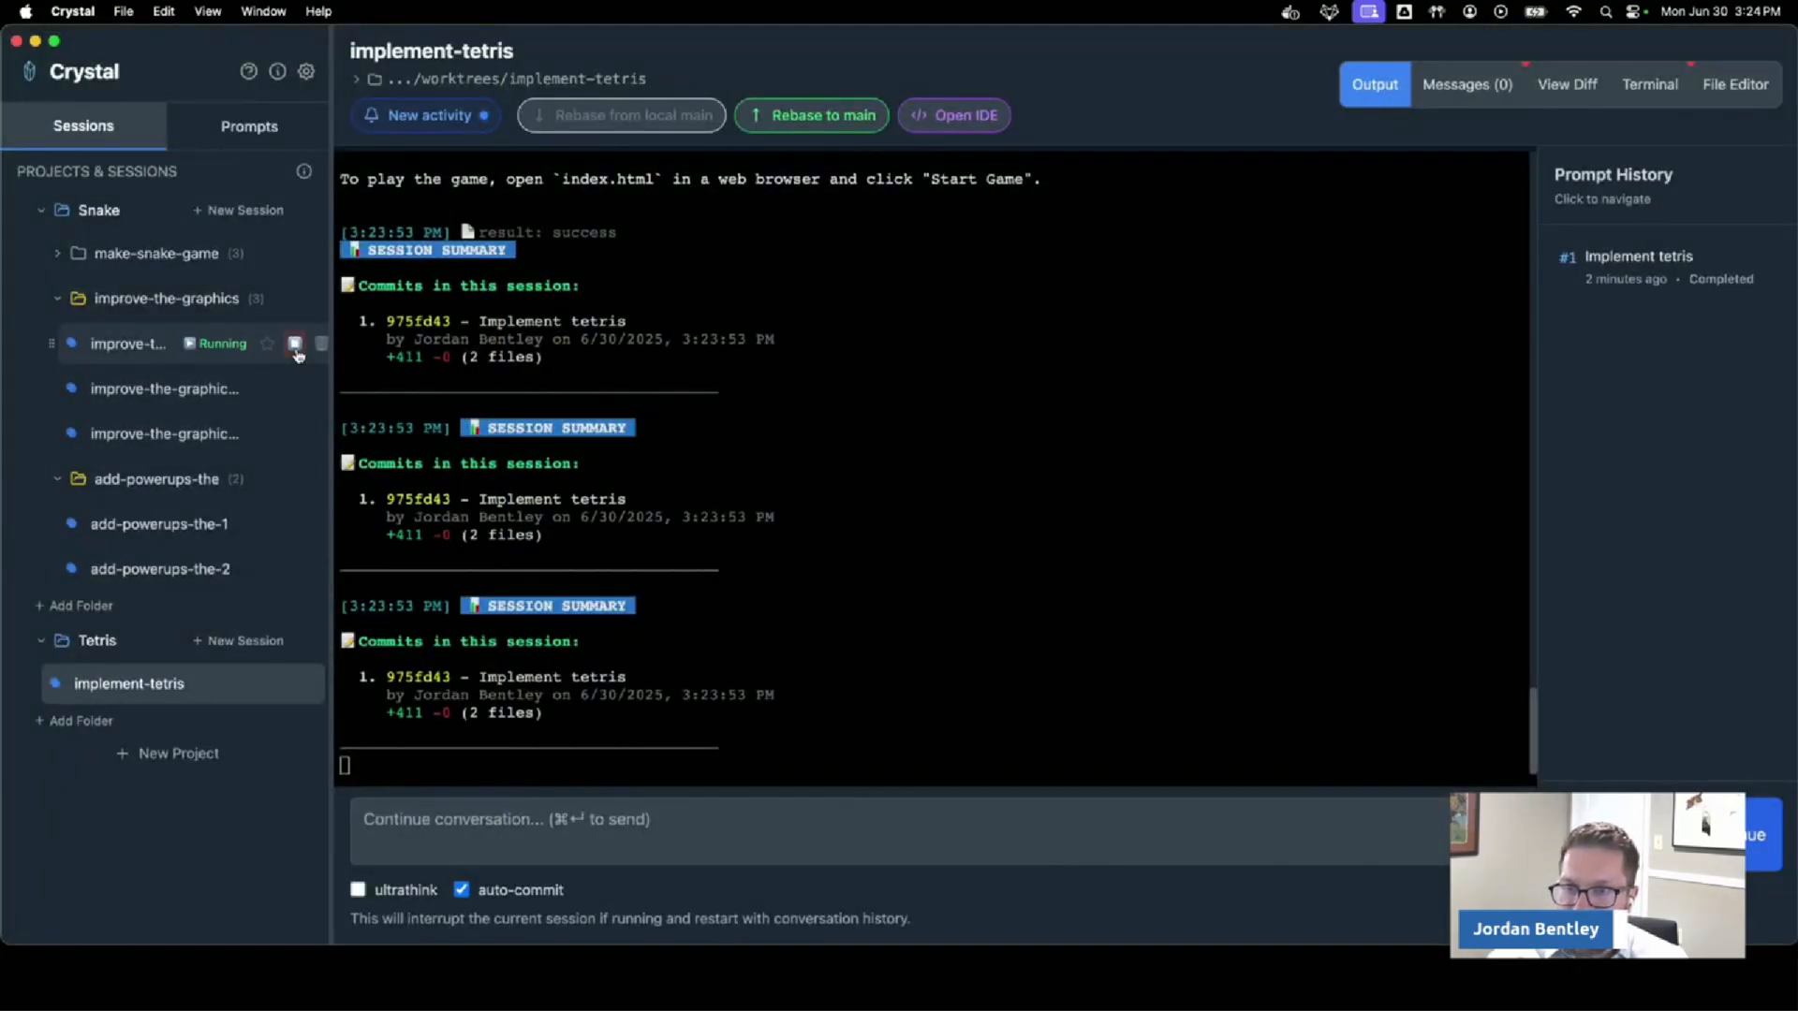
mouse_move(294, 344)
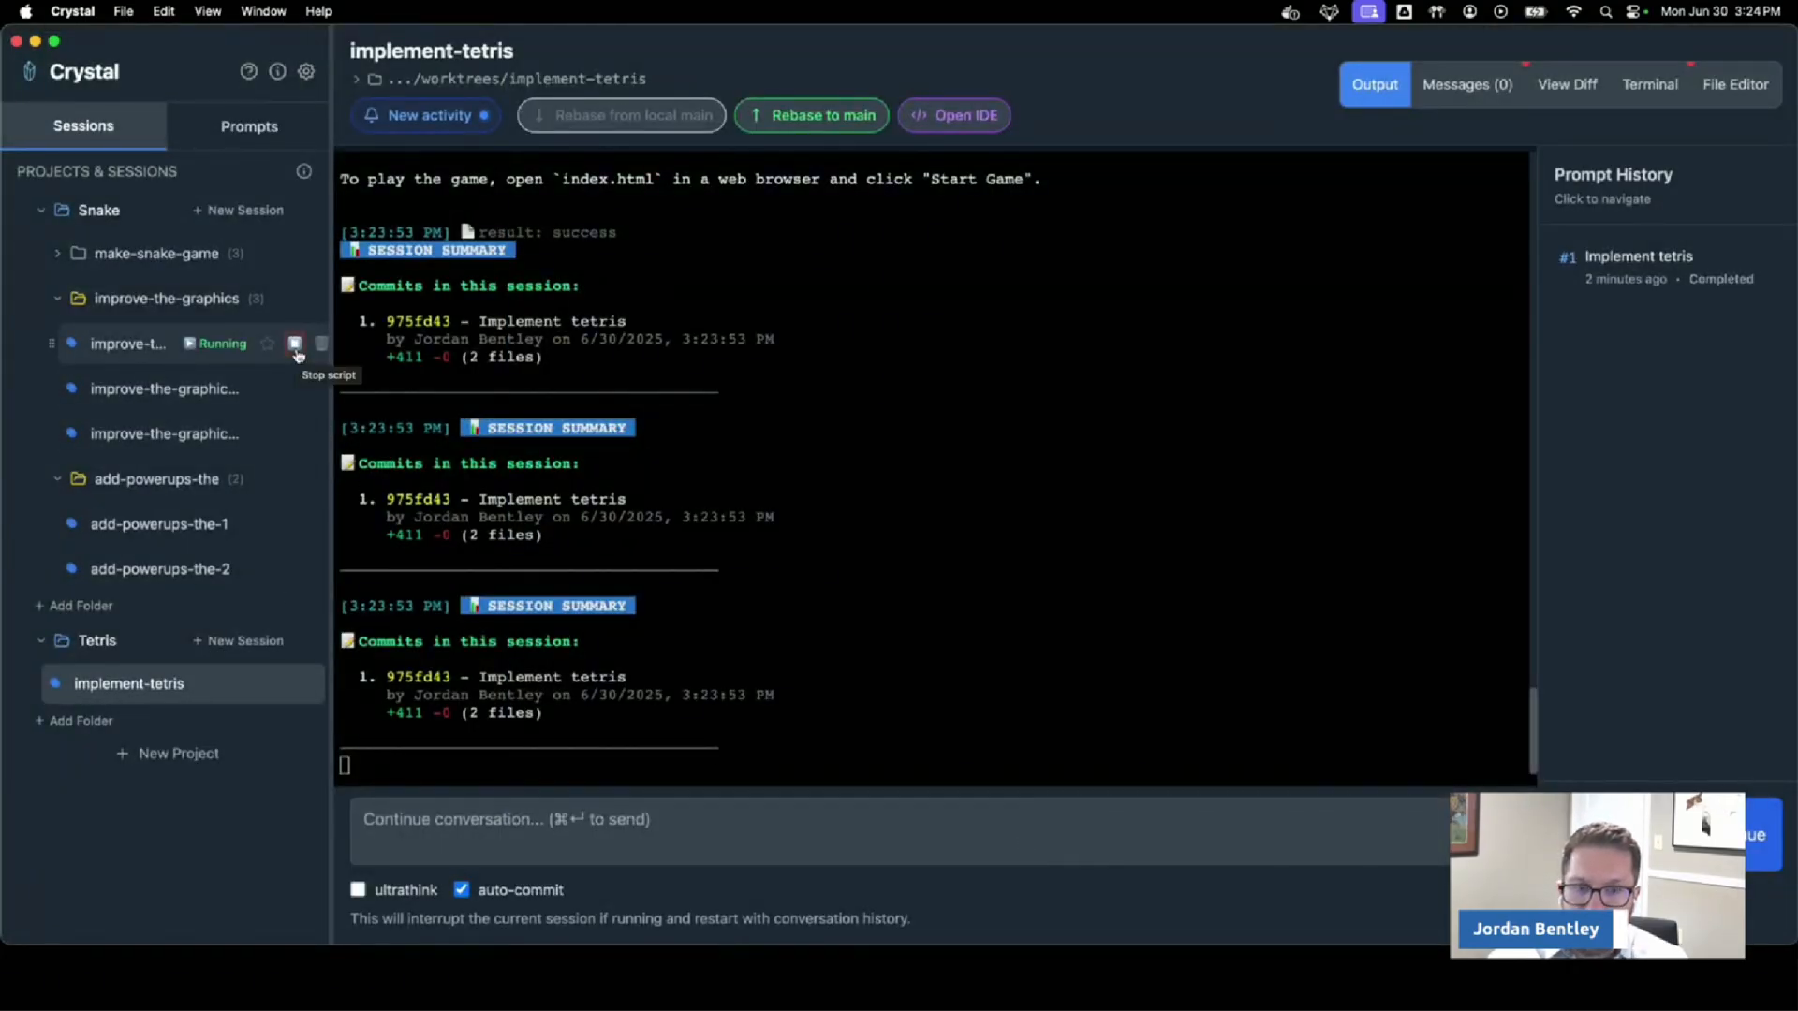
mouse_move(129, 345)
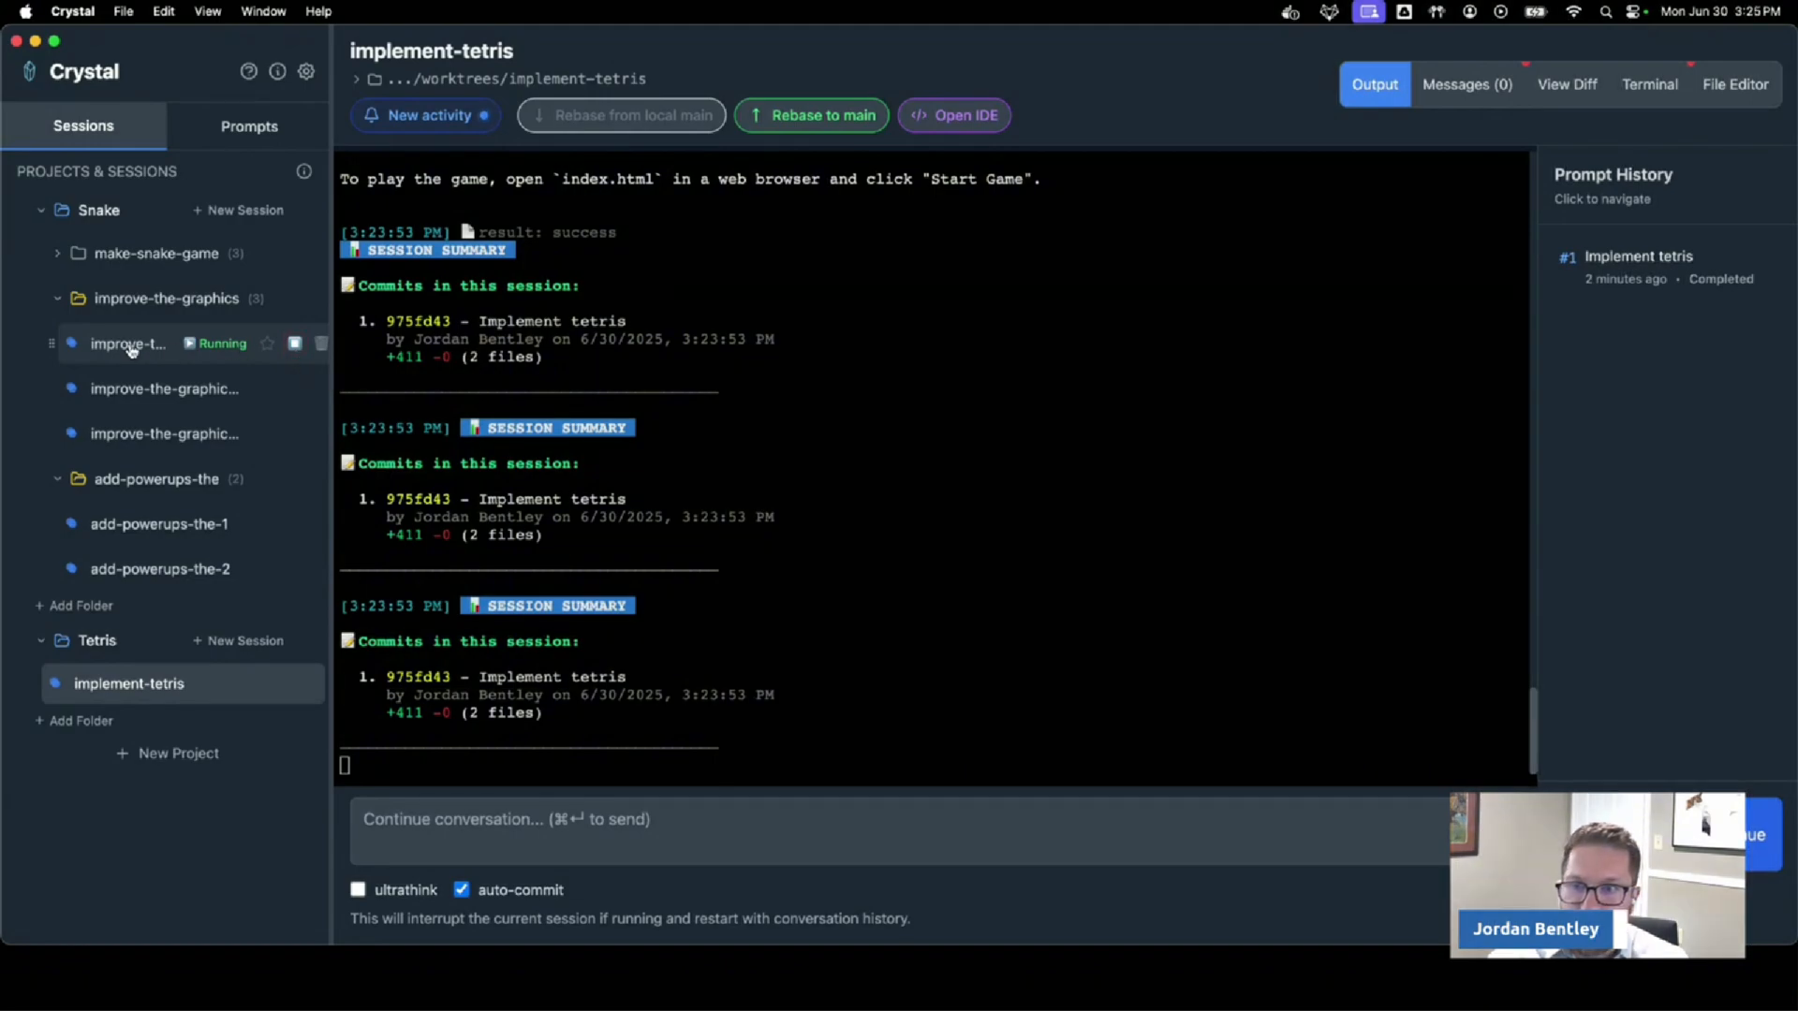
Switch to the running improve-the-graphics-1 session to see its Snake Game window
click(127, 390)
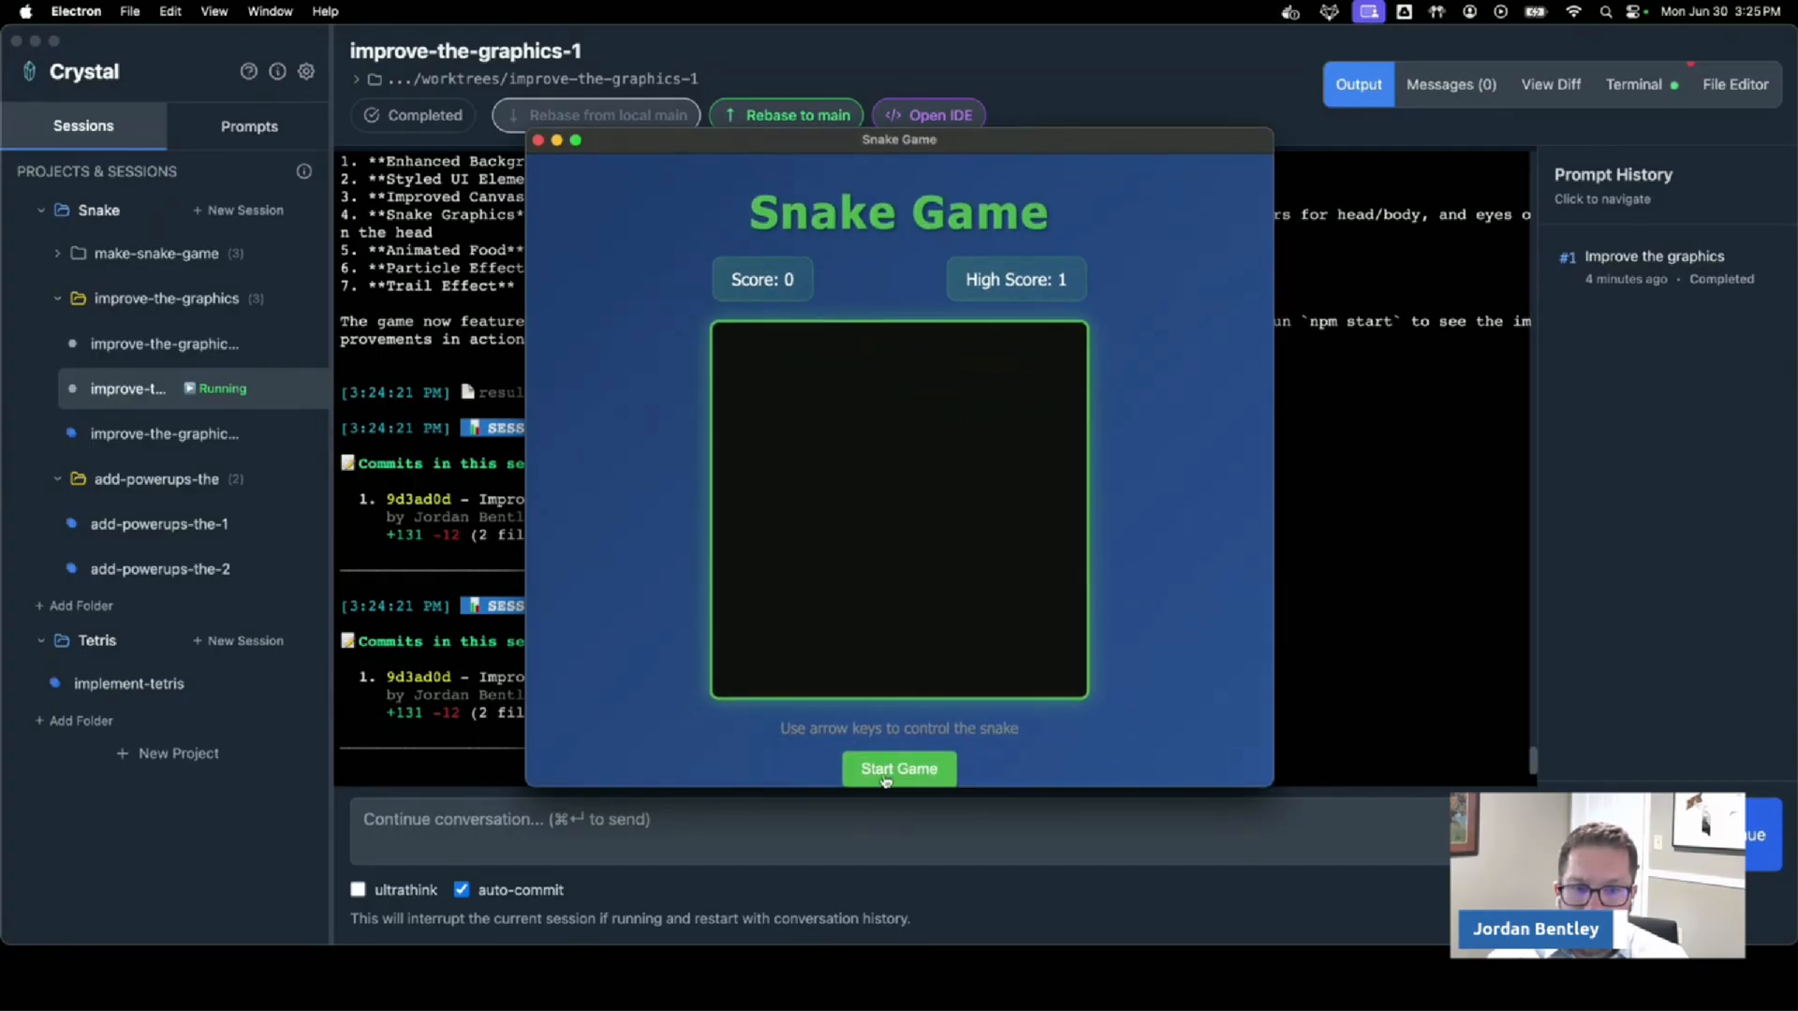
Start the improved Snake game, then show the improve-the-graphics-3 session's code diff
click(899, 768)
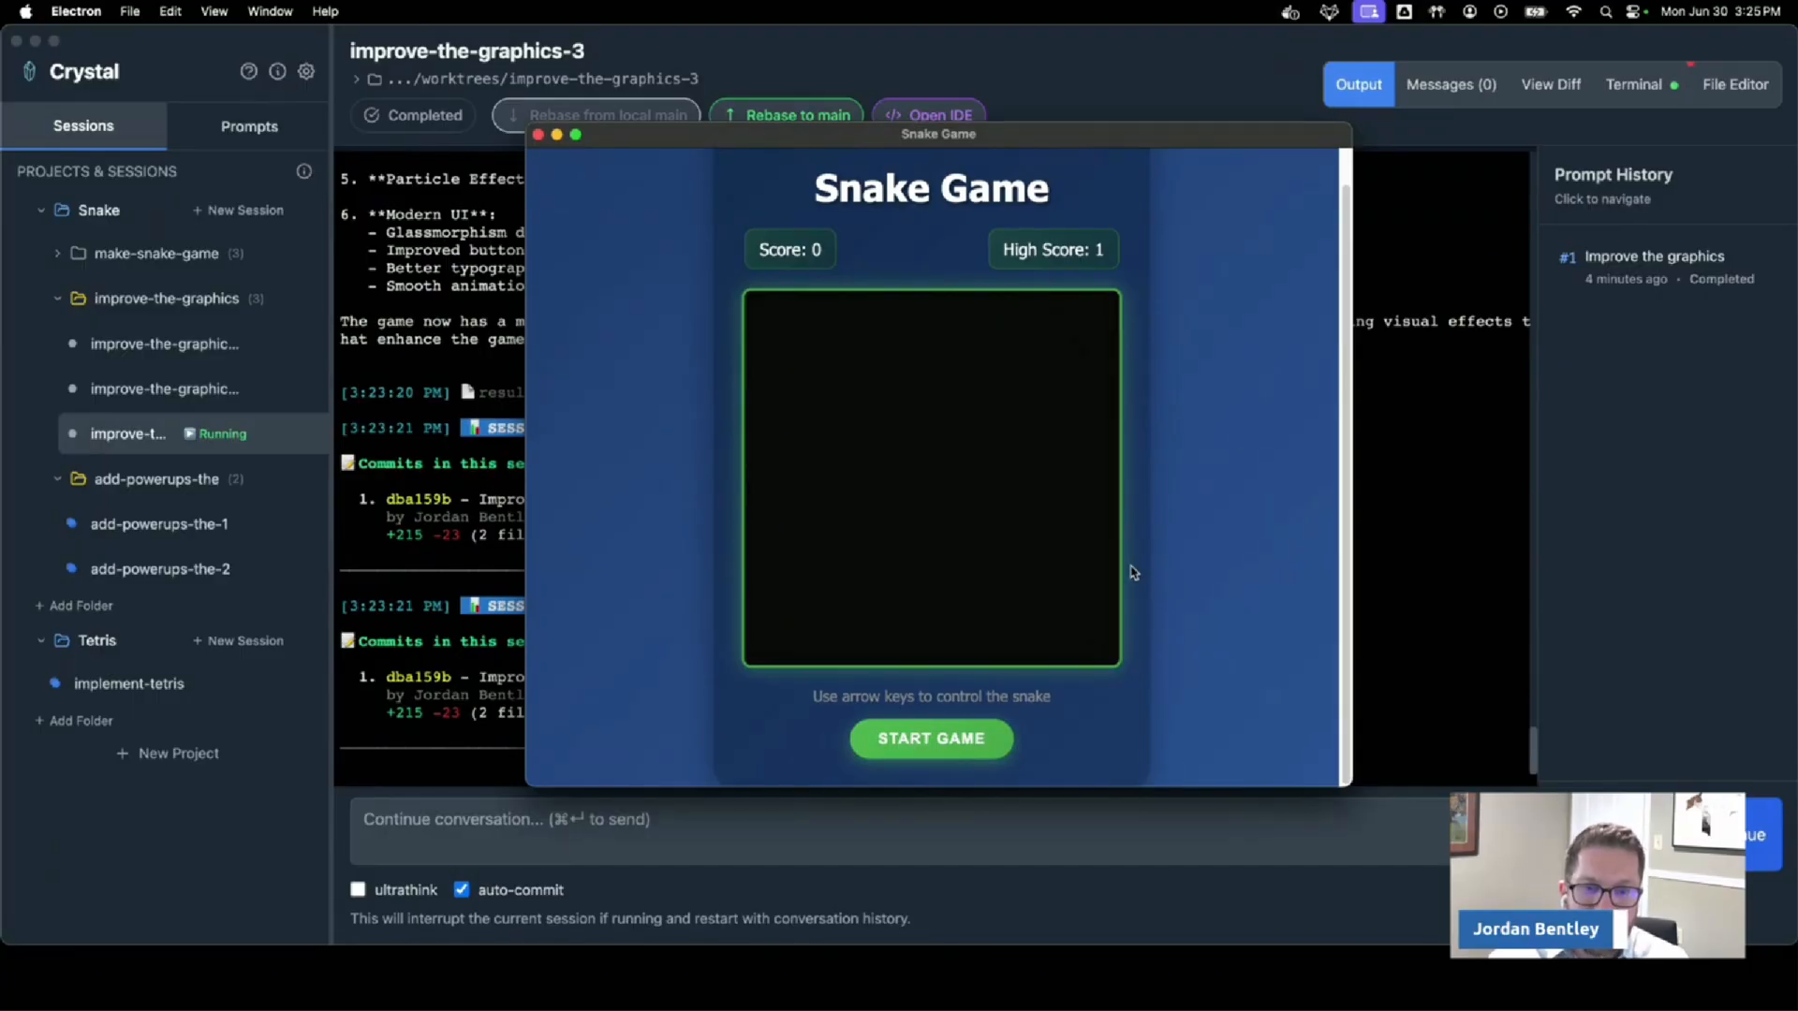
mouse_move(1173, 532)
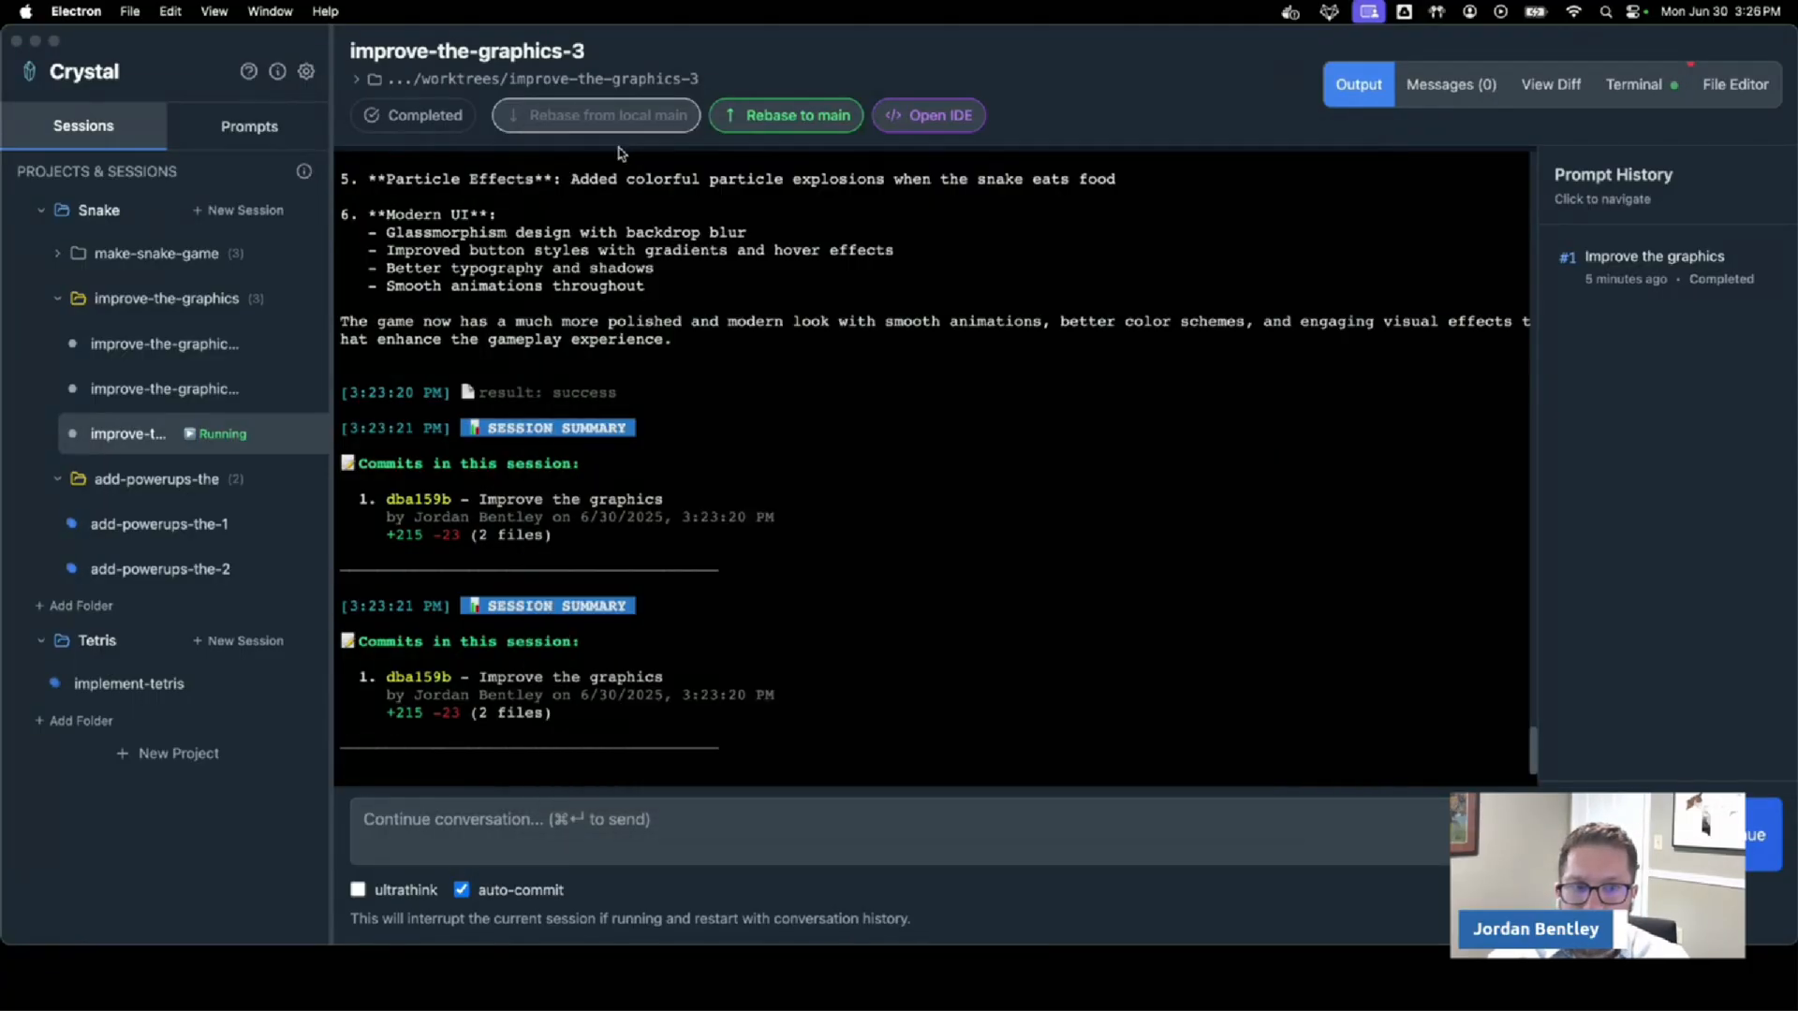
click(1550, 84)
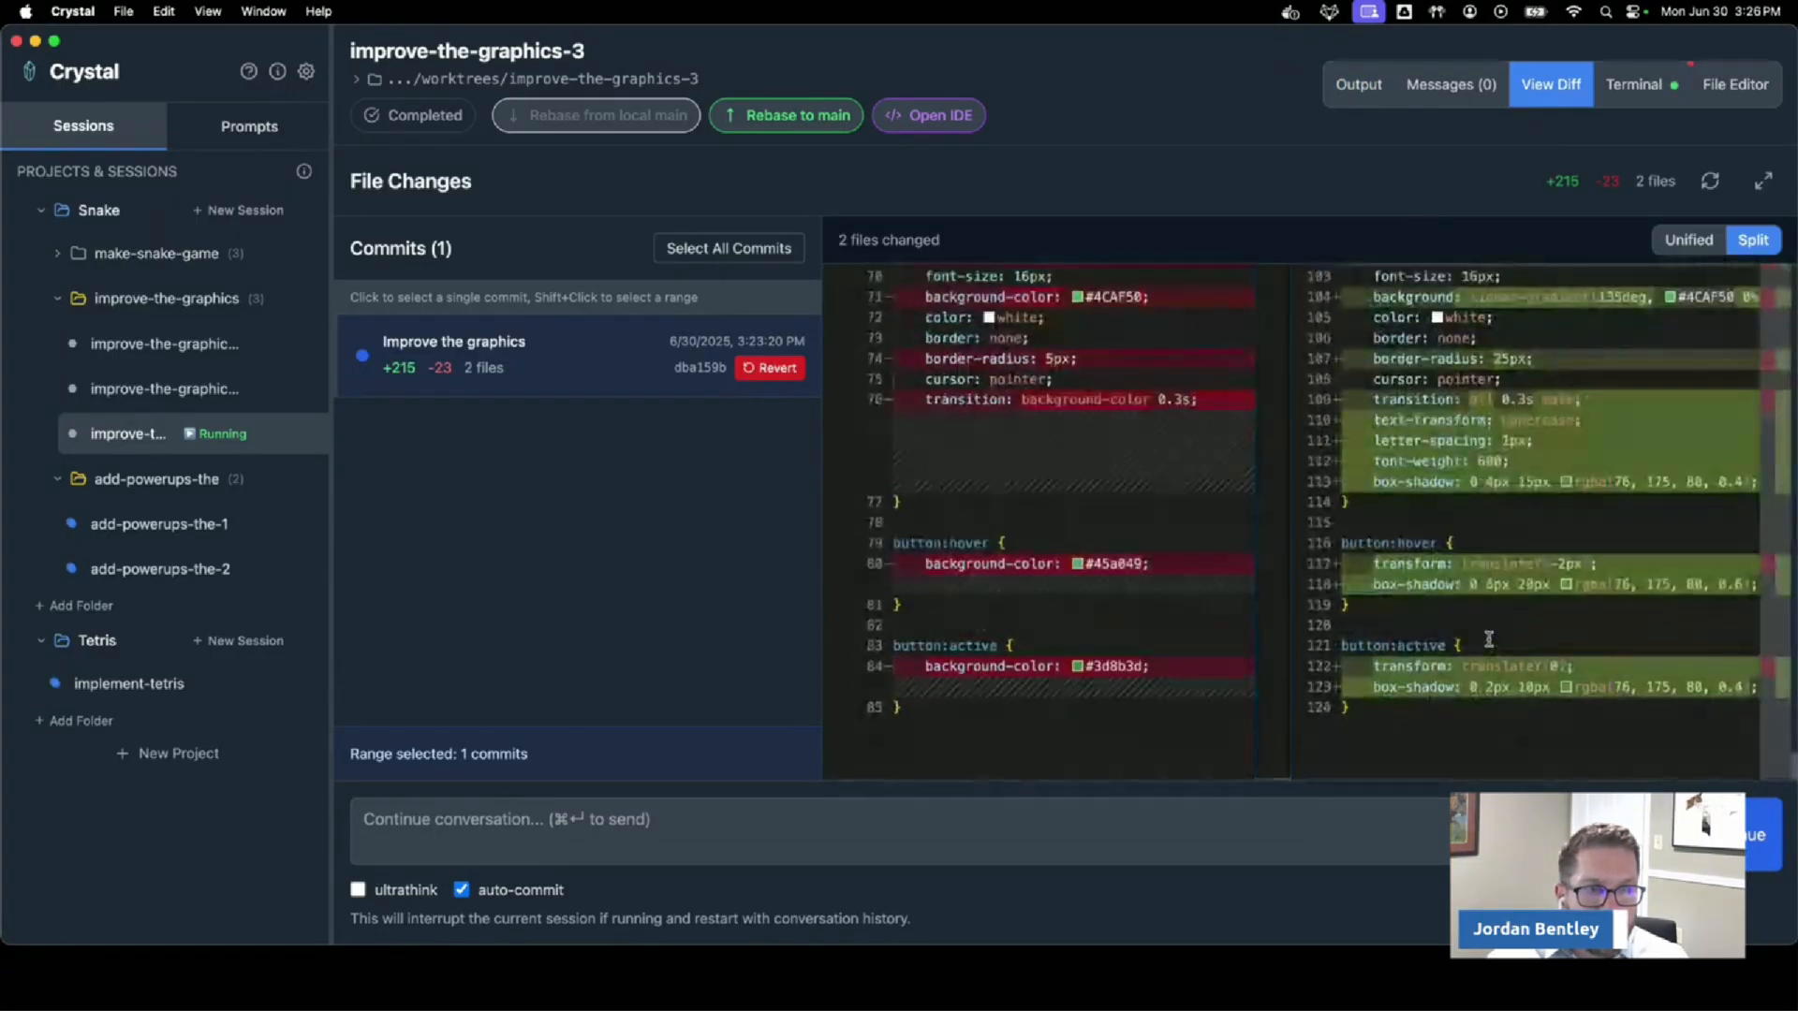